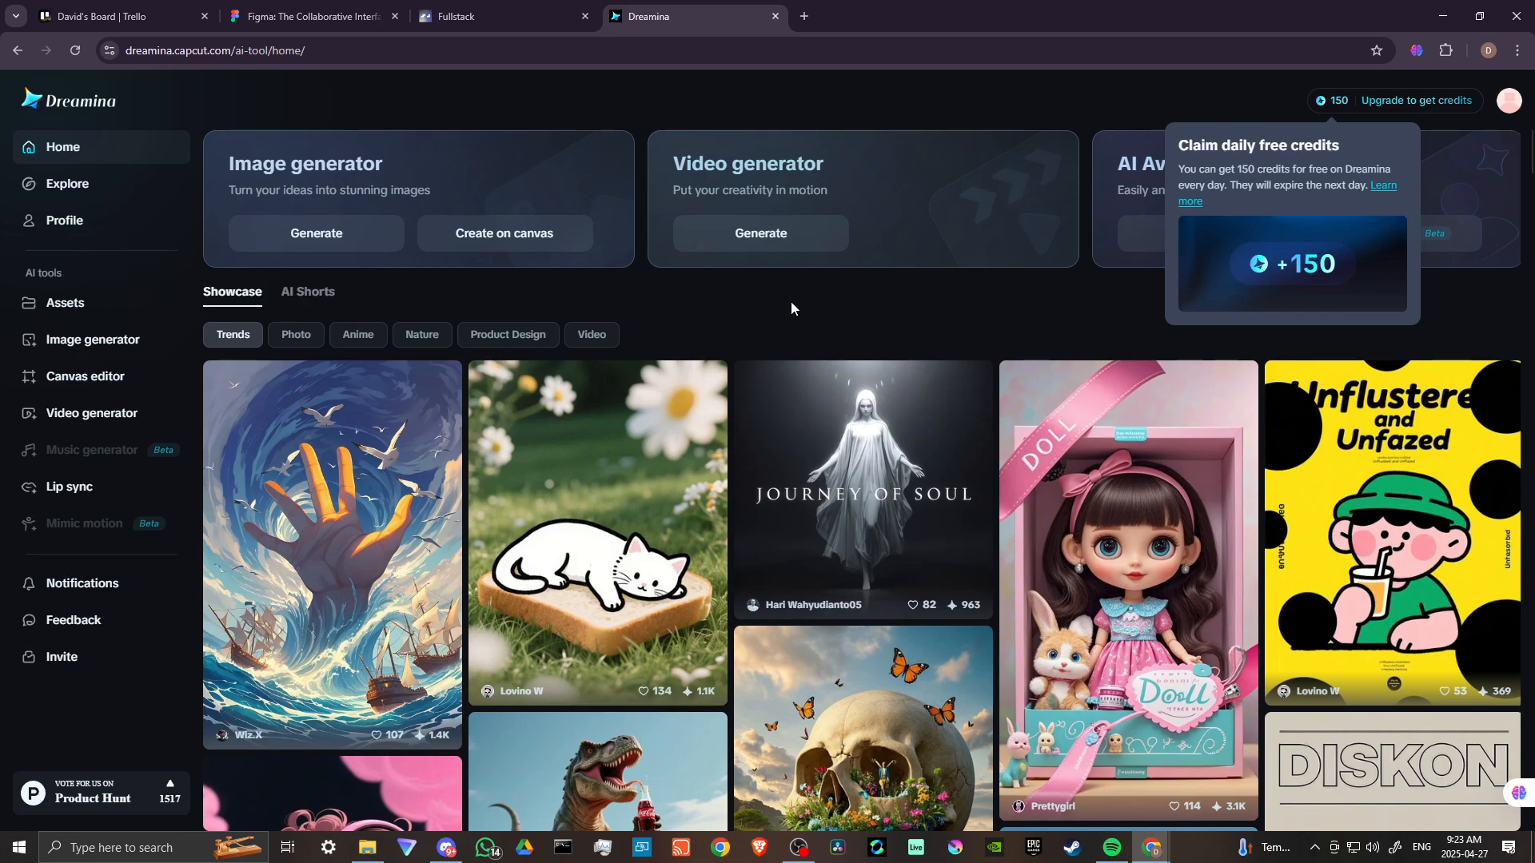
mouse_move(789, 311)
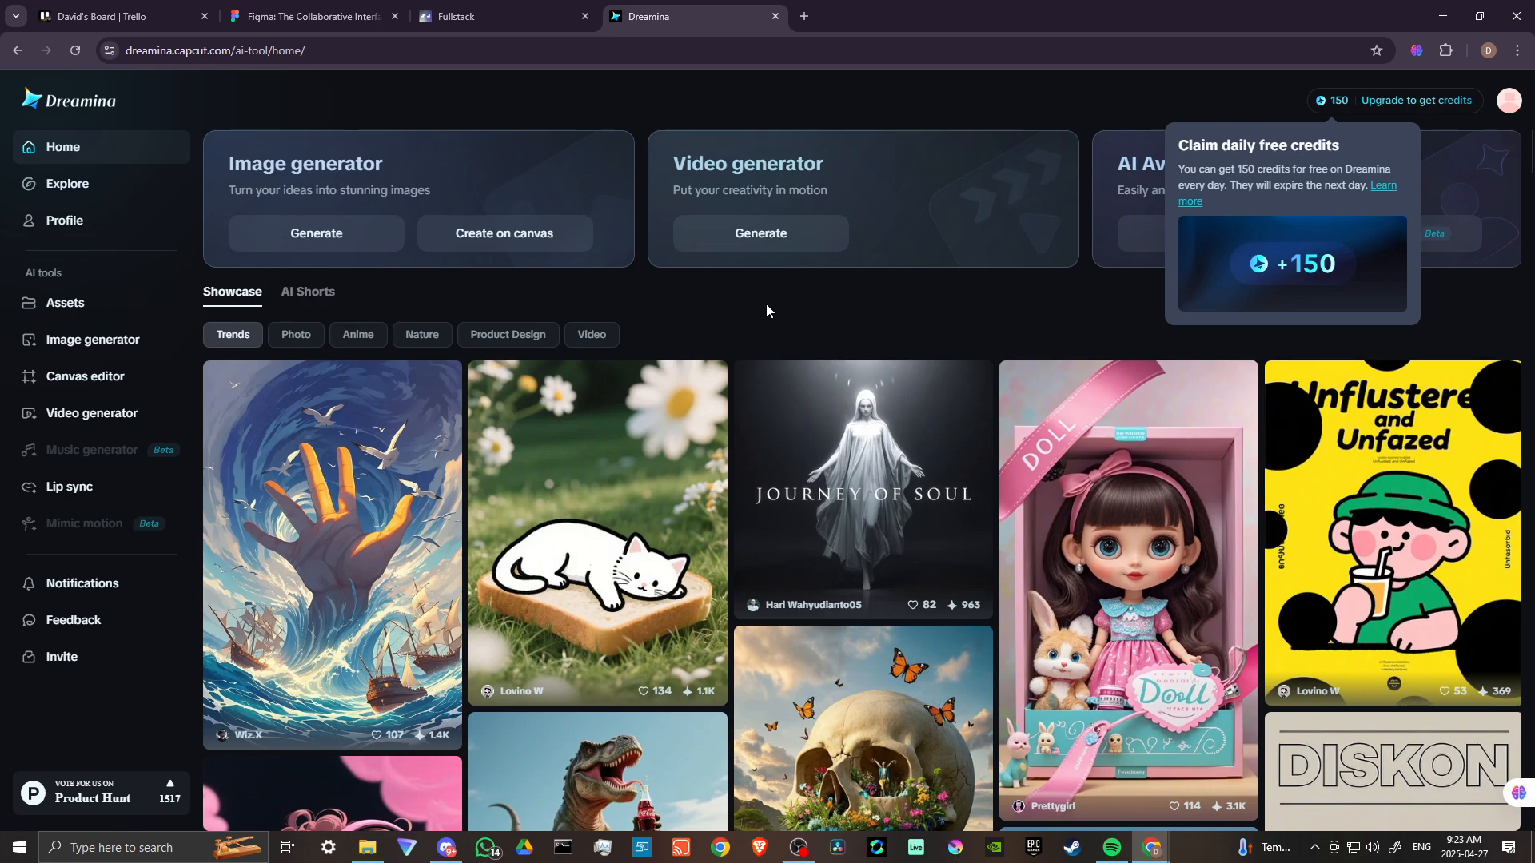
mouse_move(769, 315)
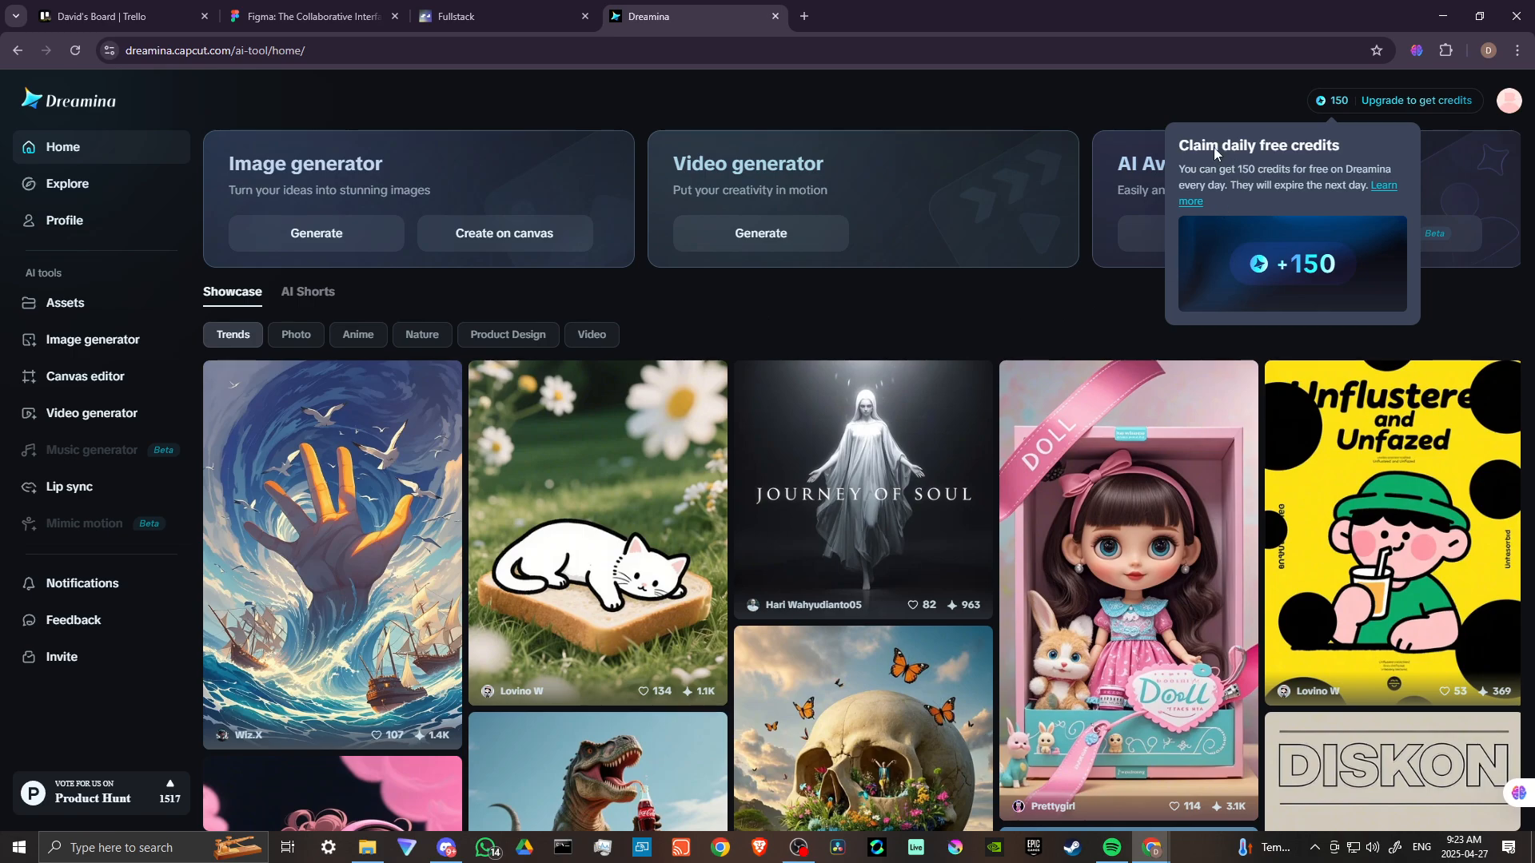
mouse_move(1248, 243)
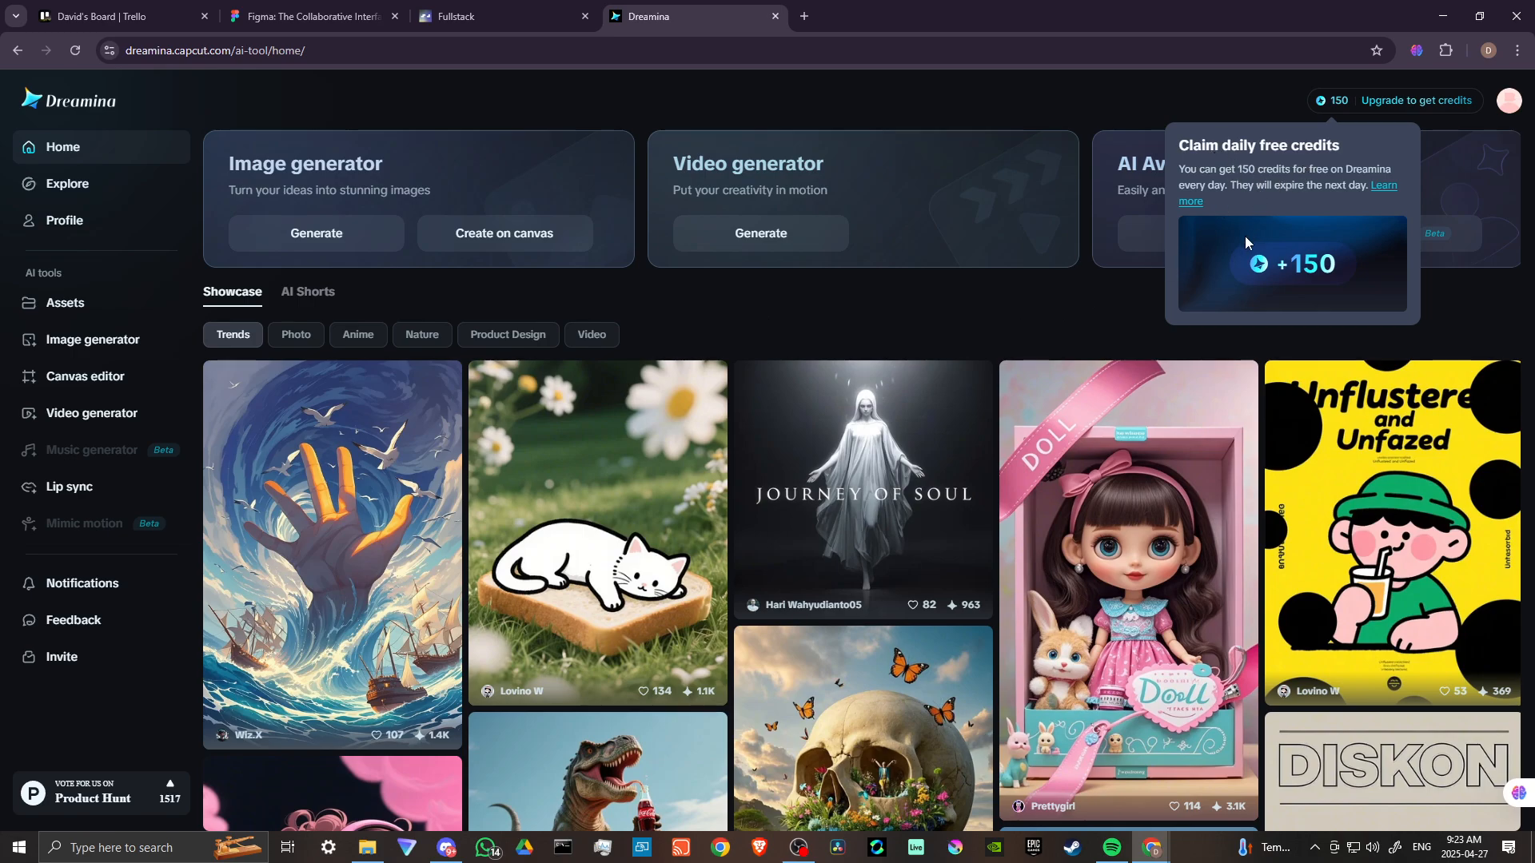
mouse_move(1264, 149)
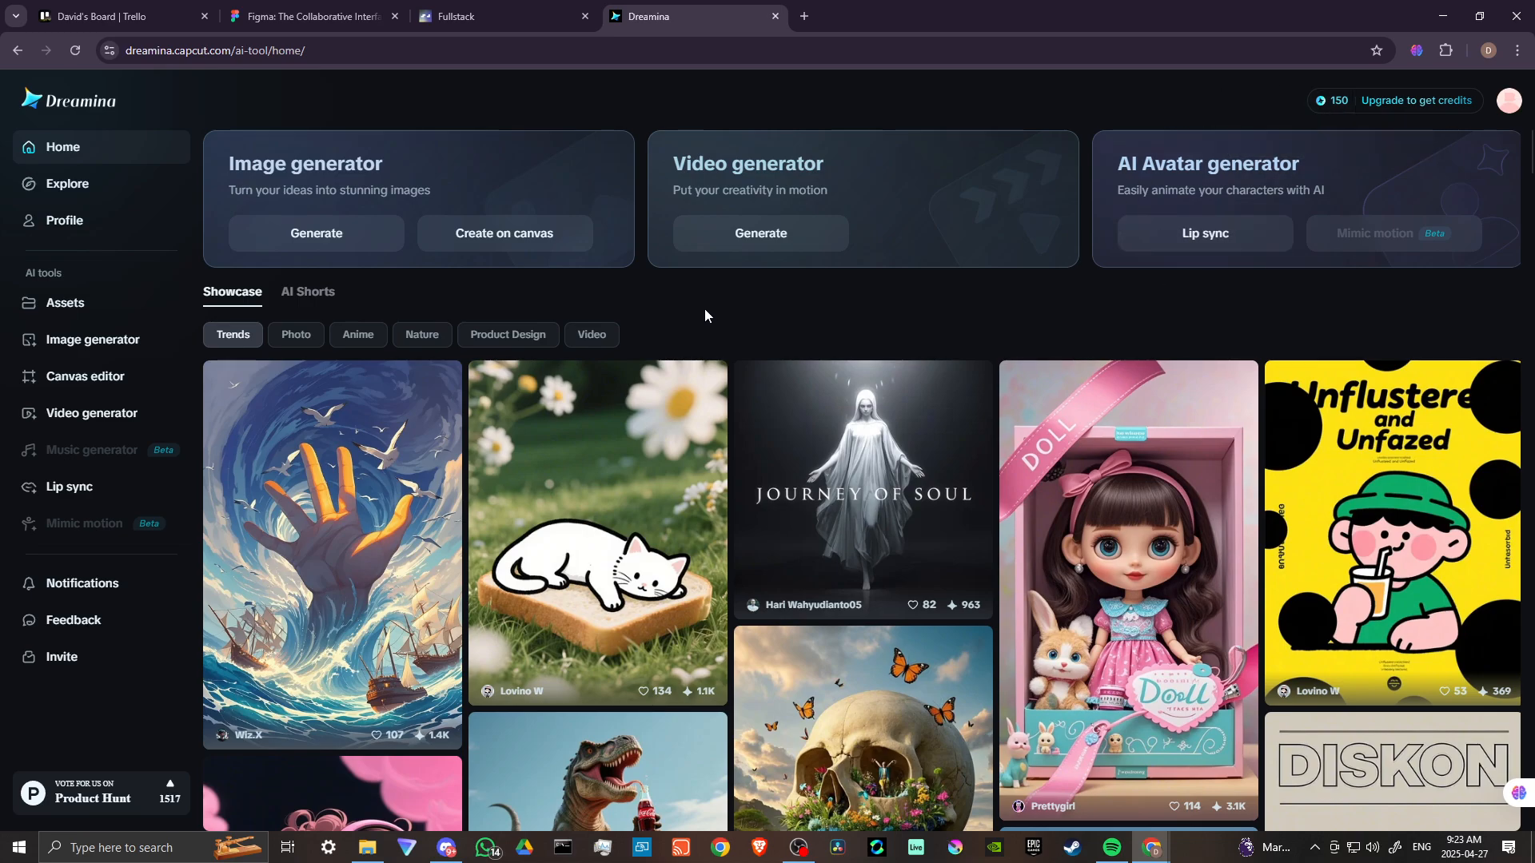
mouse_move(298, 184)
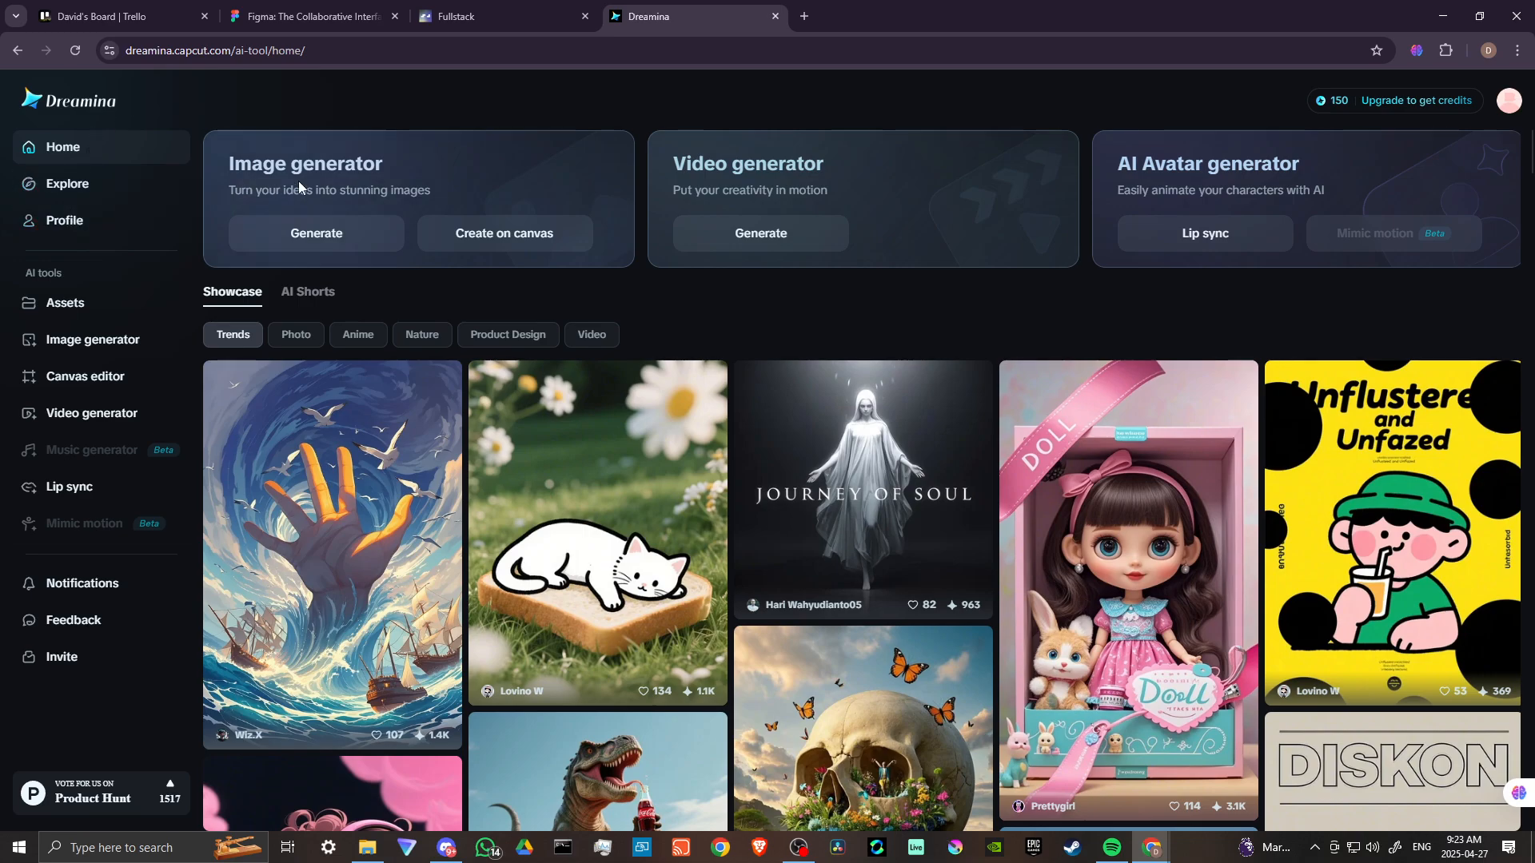
mouse_move(758, 182)
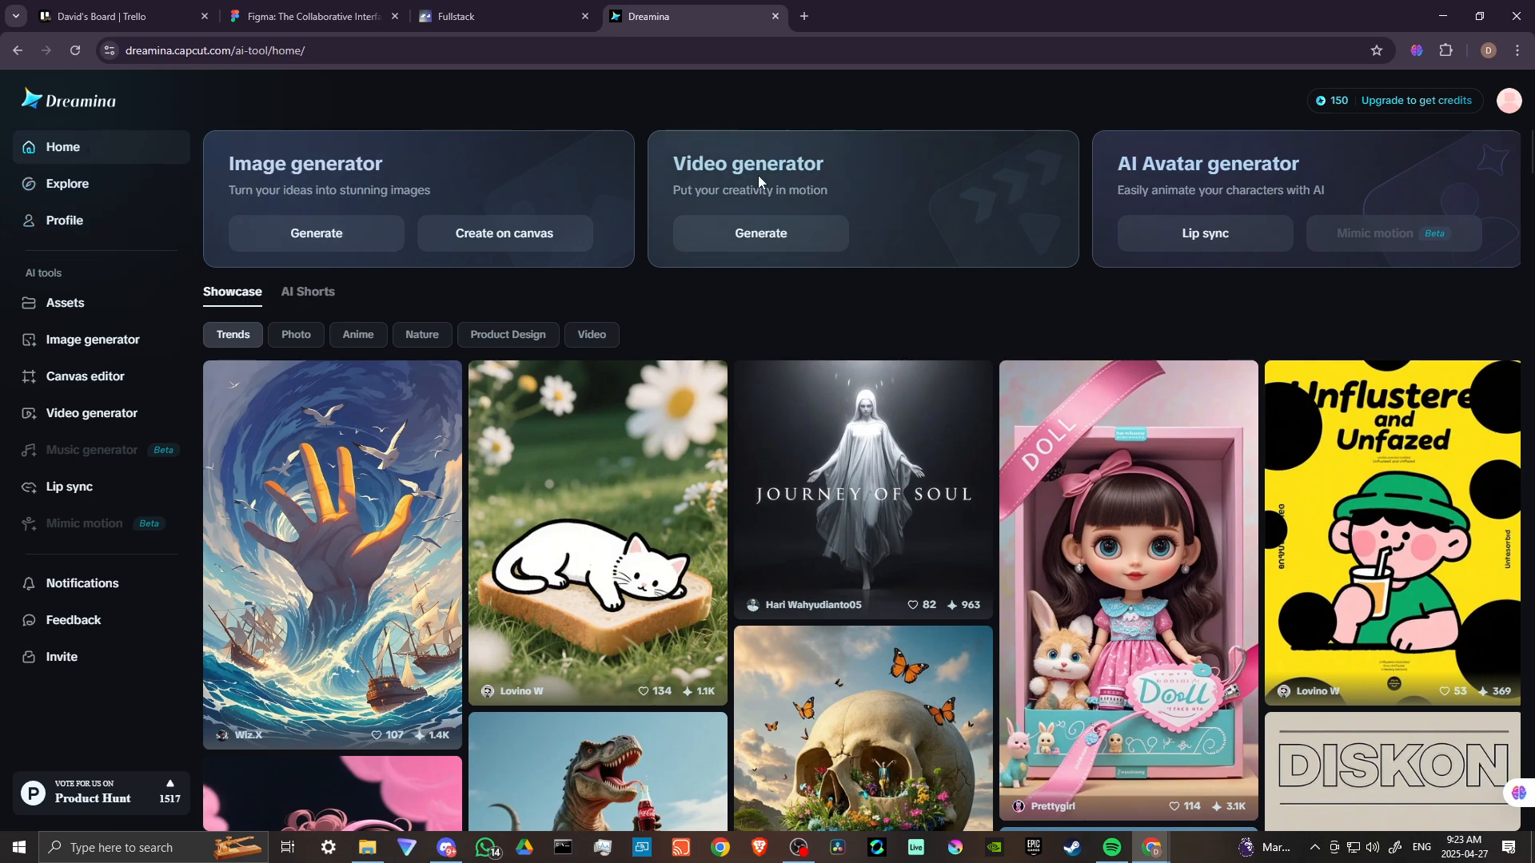
mouse_move(1218, 176)
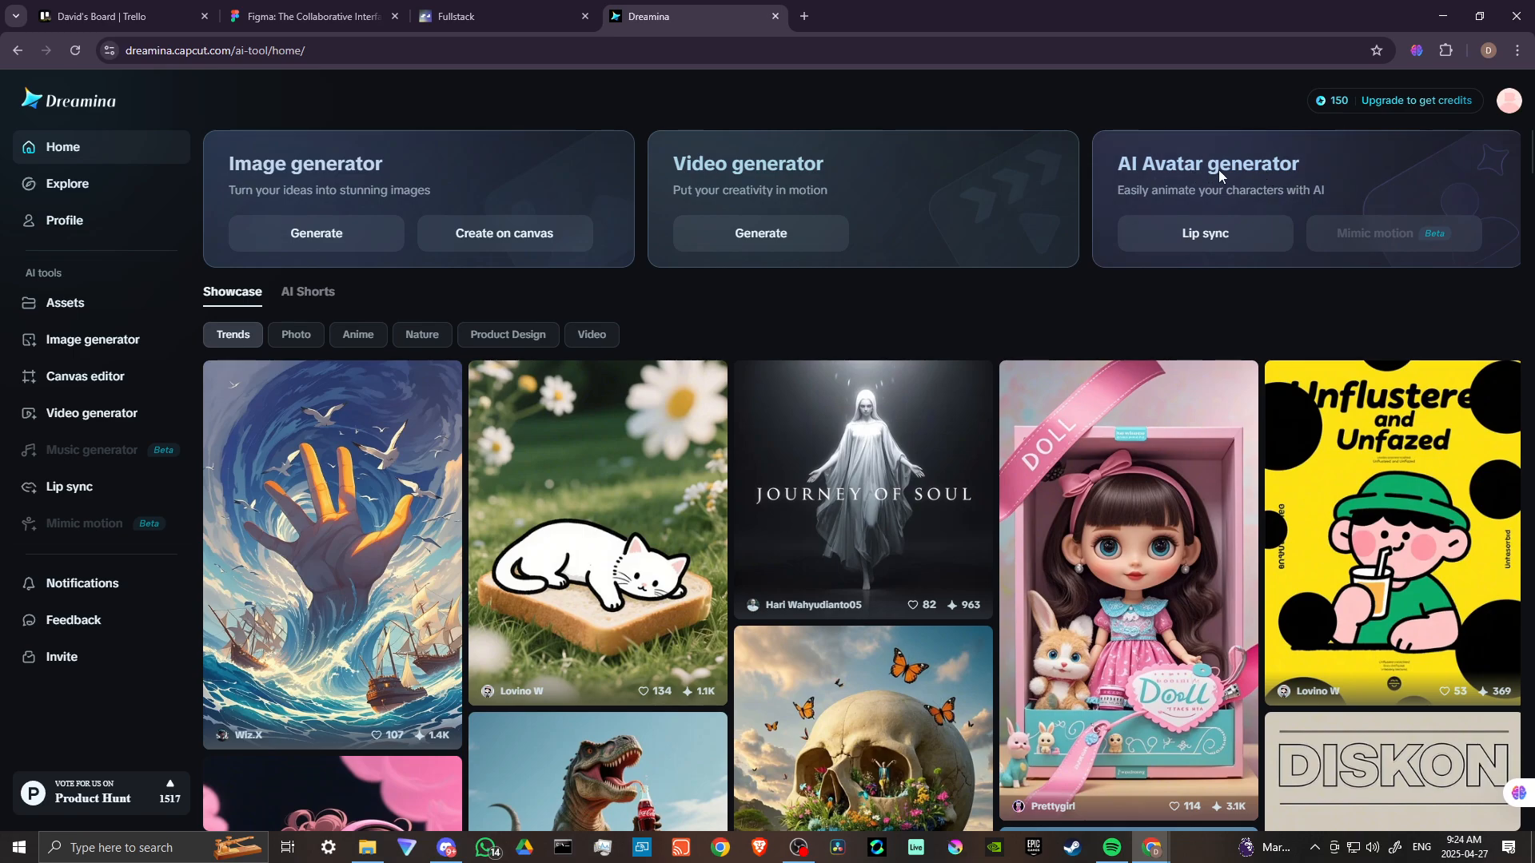
scroll(down, 3)
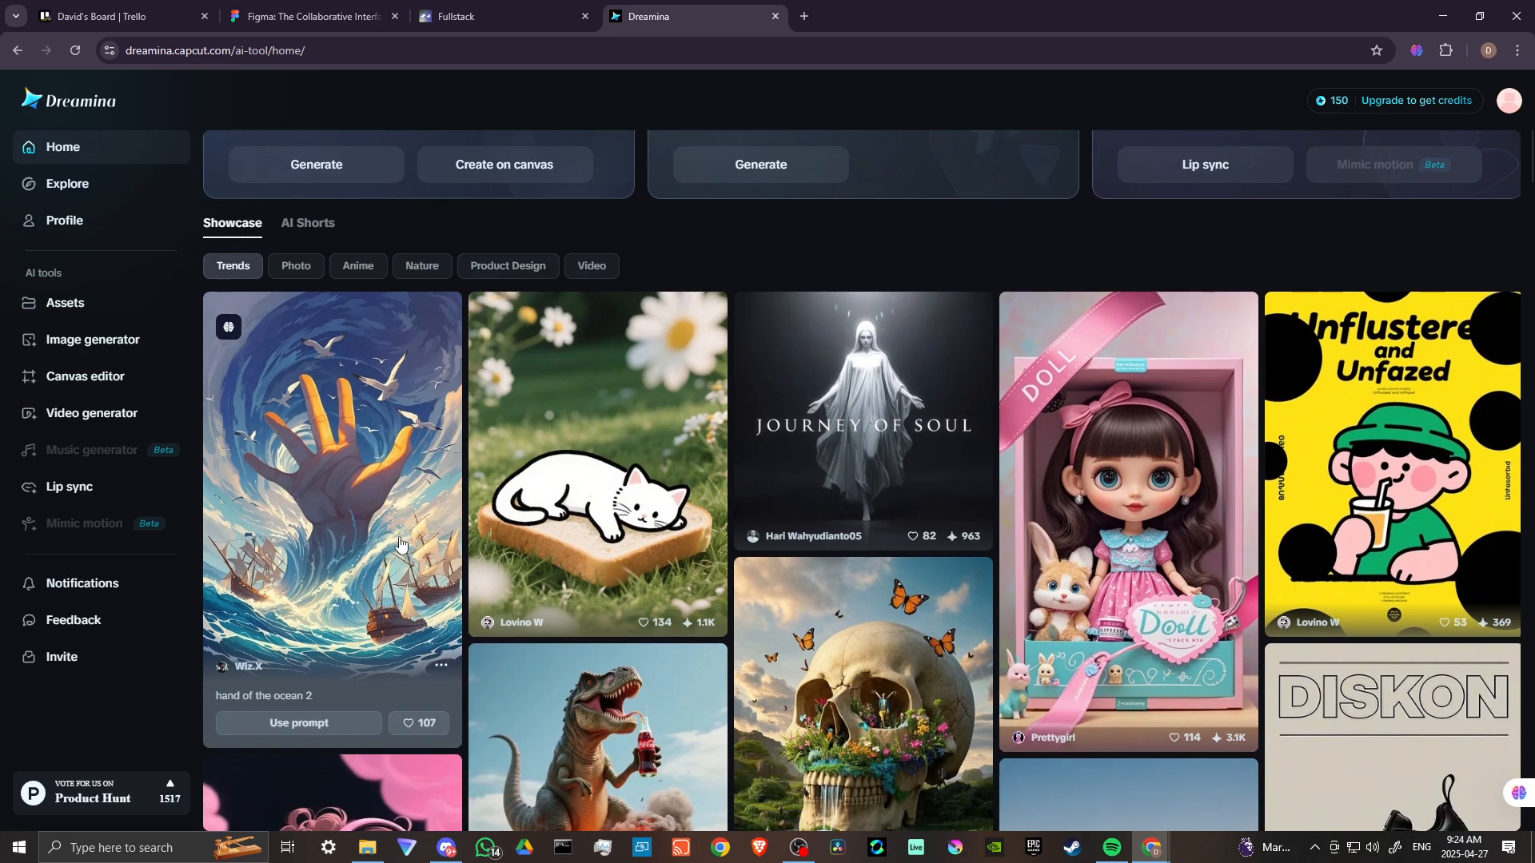
scroll(down, 3)
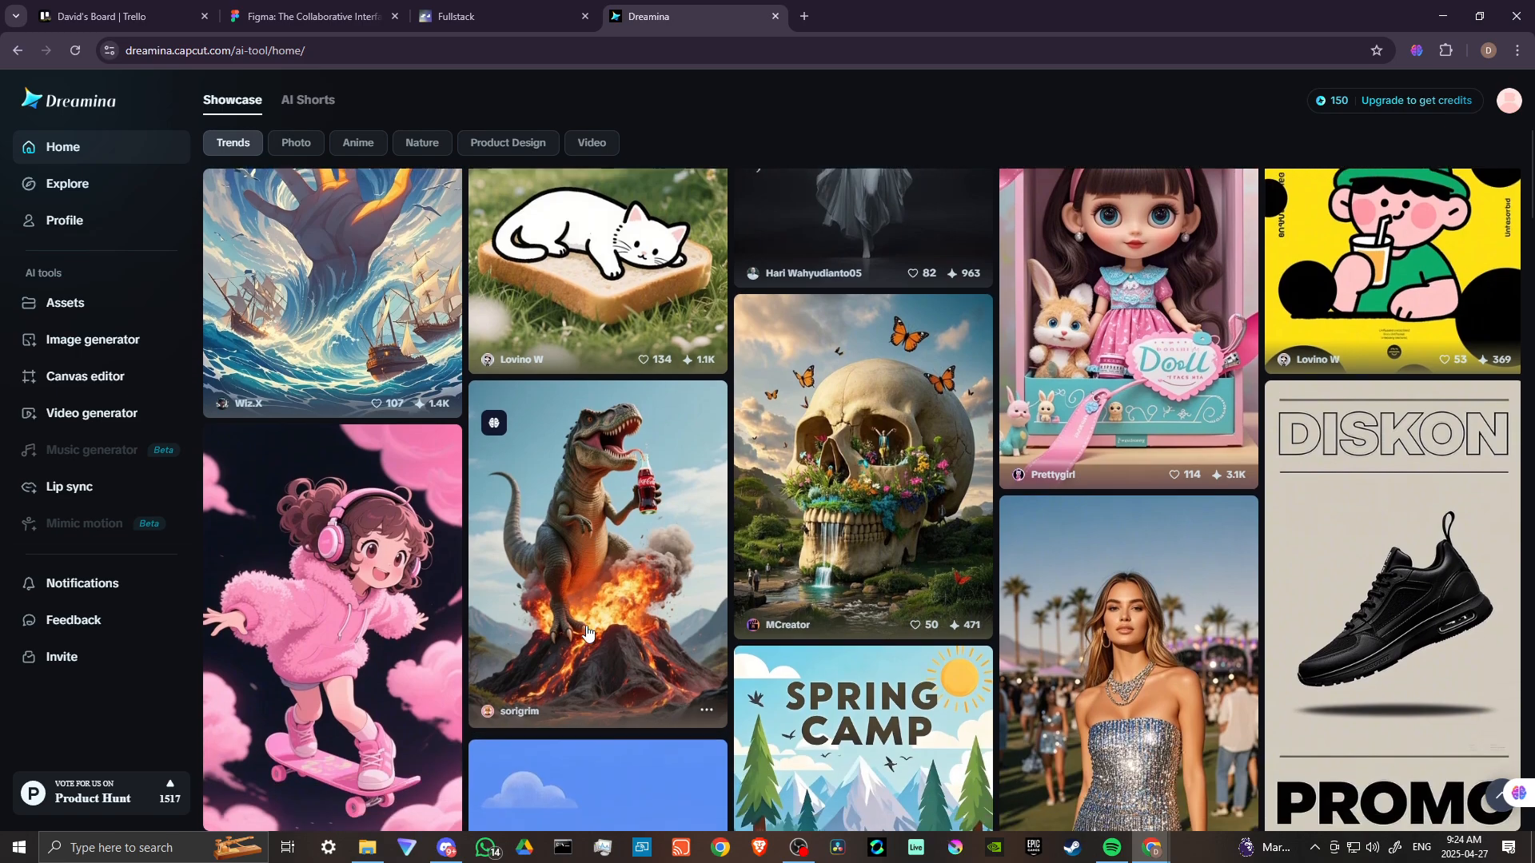
scroll(down, 3)
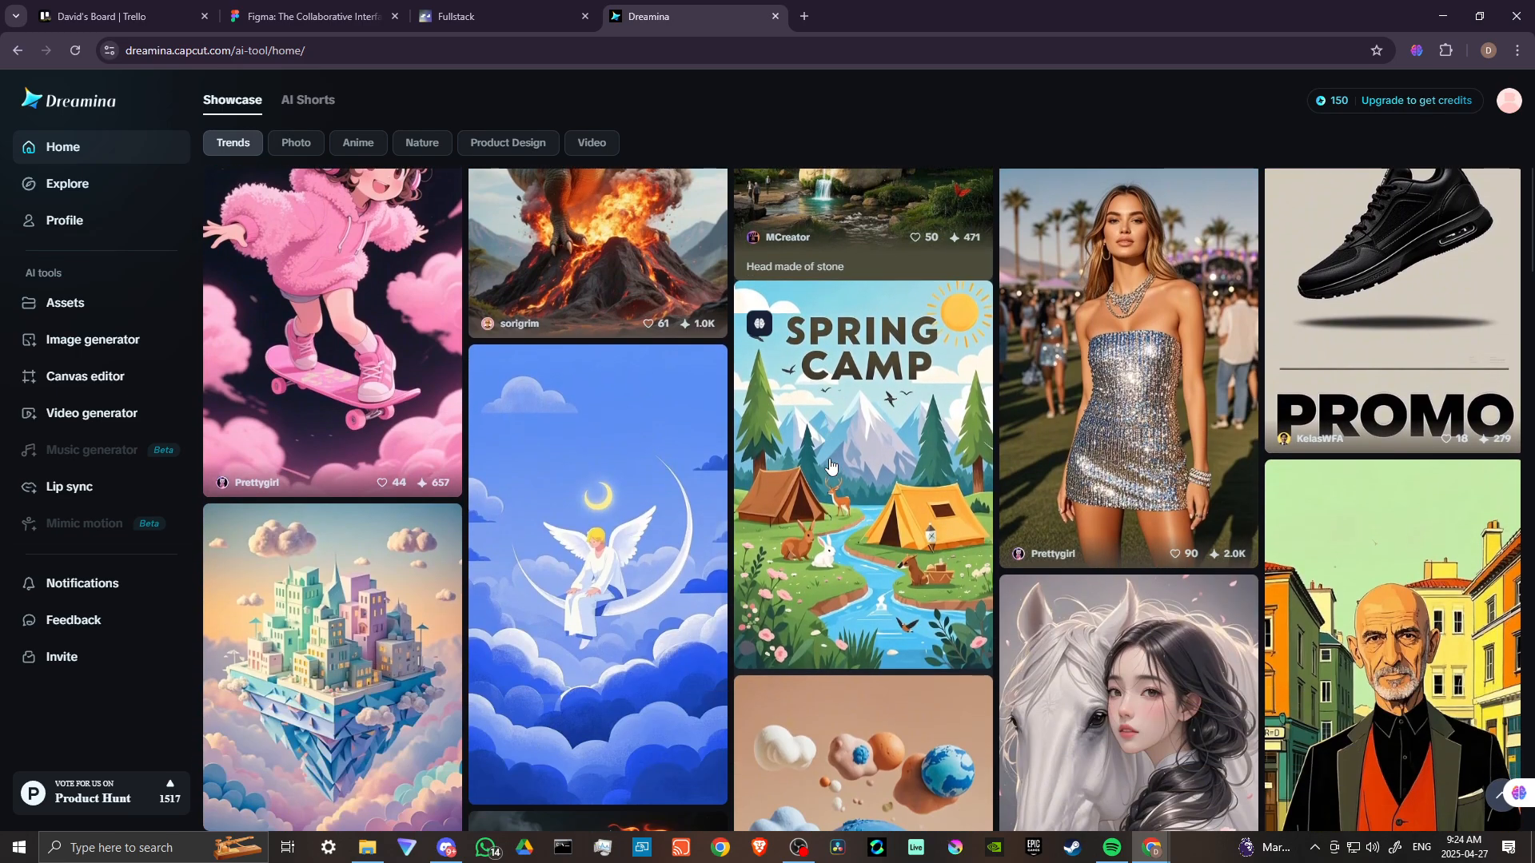
scroll(down, 3)
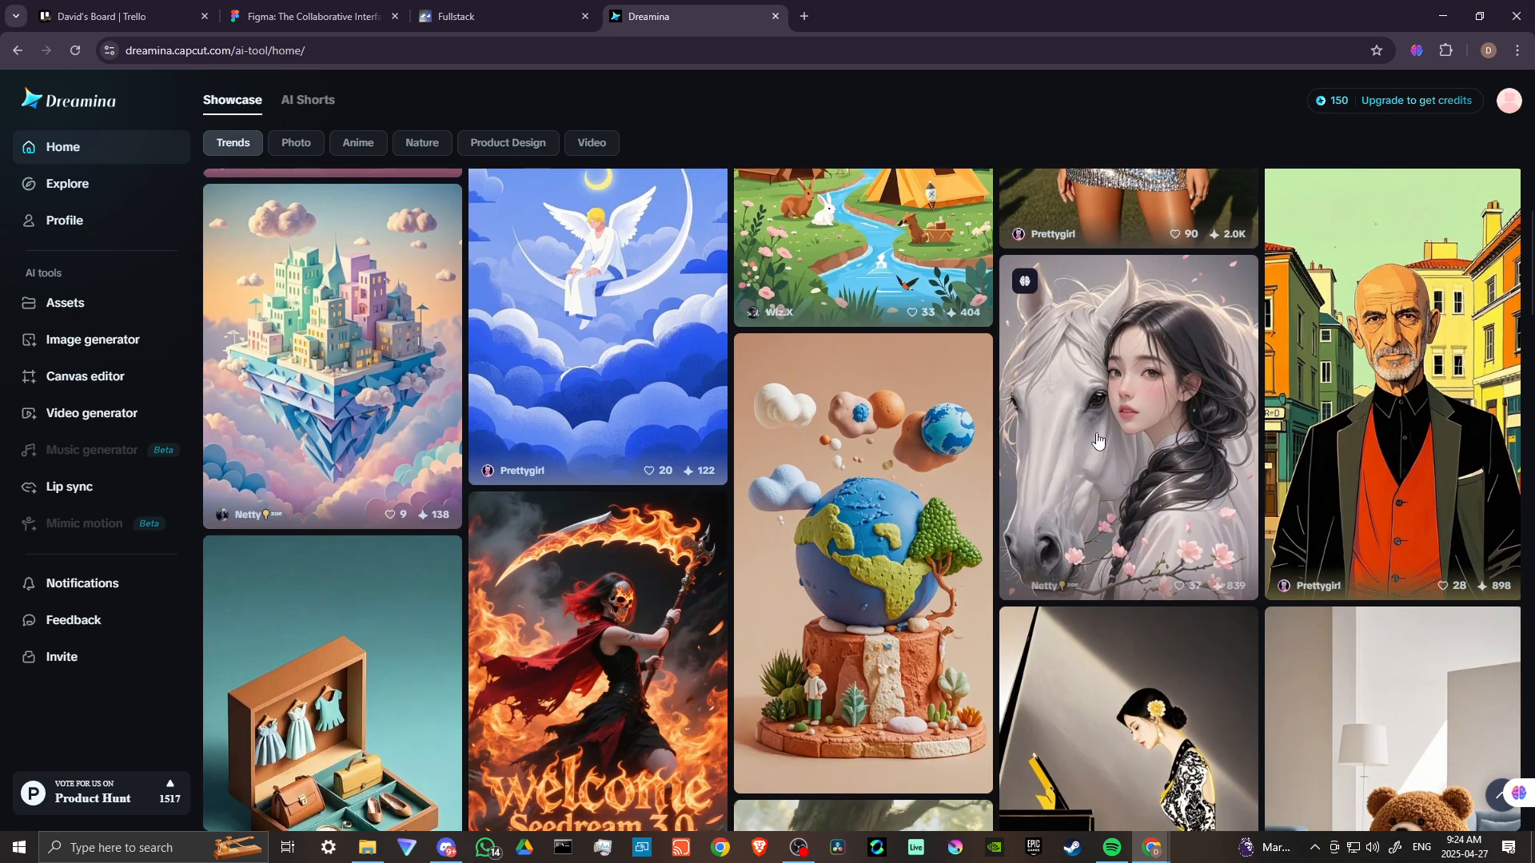
scroll(down, 3)
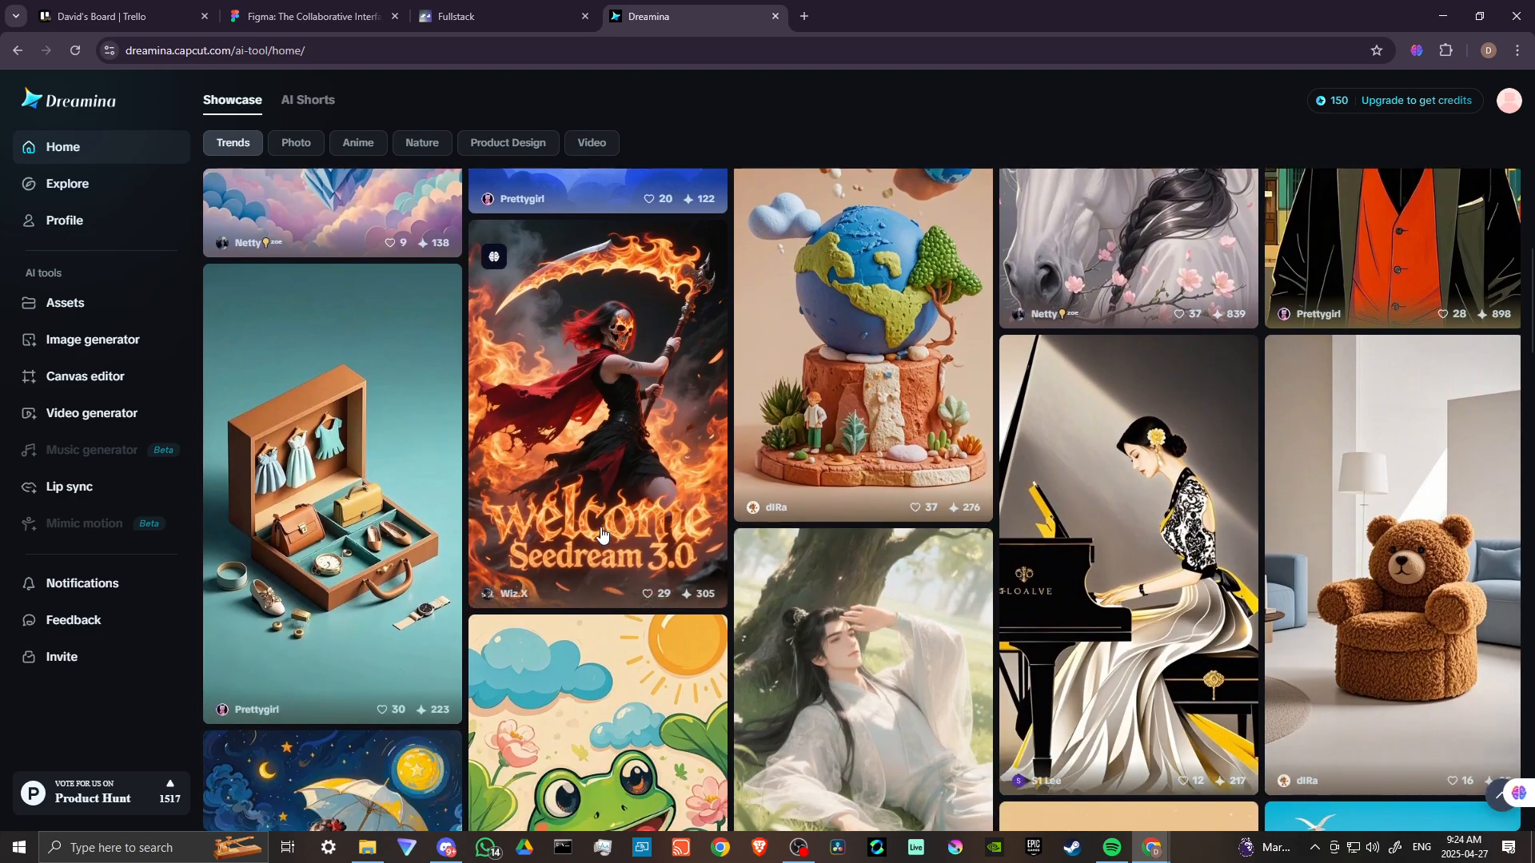
scroll(down, 3)
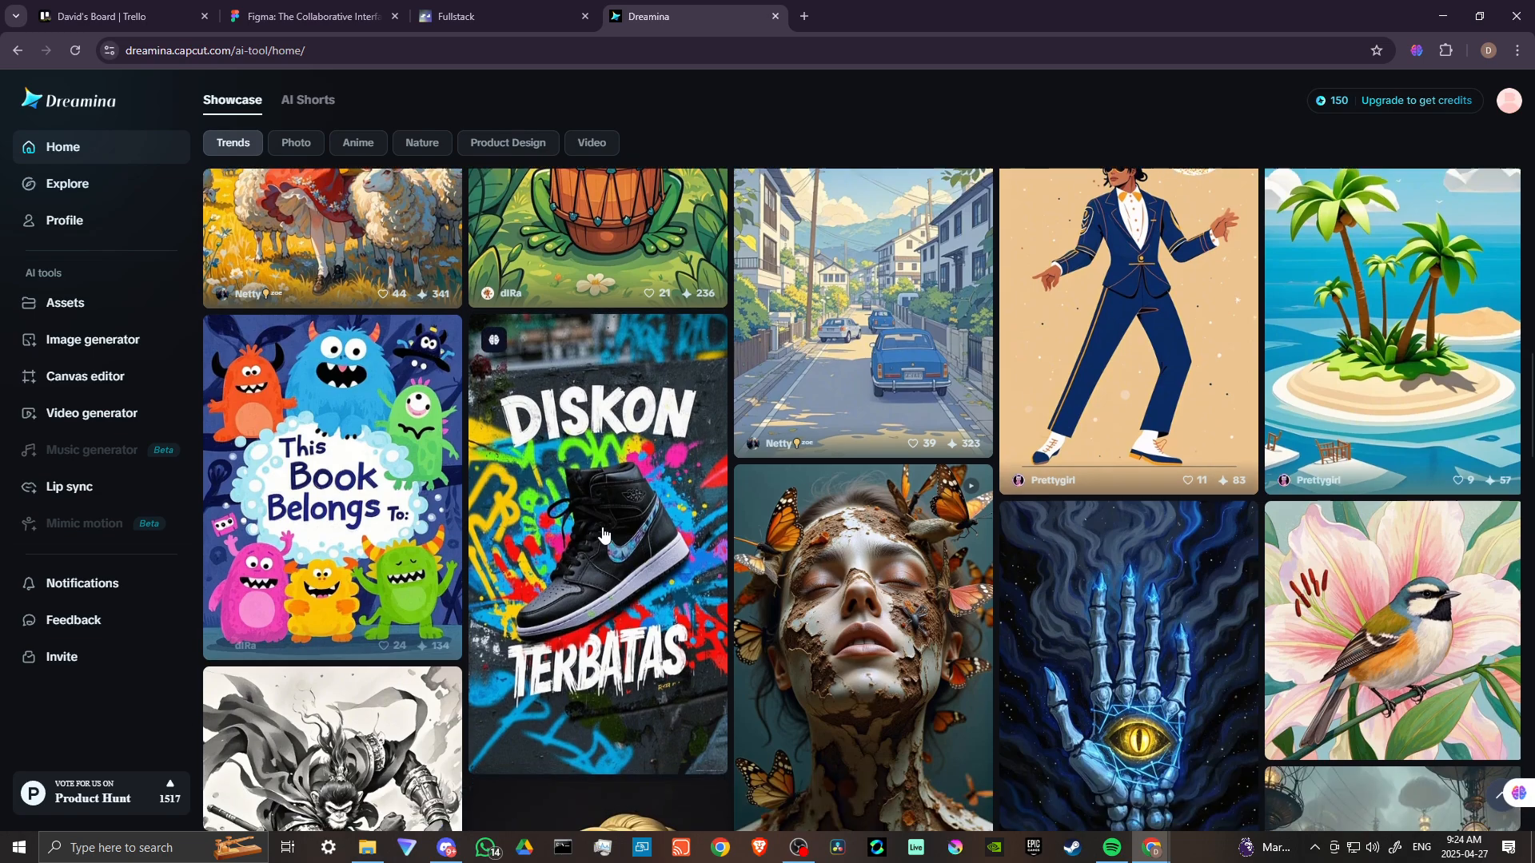
scroll(down, 3)
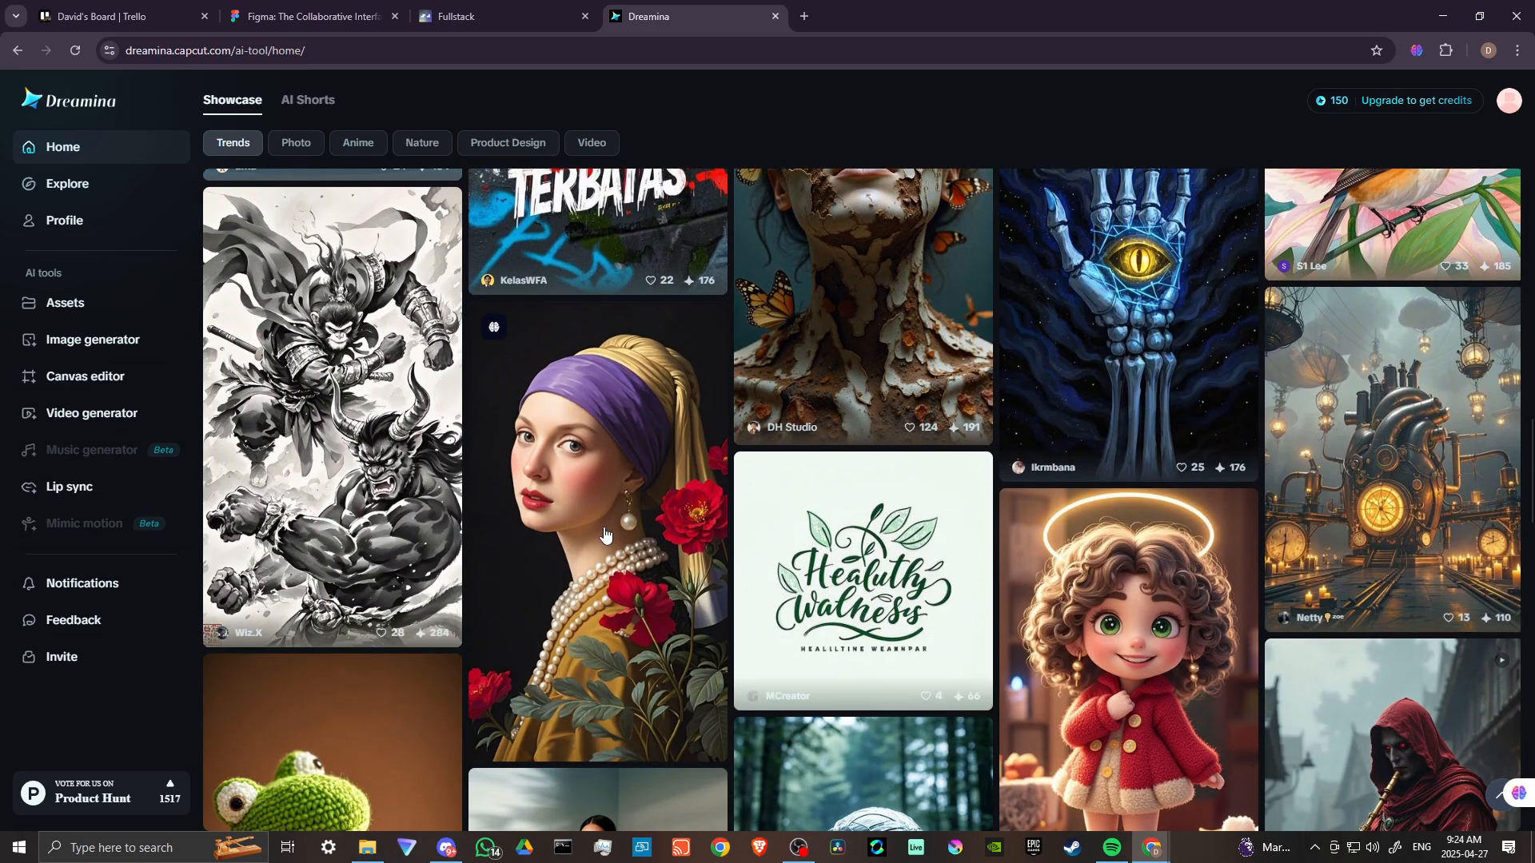
scroll(down, 3)
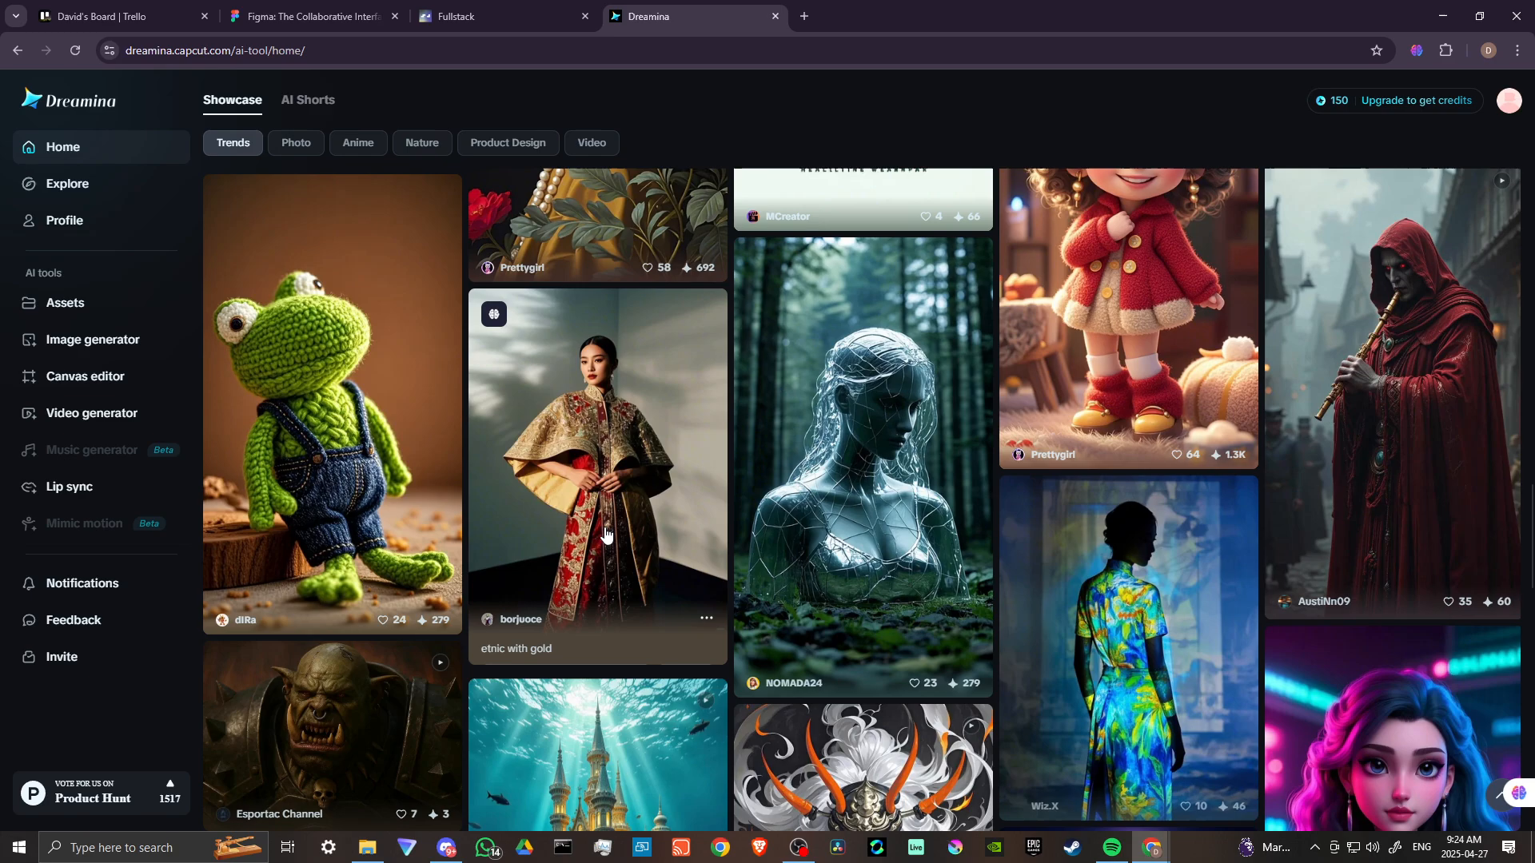
scroll(down, 3)
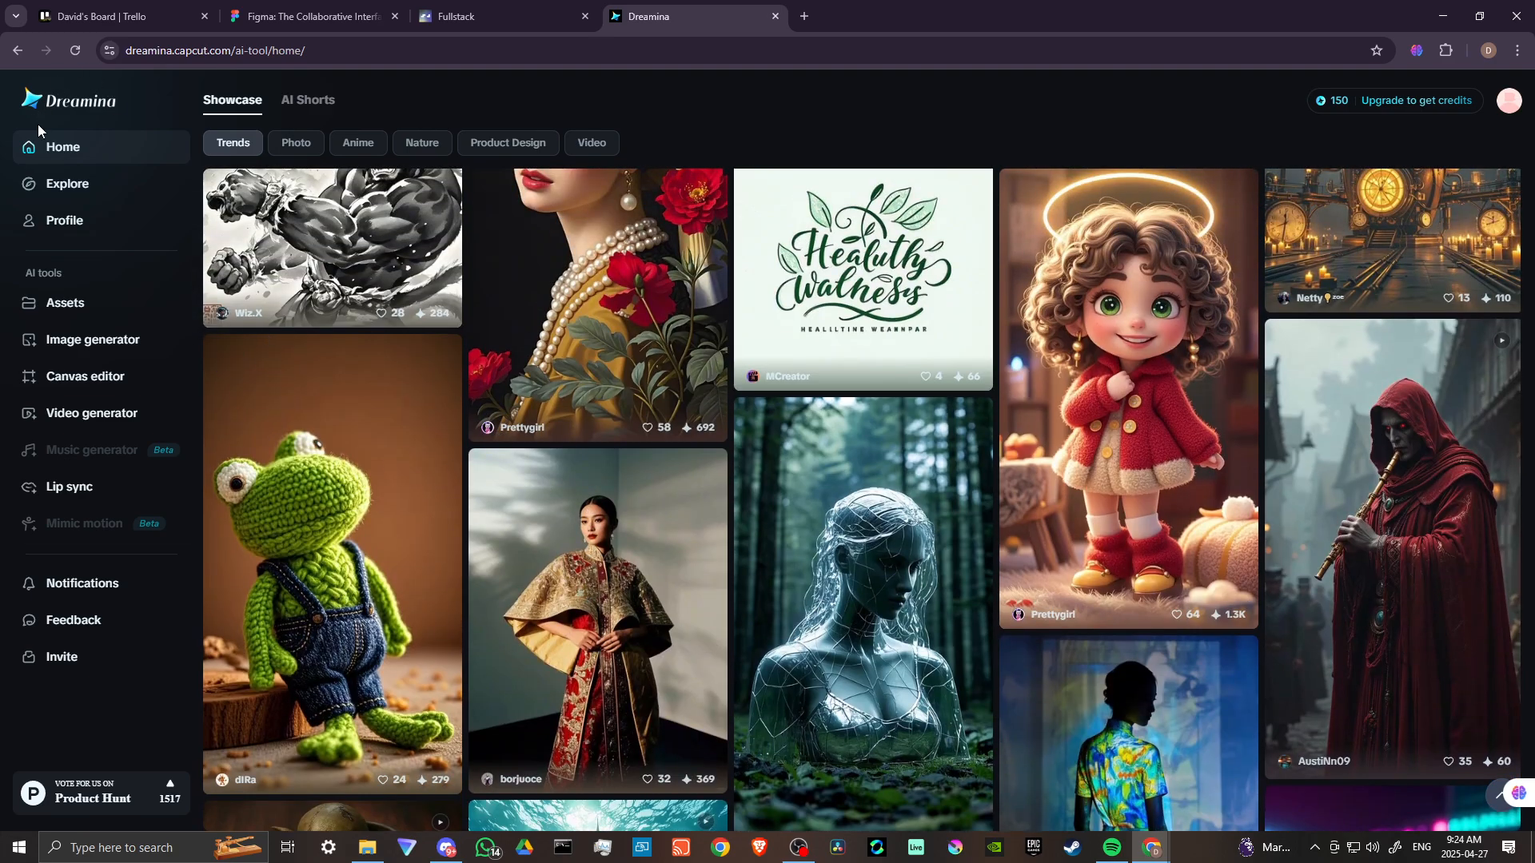
Visit the Explore gallery and Profile page, then the Assets page showing no images yet
click(65, 184)
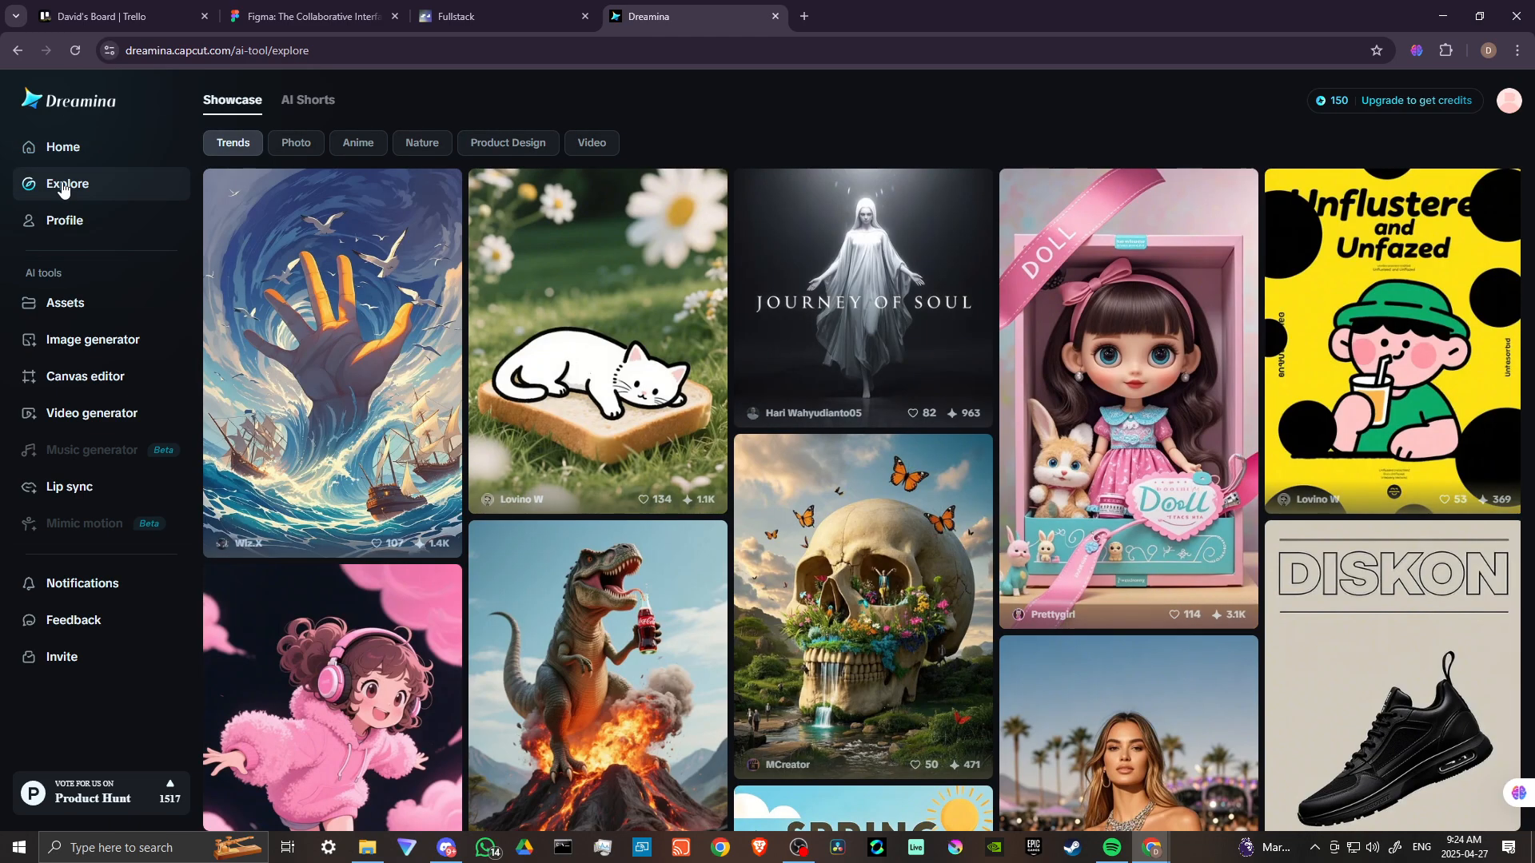
click(65, 220)
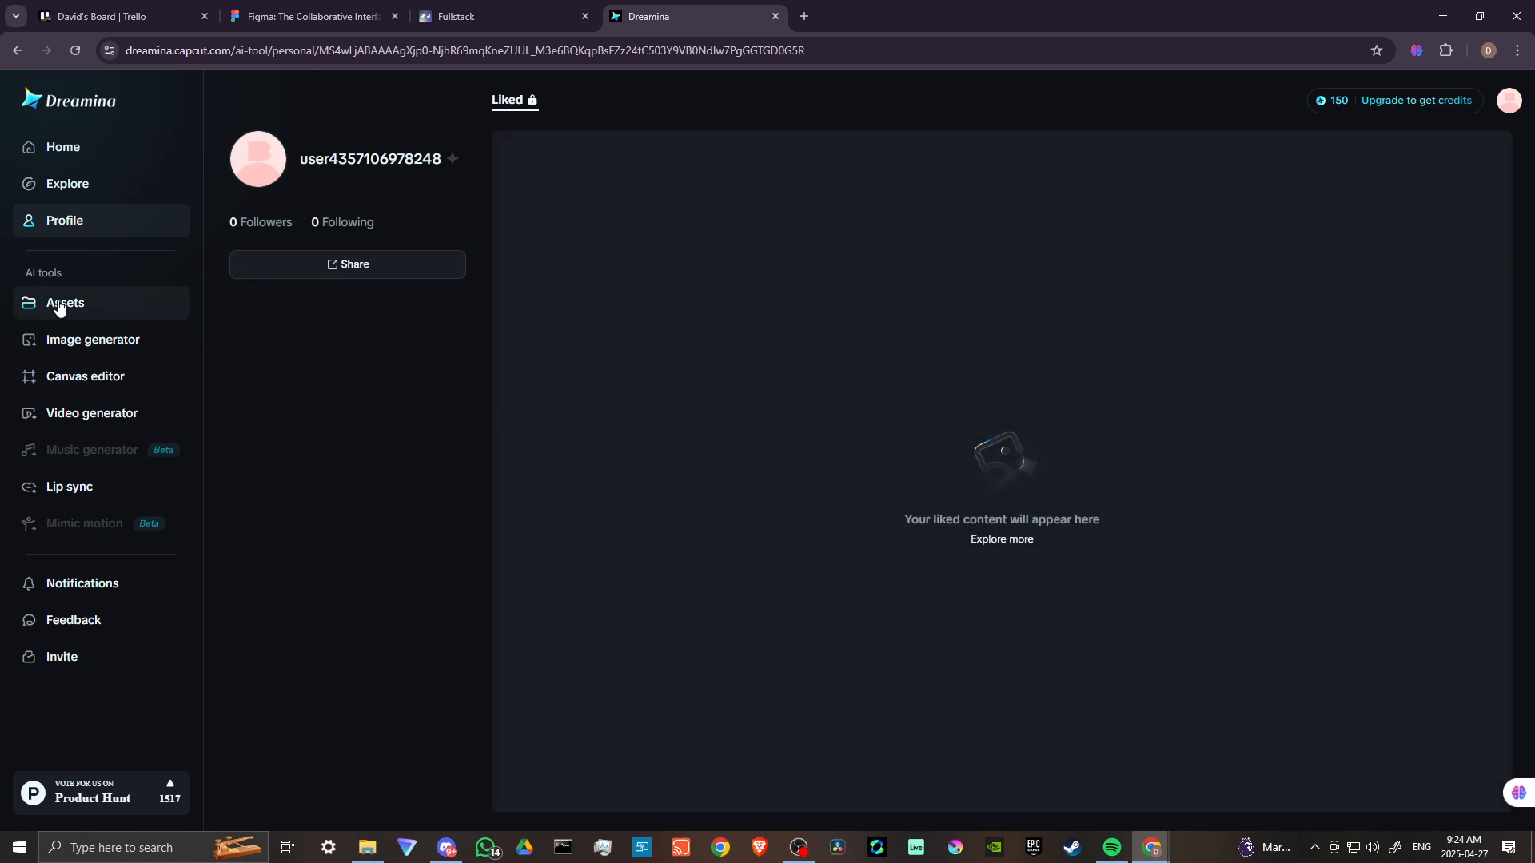
click(64, 302)
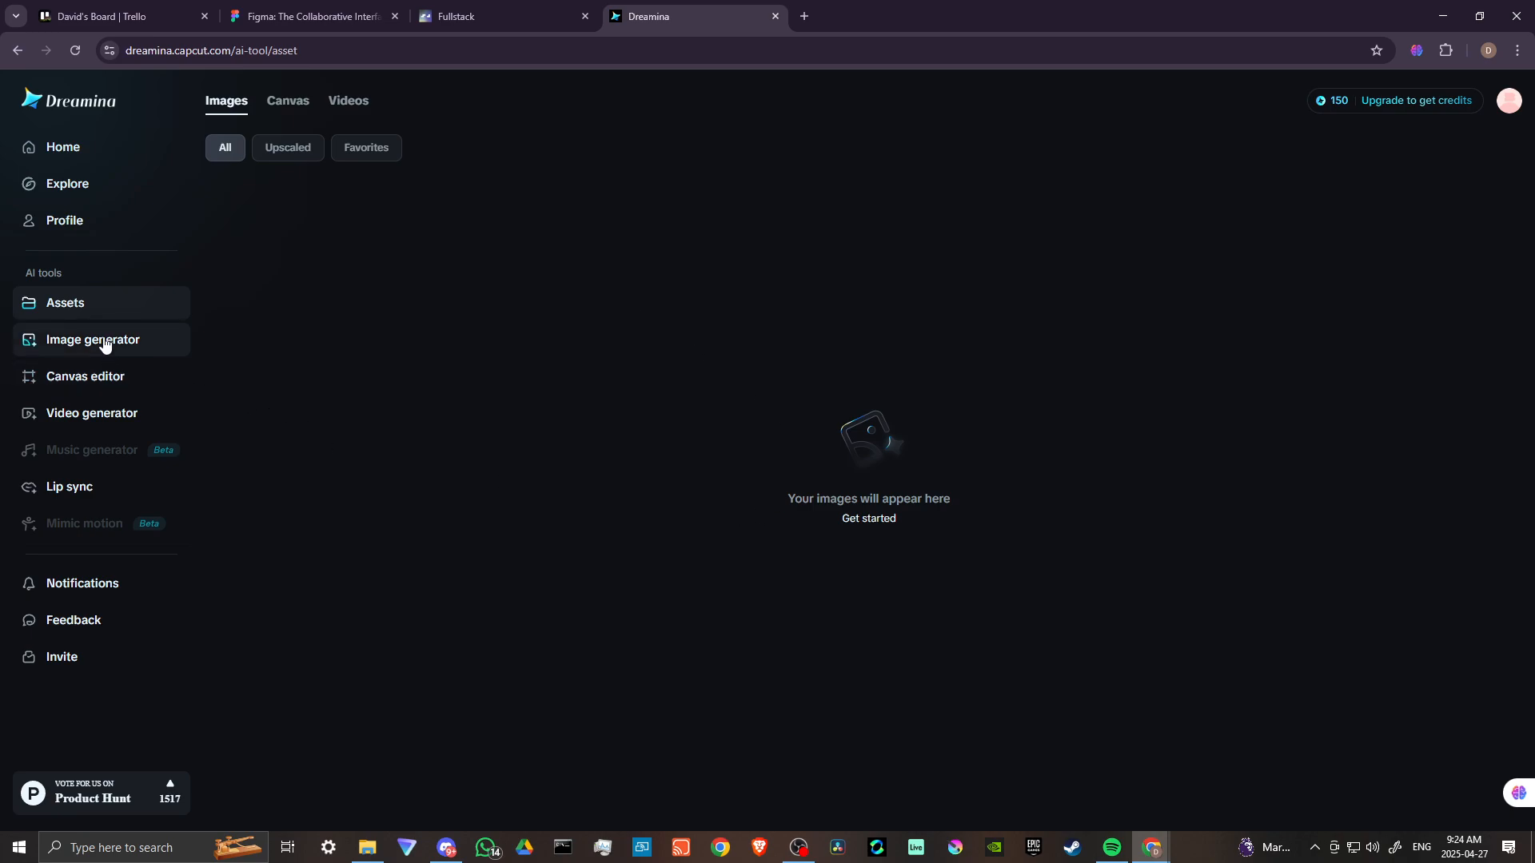
Open the image generator, dismiss the text-on-image tip, and view available image models
click(92, 339)
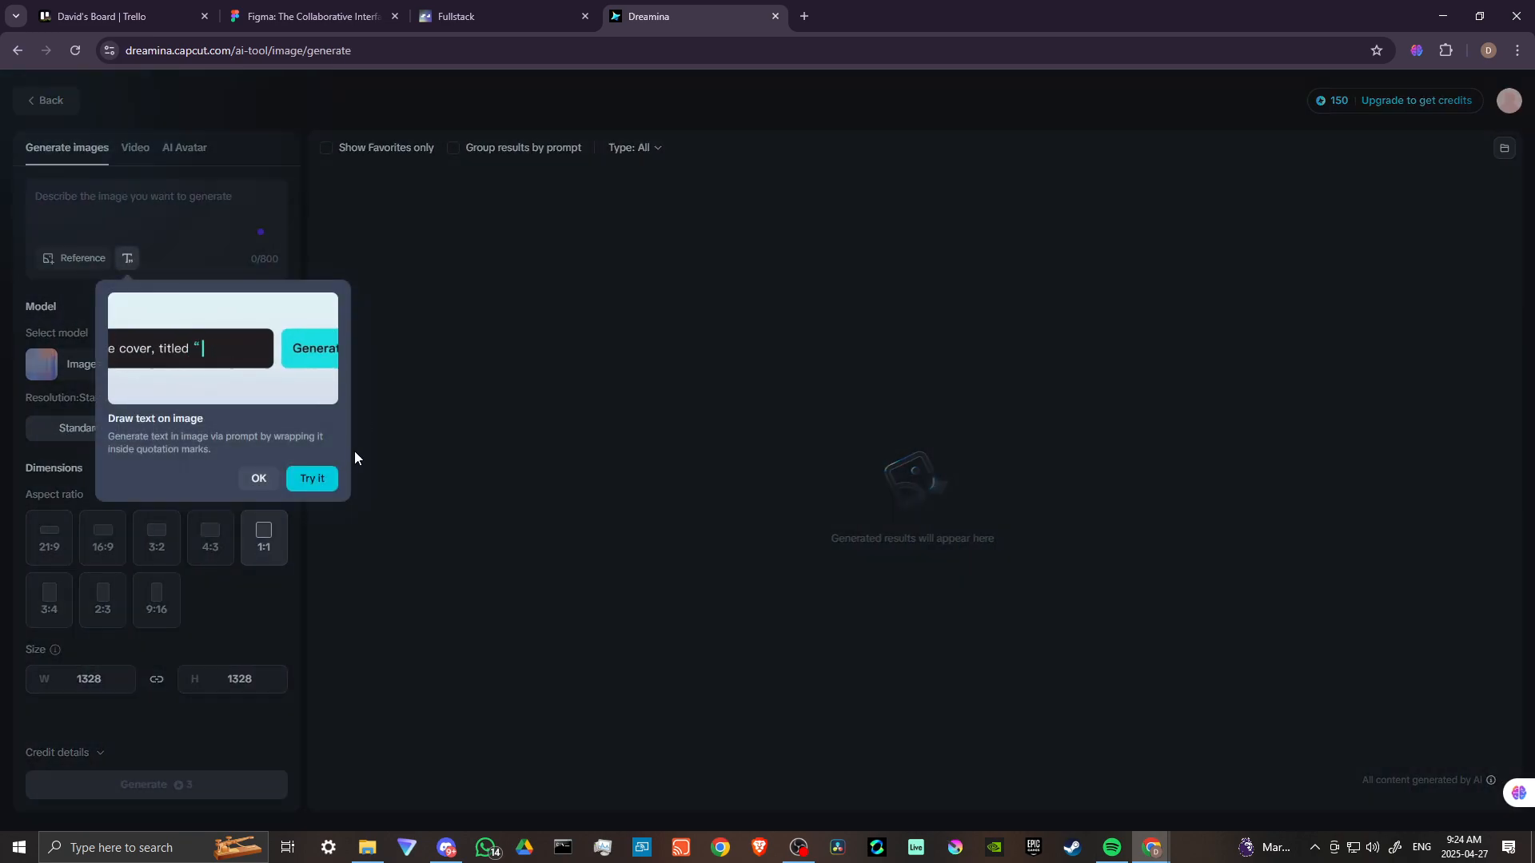
text(SERENE”)
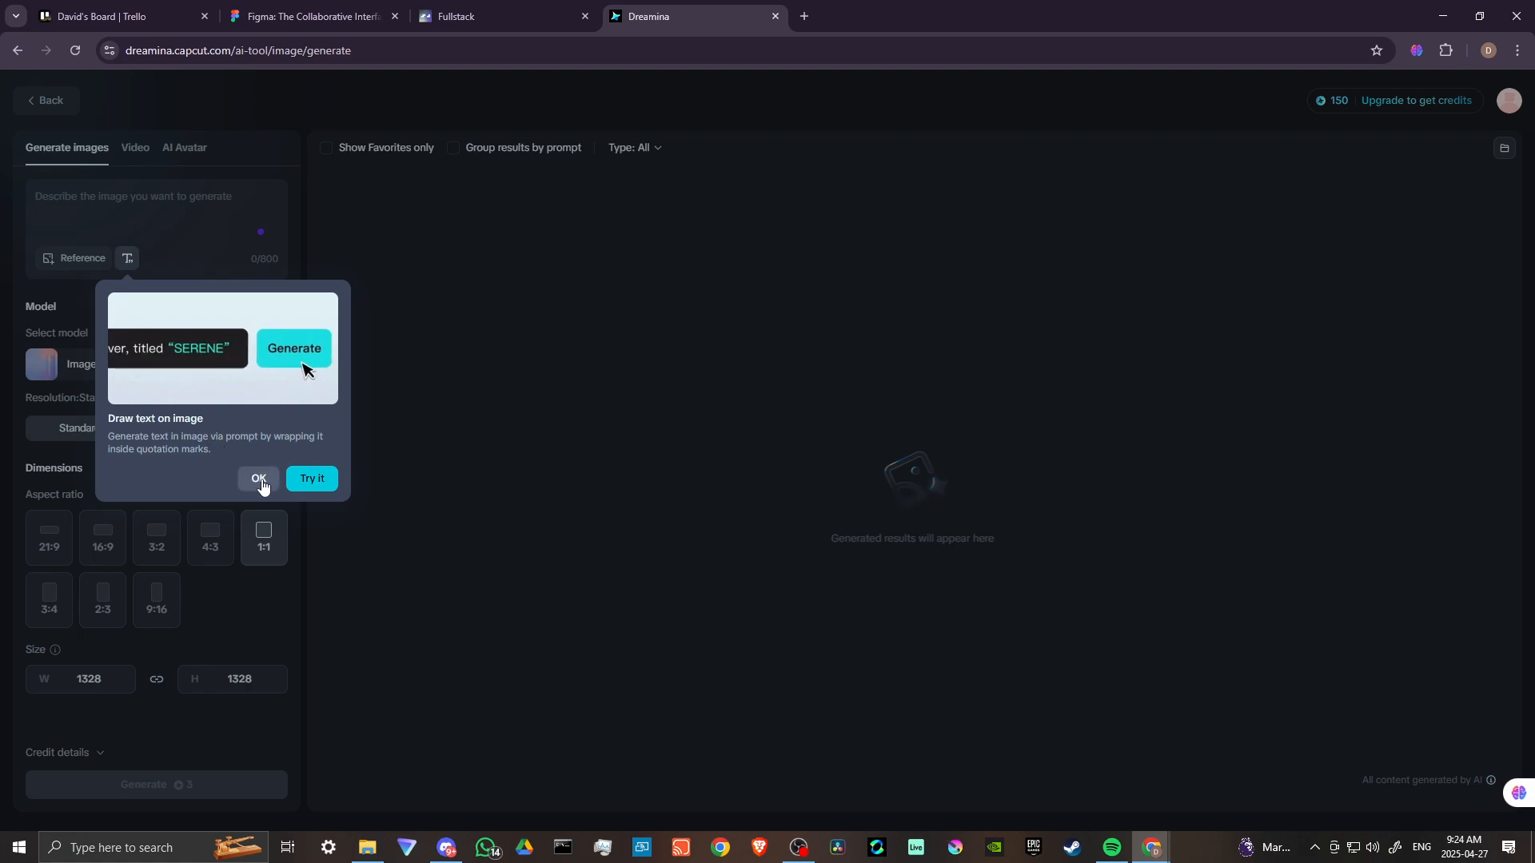
click(258, 480)
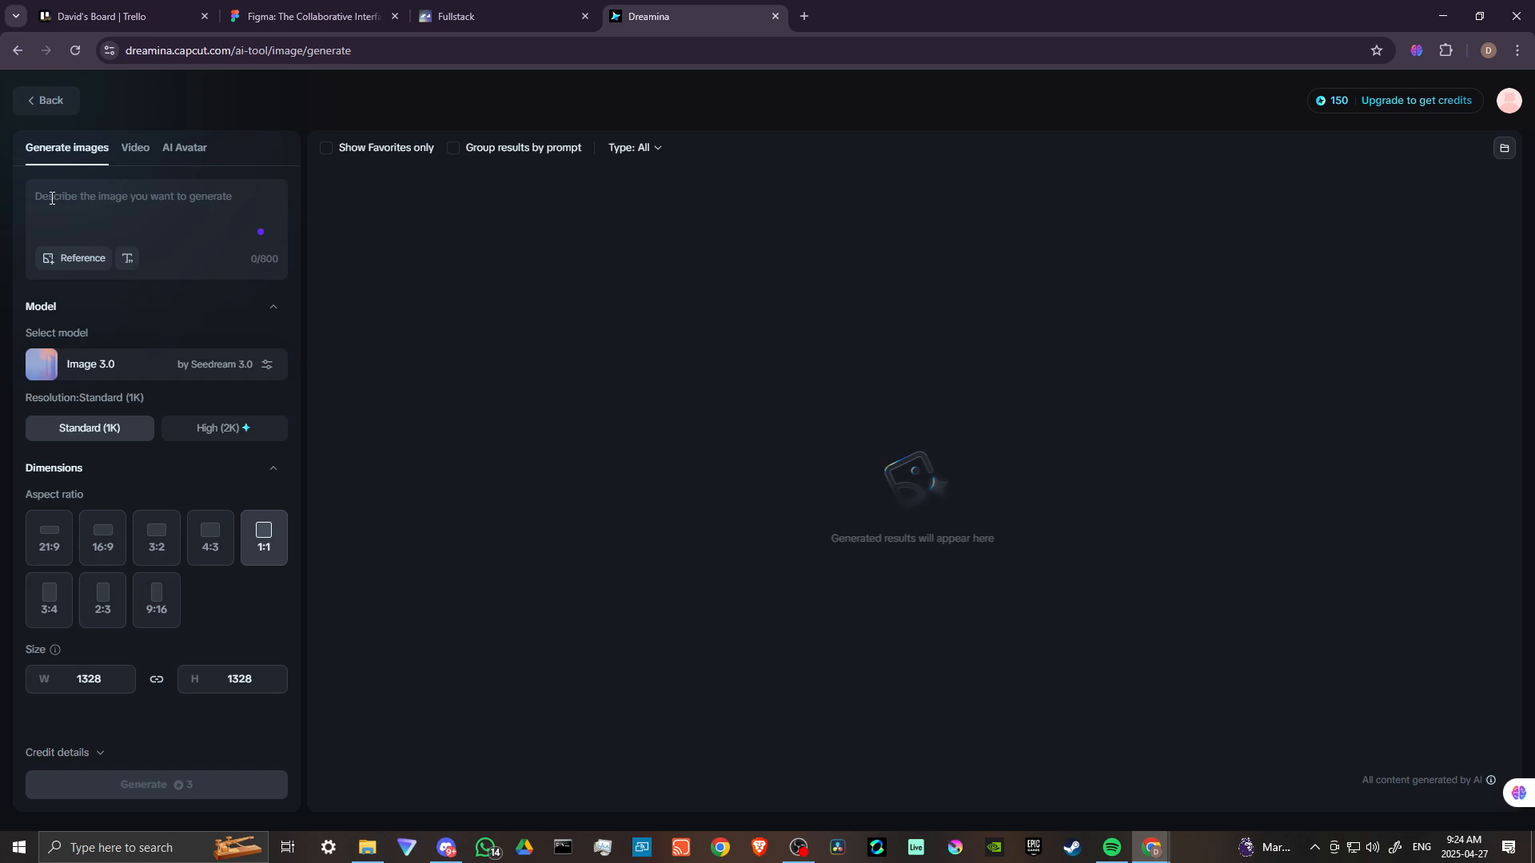
mouse_move(170, 359)
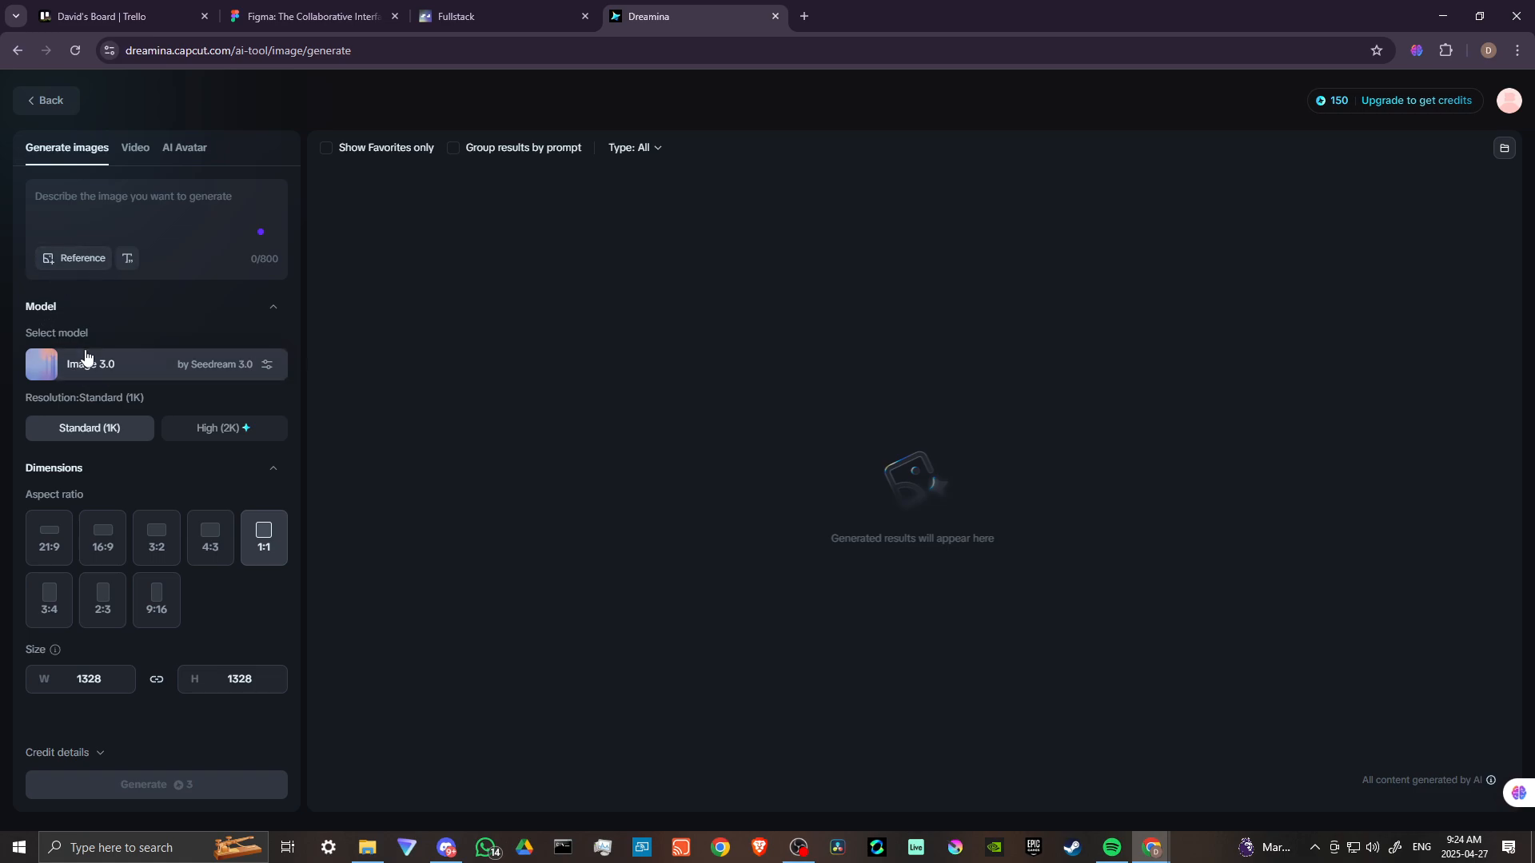
click(147, 364)
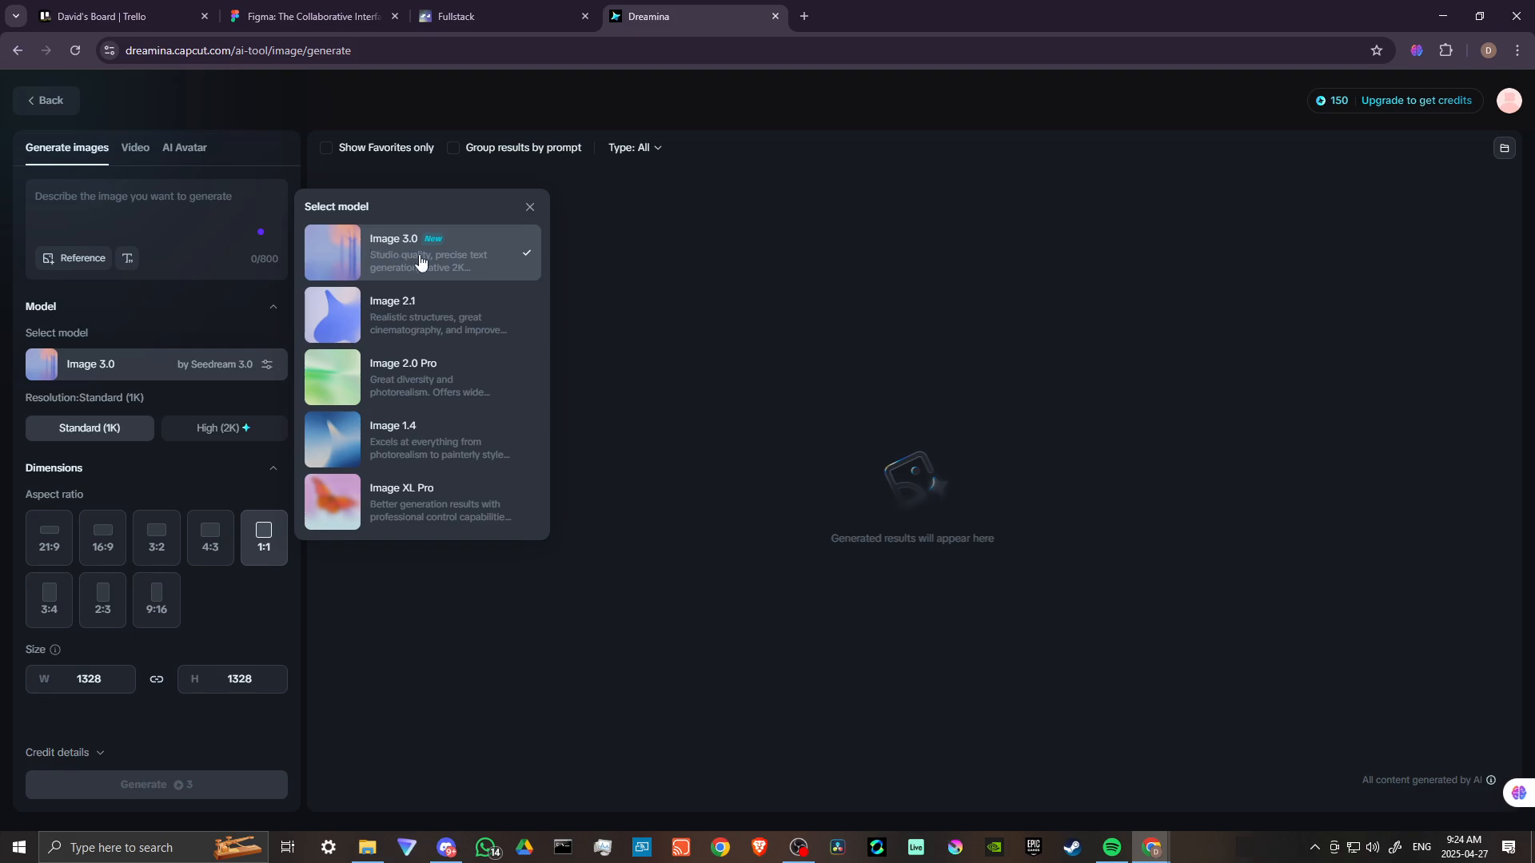
mouse_move(173, 331)
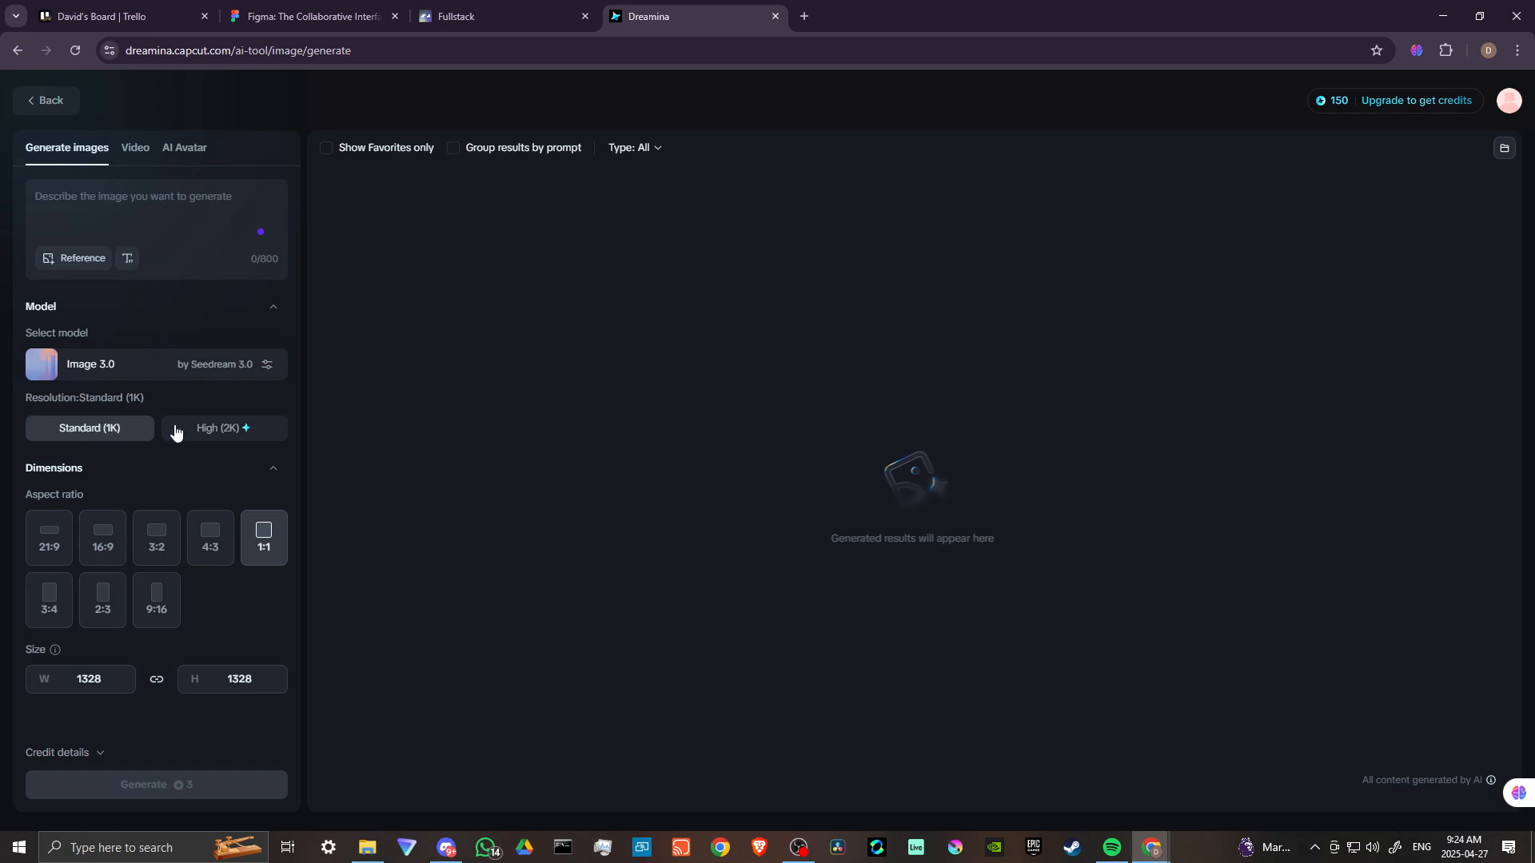
mouse_move(213, 431)
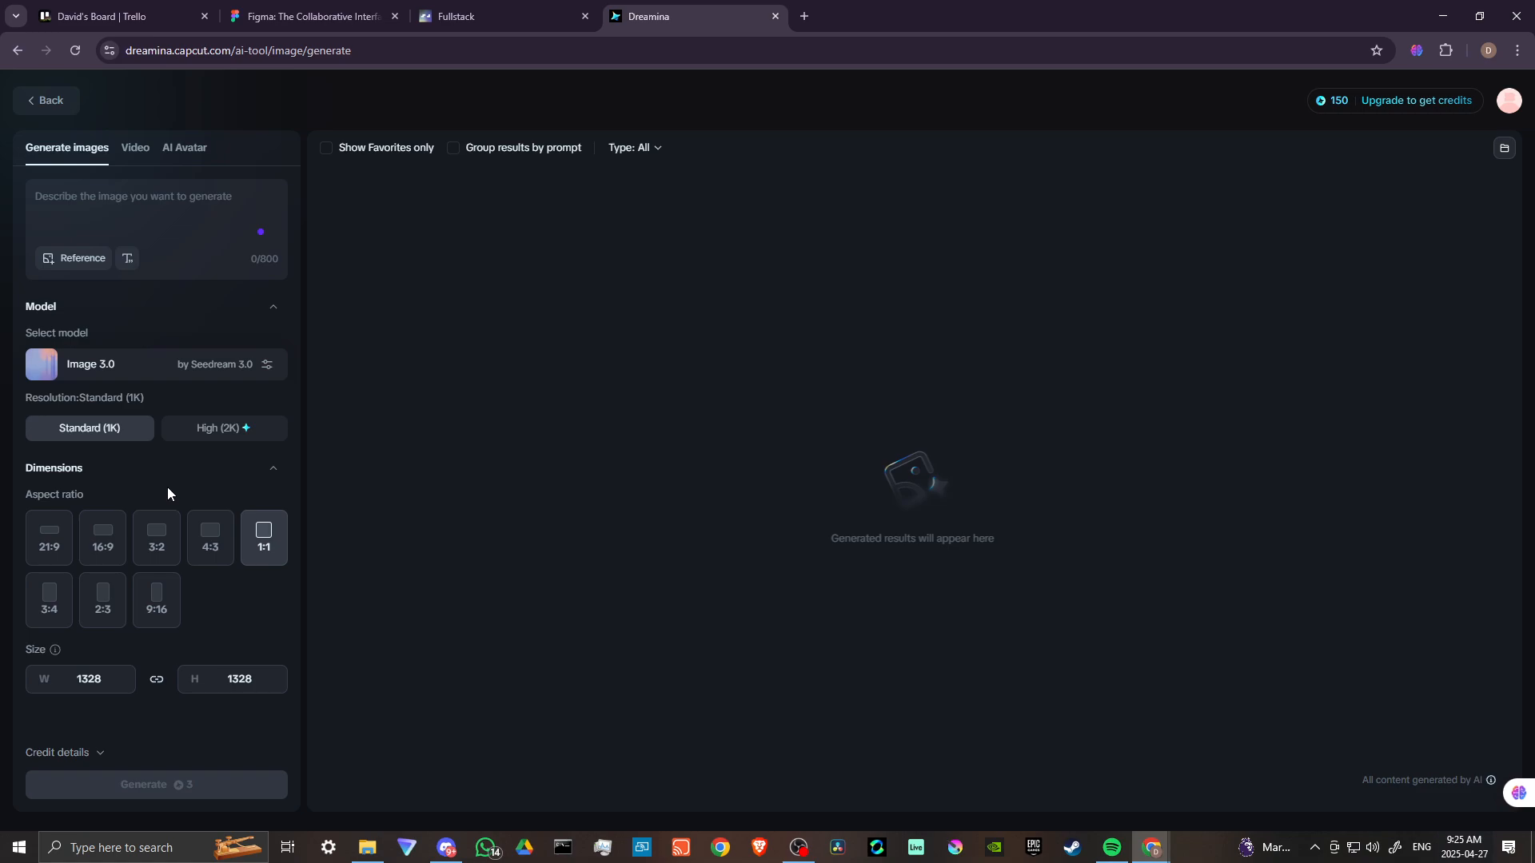
Set the aspect ratio to 16:9, glance at Video and AI Avatar tabs, and return
click(103, 537)
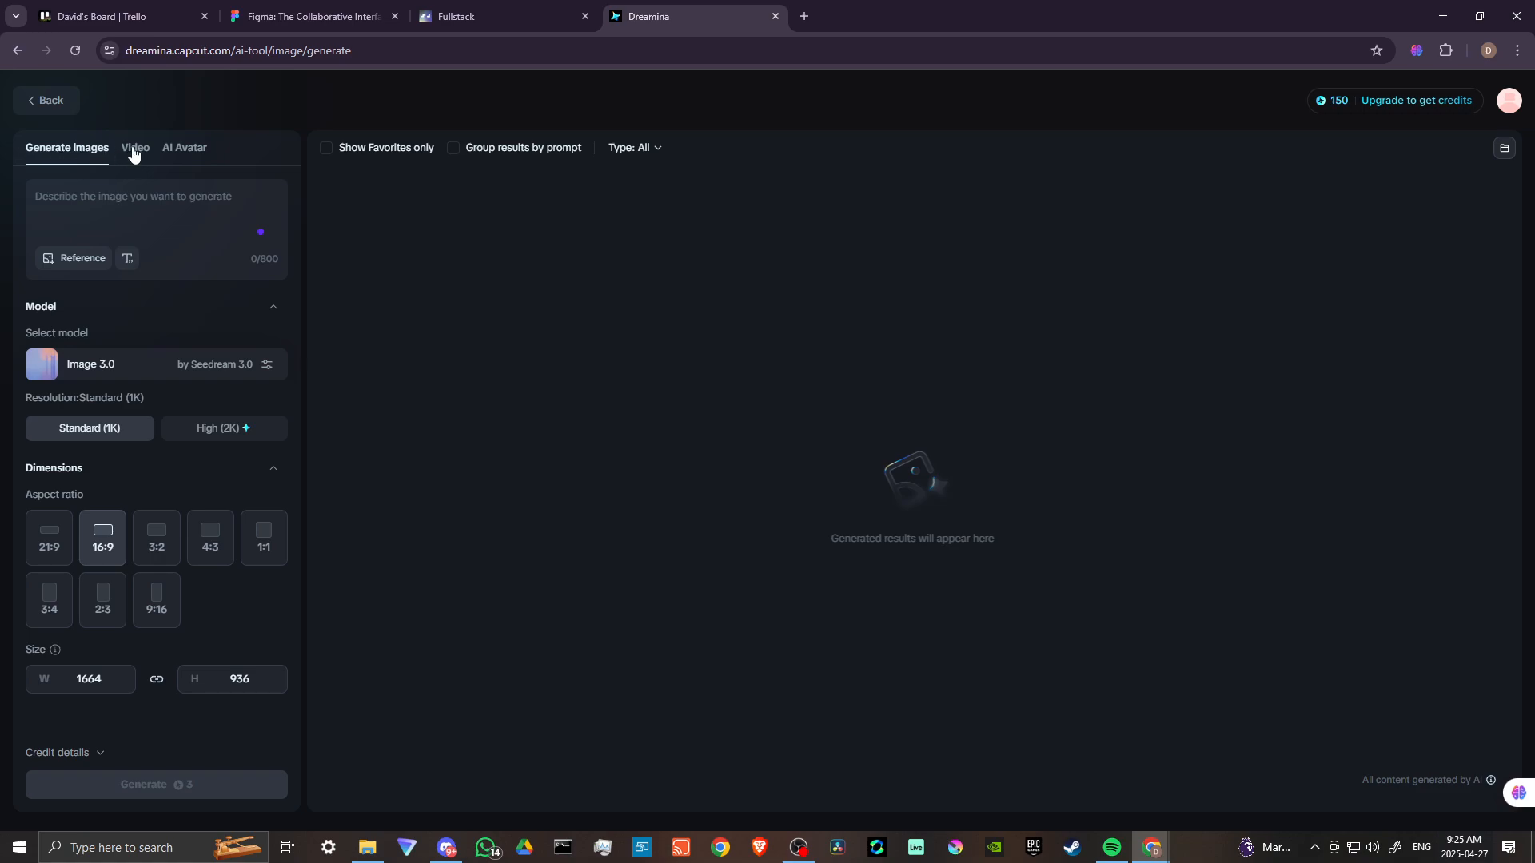
click(135, 148)
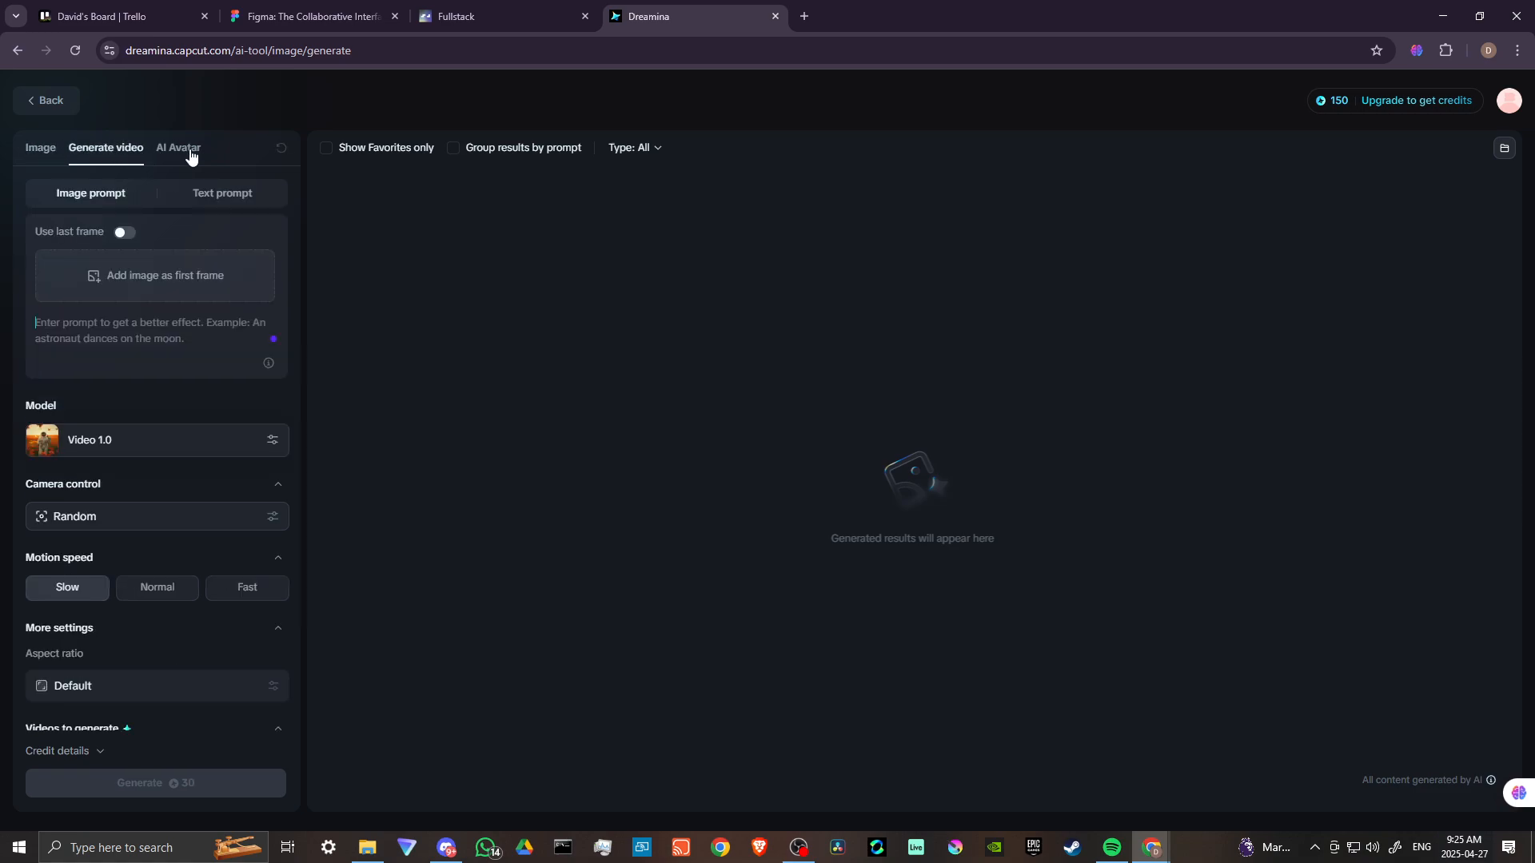
click(178, 148)
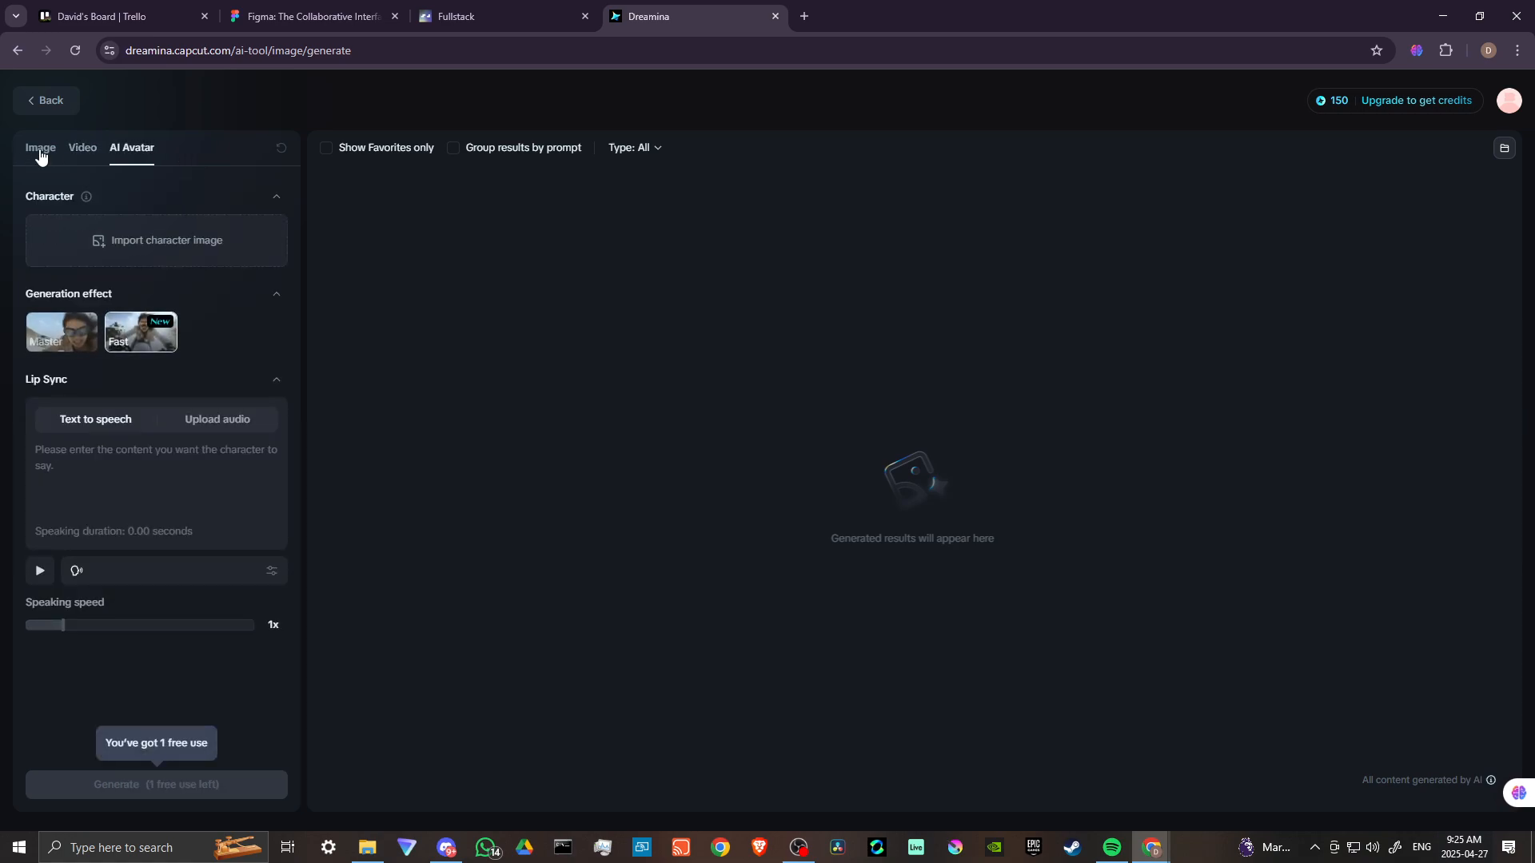
click(40, 148)
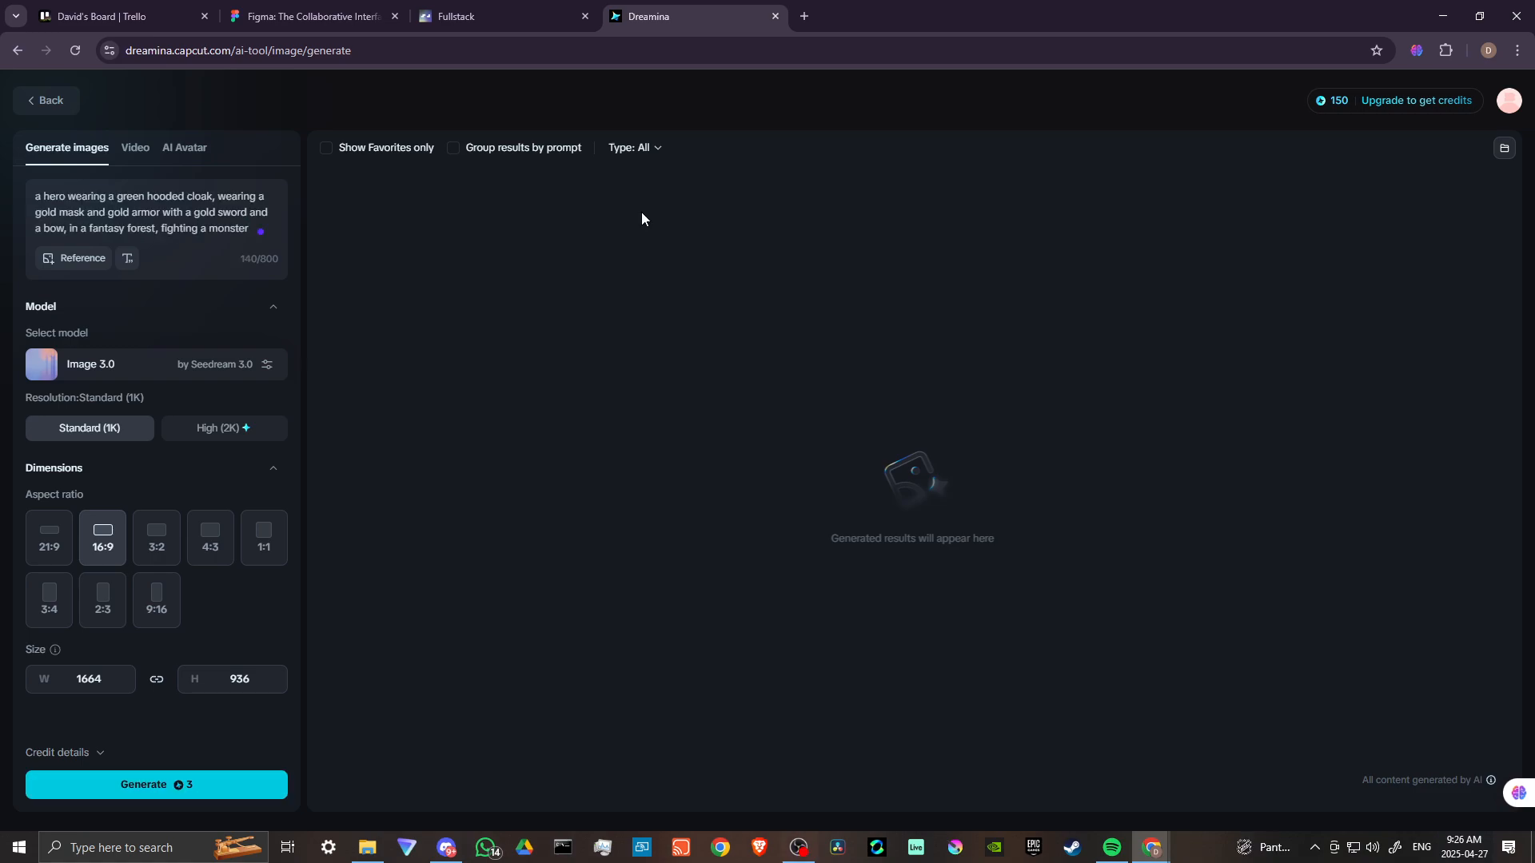
mouse_move(562, 262)
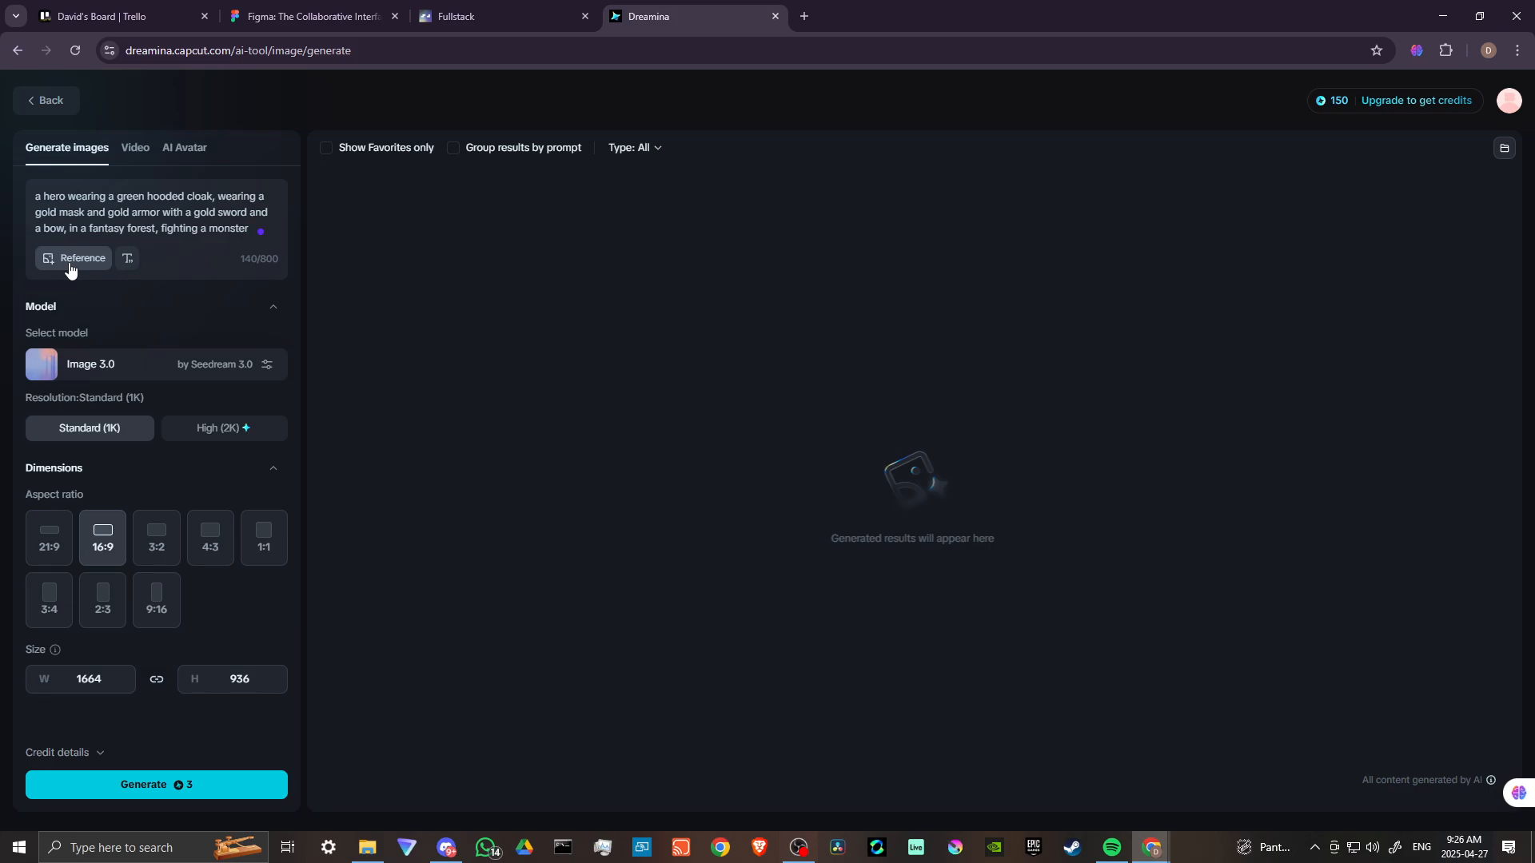
mouse_move(73, 272)
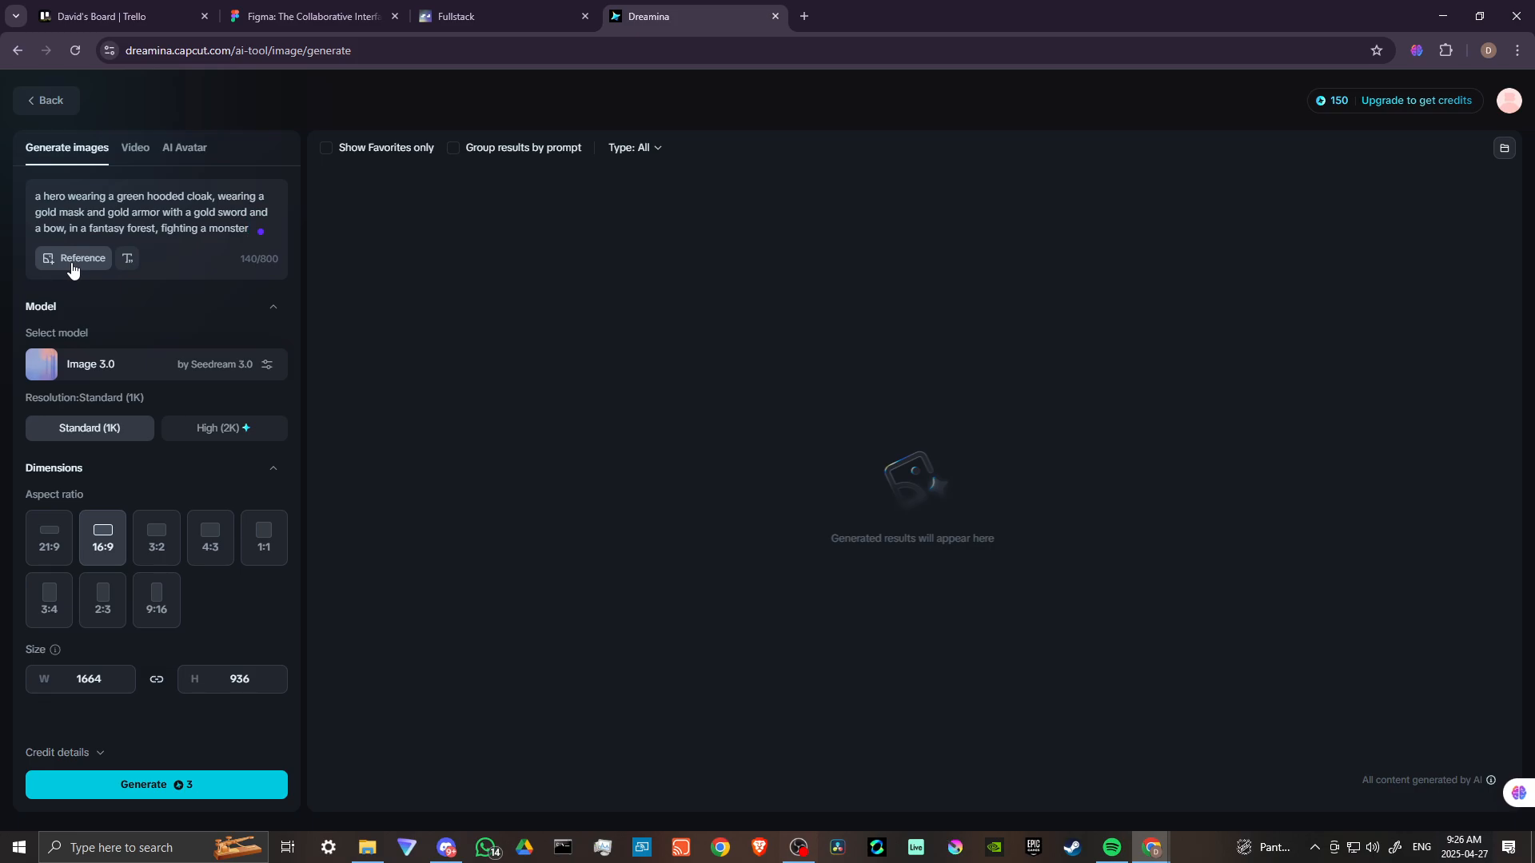
mouse_move(127, 257)
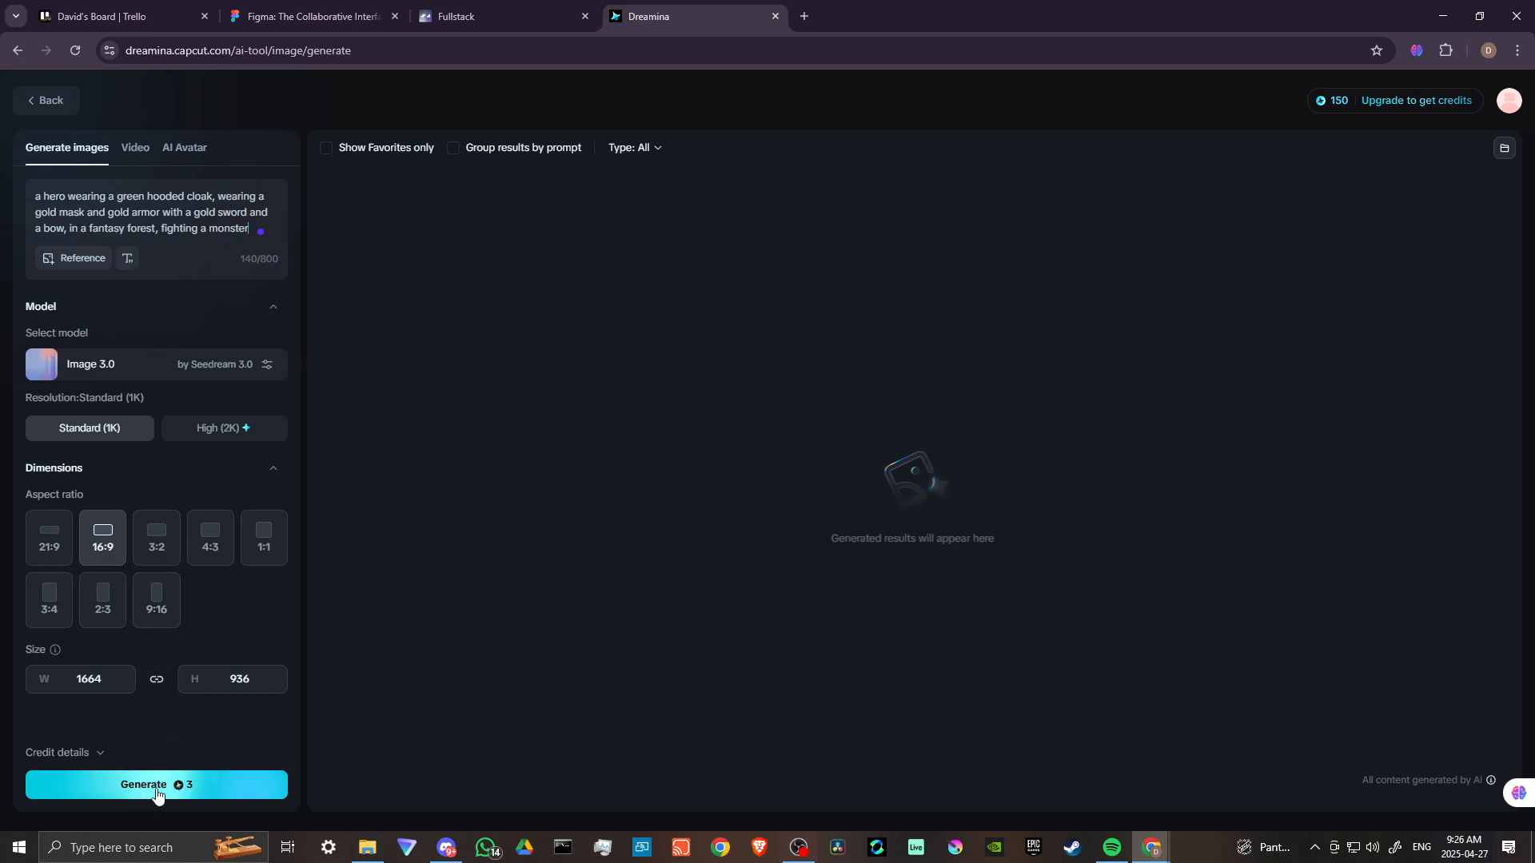
Generate four images from the gold-armoured hero fighting a monster prompt
click(156, 784)
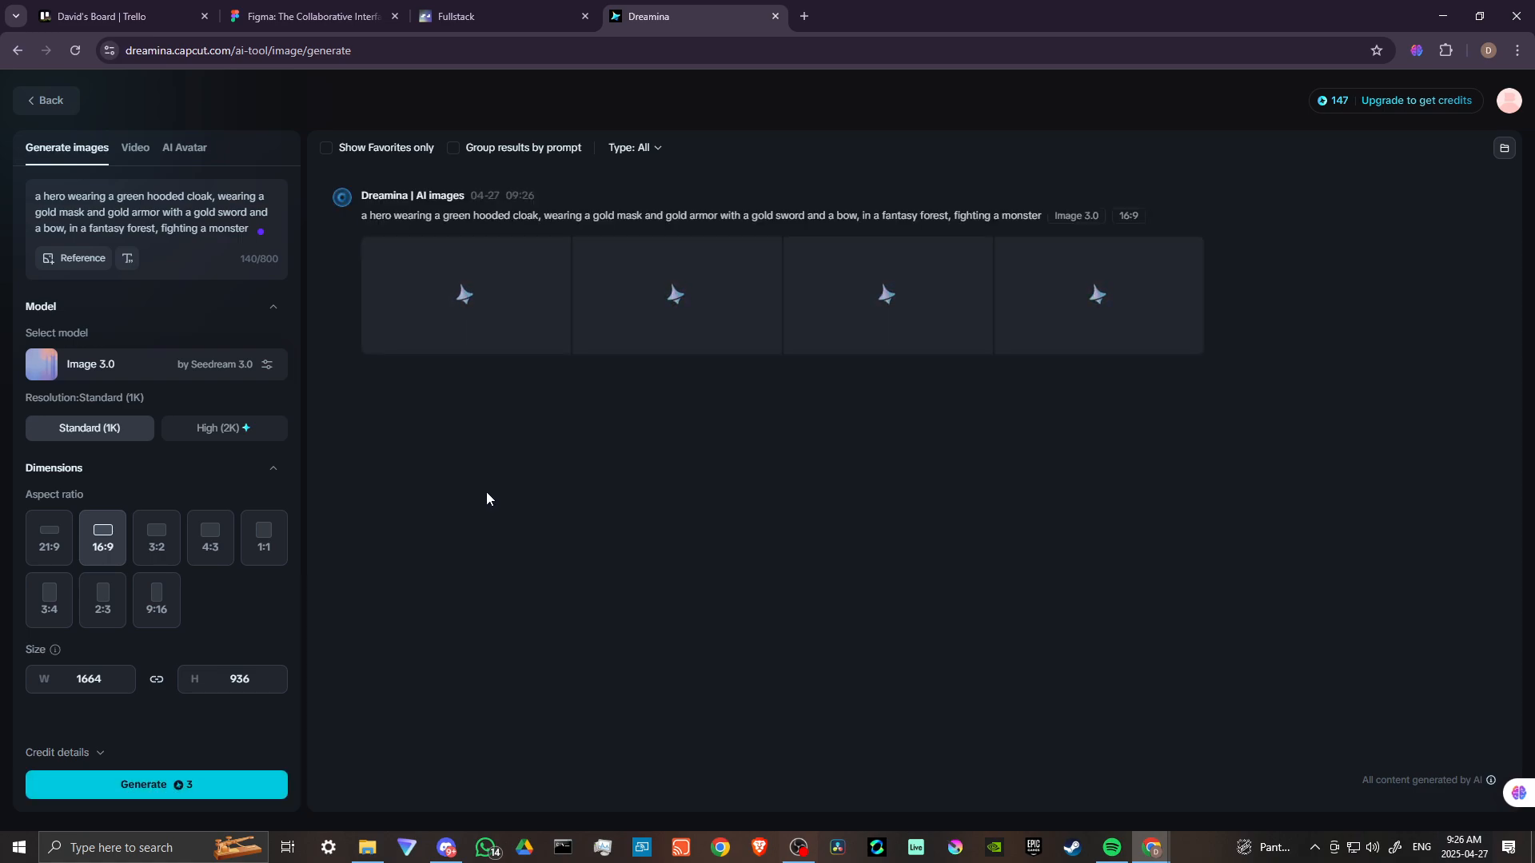
mouse_move(502, 563)
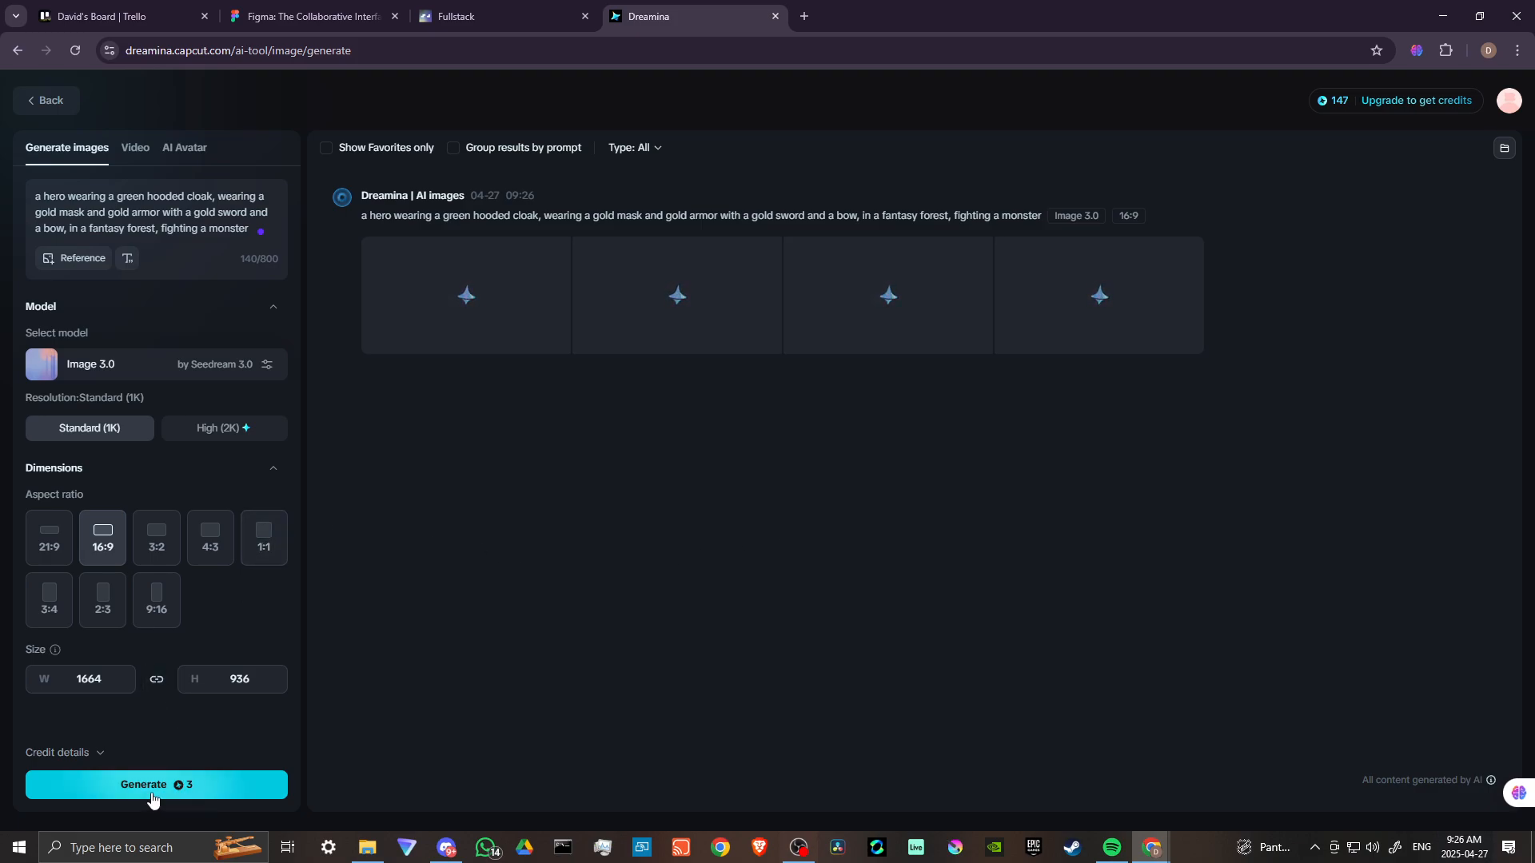
mouse_move(452, 571)
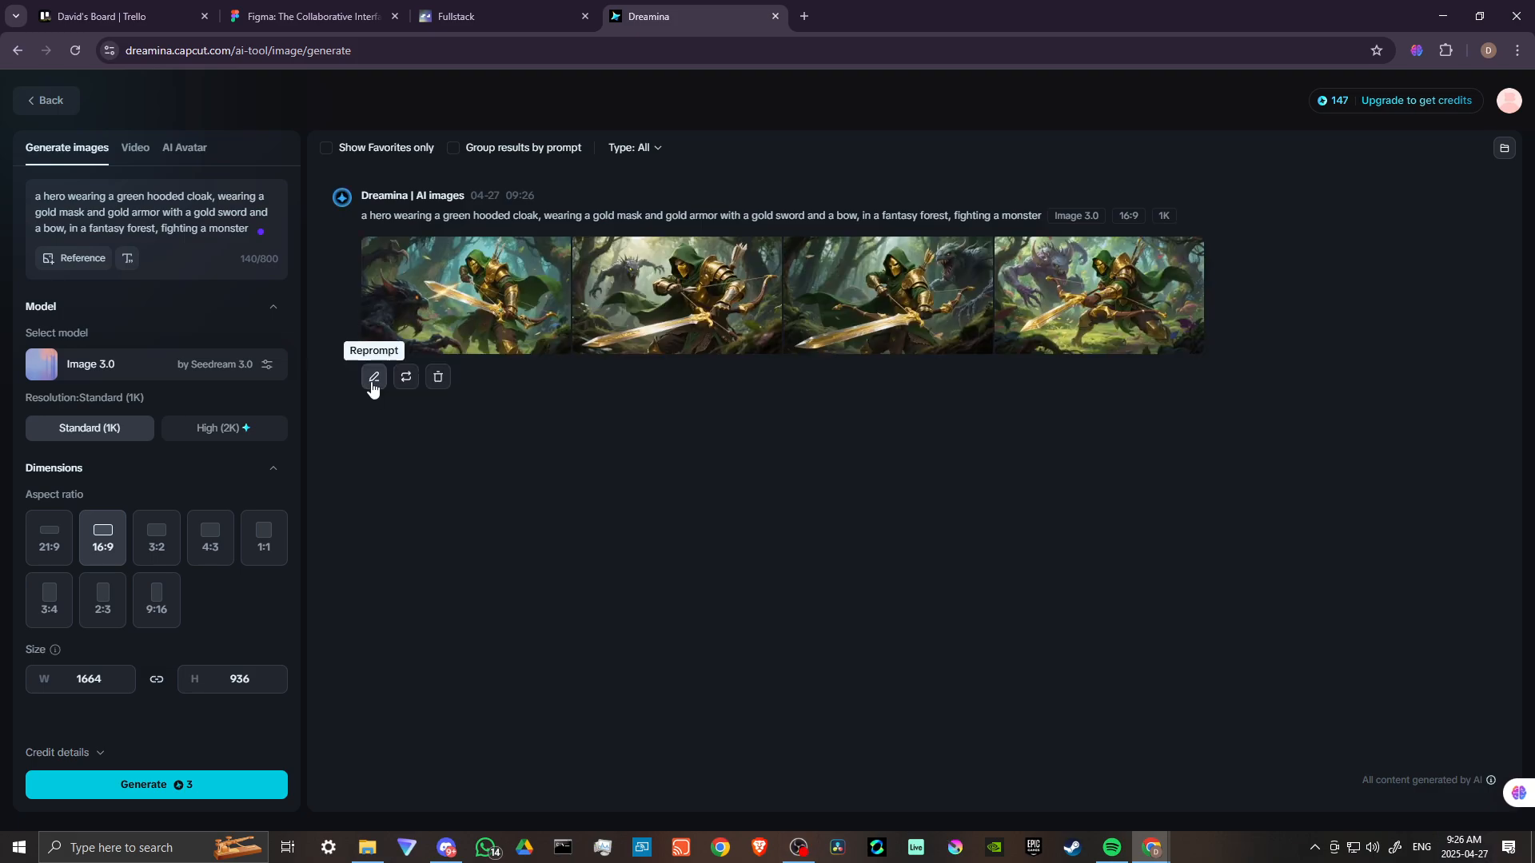
mouse_move(510, 477)
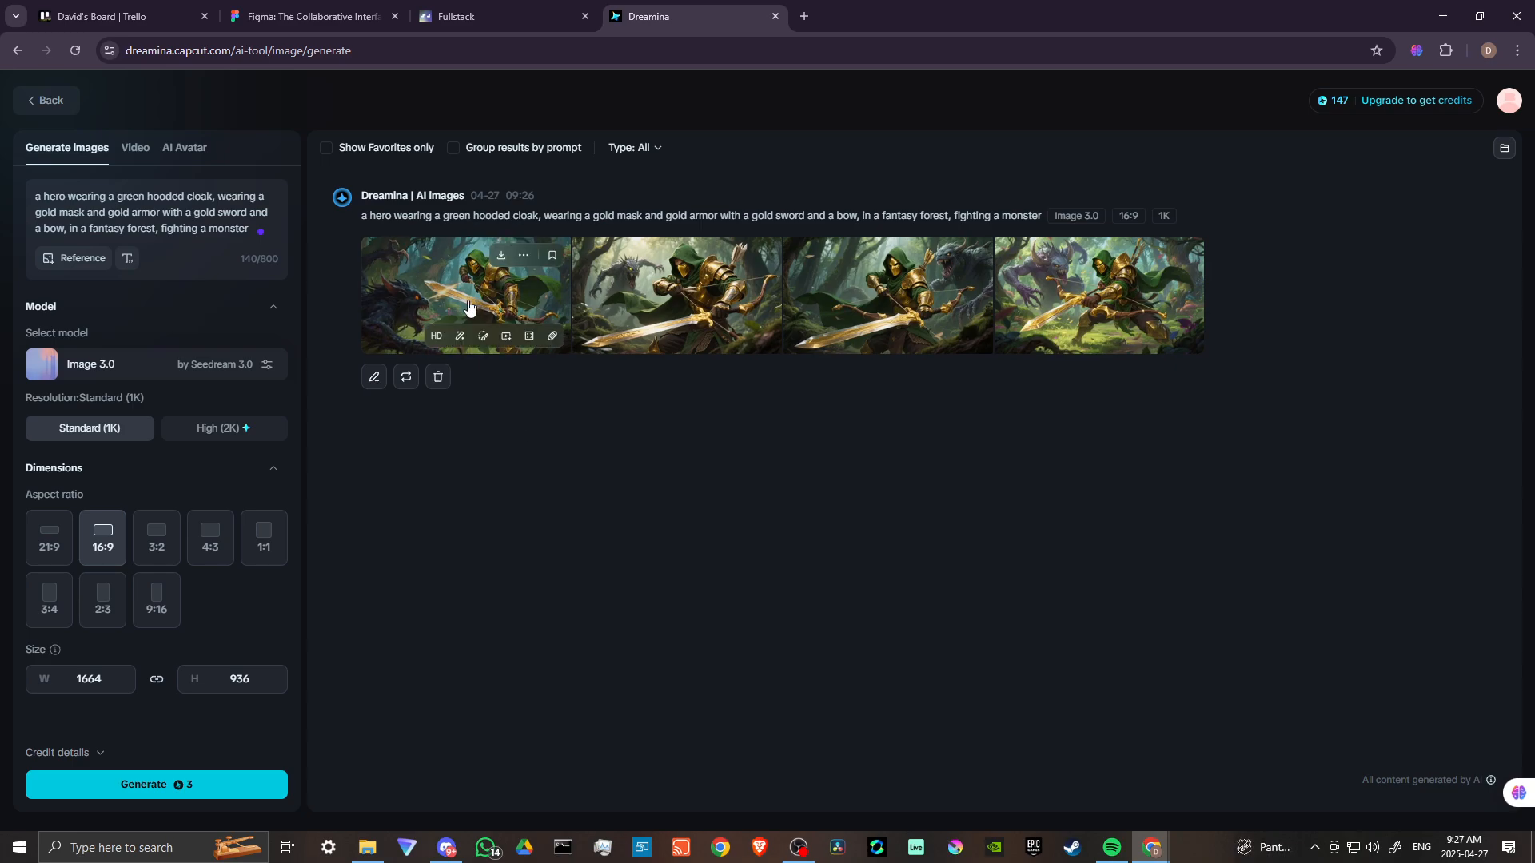
Open the first generated hero image full size and browse through to image 4
click(467, 294)
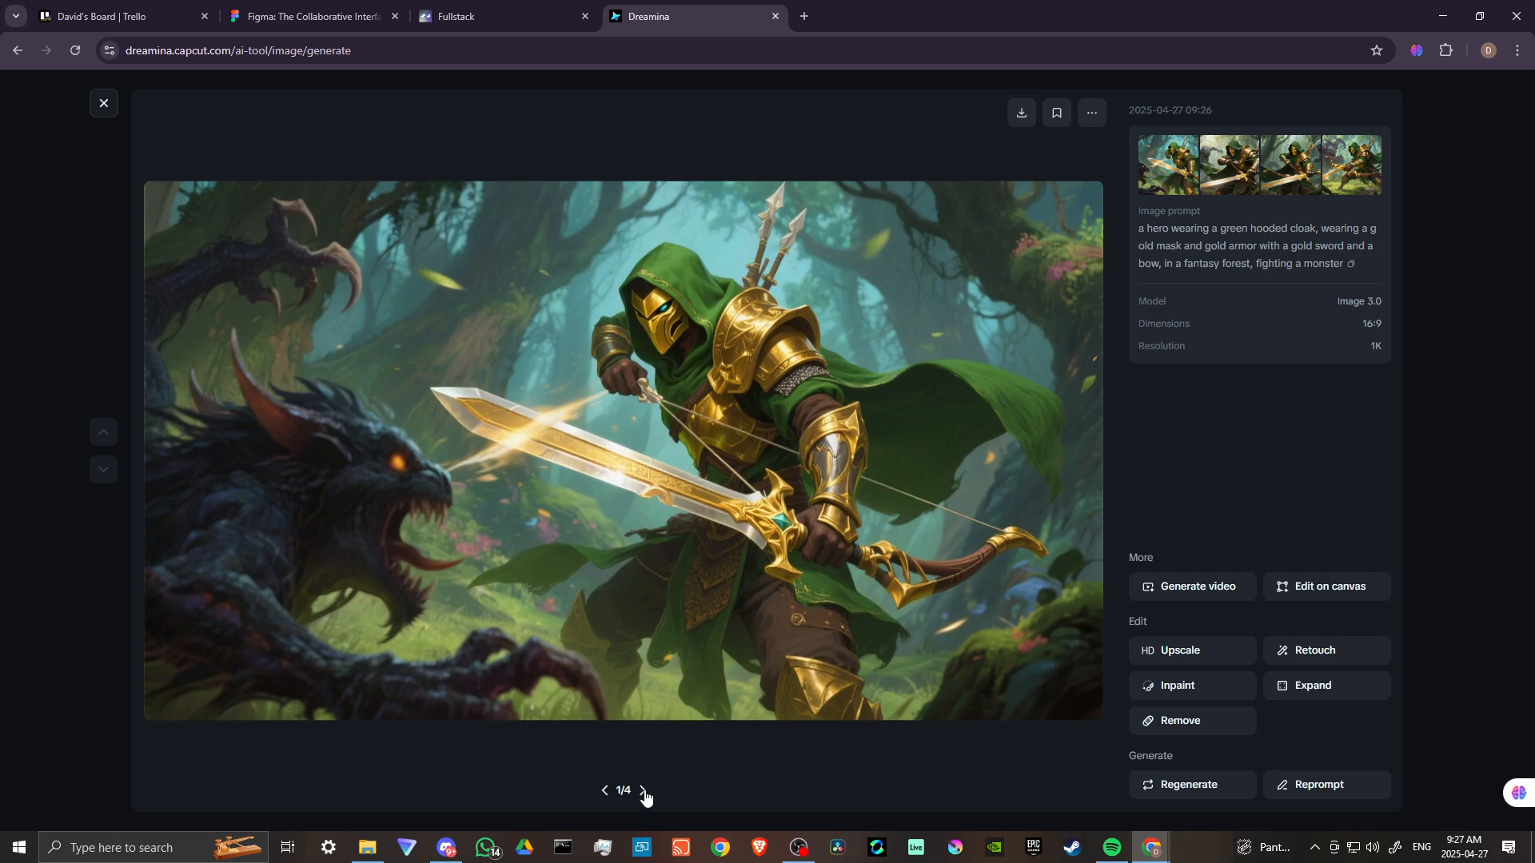
click(642, 790)
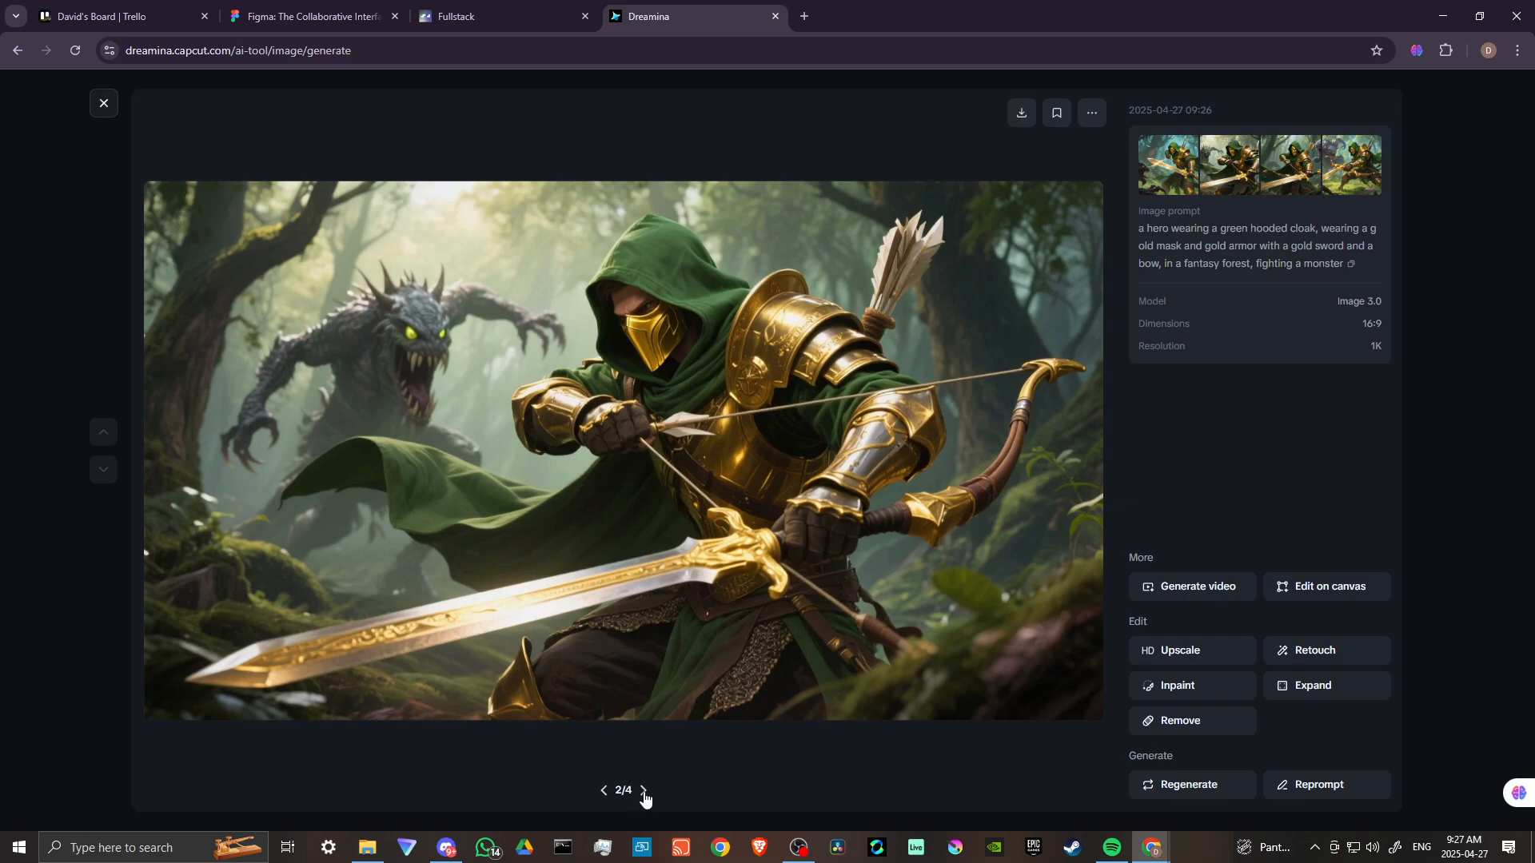
click(644, 790)
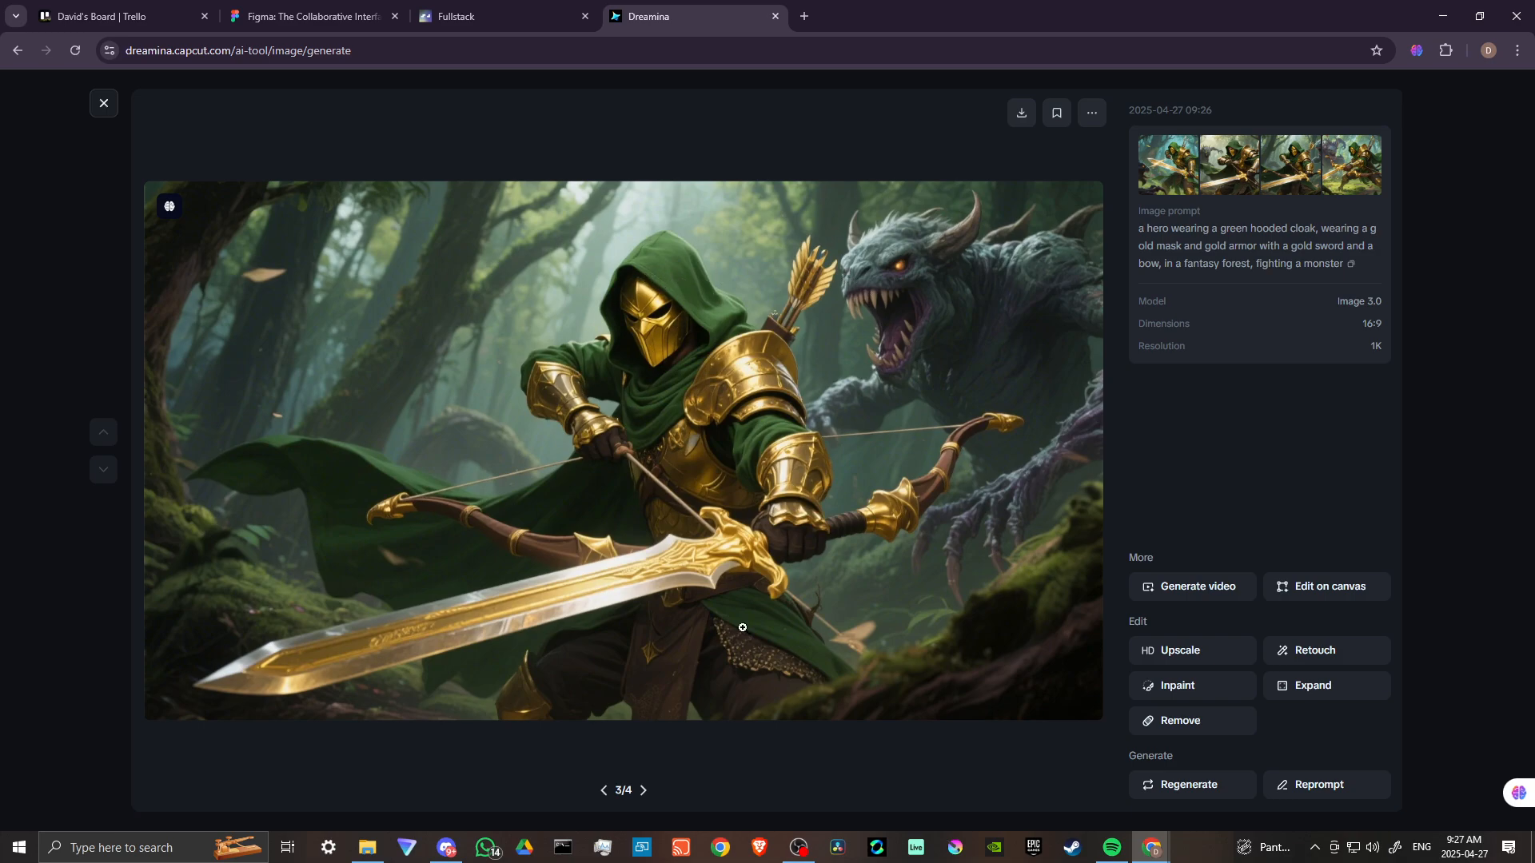
click(642, 790)
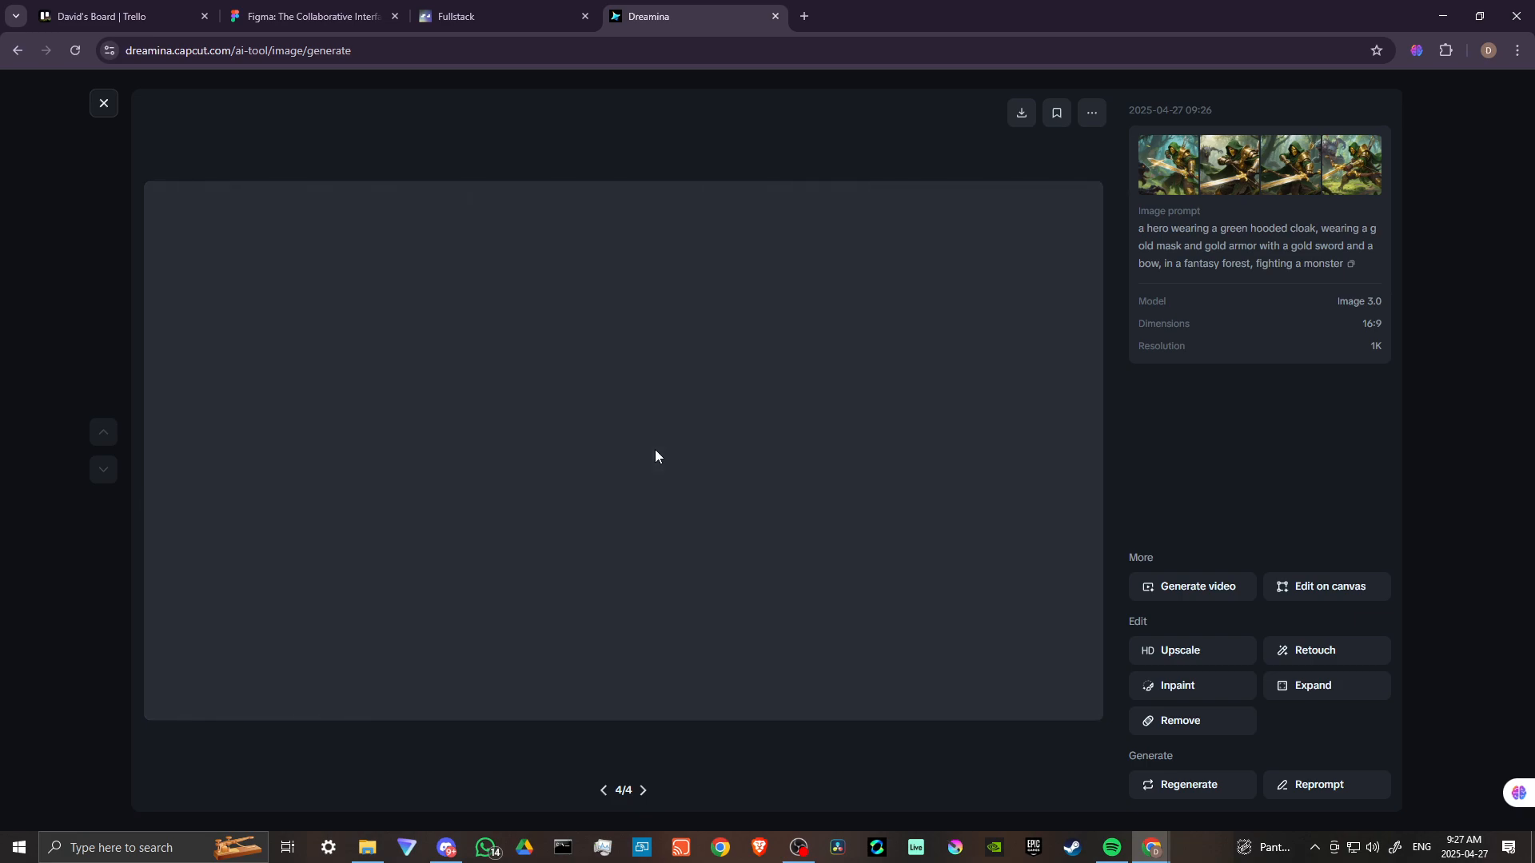
mouse_move(660, 461)
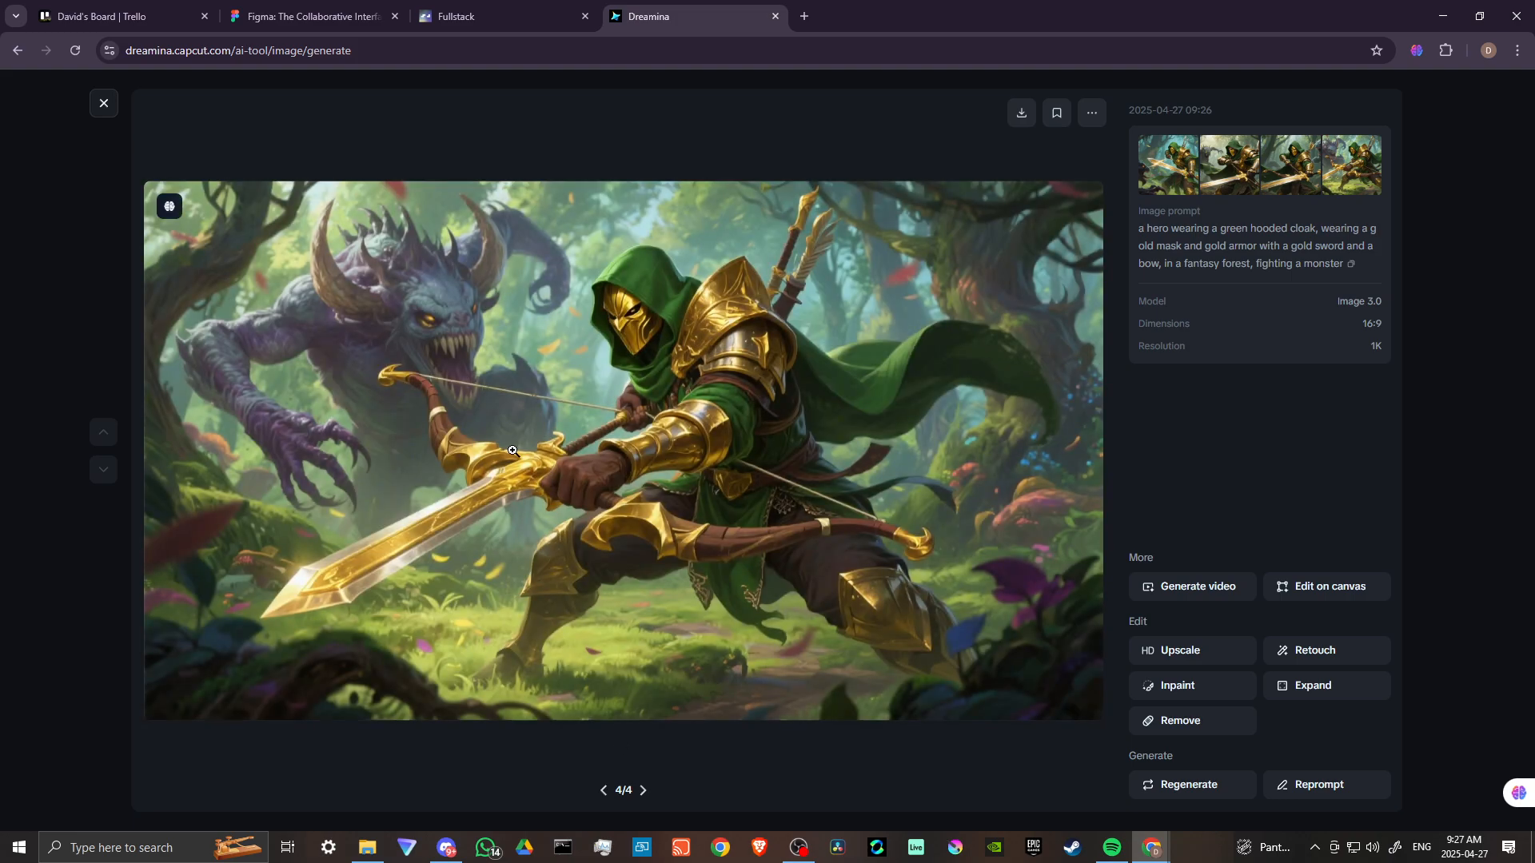
Close the viewer, delete 'and a bow' from the prompt, and regenerate four images
click(103, 103)
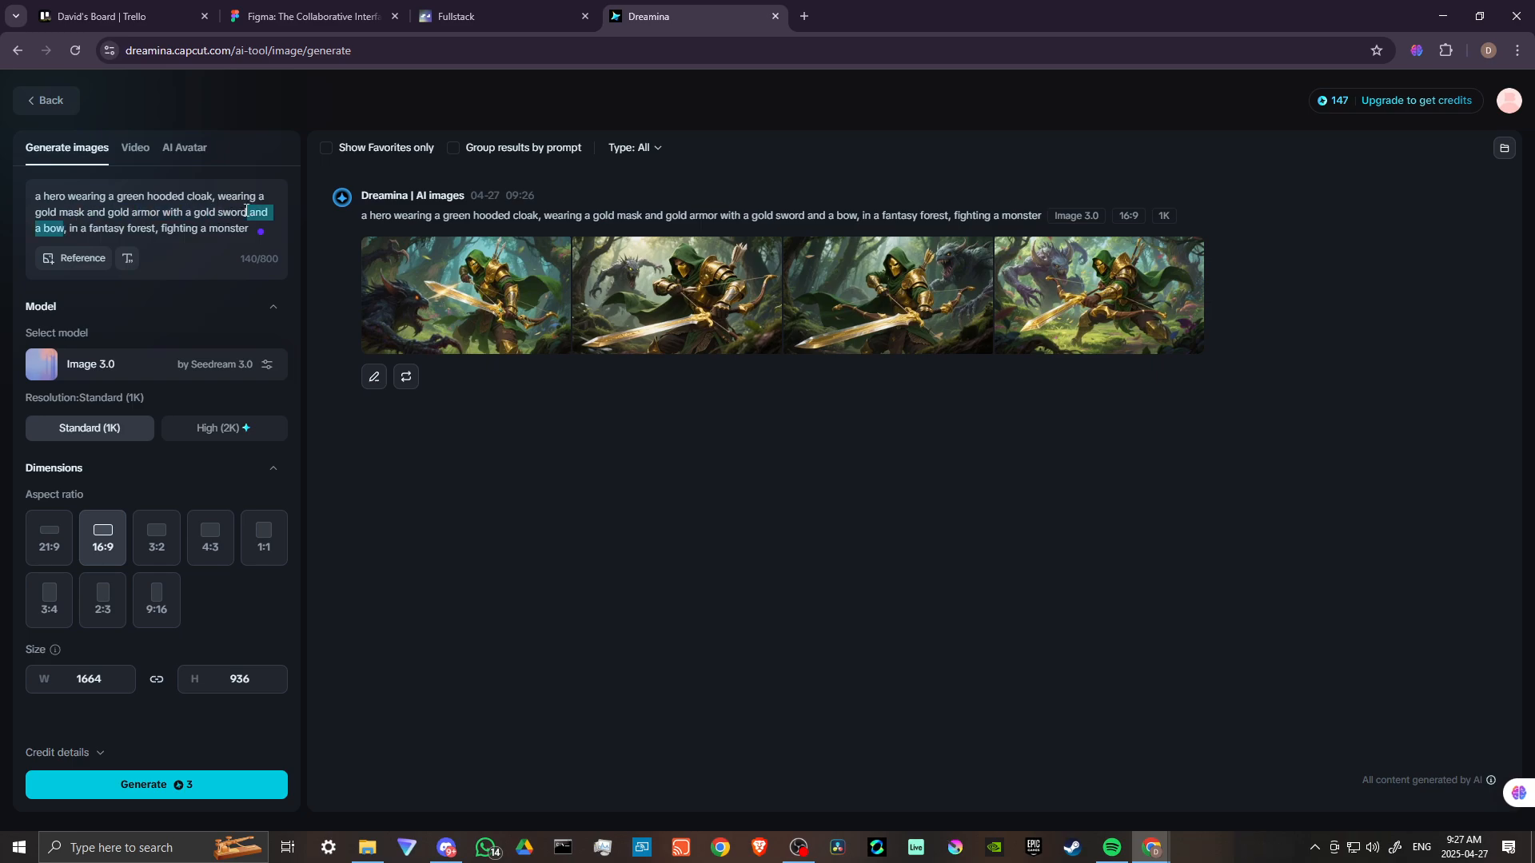
key(Delete)
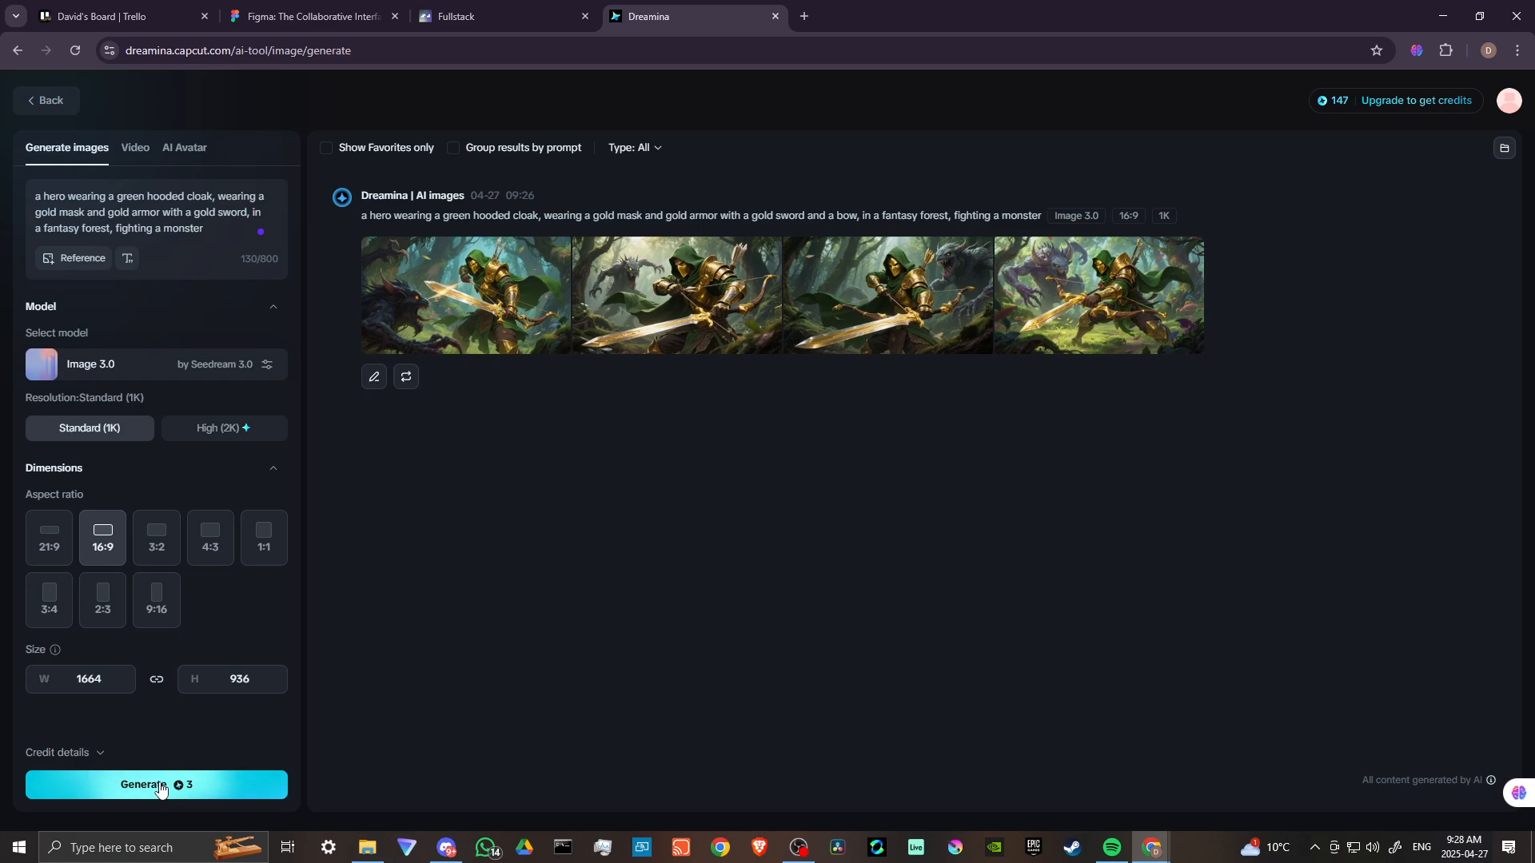
click(157, 785)
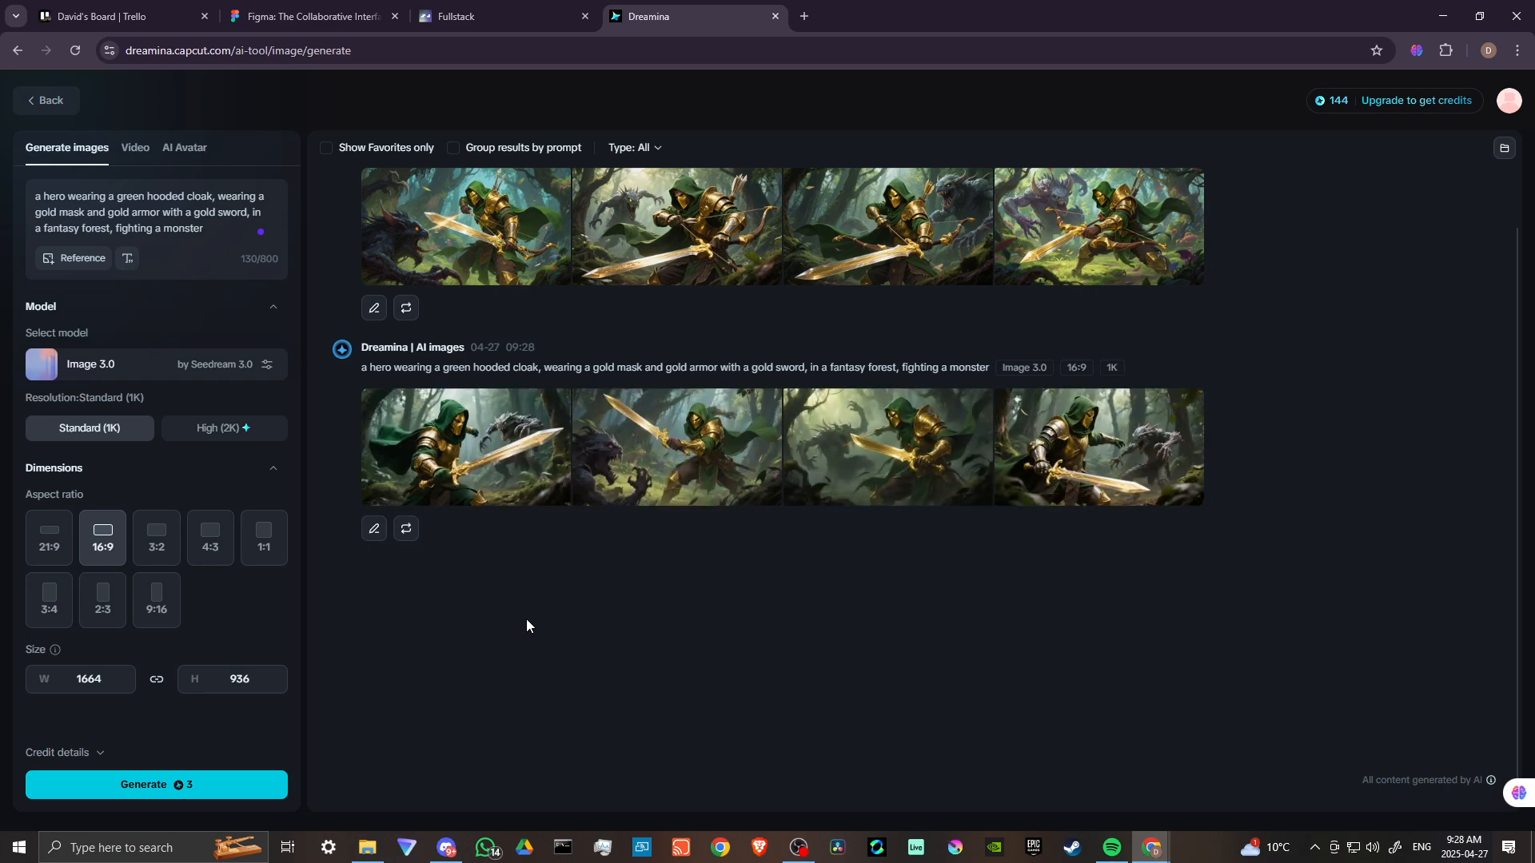
mouse_move(490, 456)
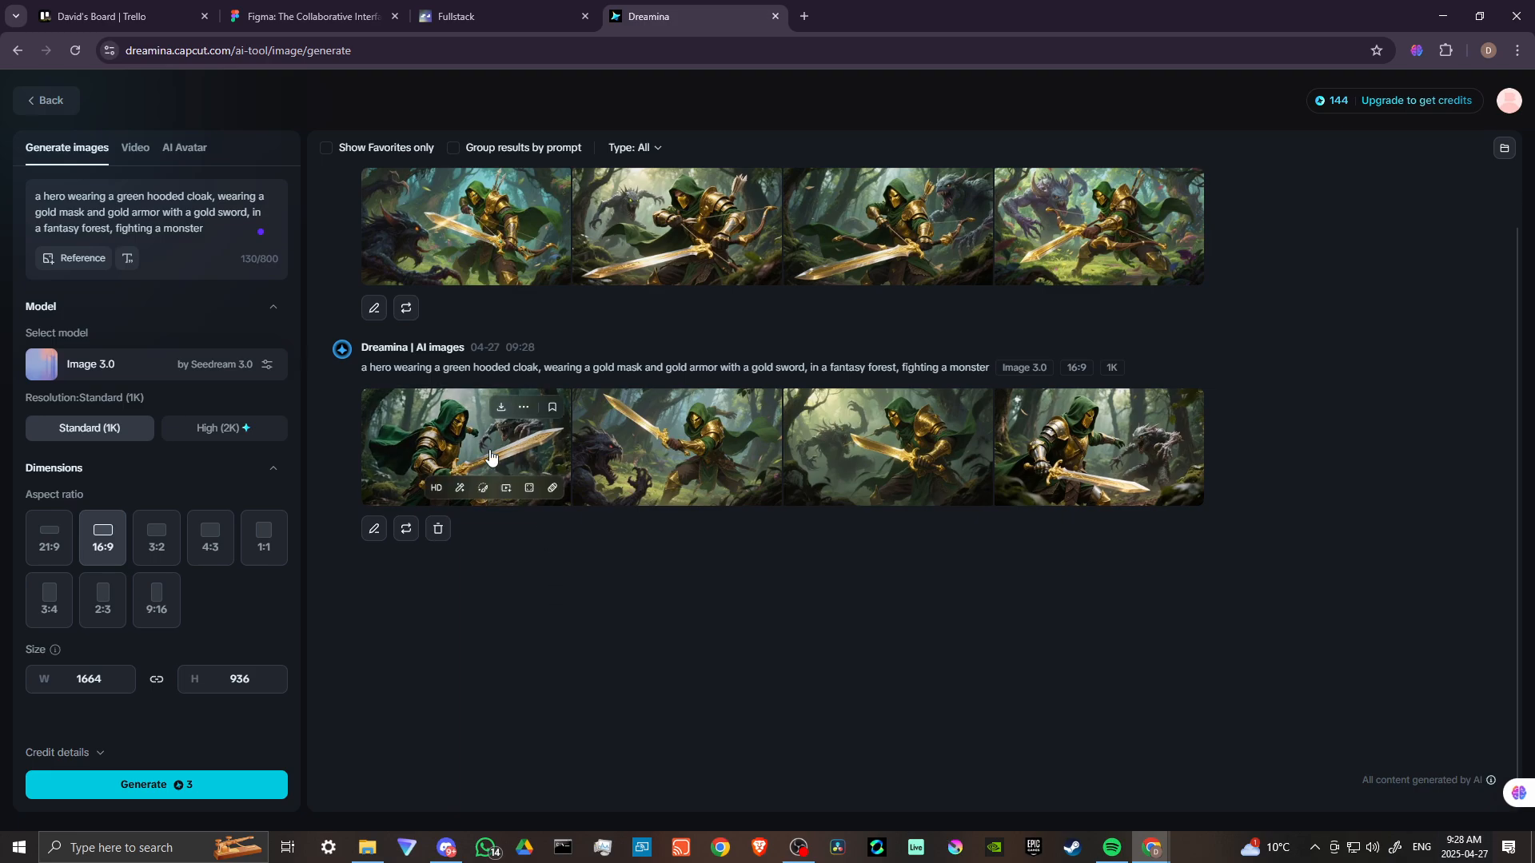
Open the first bow-free hero image and step through the new batch to image 4
click(466, 446)
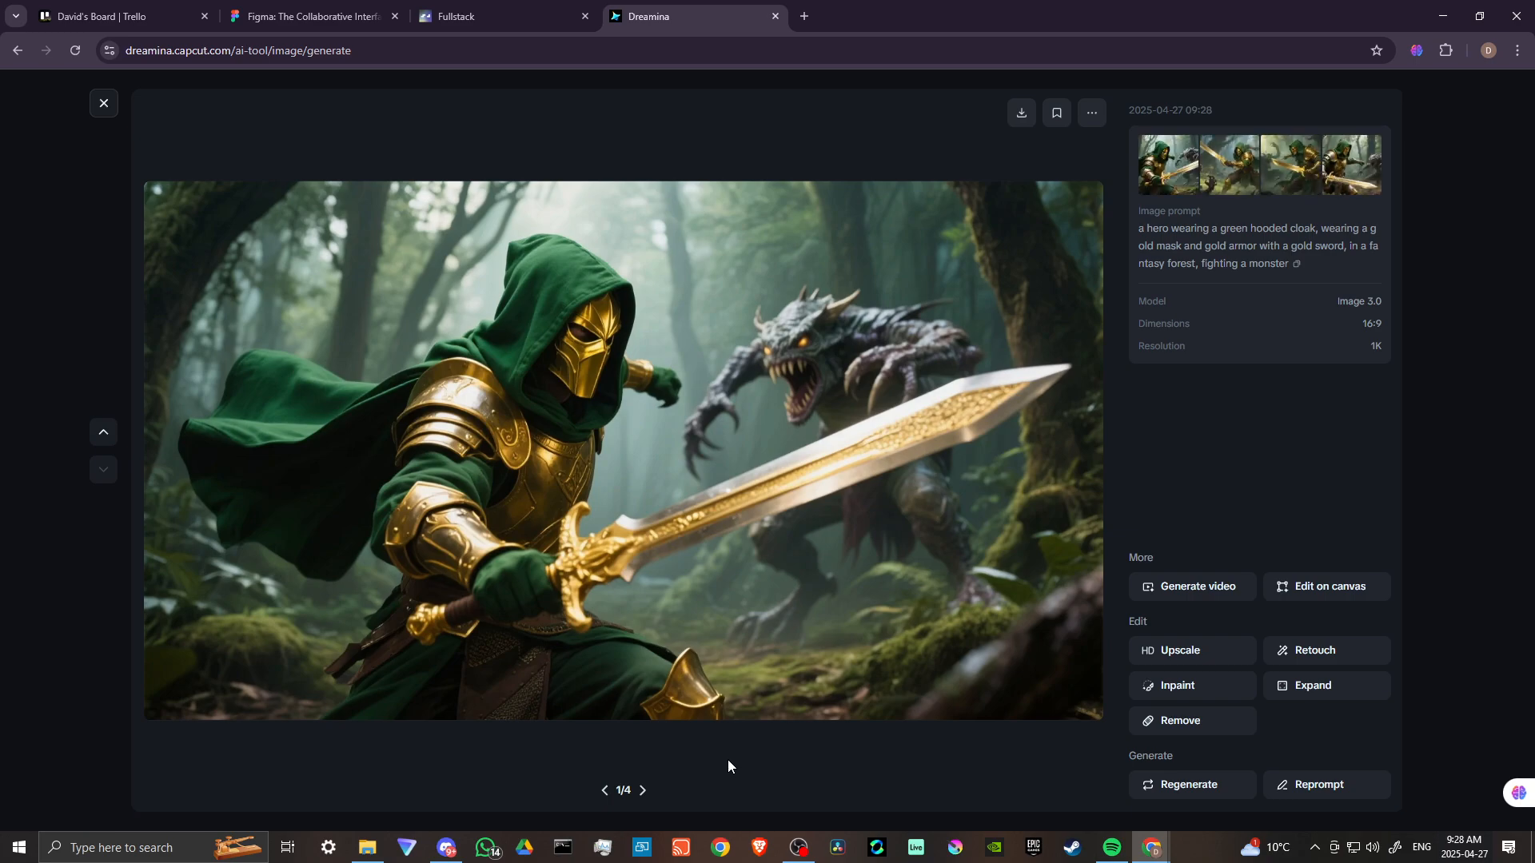
click(643, 789)
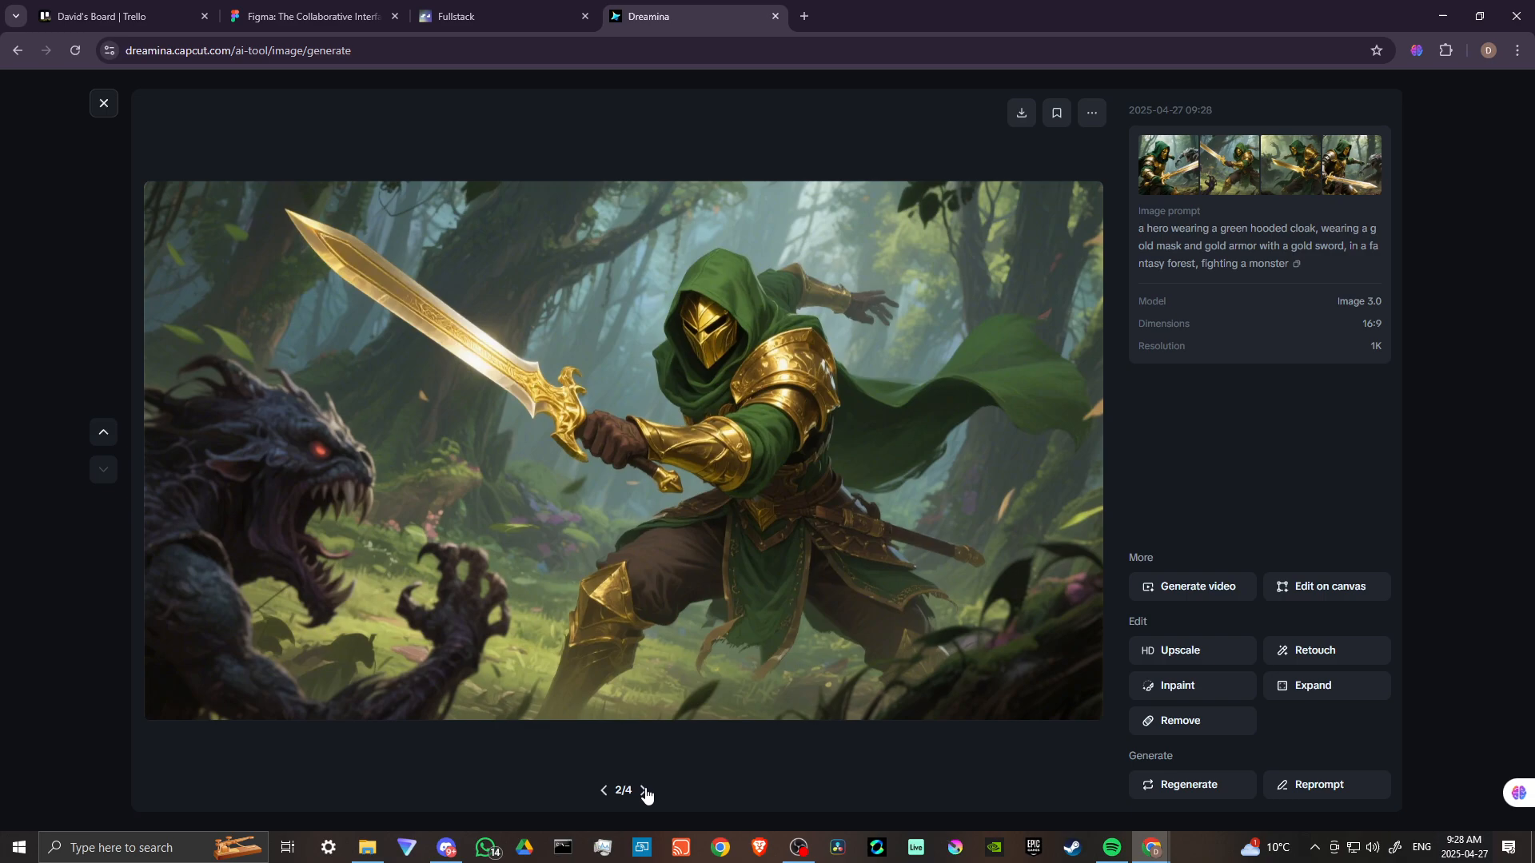
click(645, 790)
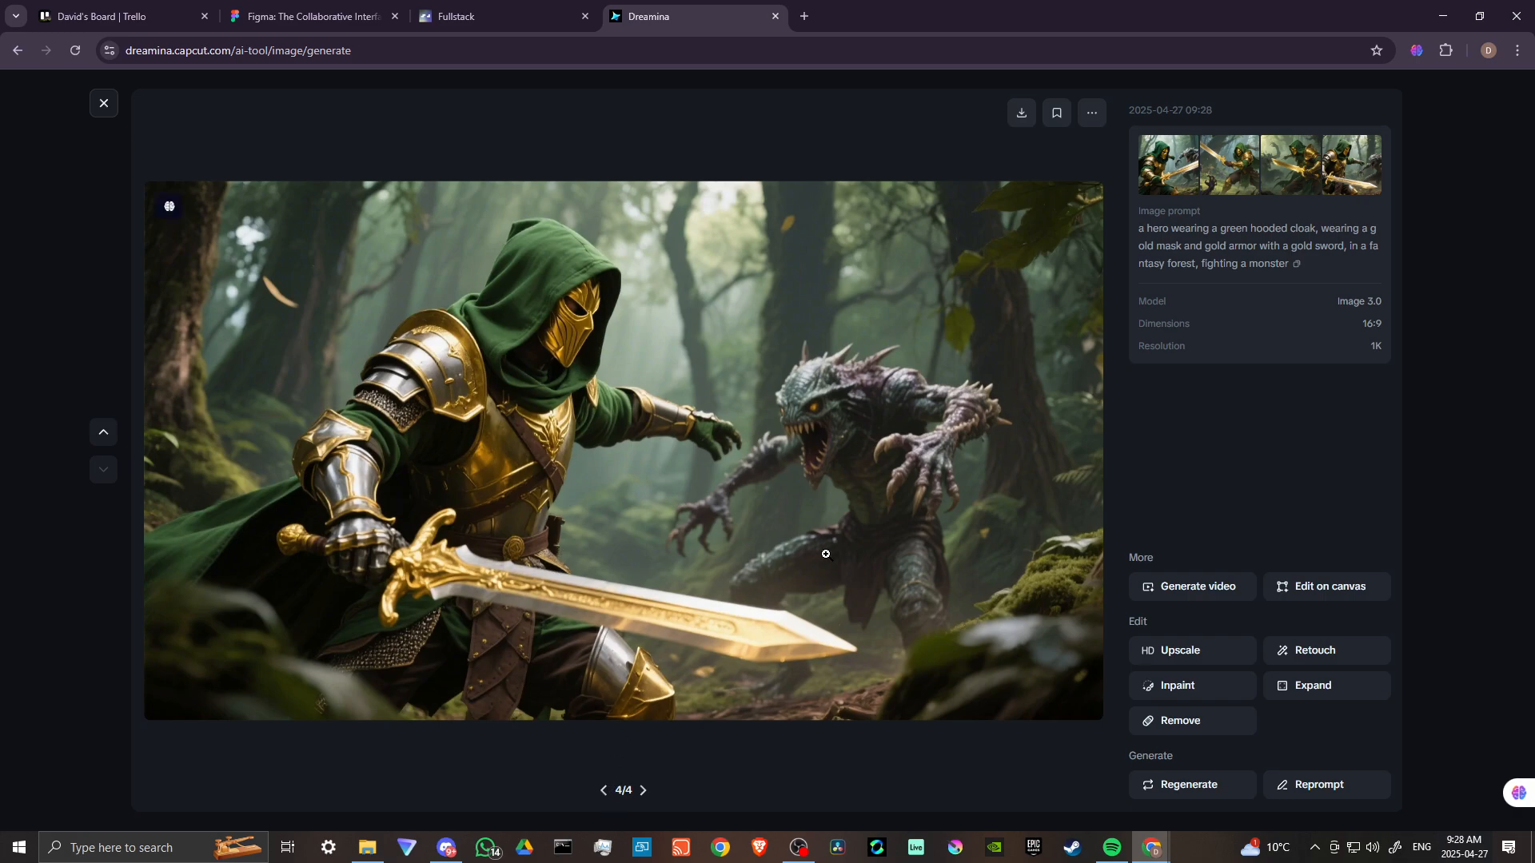
mouse_move(1160, 555)
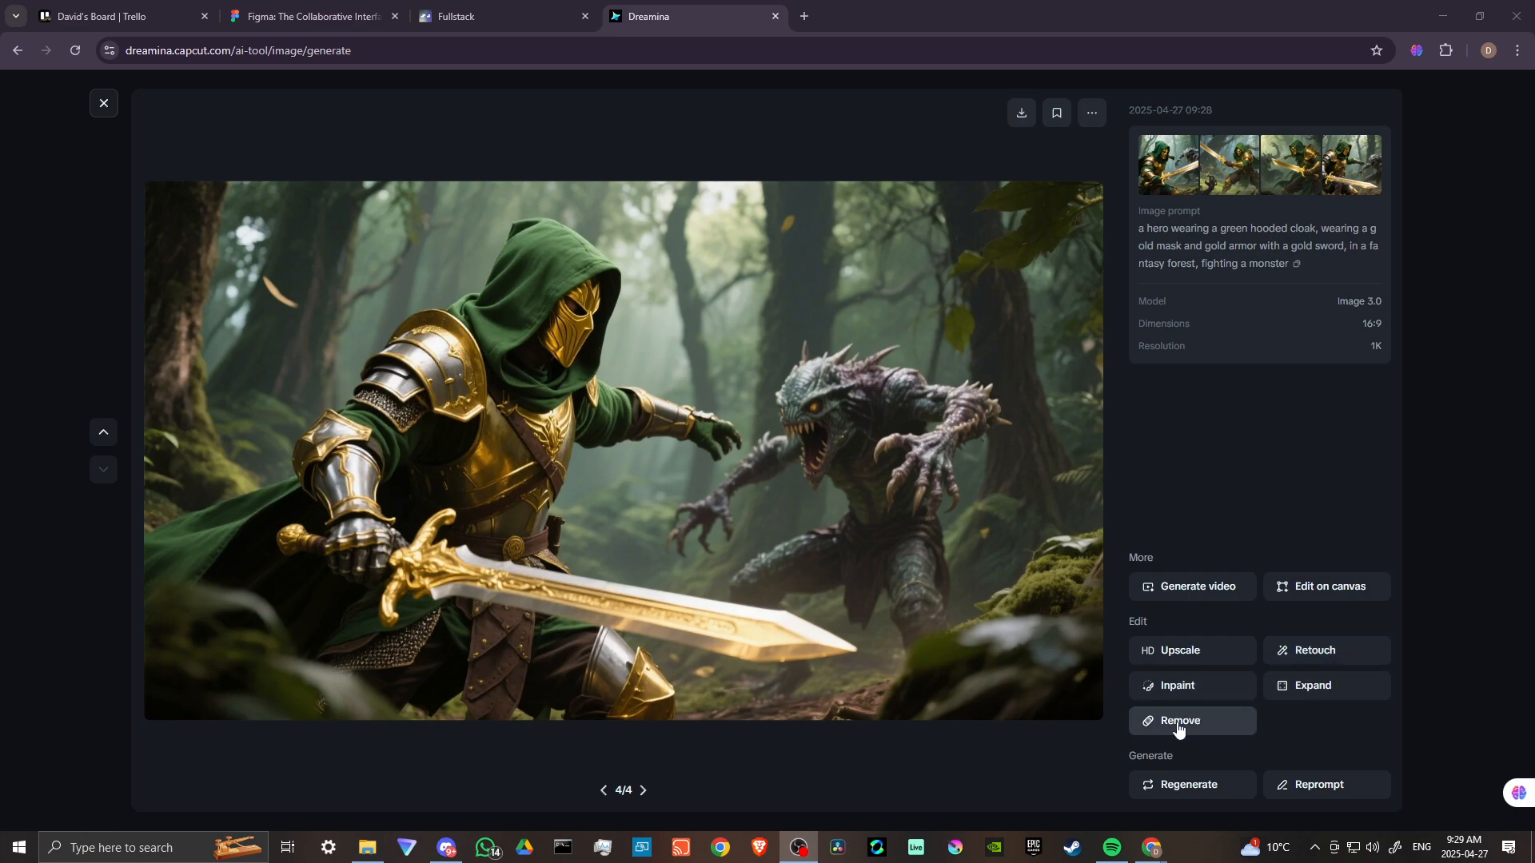
mouse_move(1183, 716)
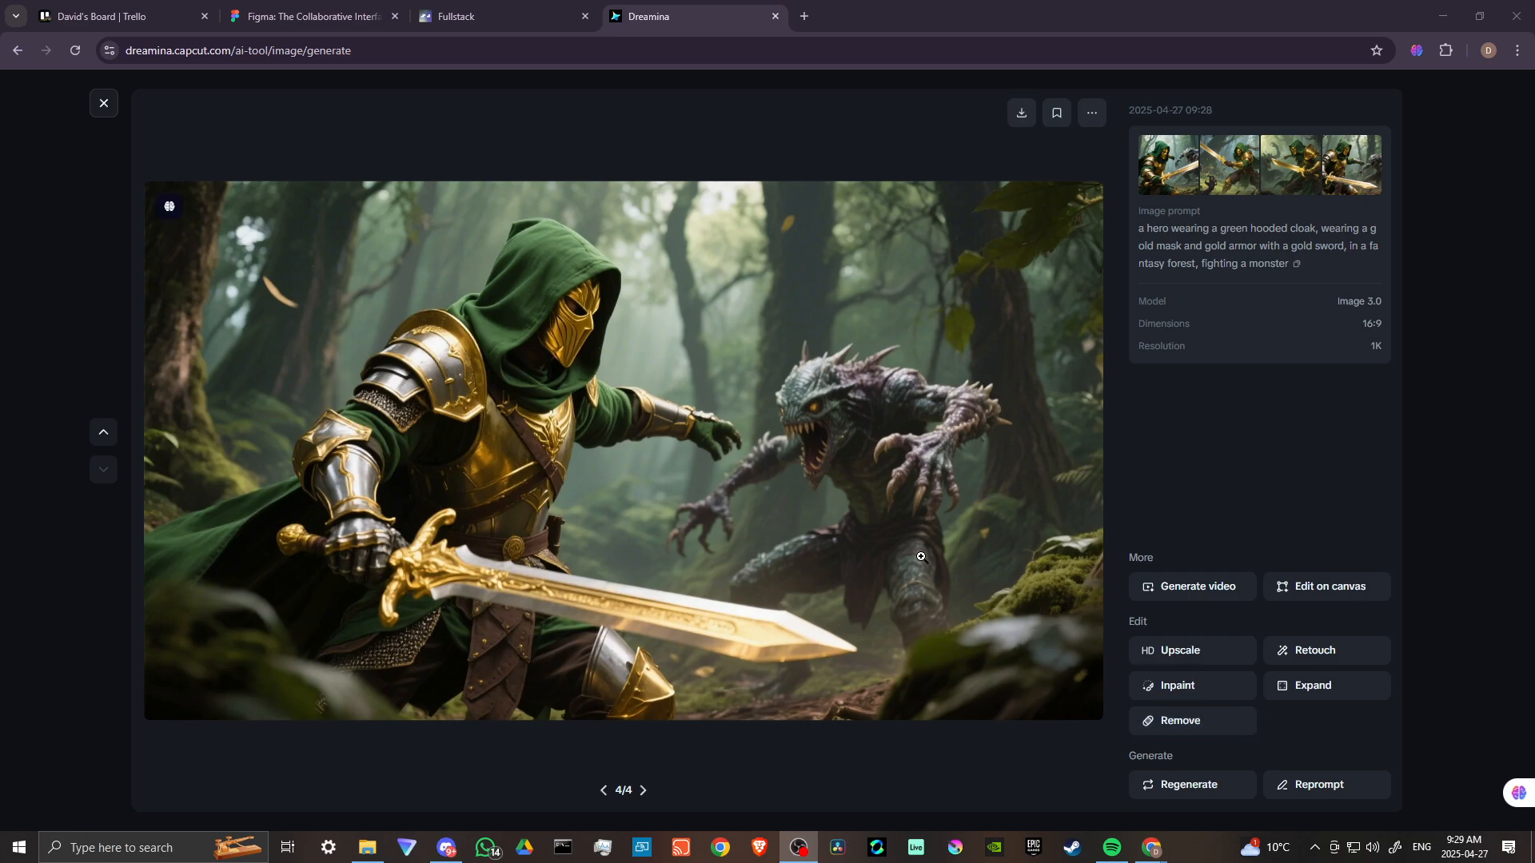
mouse_move(763, 572)
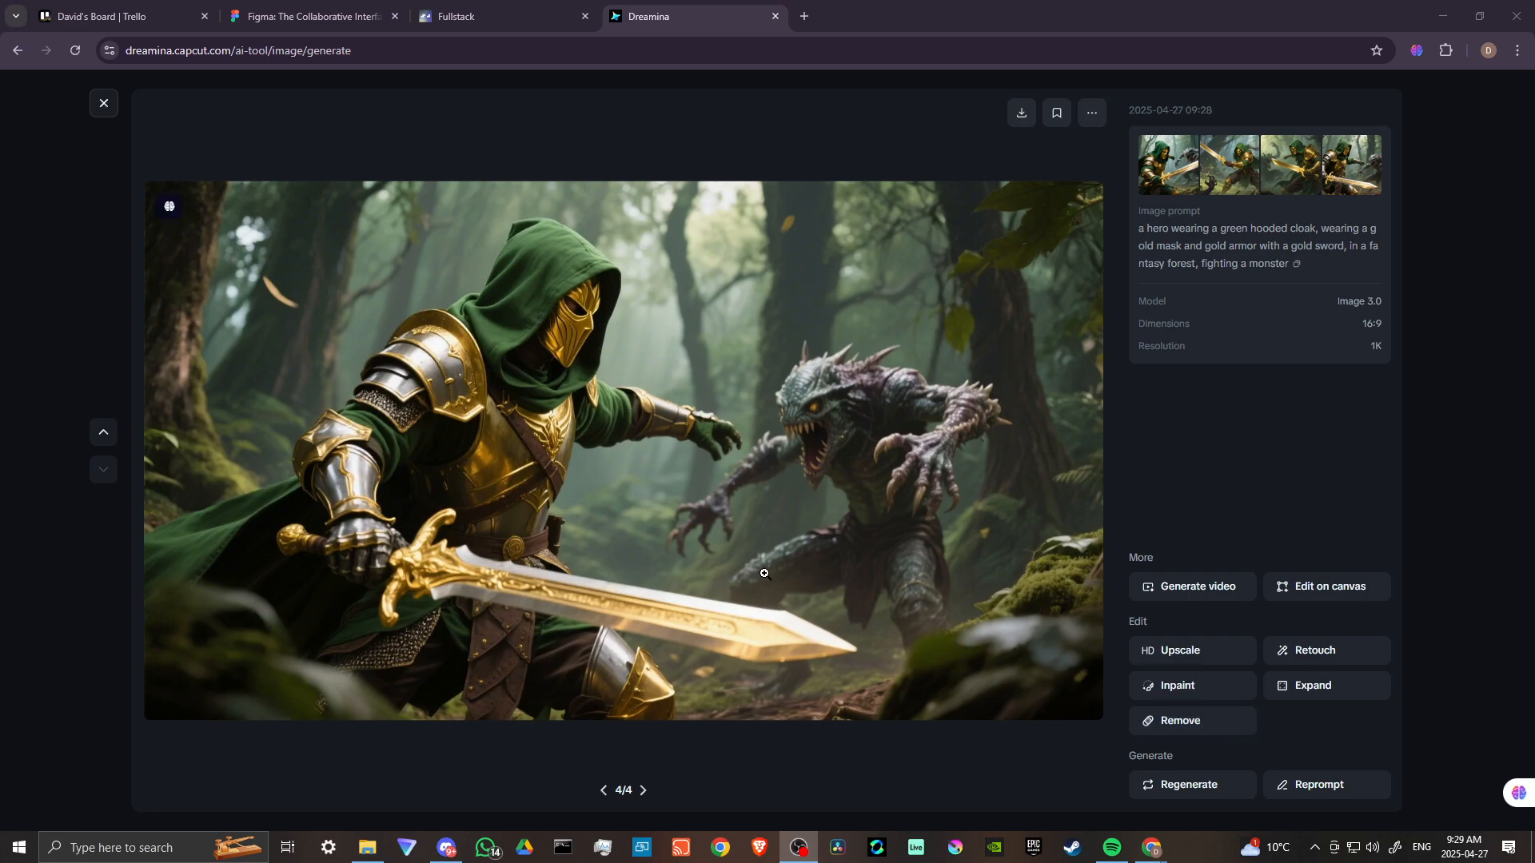
mouse_move(786, 573)
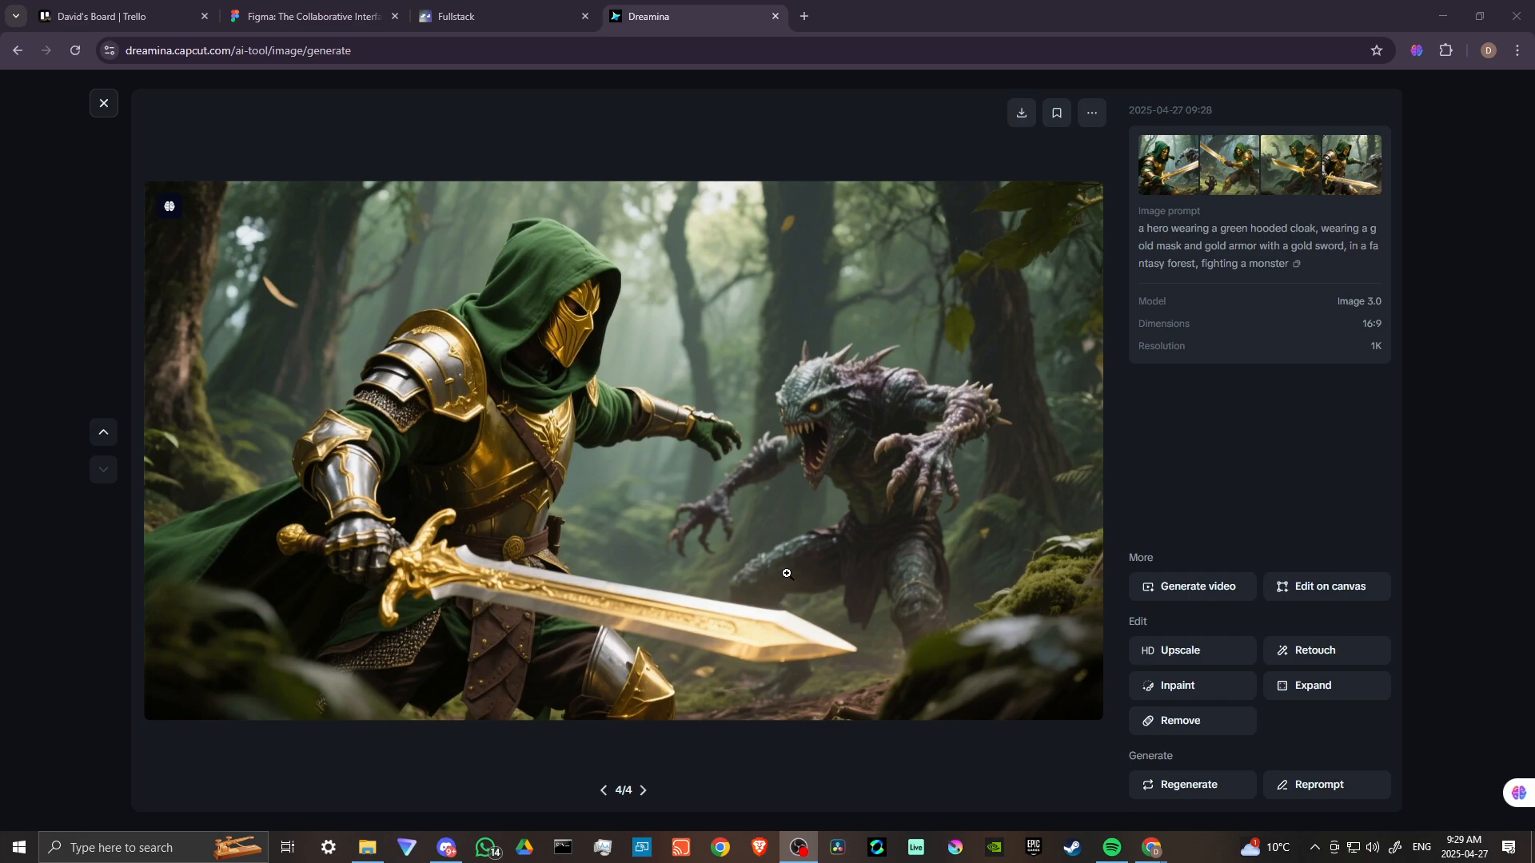
mouse_move(1021, 112)
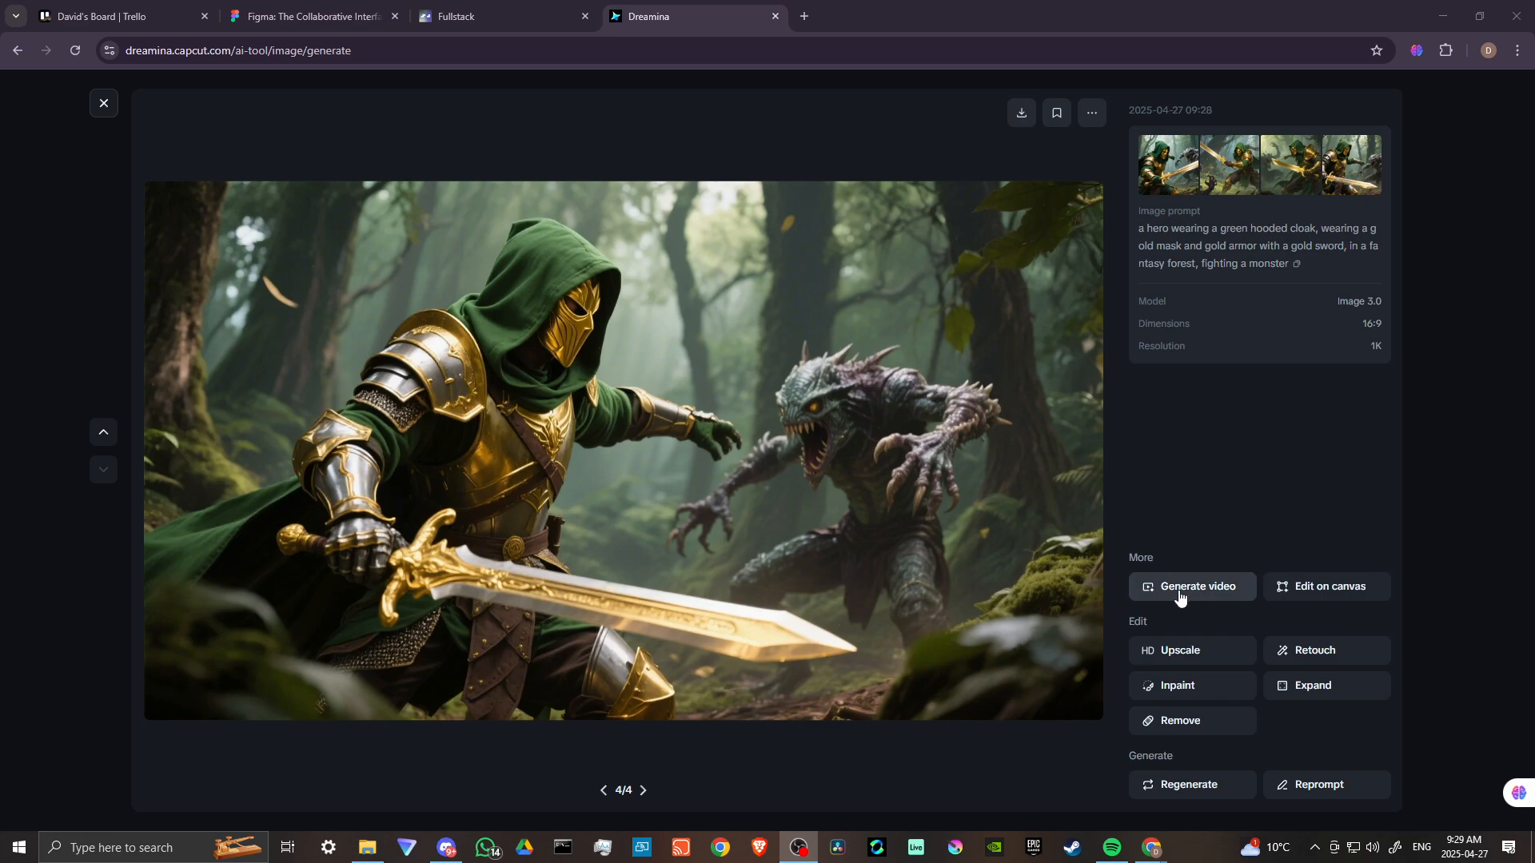
click(1192, 586)
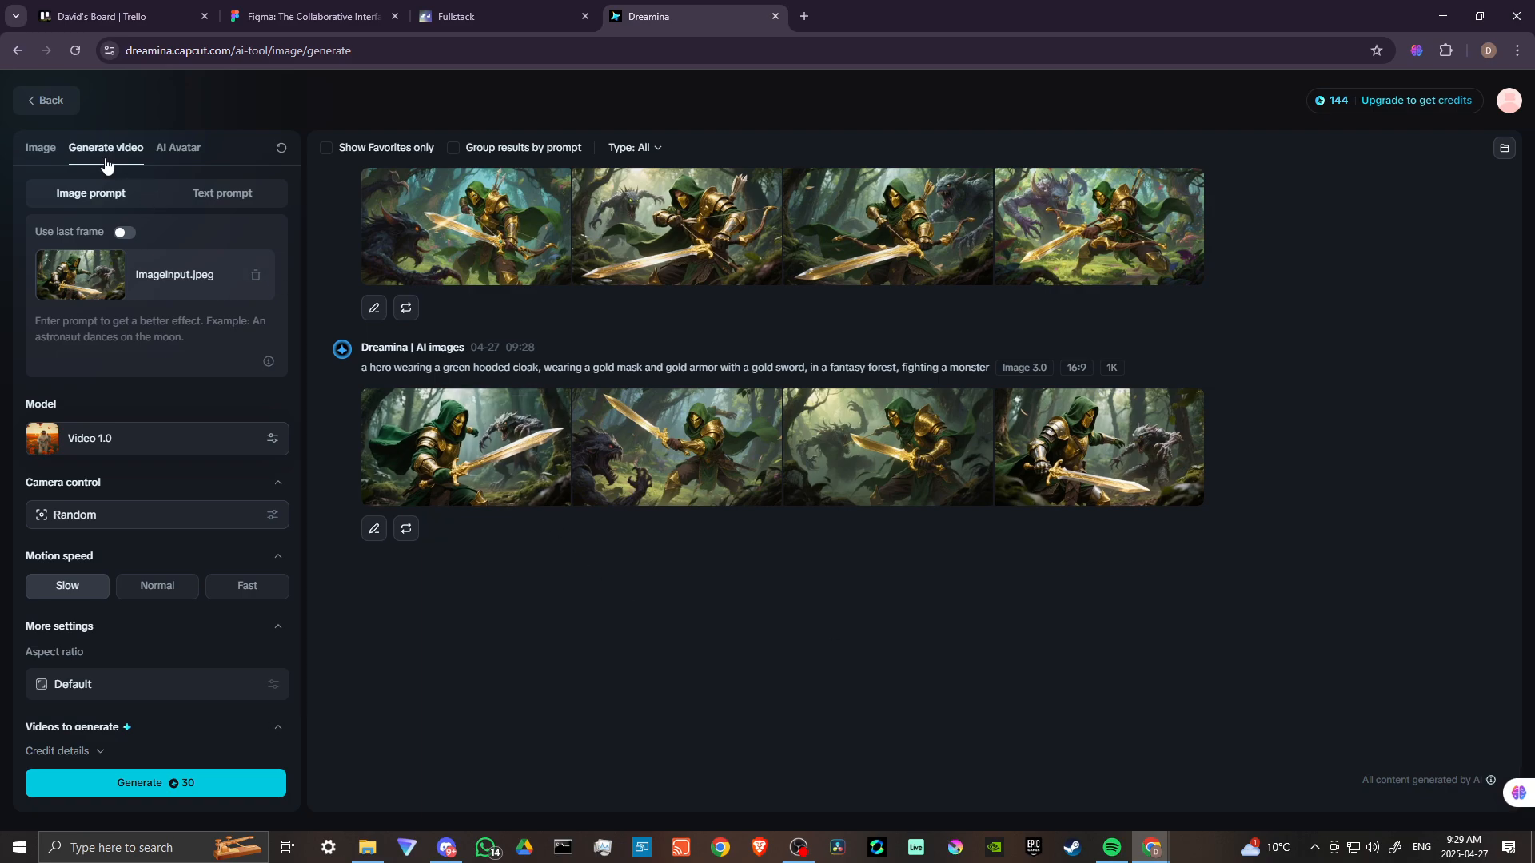
mouse_move(77, 279)
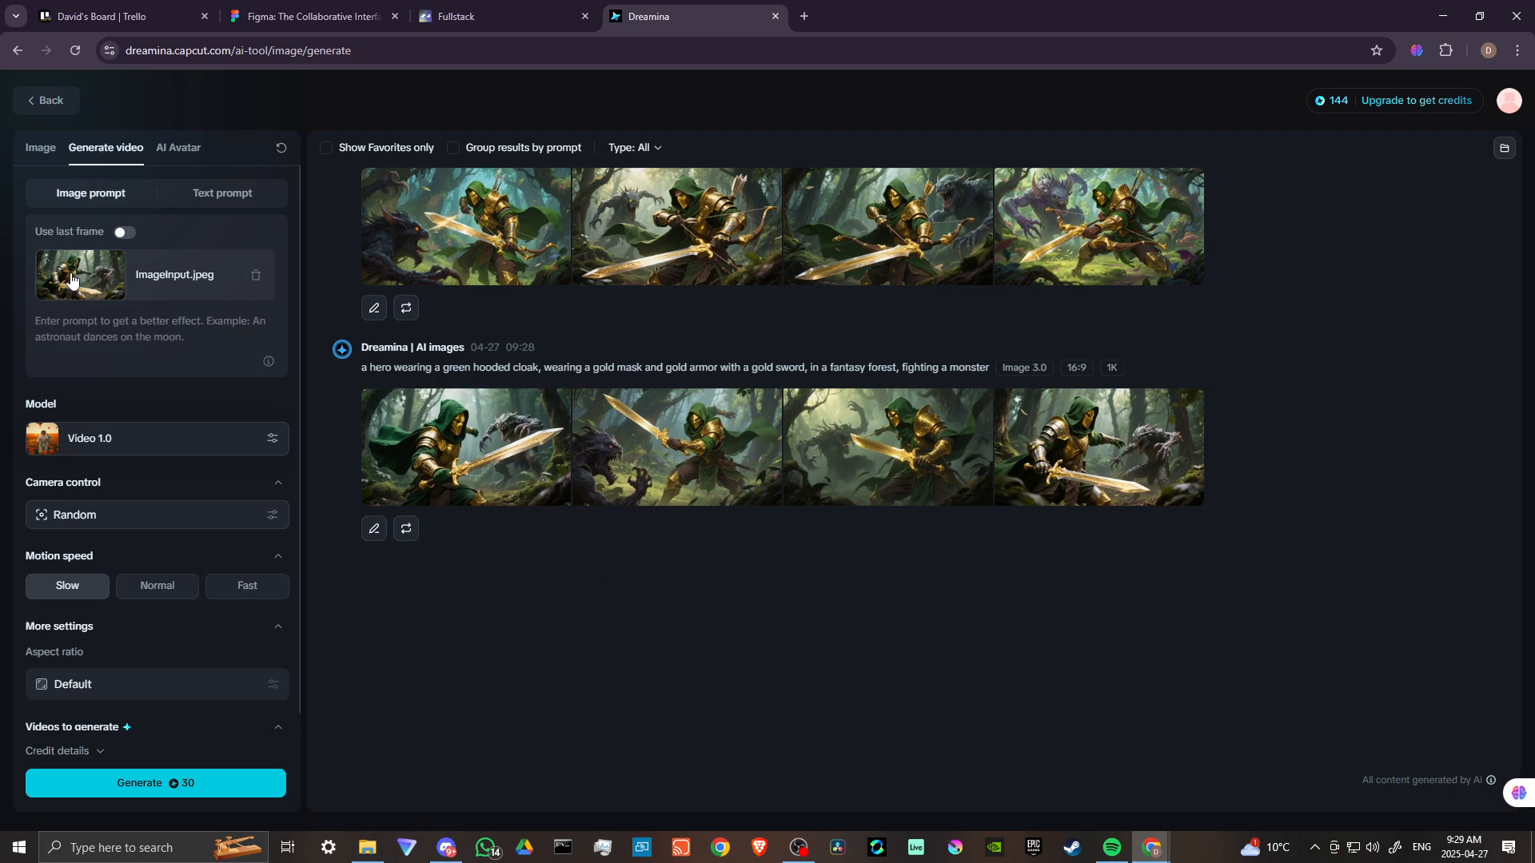
mouse_move(126, 411)
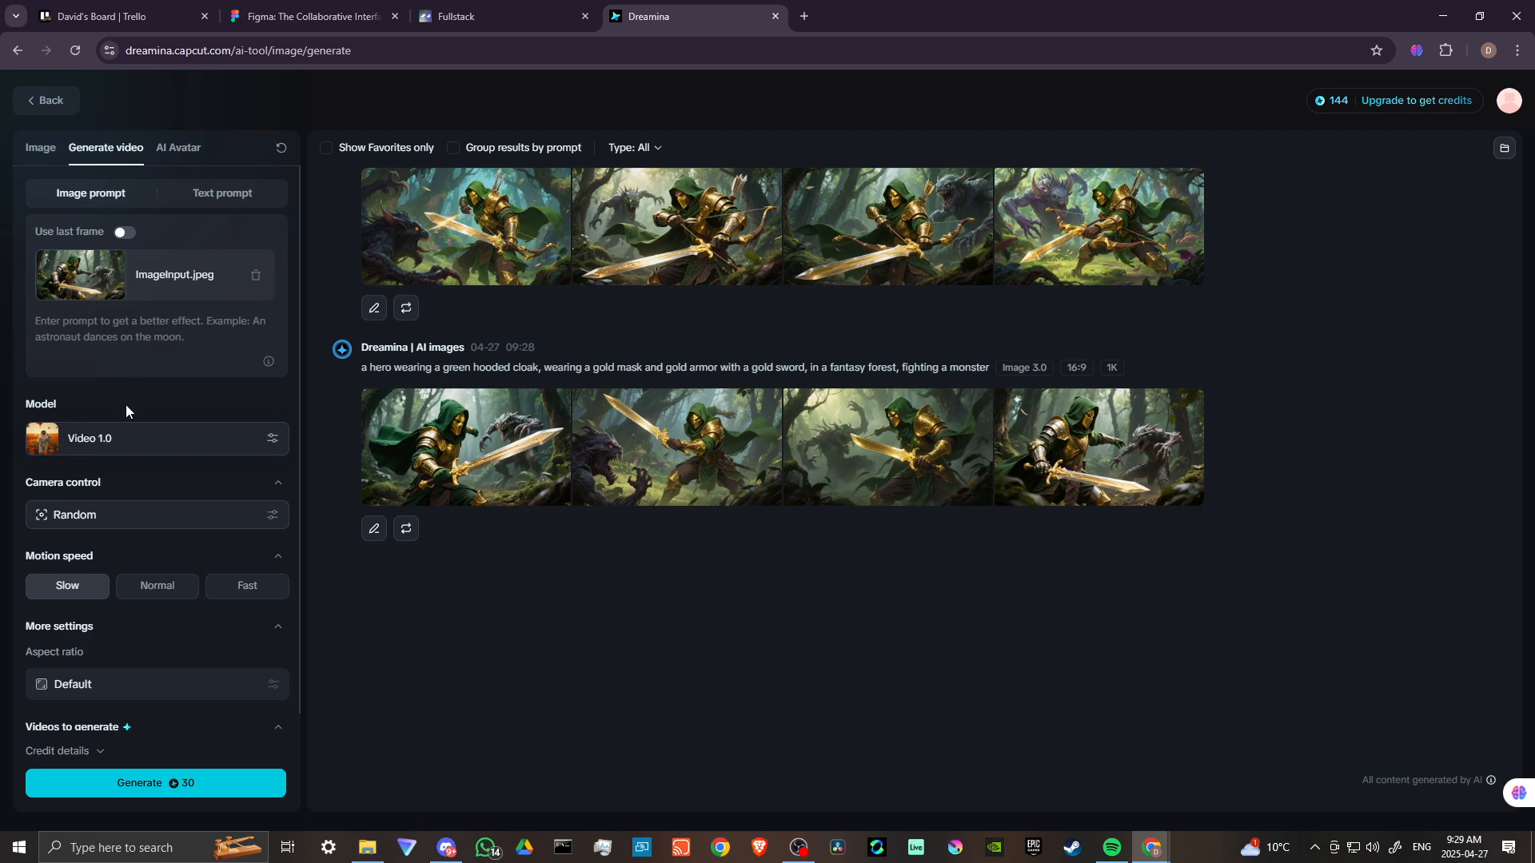
click(147, 438)
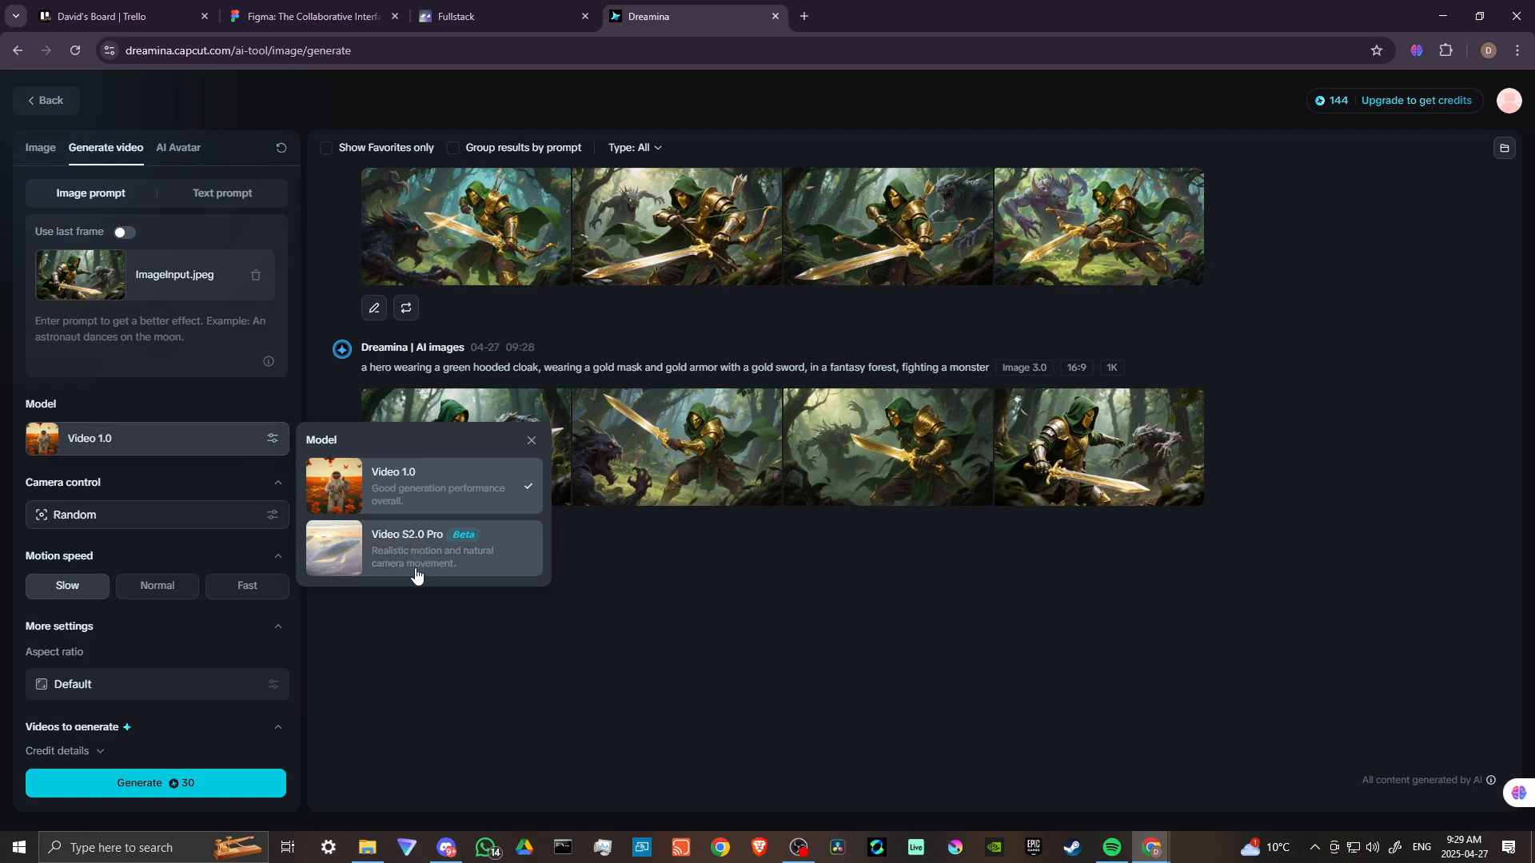
mouse_move(415, 558)
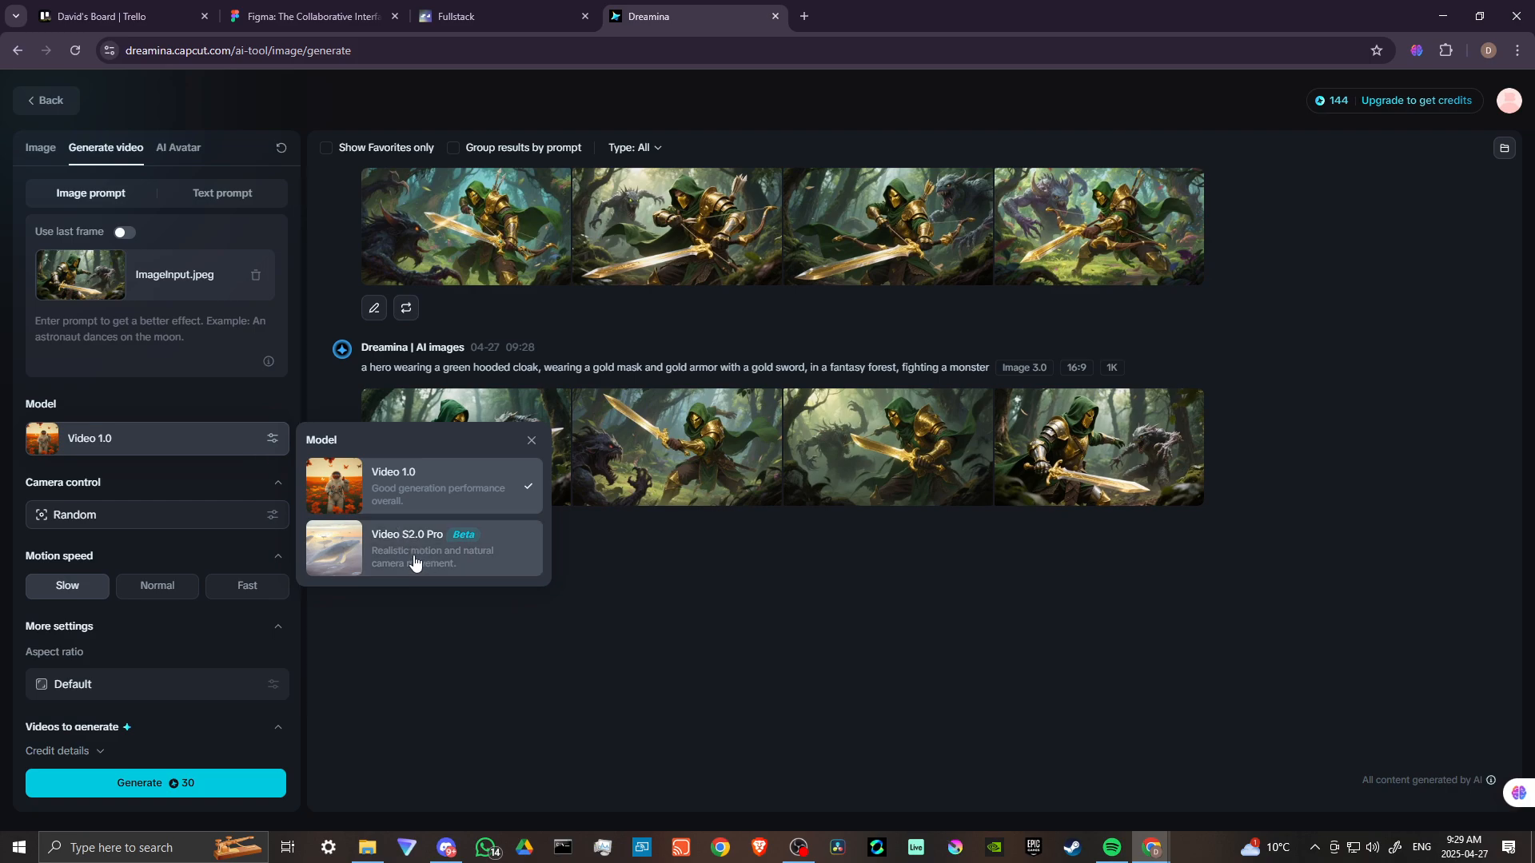
click(407, 548)
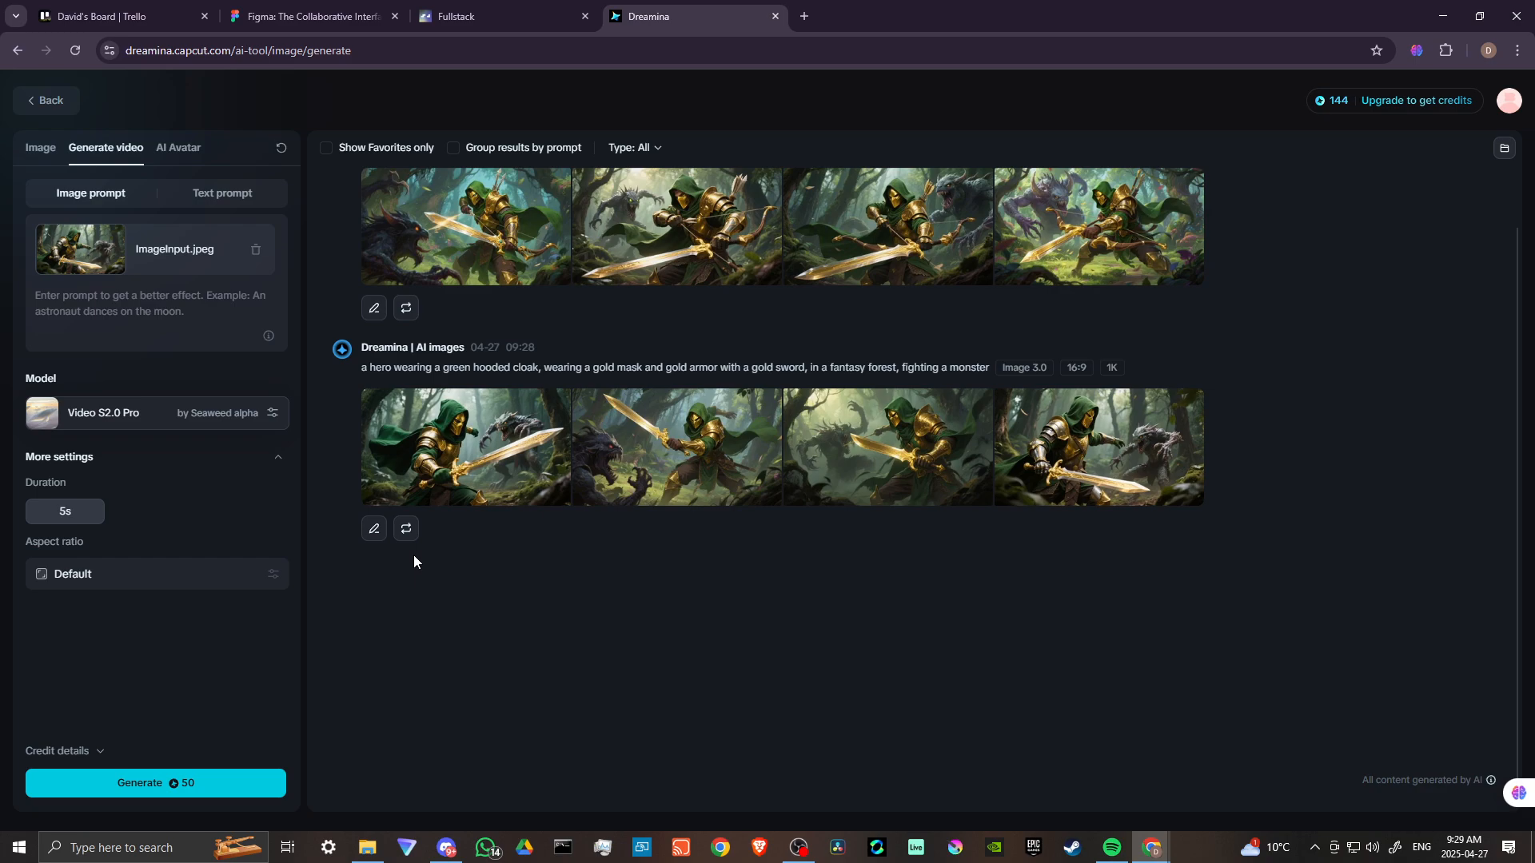
mouse_move(147, 418)
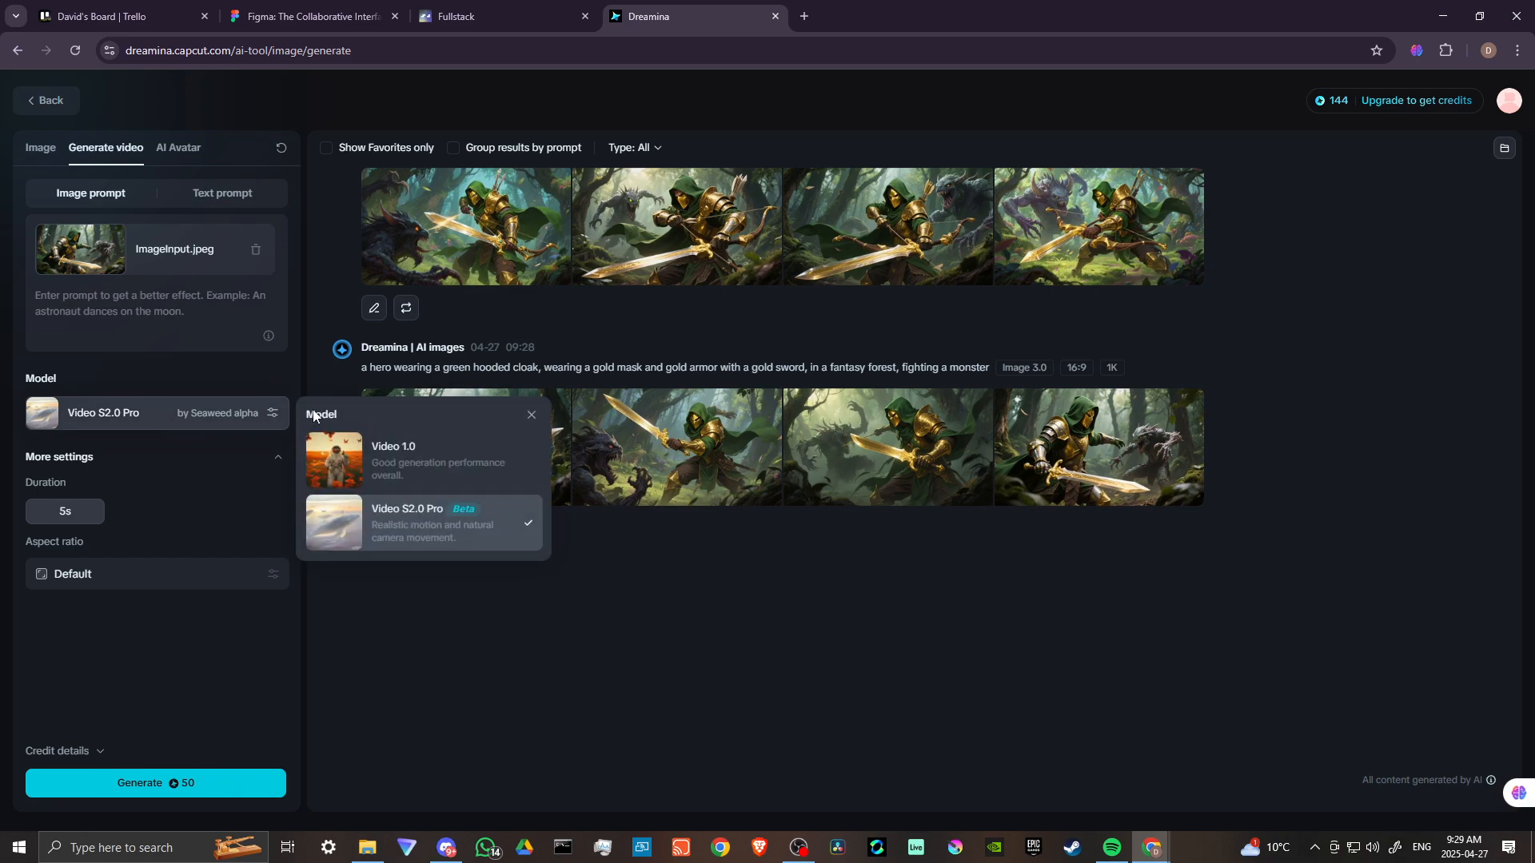
click(393, 460)
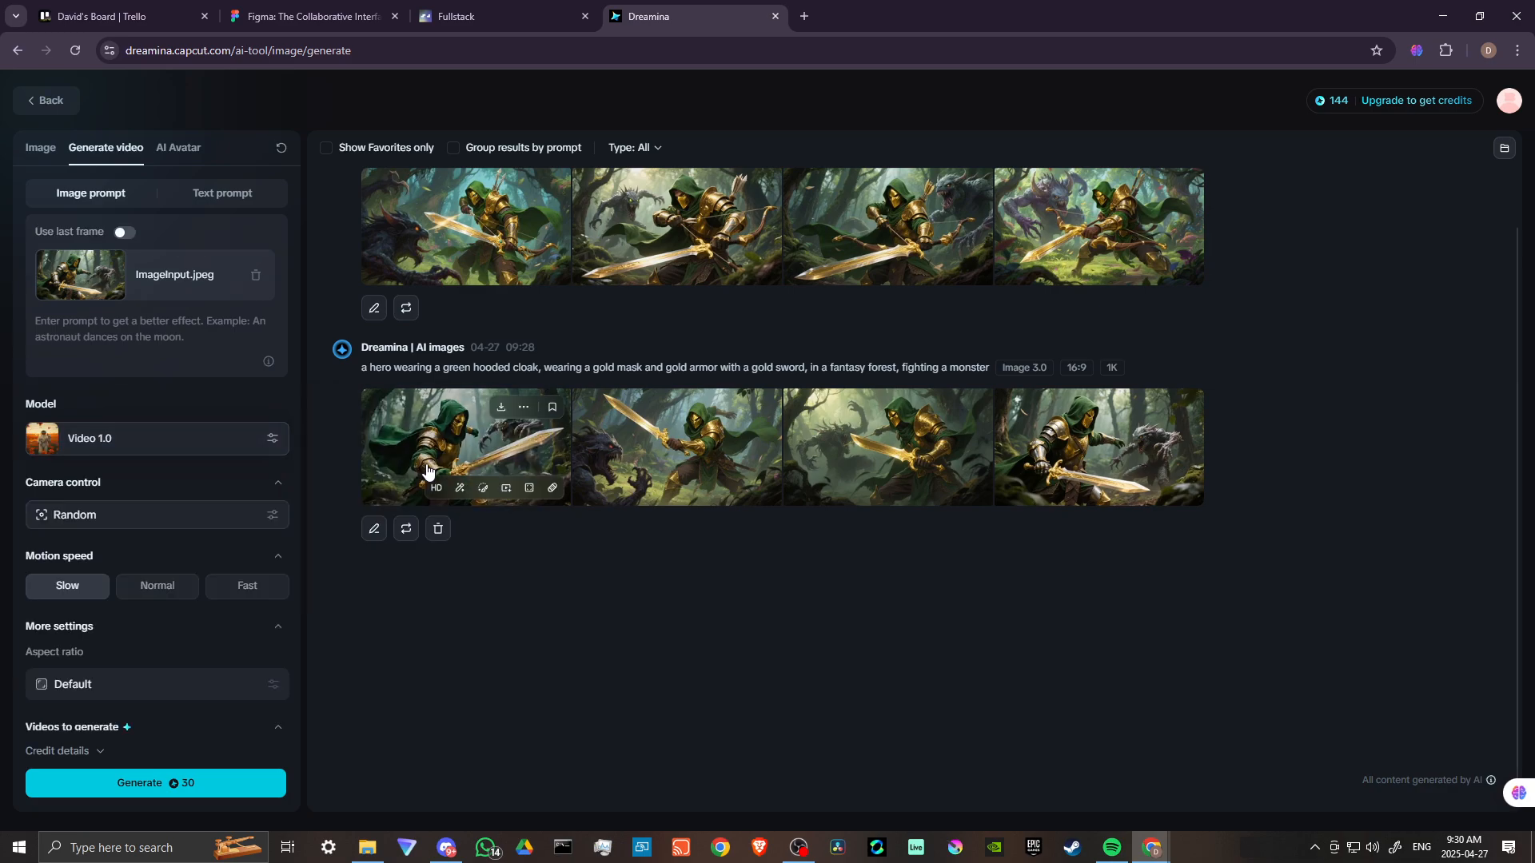
scroll(down, 3)
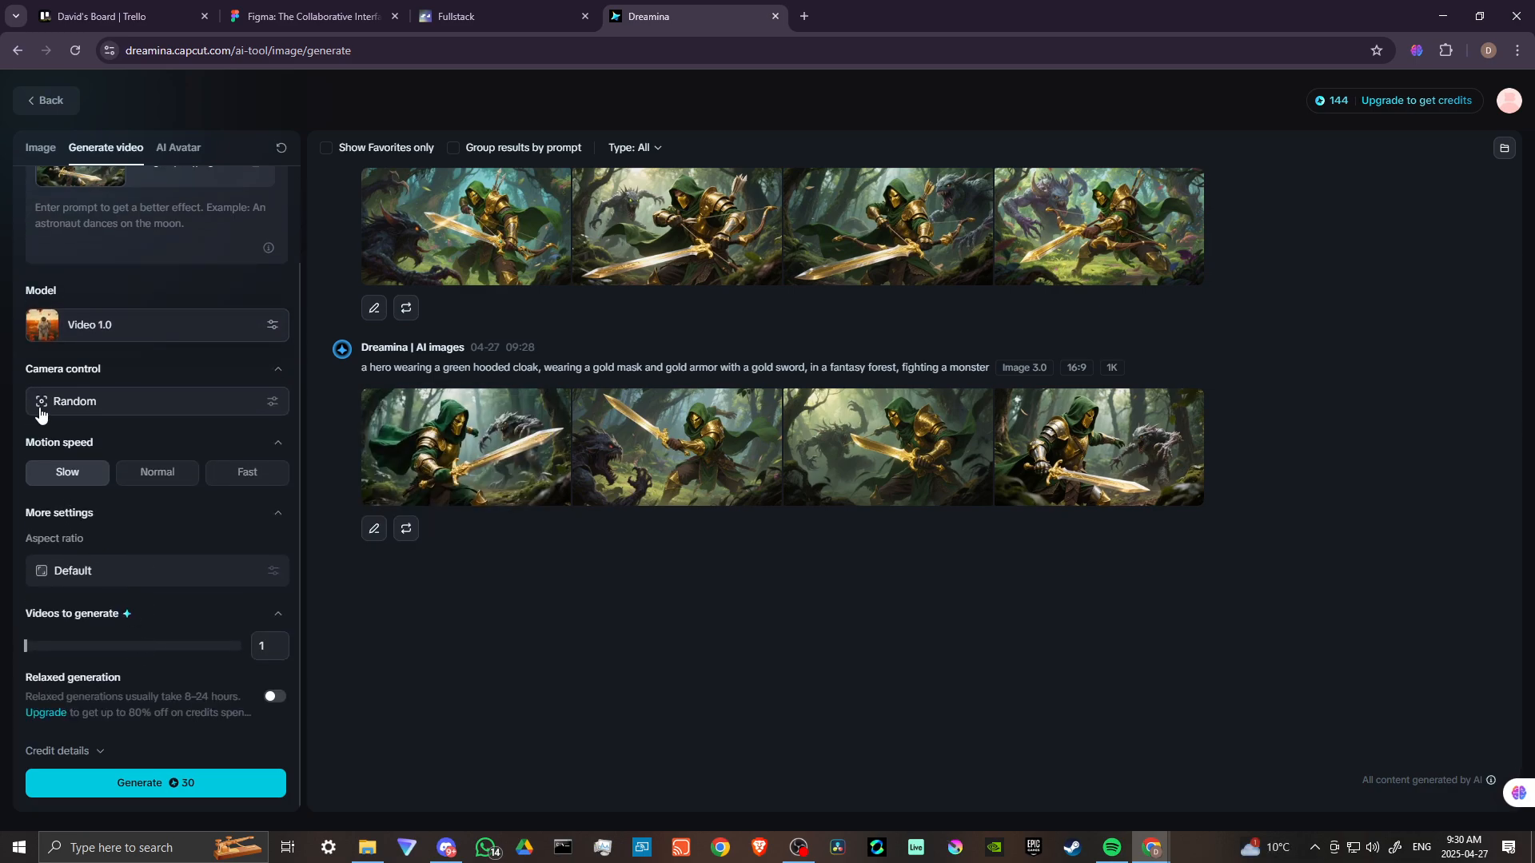
mouse_move(144, 527)
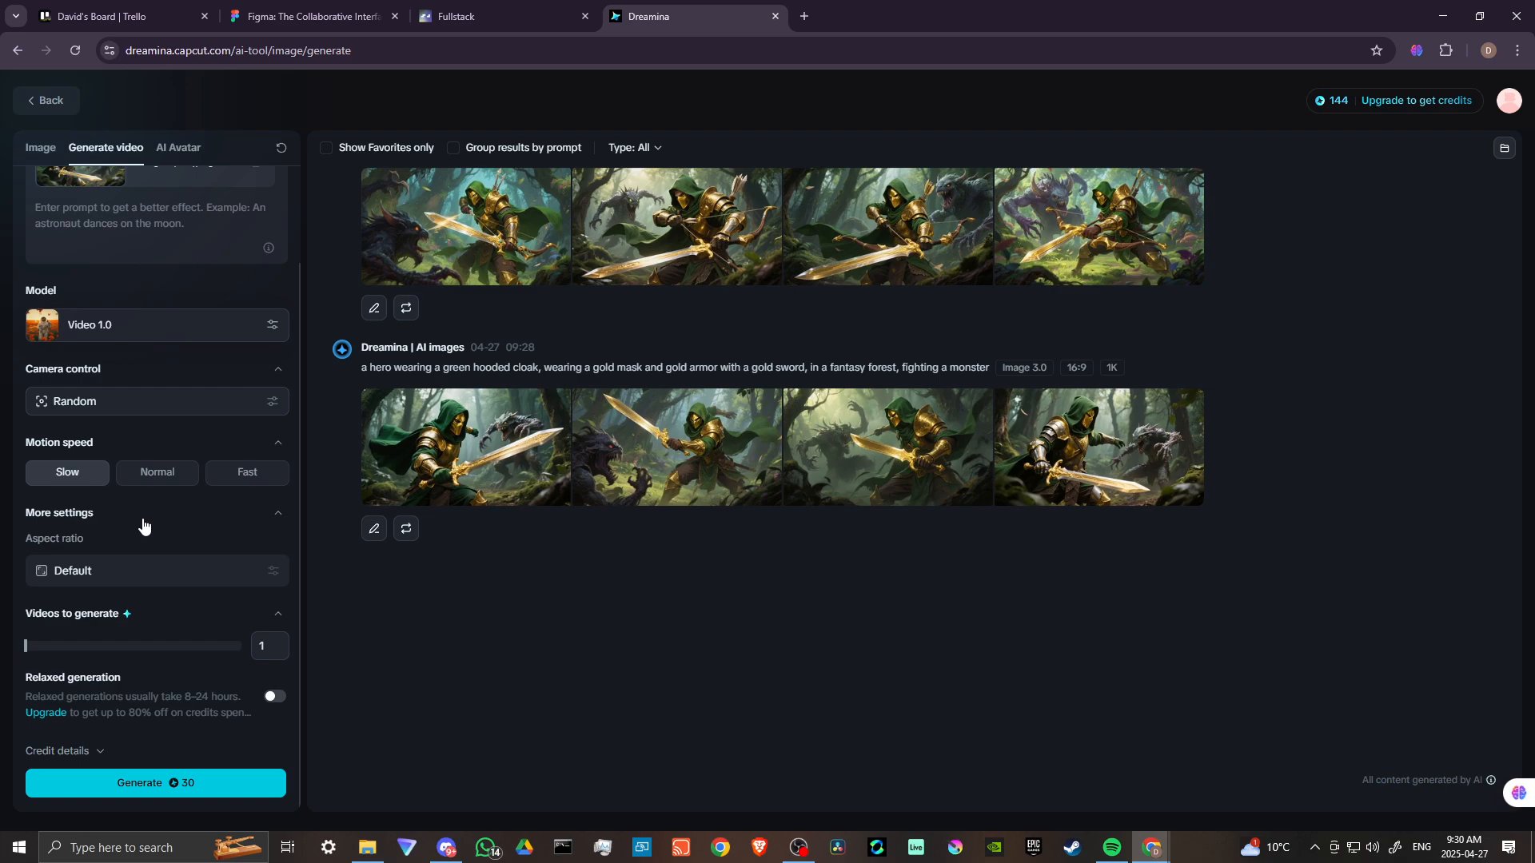
mouse_move(147, 711)
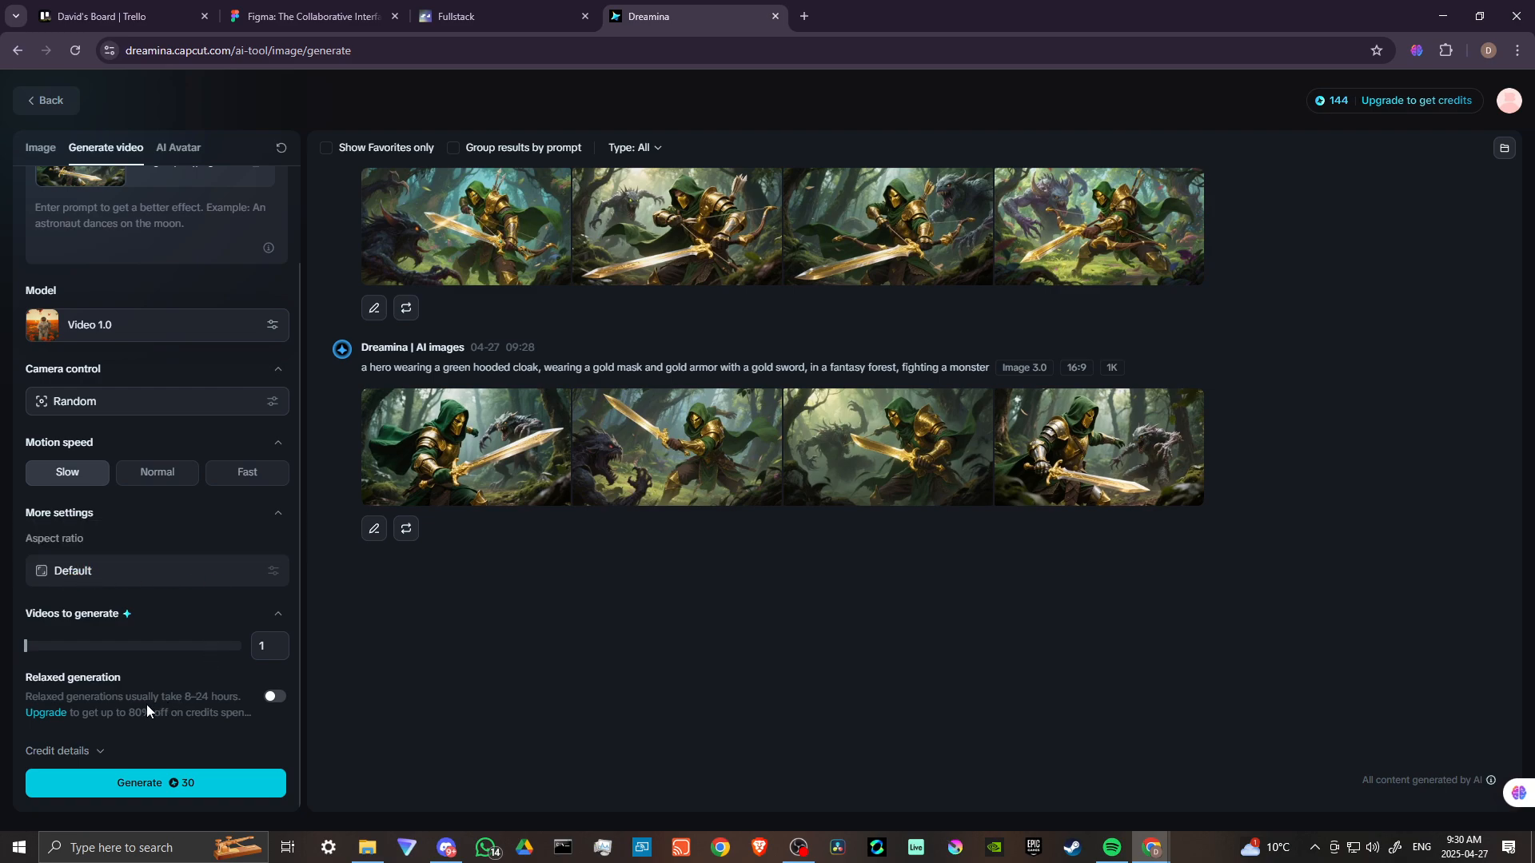
mouse_move(173, 558)
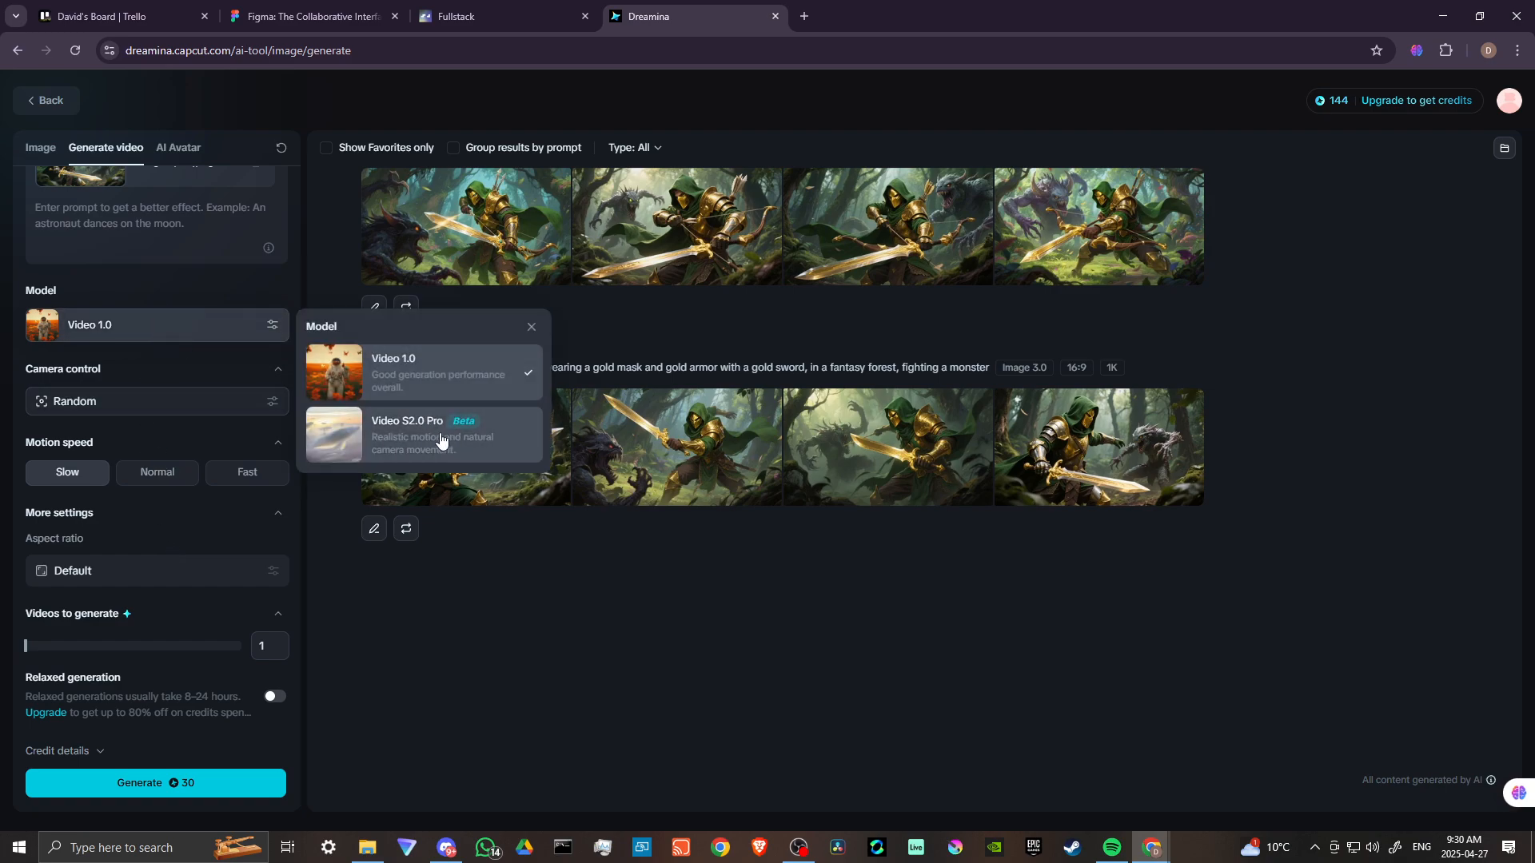
click(423, 435)
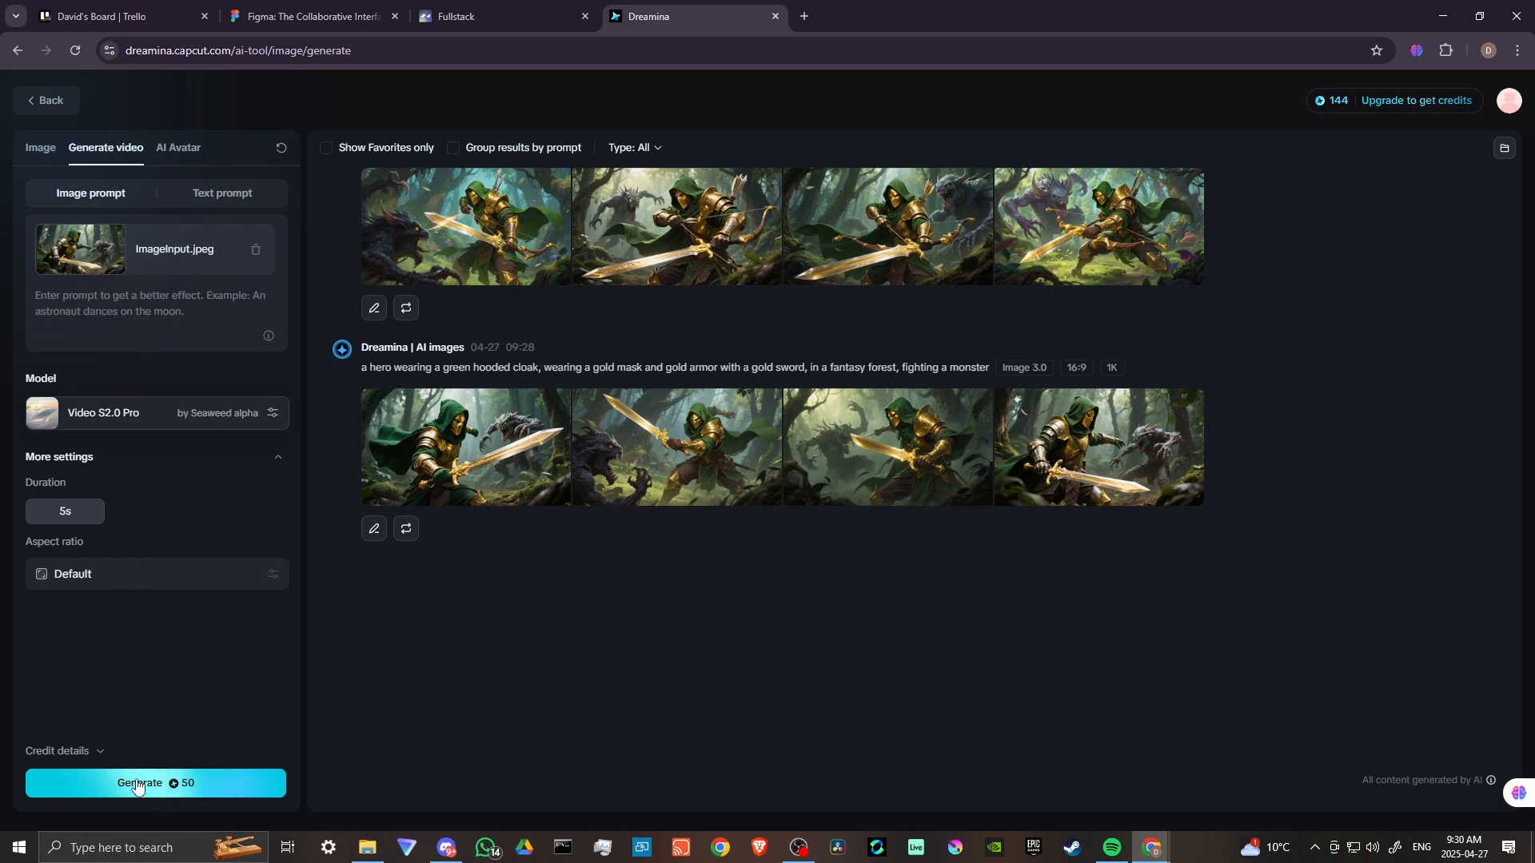
mouse_move(1007, 484)
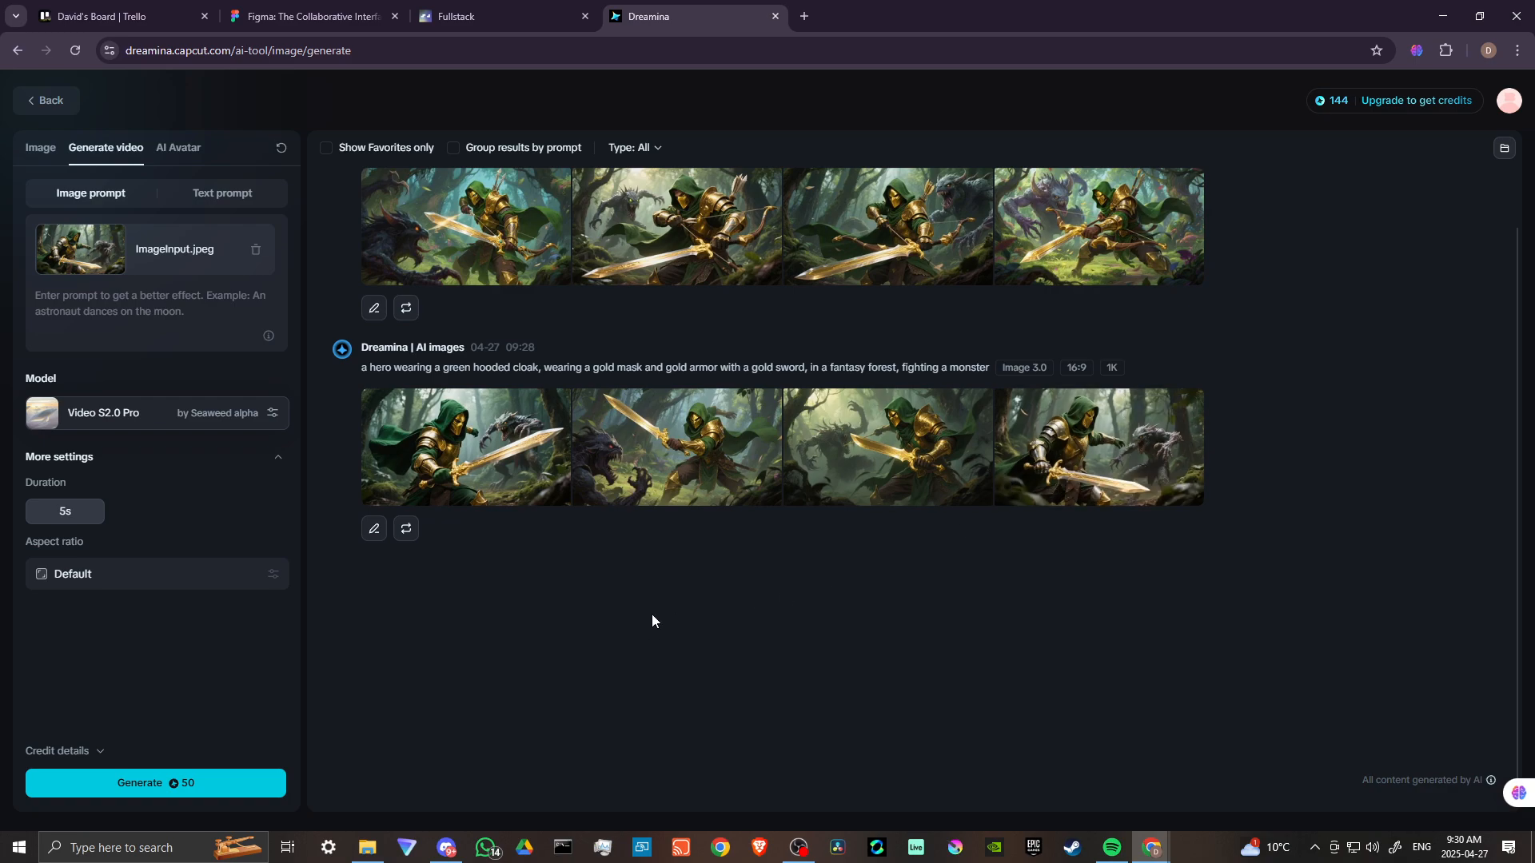
mouse_move(167, 788)
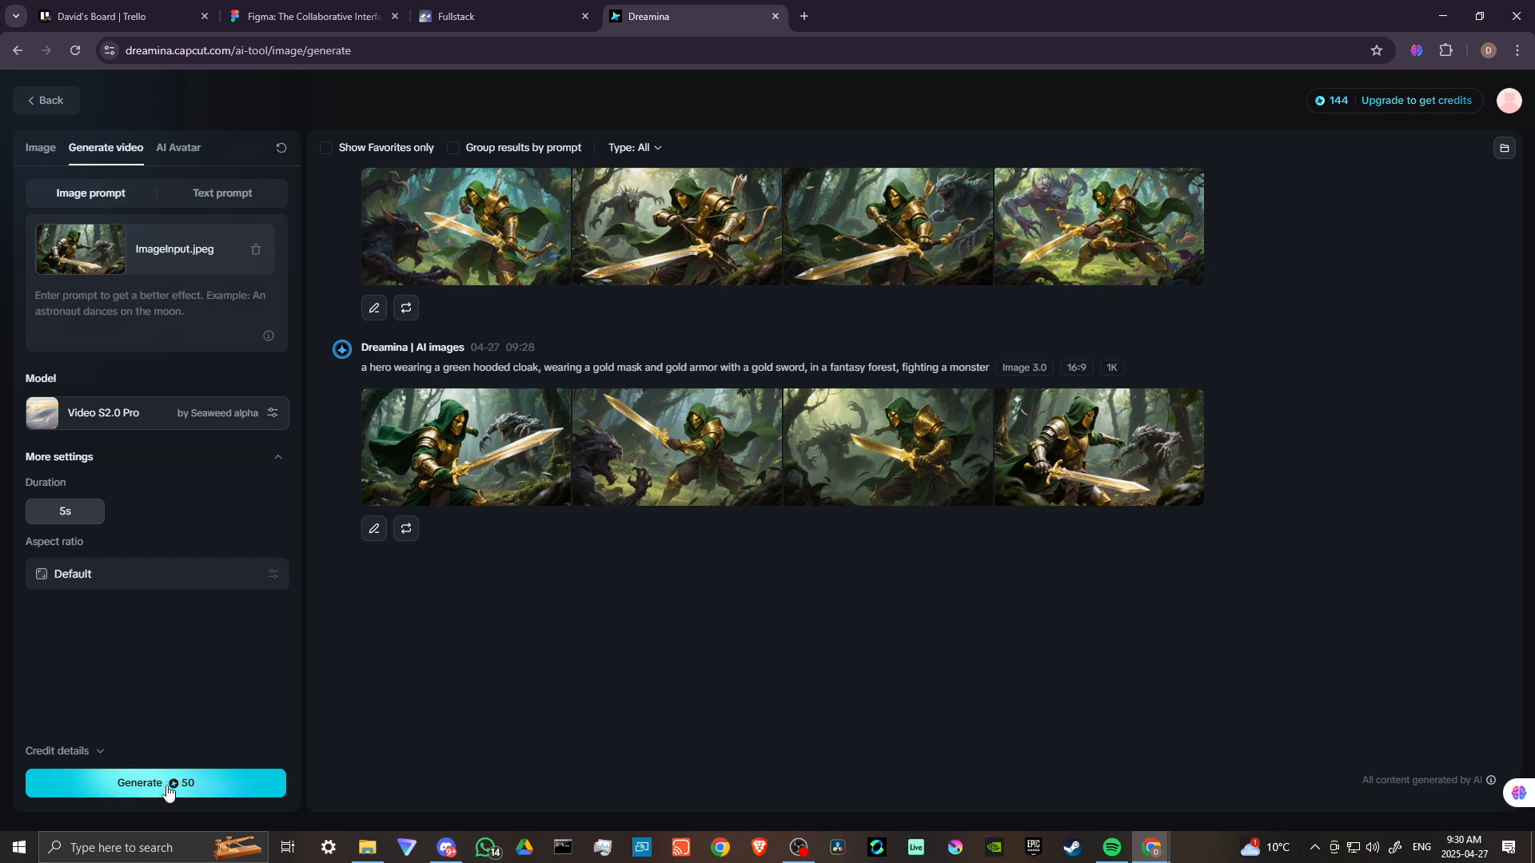
Queue a 5-second Video S2.0 Pro clip of the hero image and scroll to check it
click(156, 783)
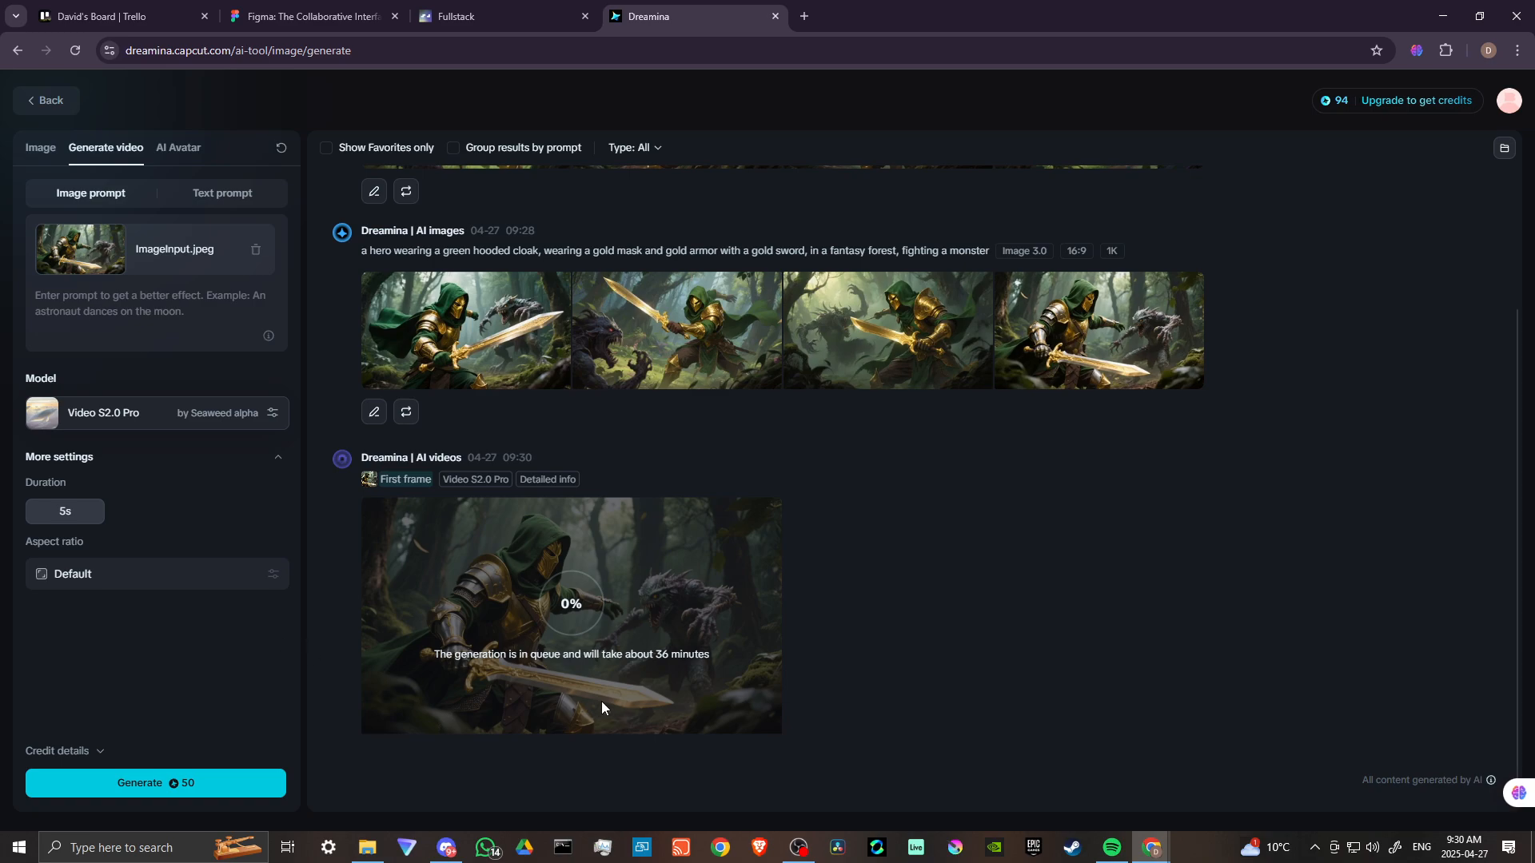
mouse_move(476, 659)
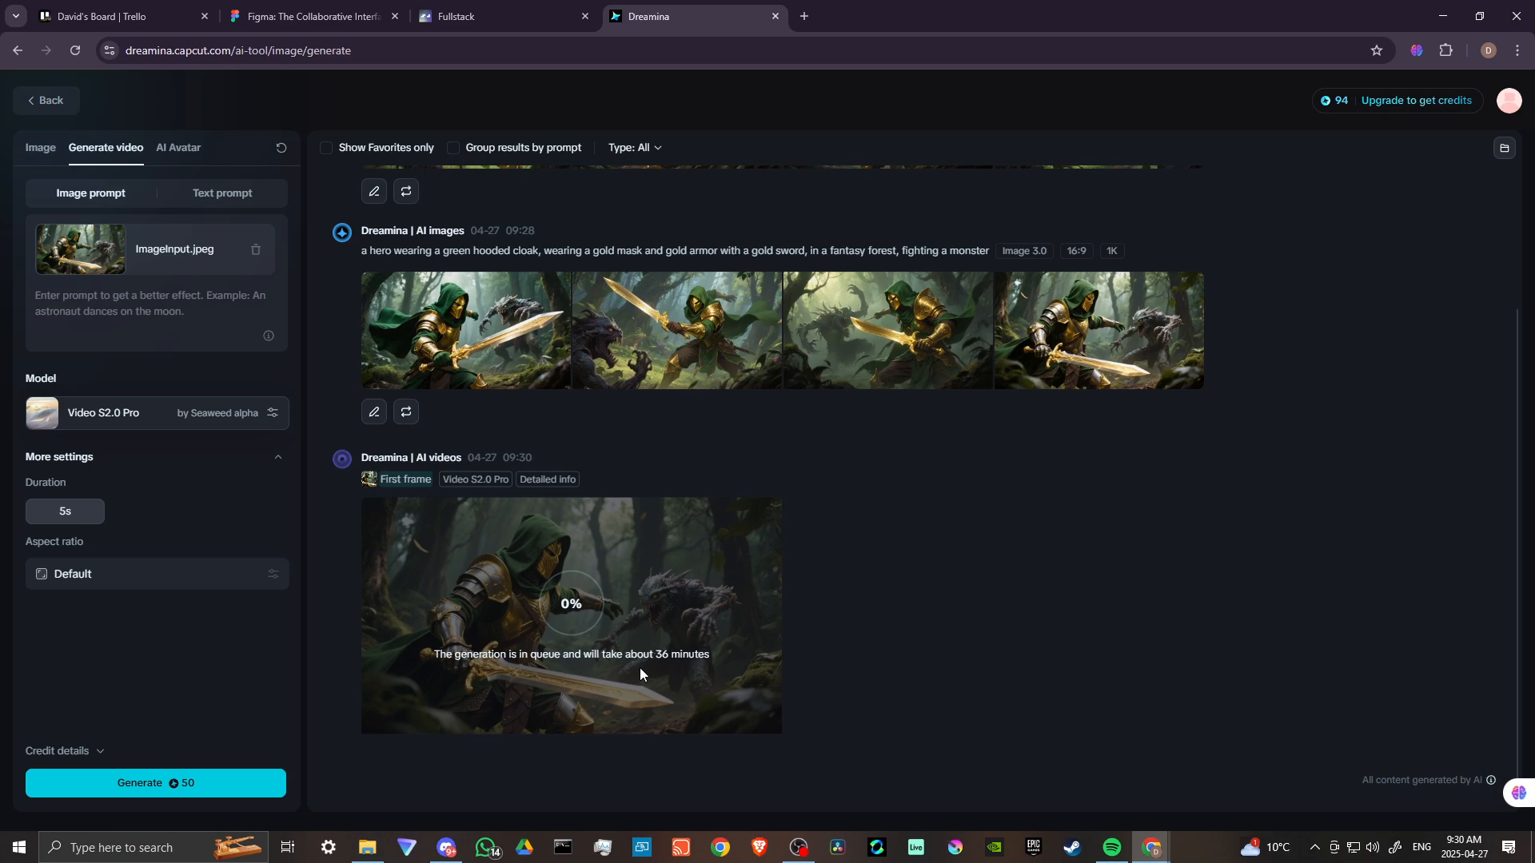
mouse_move(640, 670)
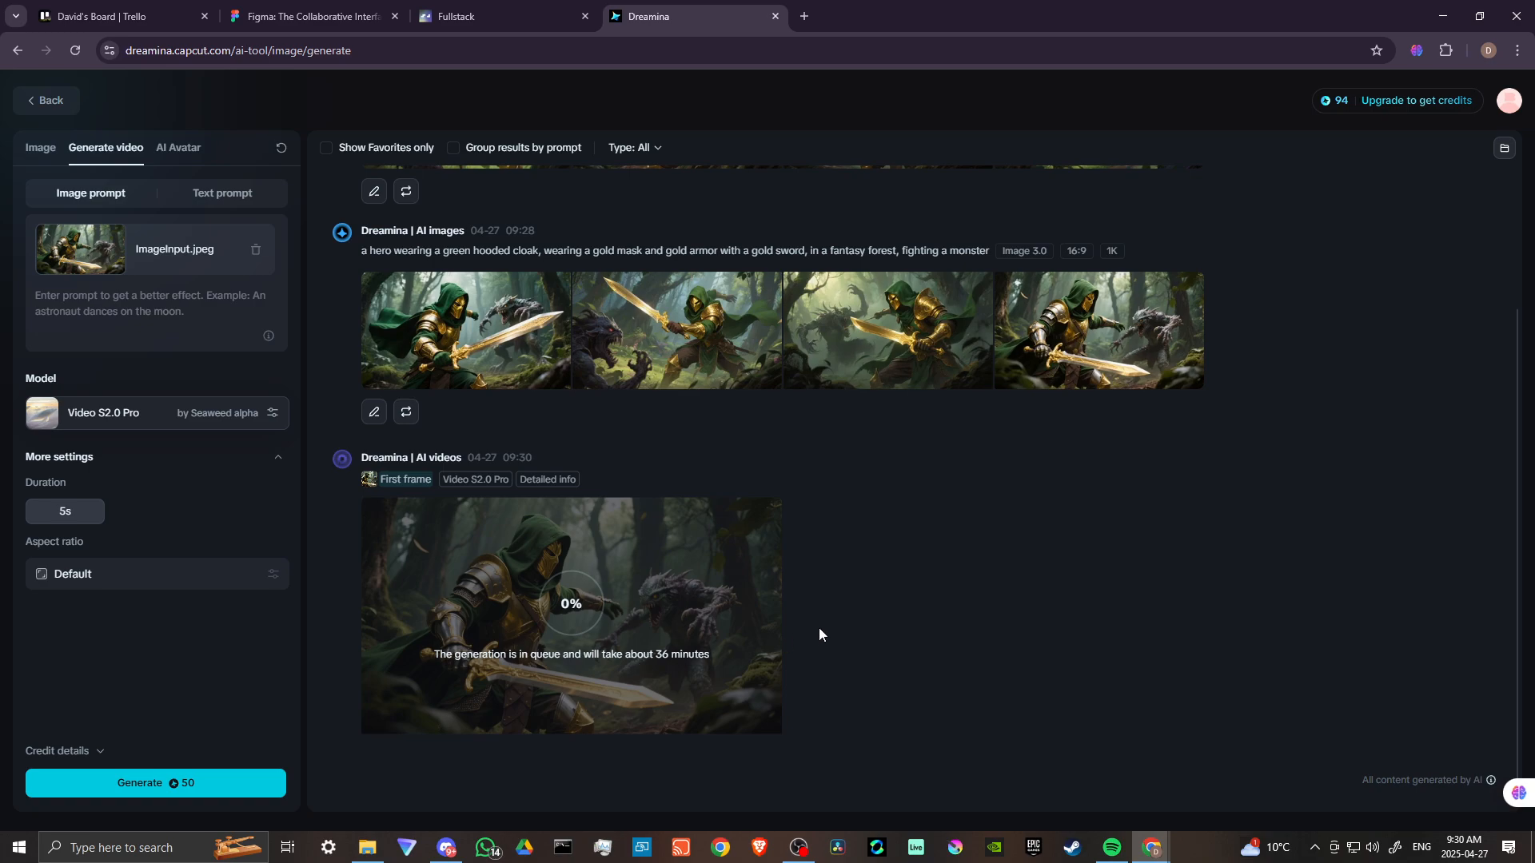
mouse_move(828, 631)
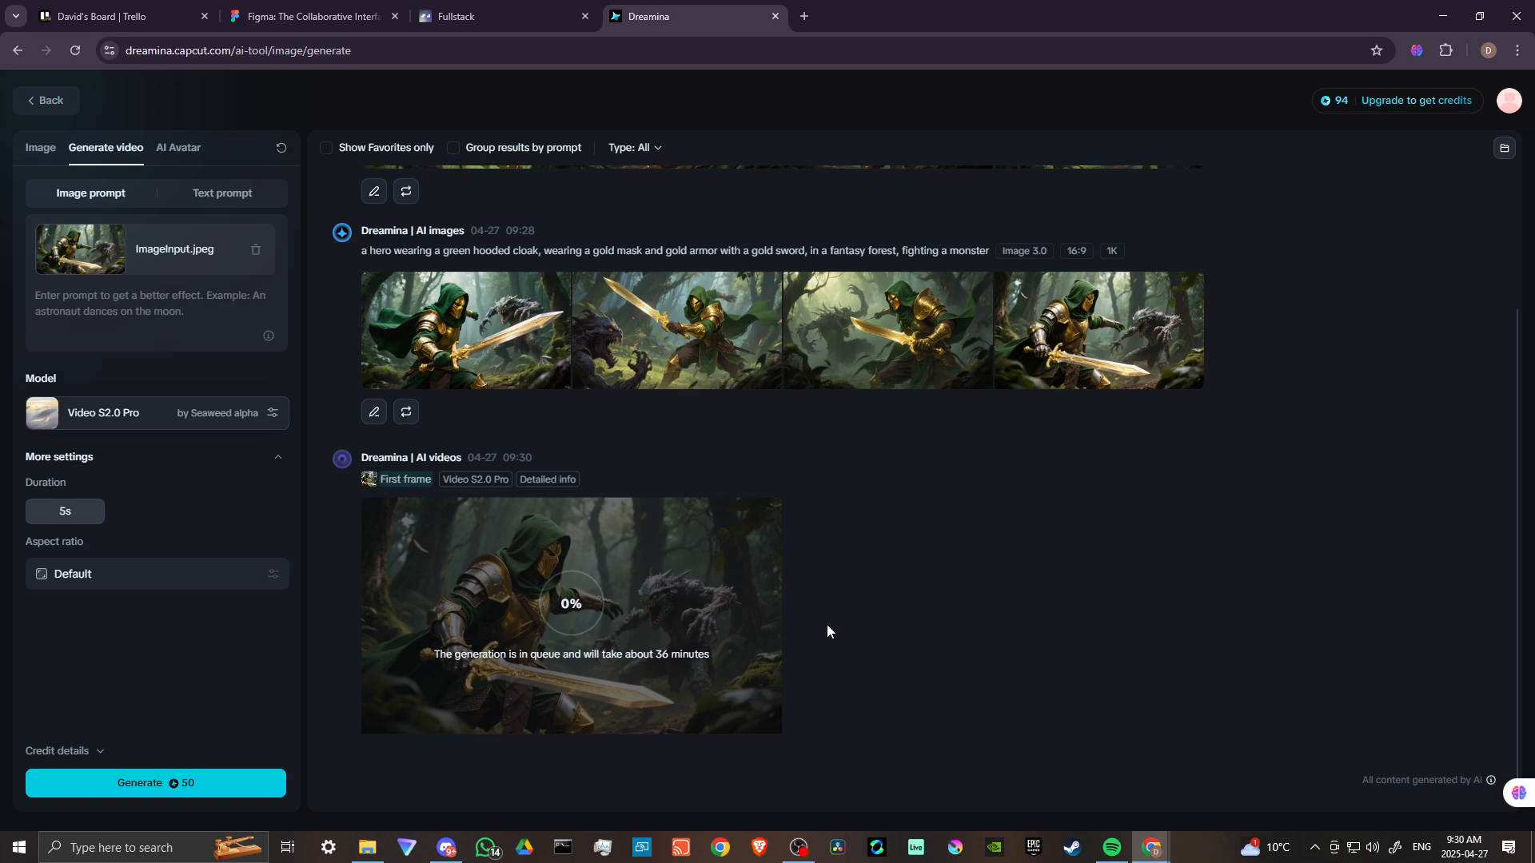
mouse_move(829, 632)
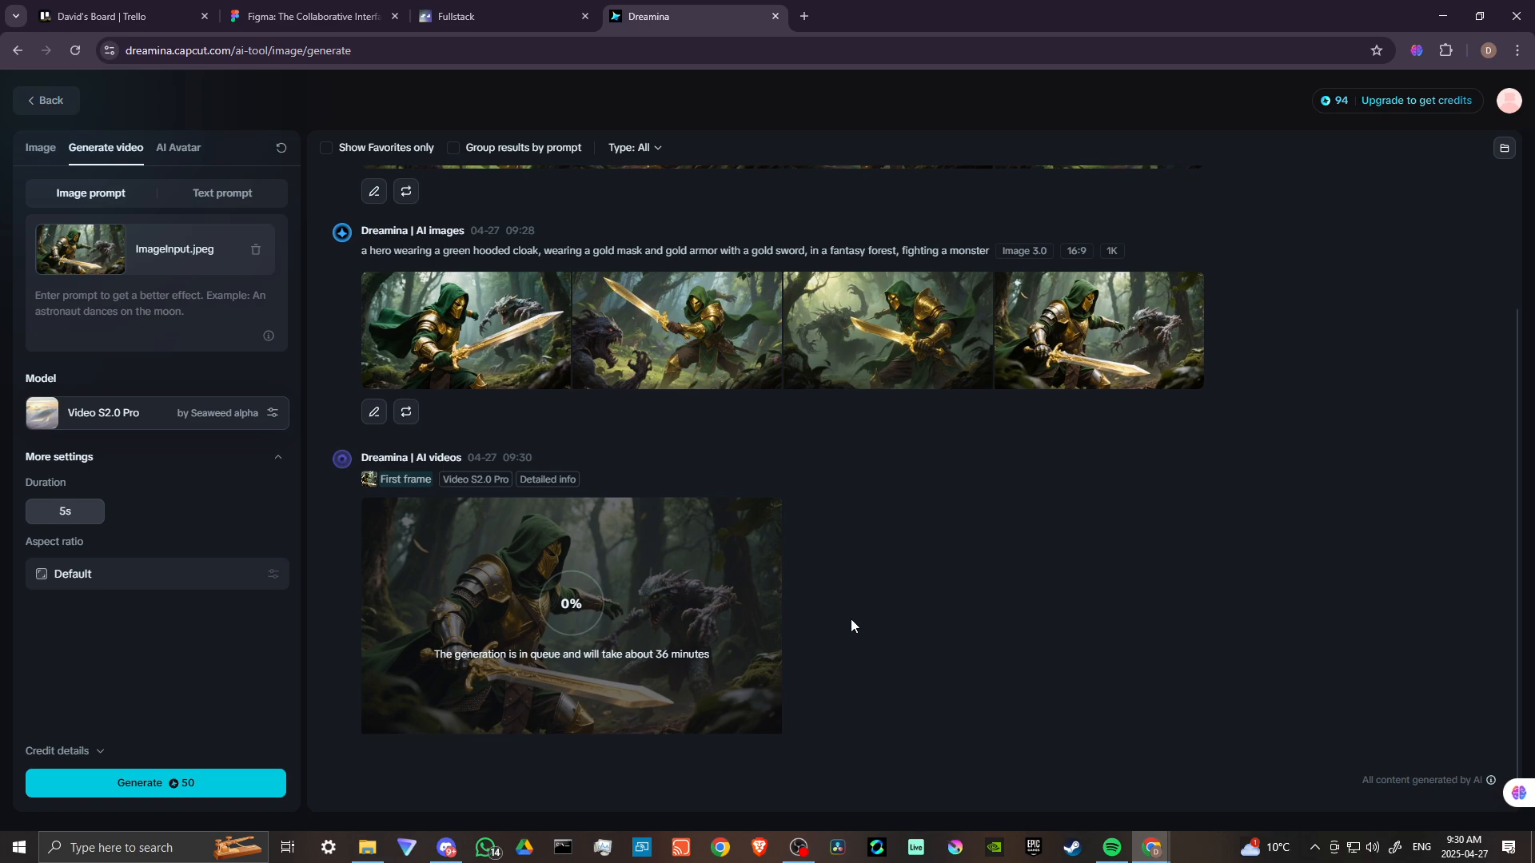
scroll(down, 3)
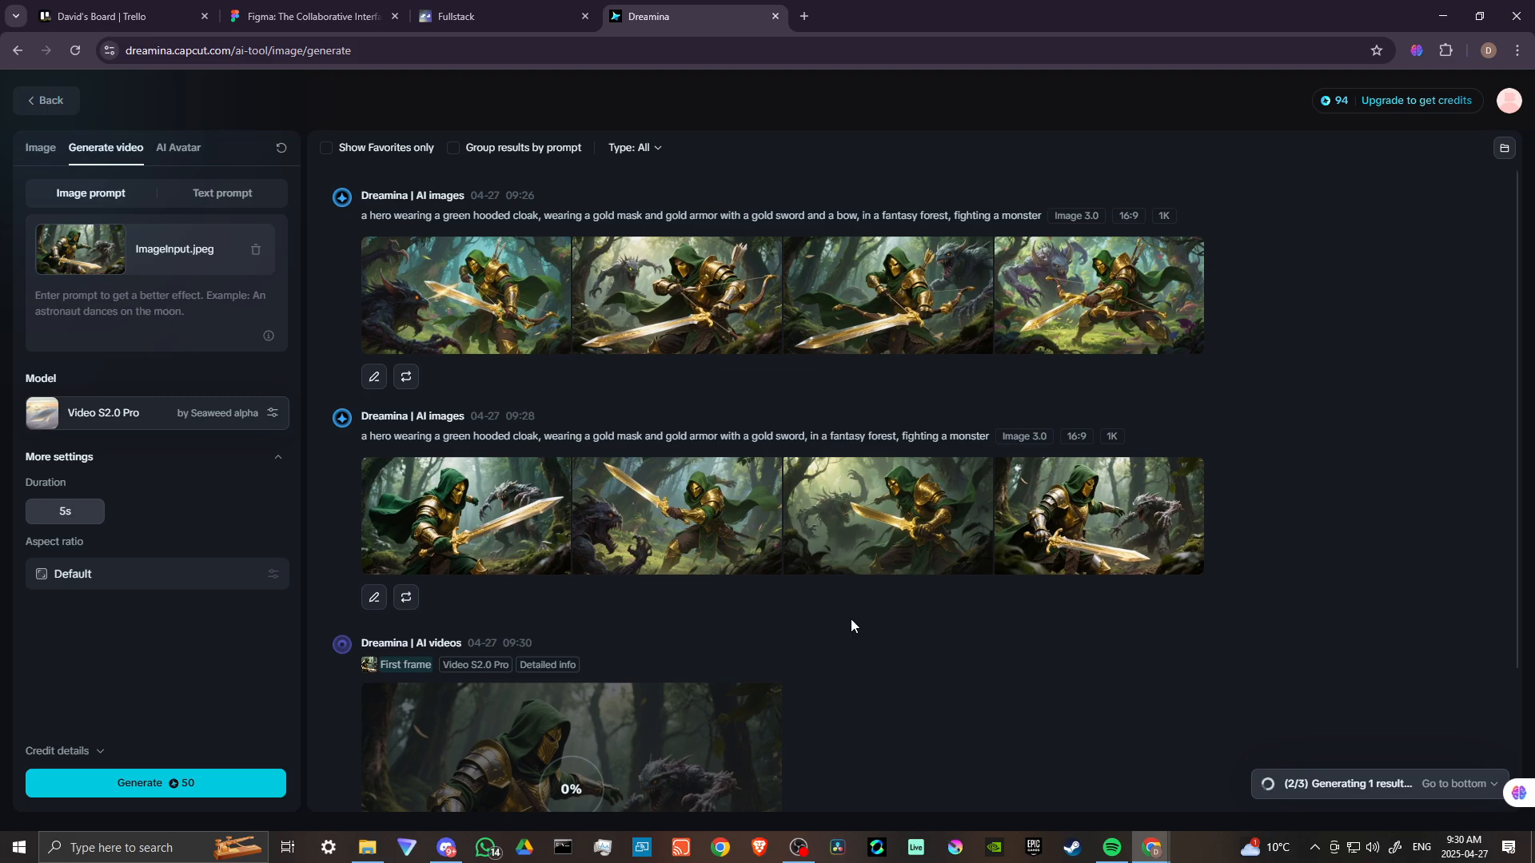
scroll(down, 3)
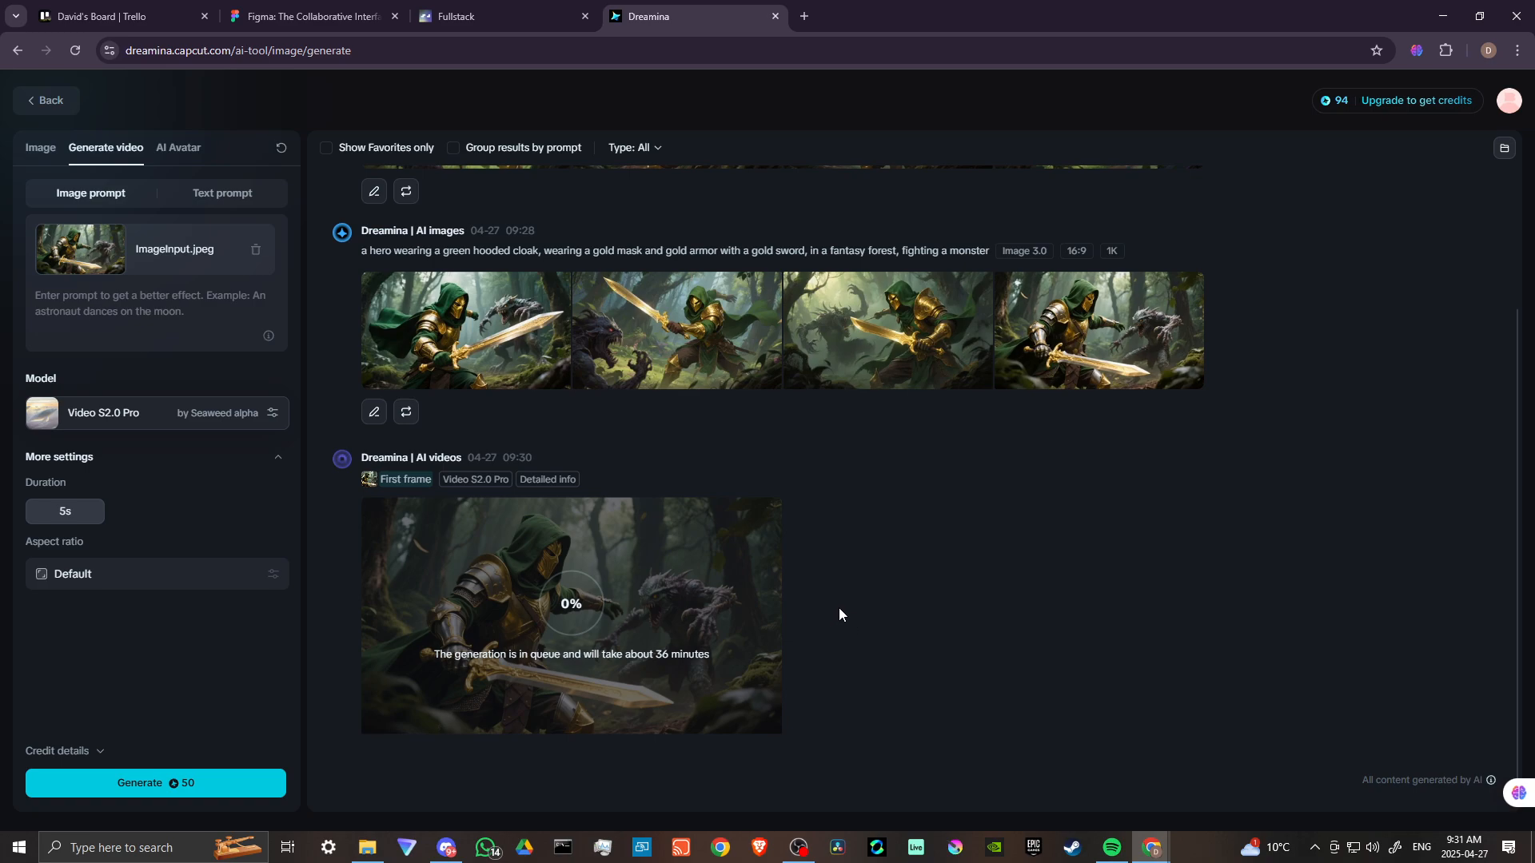
mouse_move(849, 605)
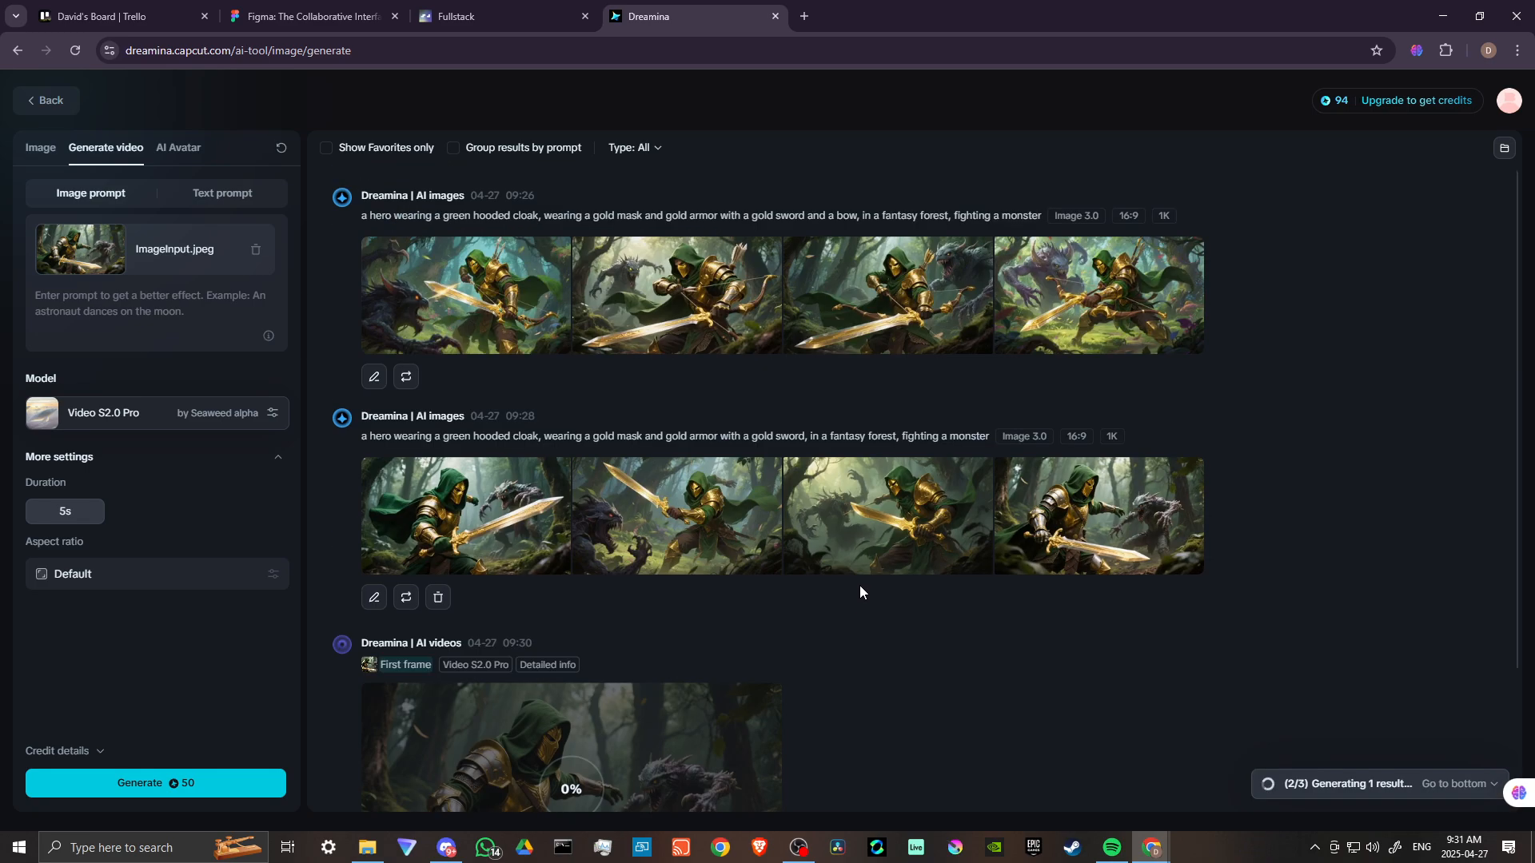
scroll(down, 3)
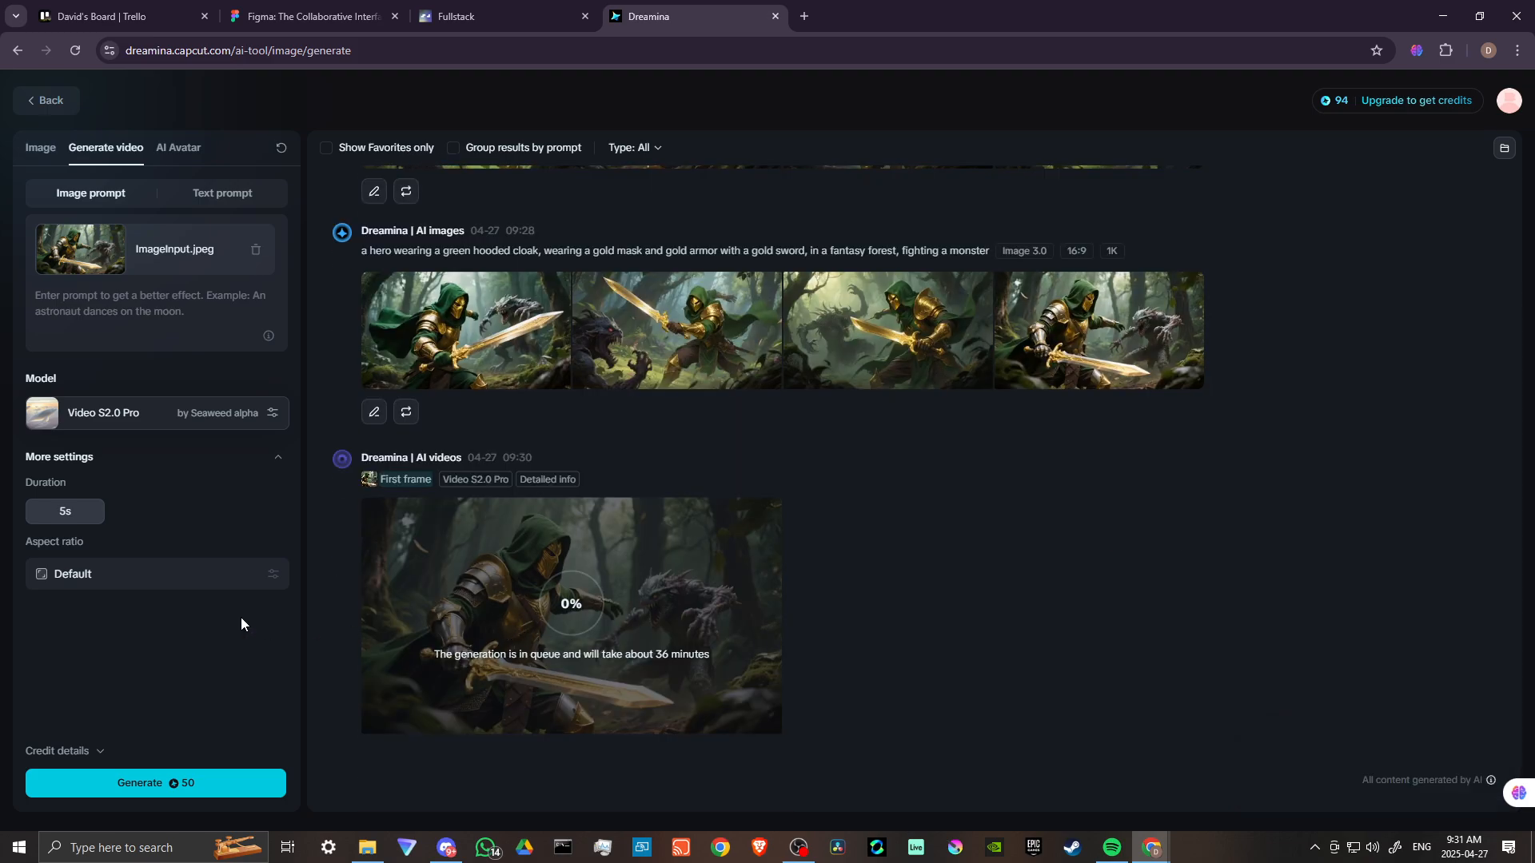
Switch to AI Avatar, browse the voice list, and close it with Giovanni selected
click(131, 147)
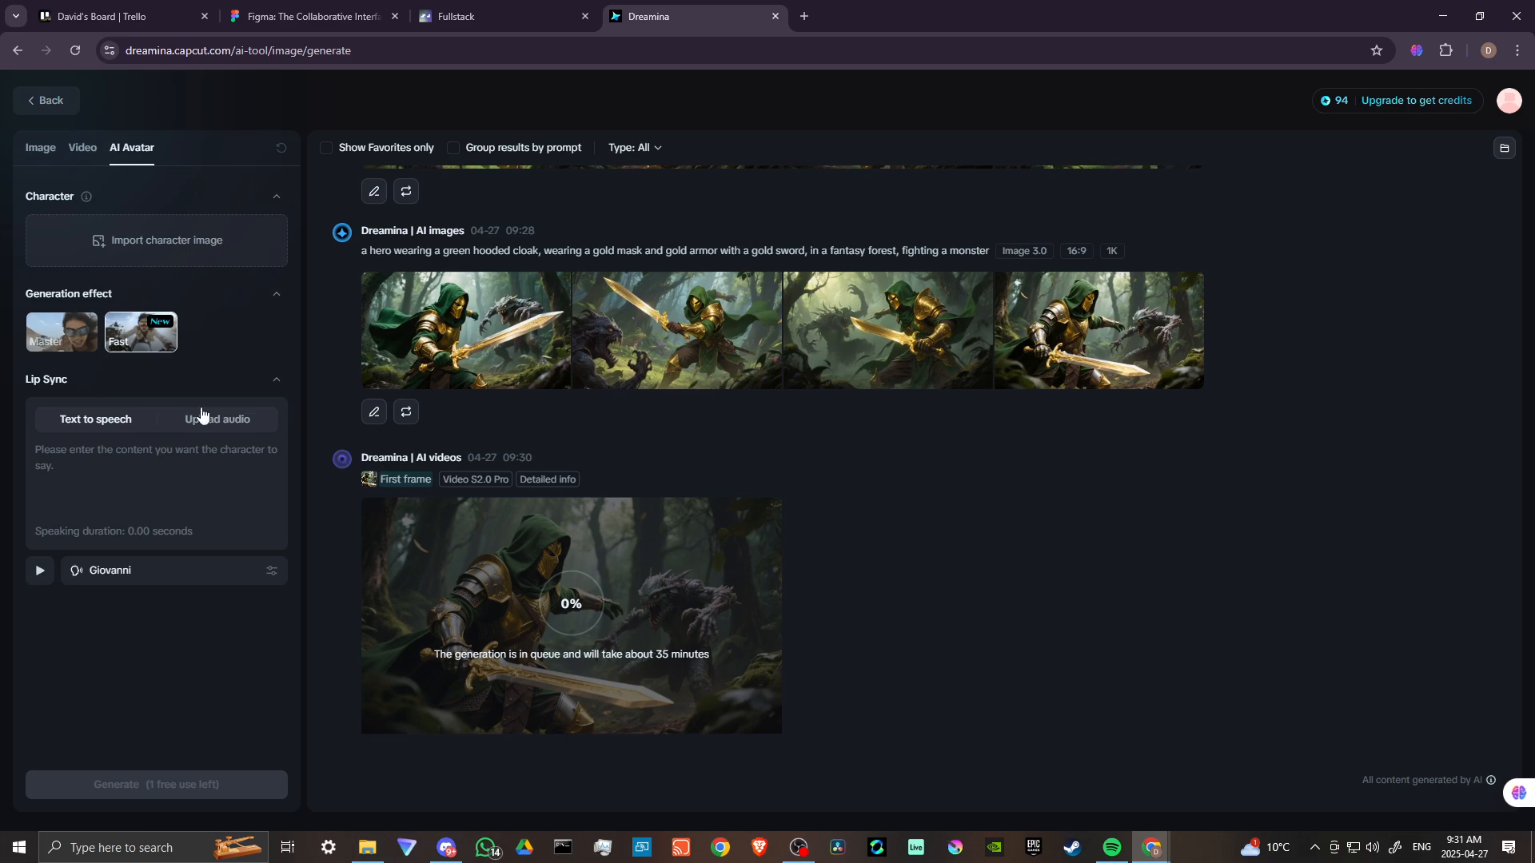
mouse_move(179, 184)
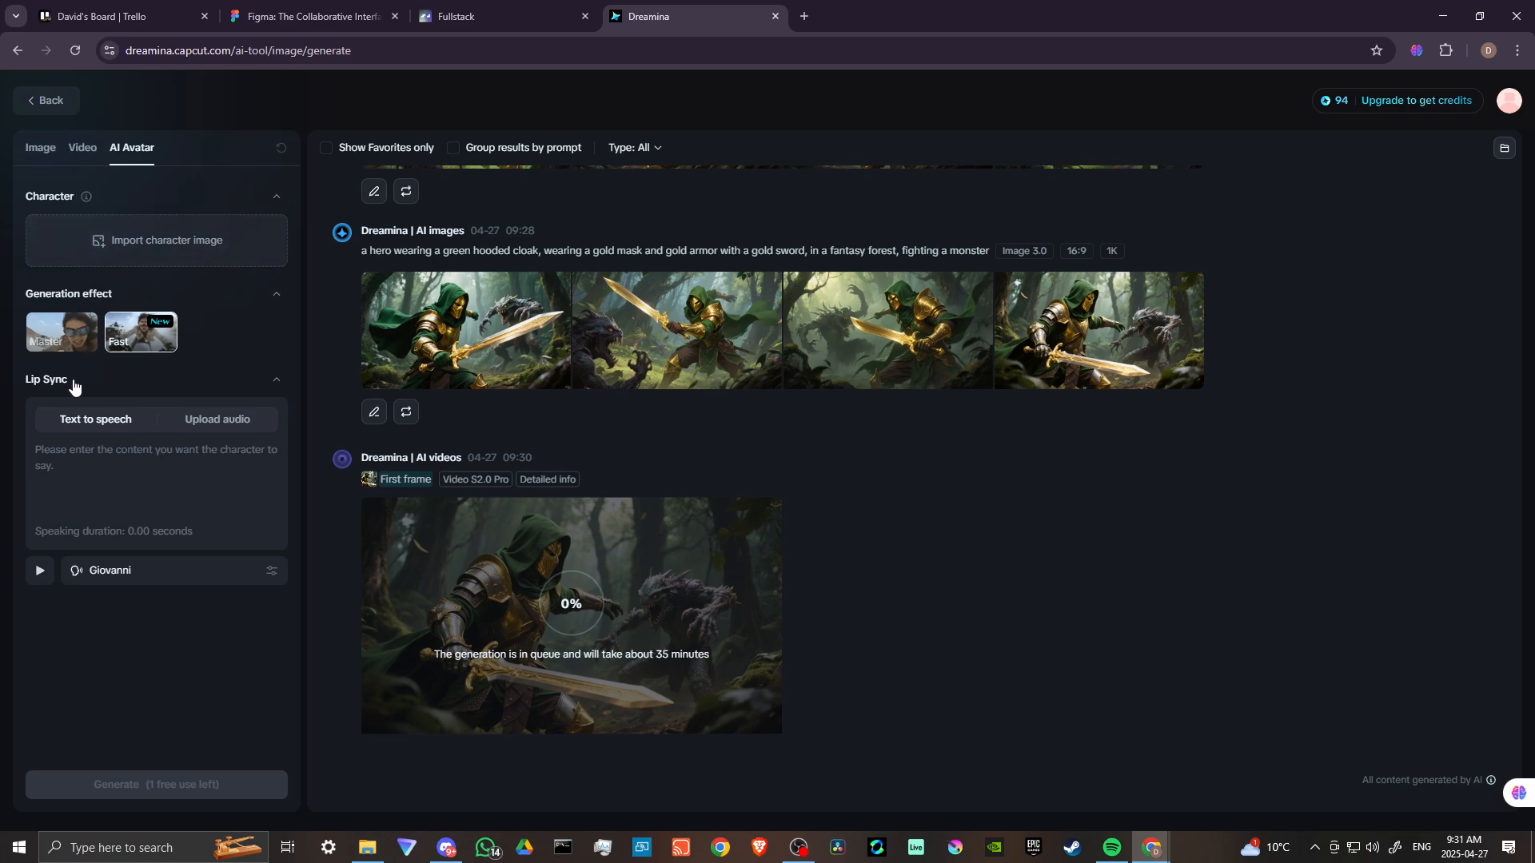
mouse_move(60, 389)
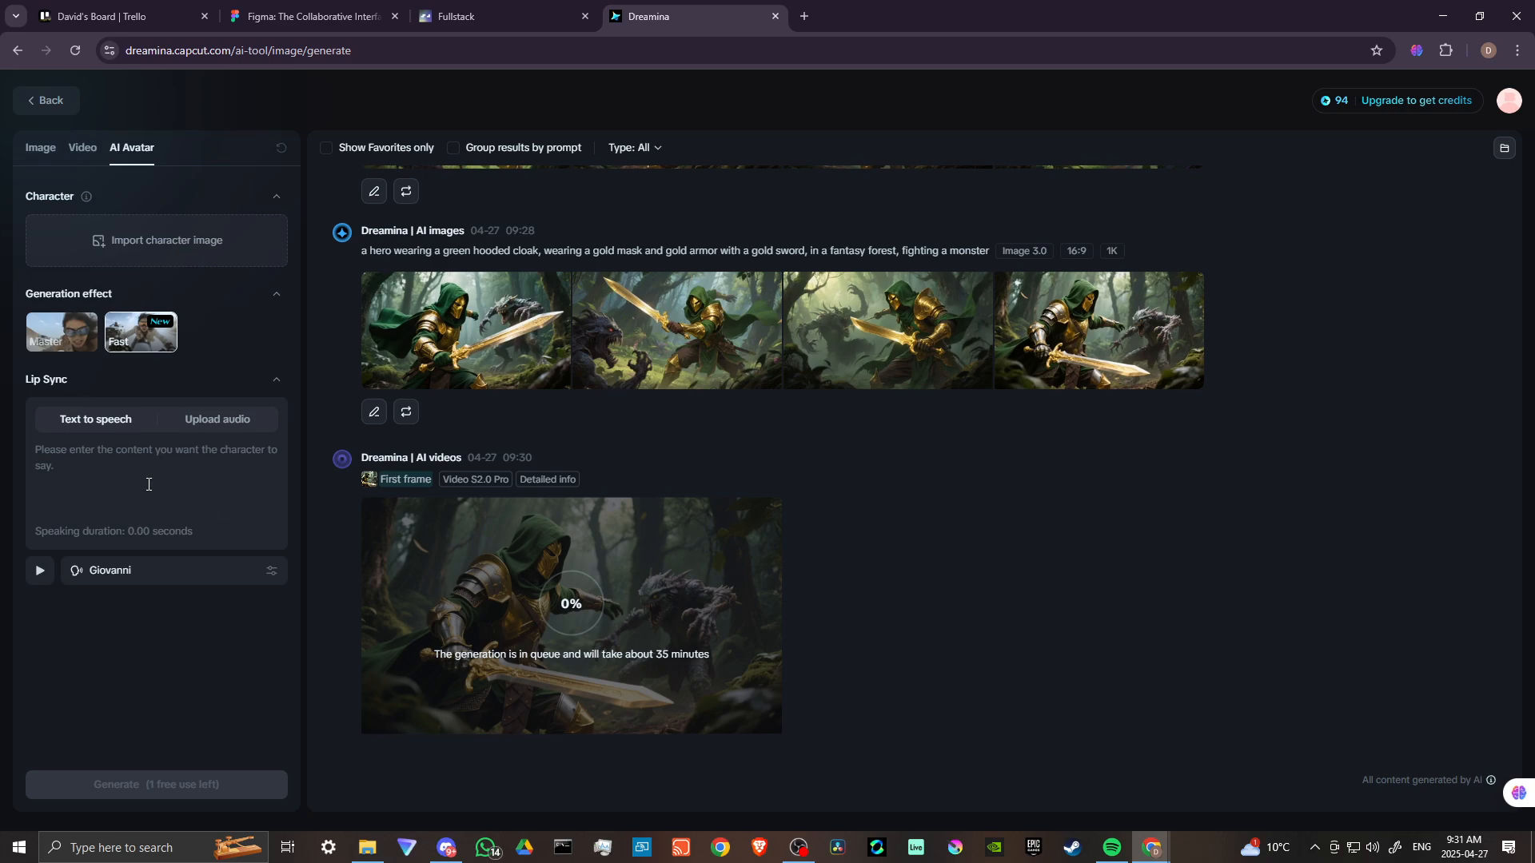
mouse_move(88, 460)
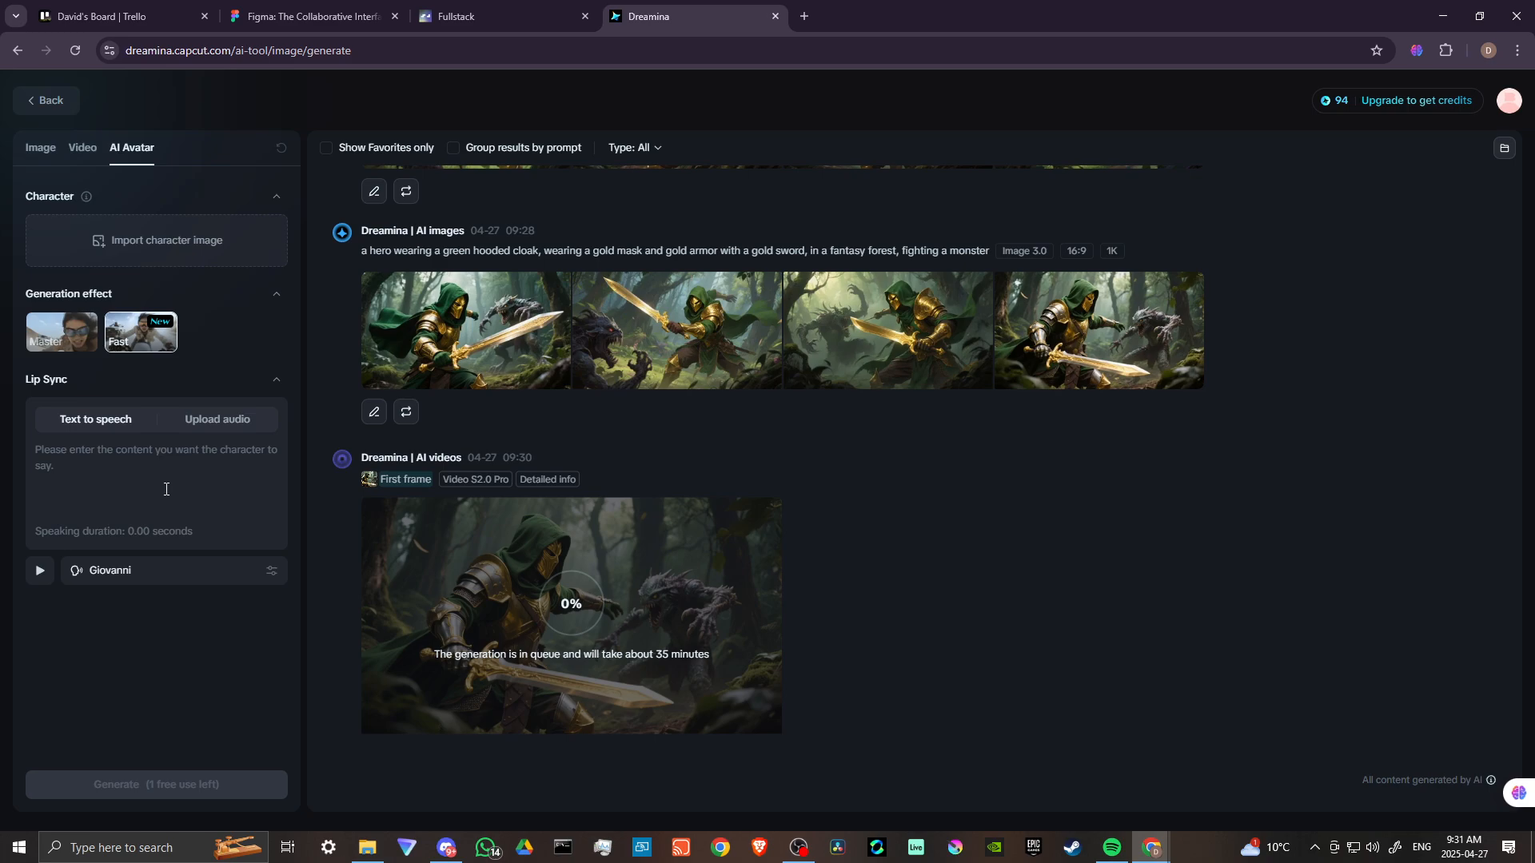
mouse_move(140, 332)
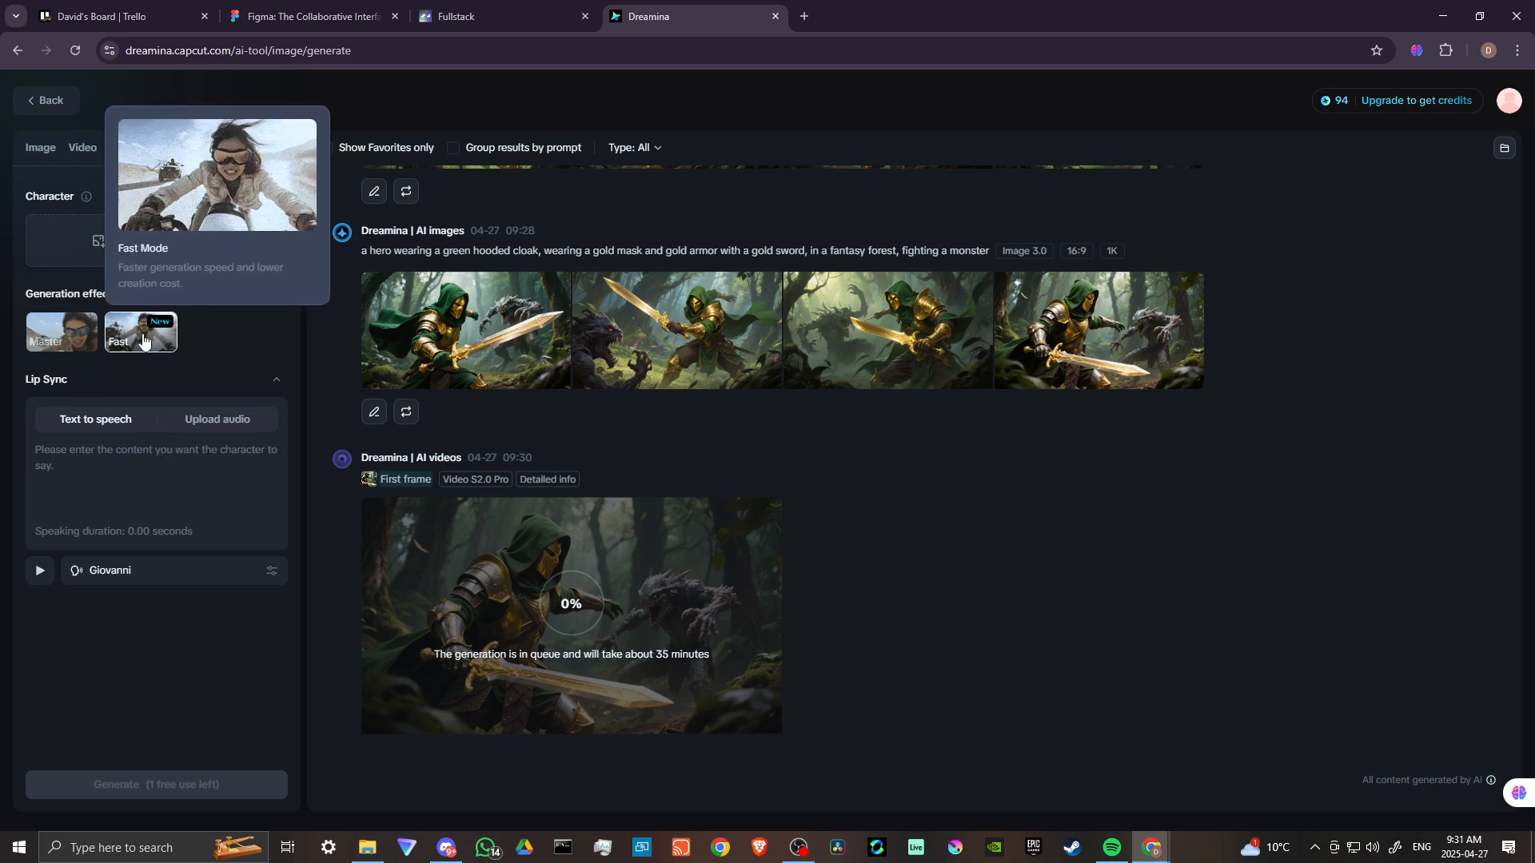
mouse_move(61, 331)
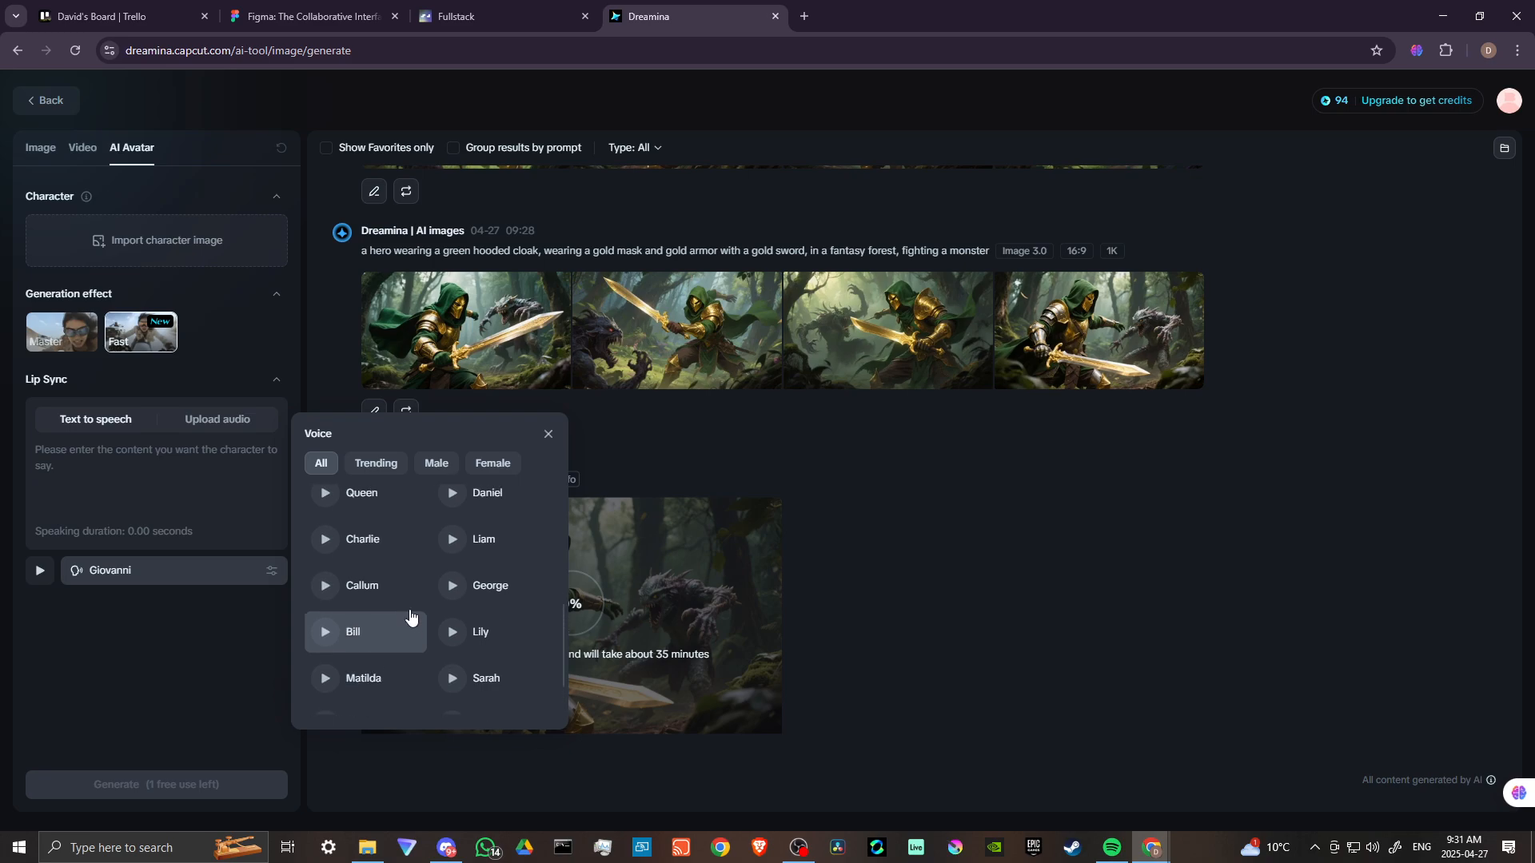
scroll(down, 3)
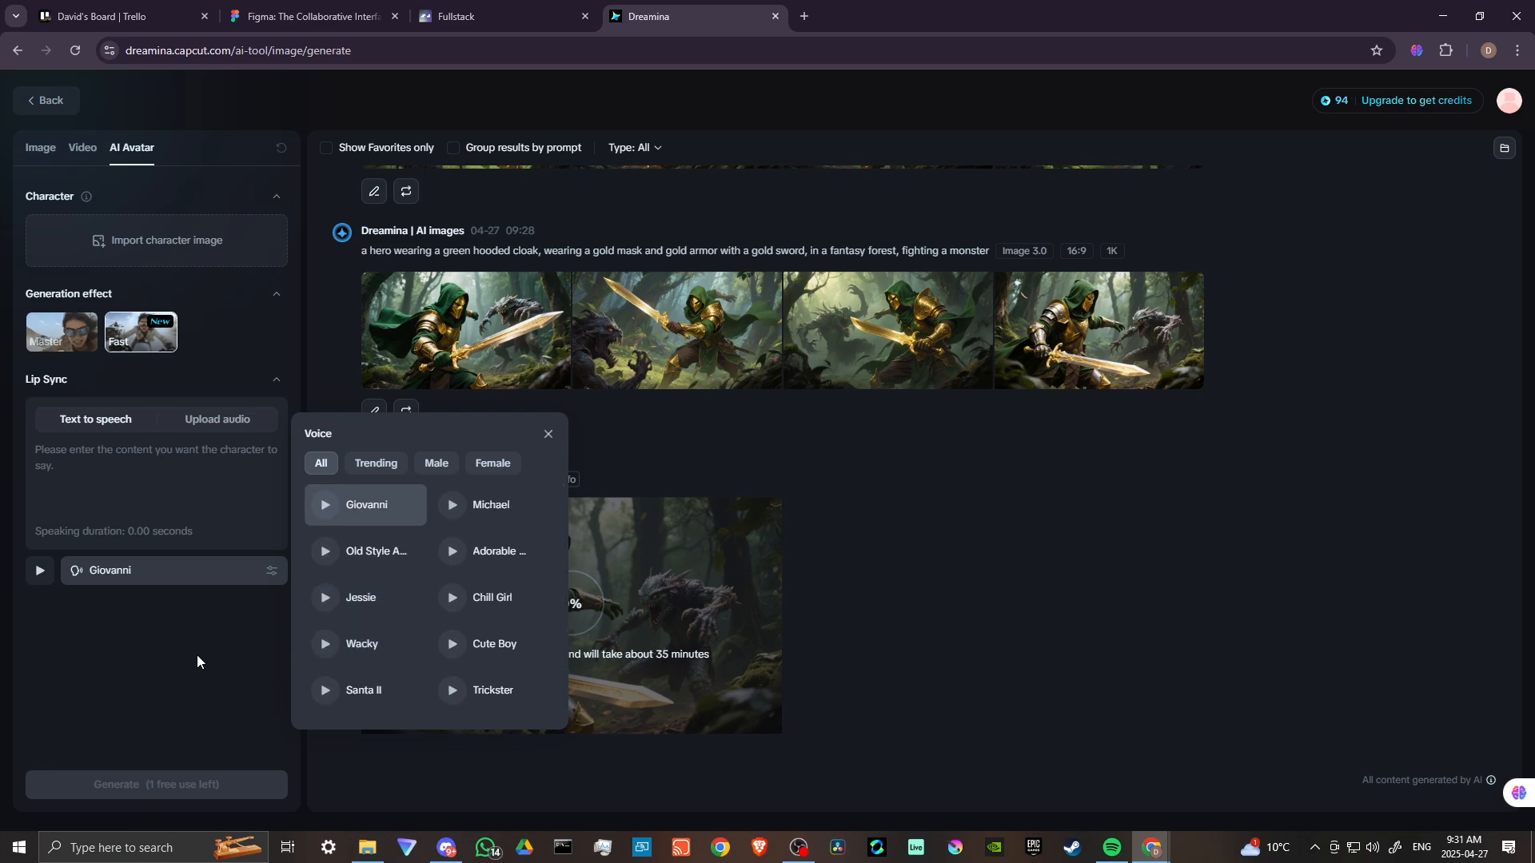
click(548, 433)
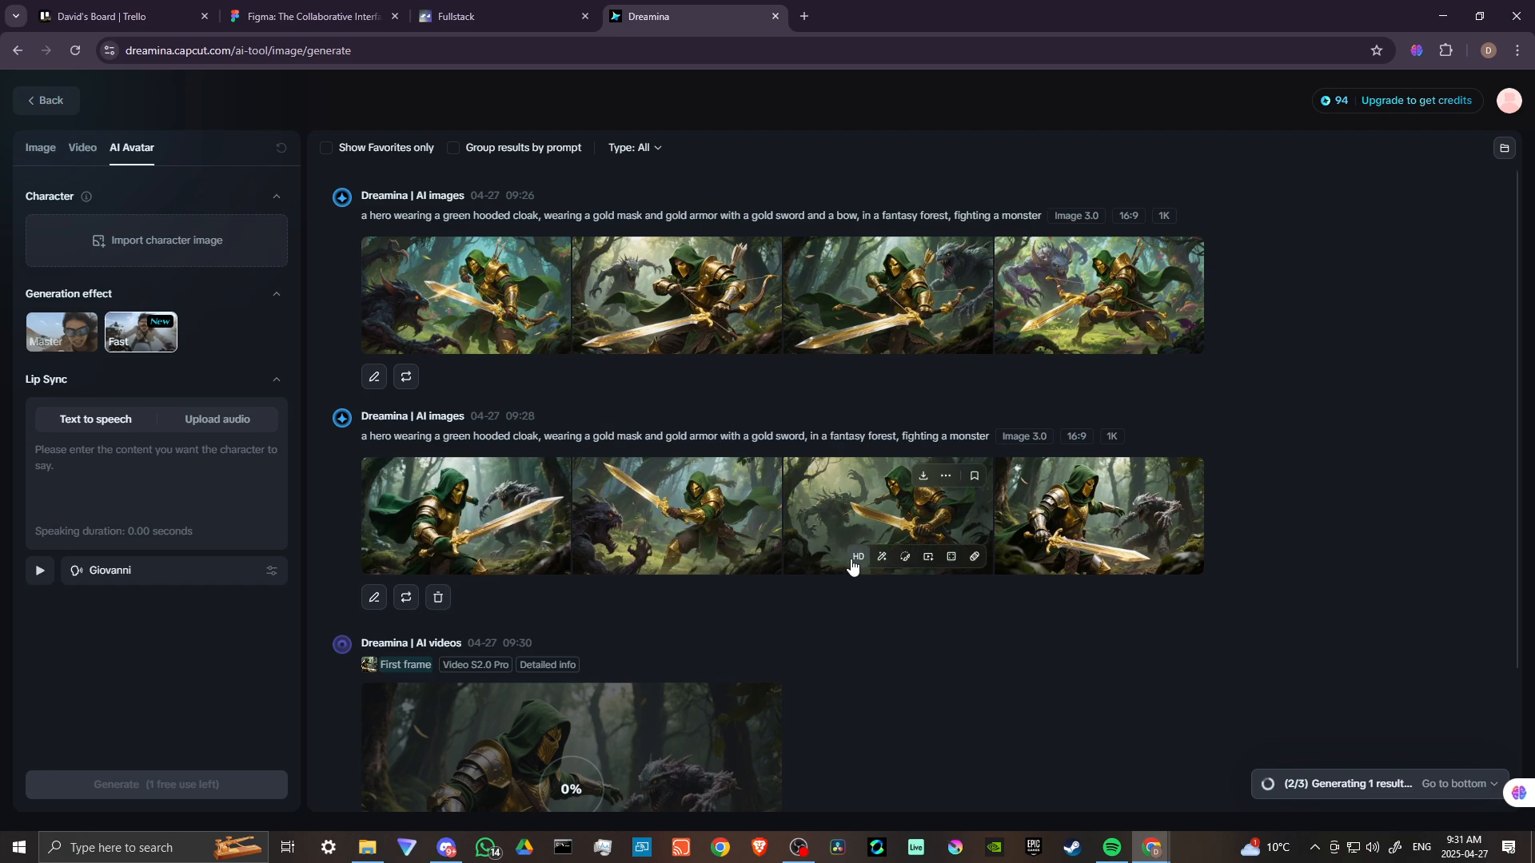
mouse_move(856, 558)
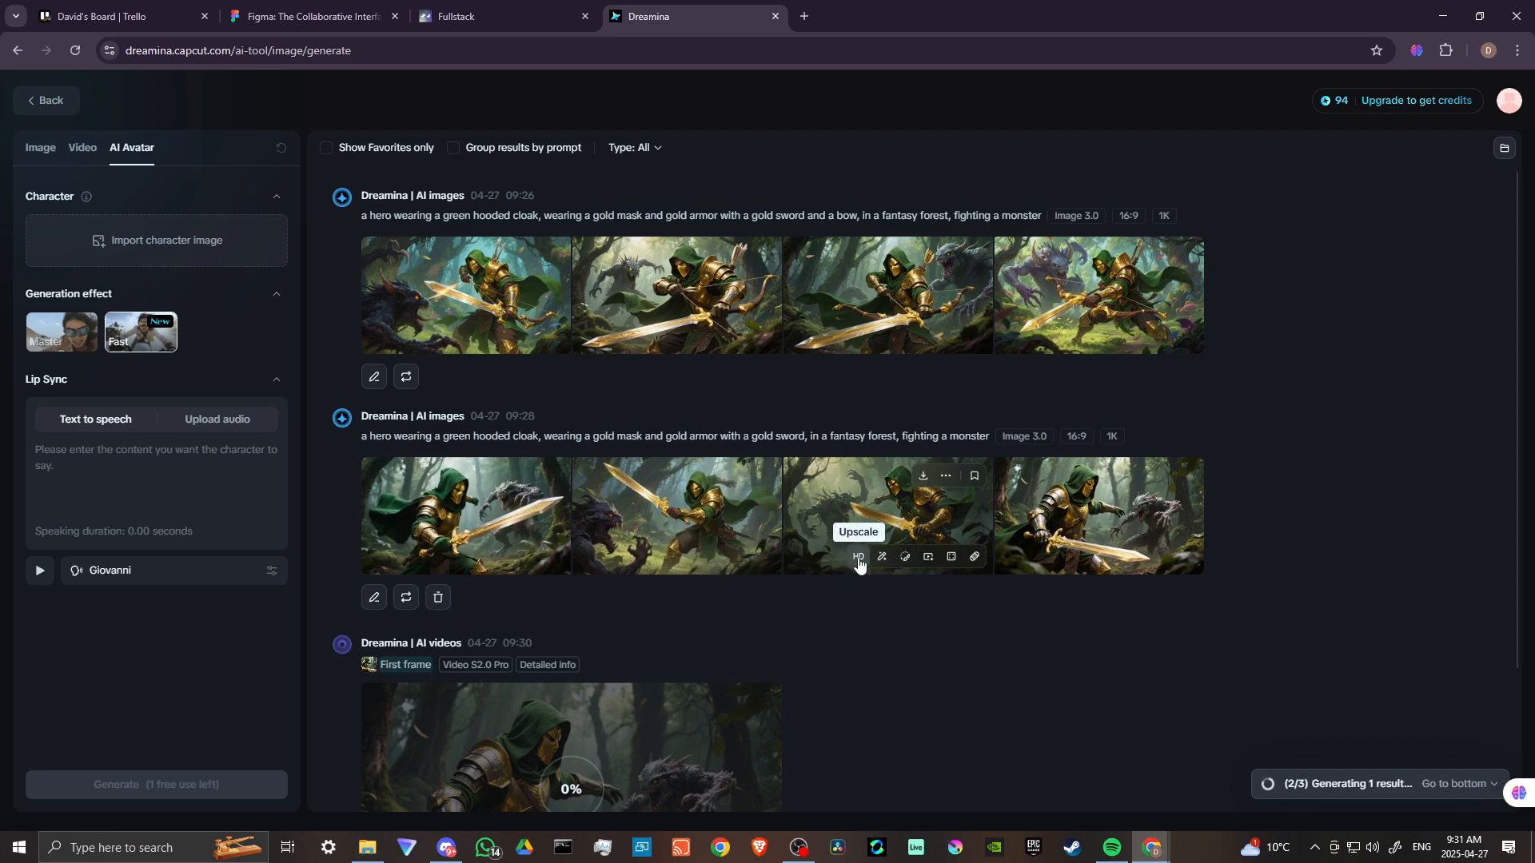
mouse_move(1096, 532)
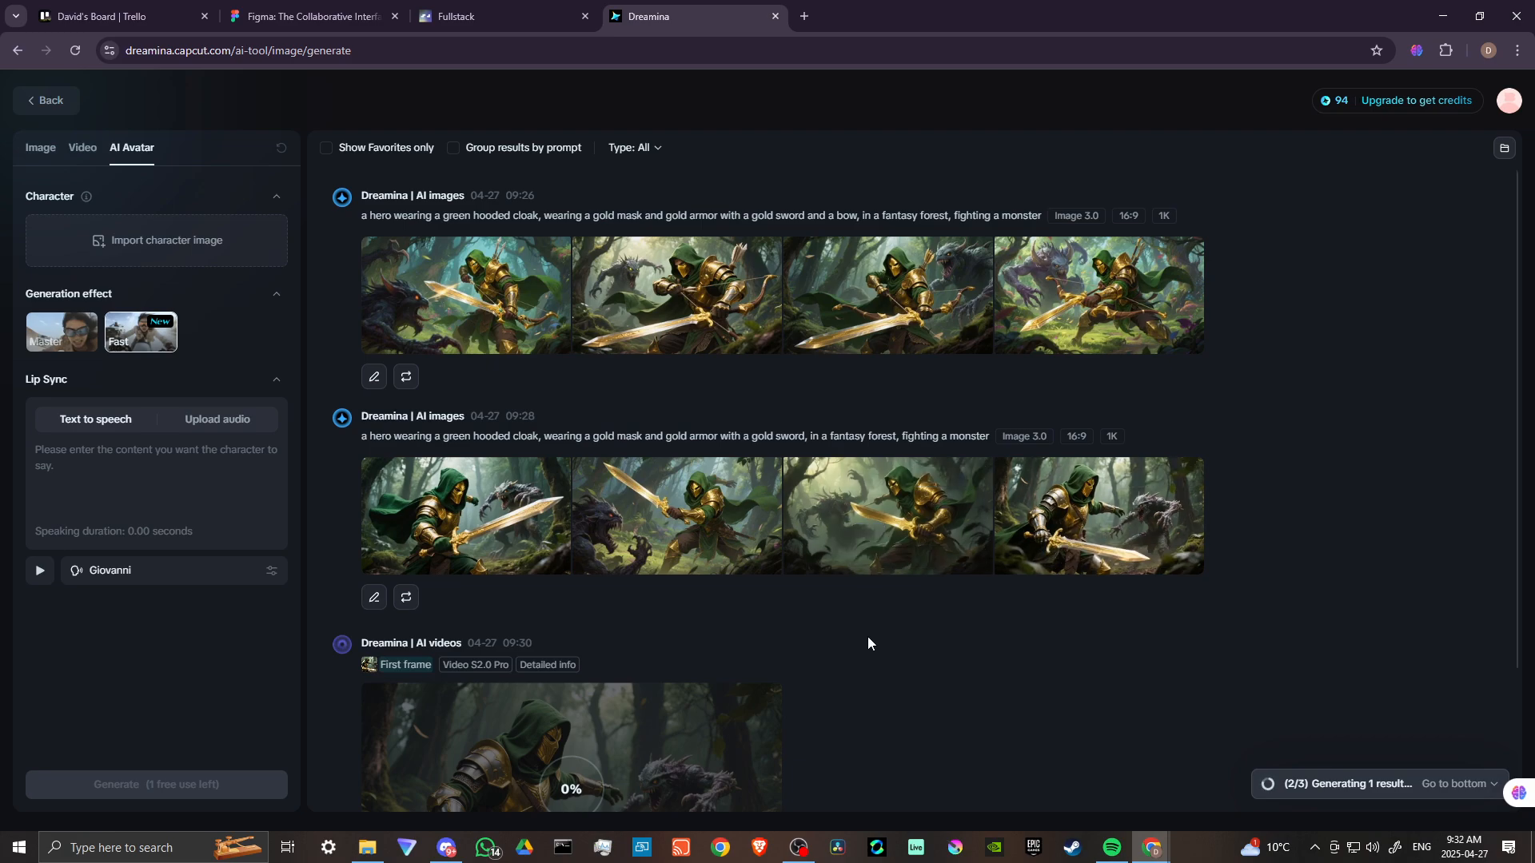
mouse_move(501, 482)
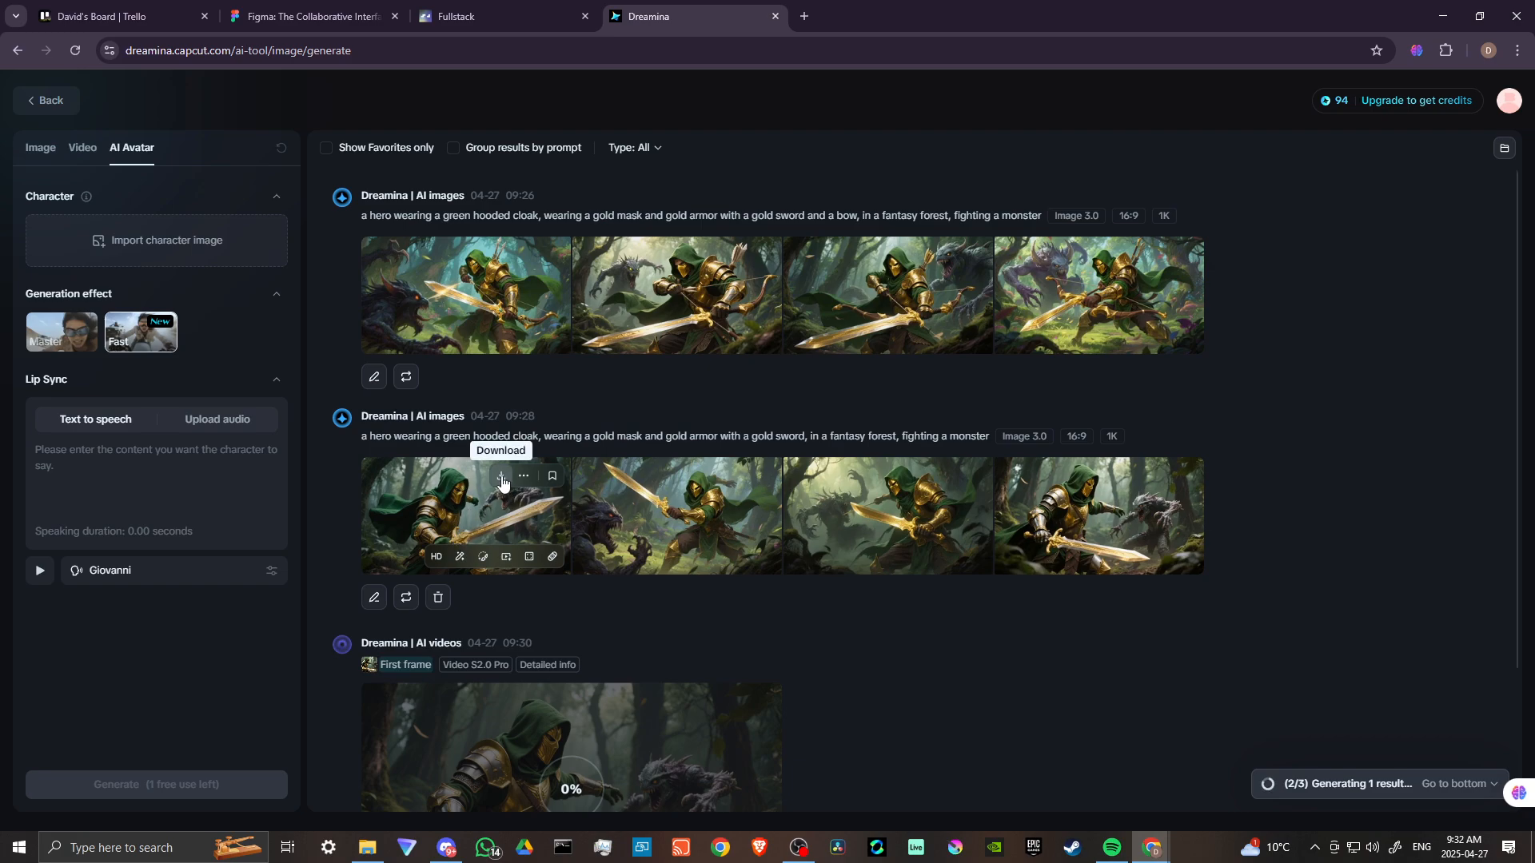
mouse_move(522, 477)
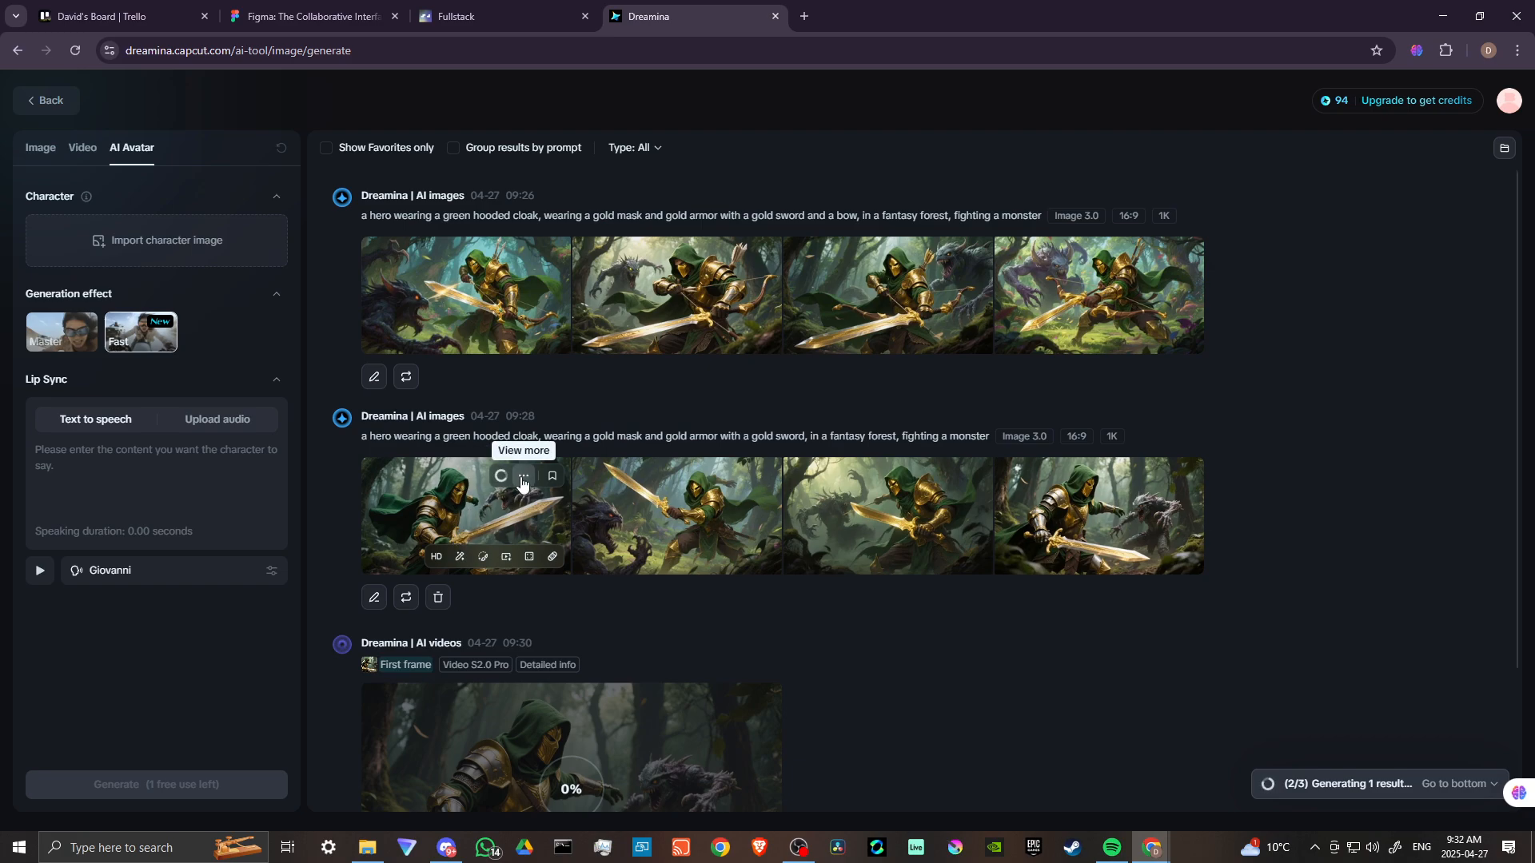
Download the first sword-only hero image and open it on the editing canvas
click(523, 476)
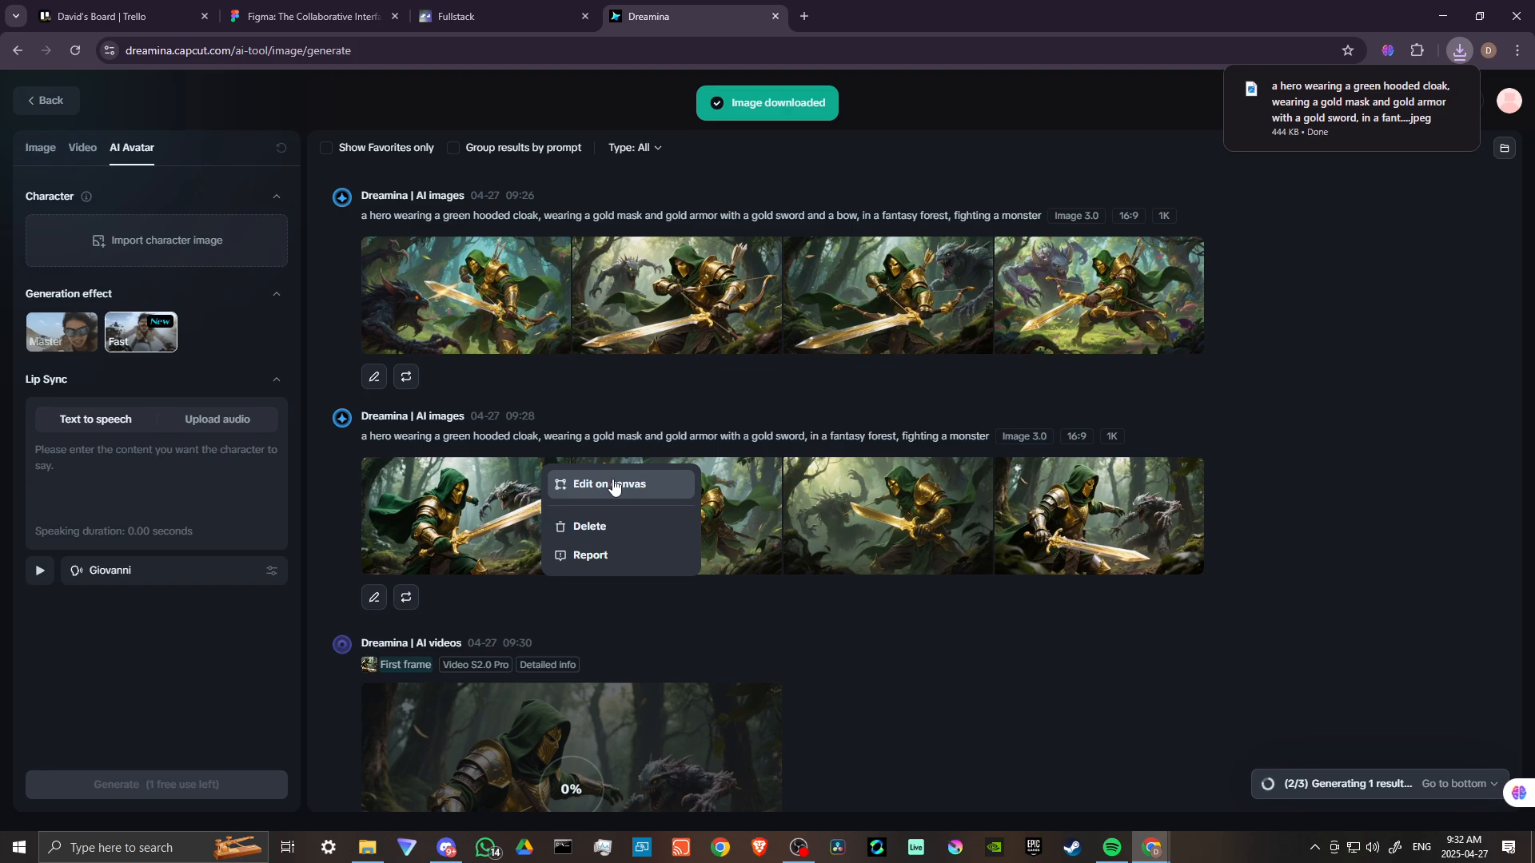
click(608, 484)
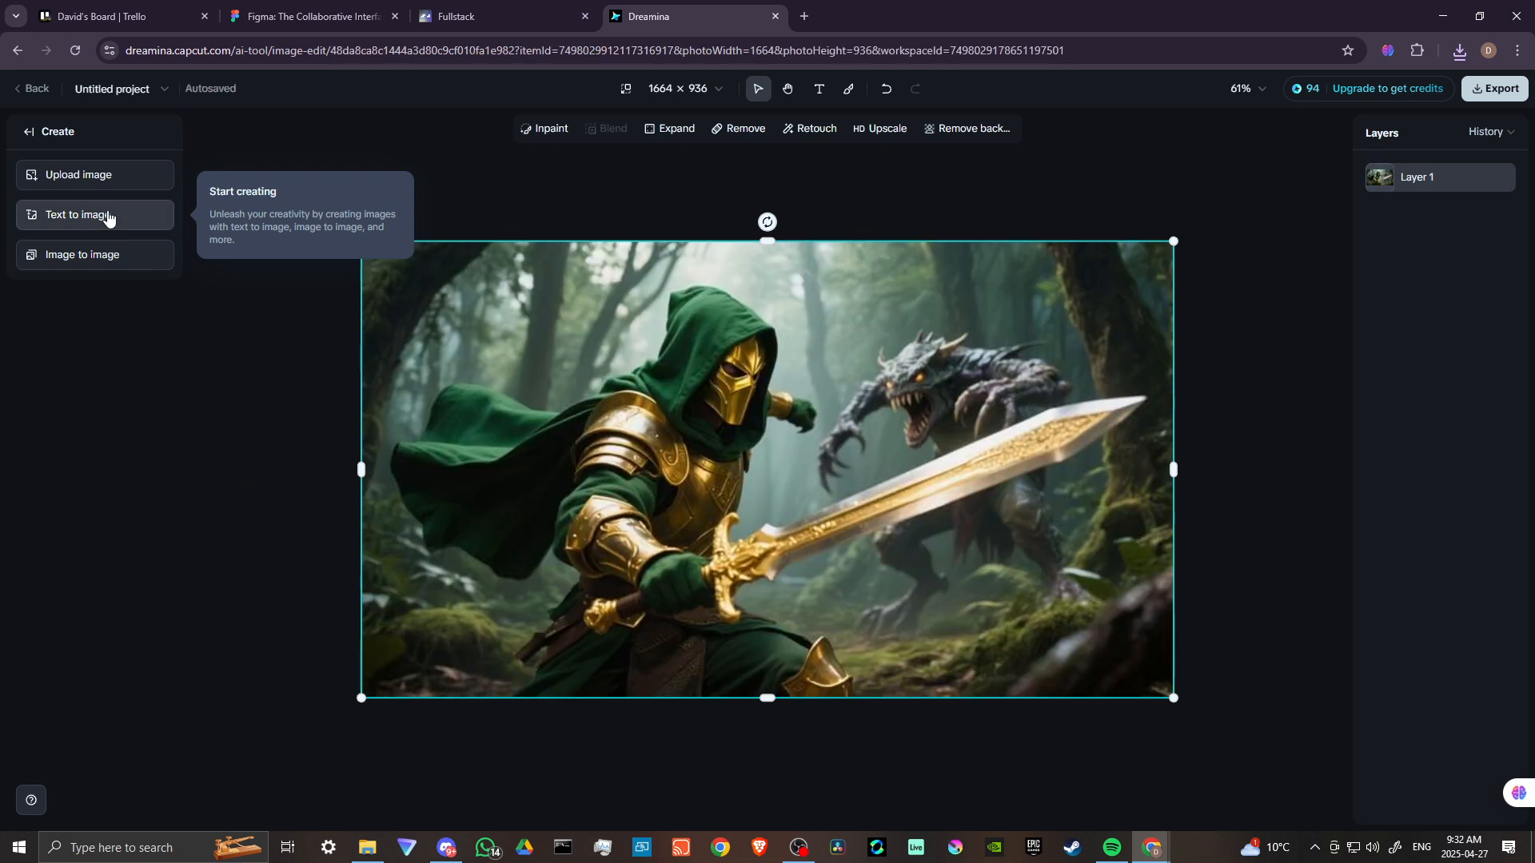
mouse_move(622, 205)
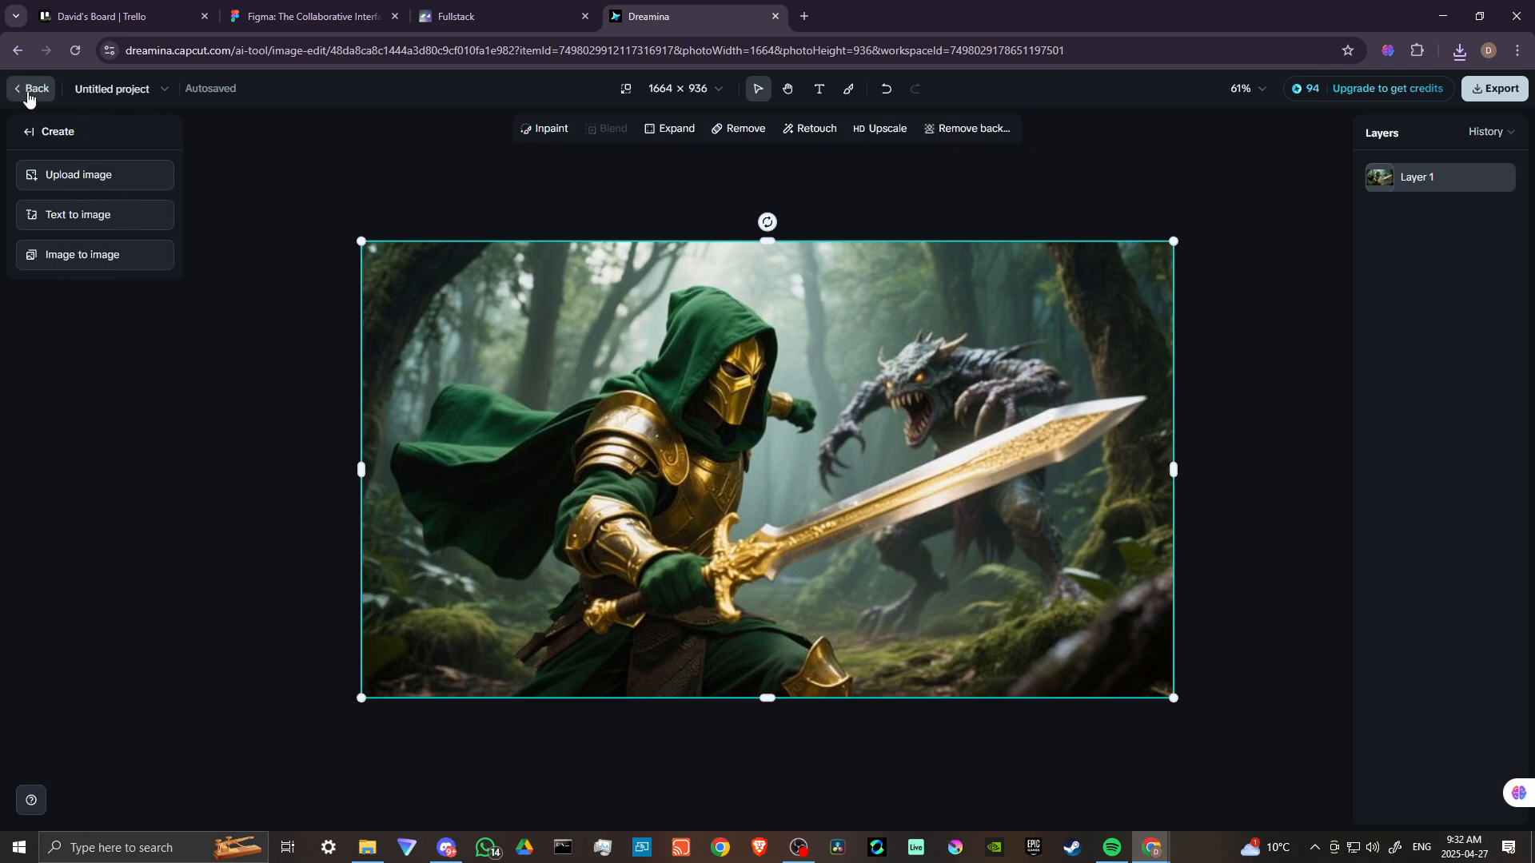
Return to generation history and open the sword-and-bow hero image's options
click(30, 88)
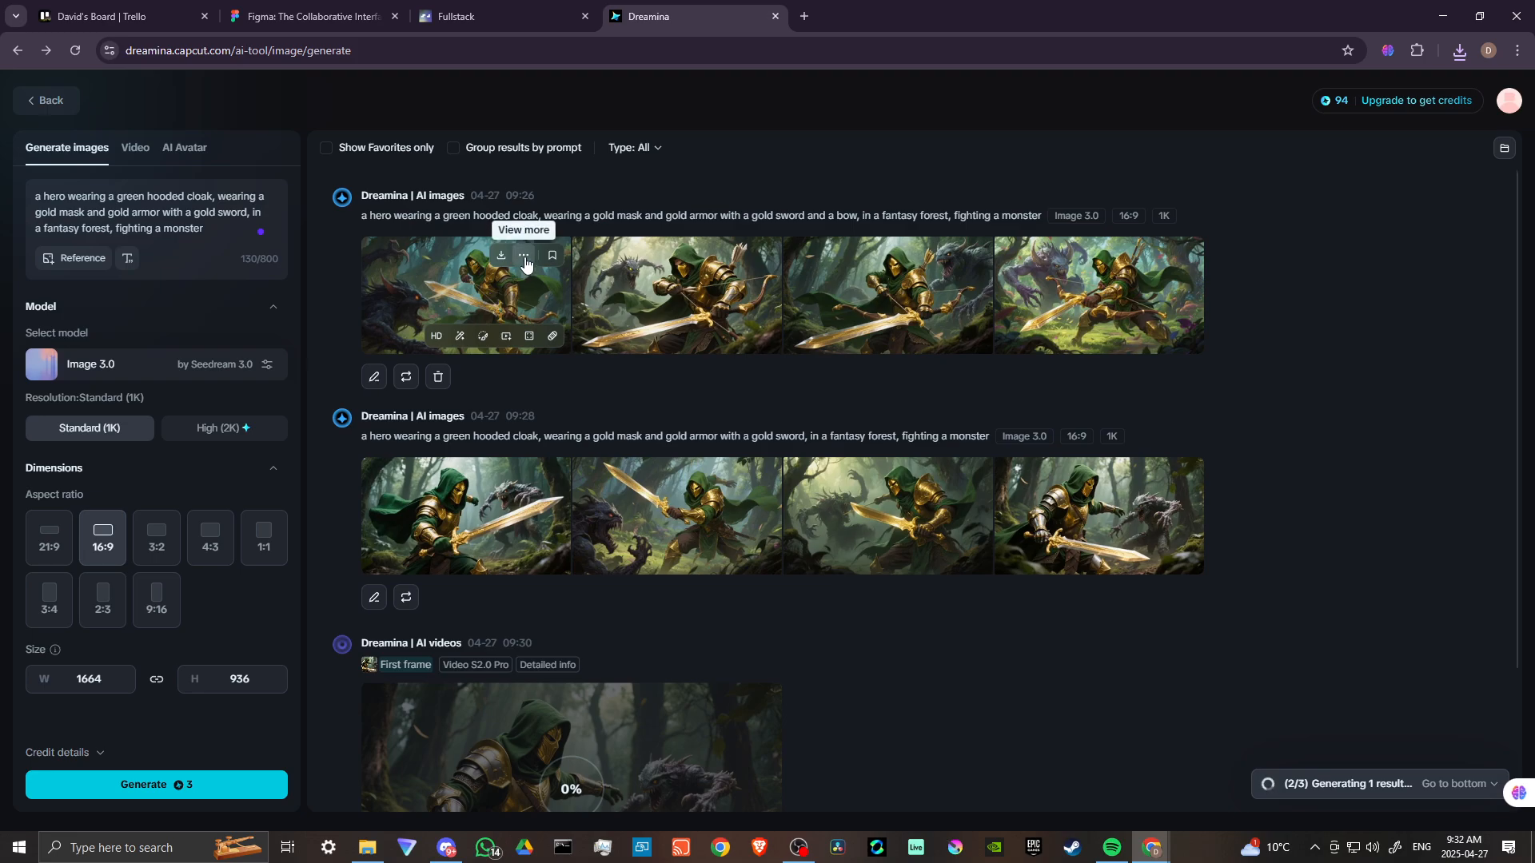
click(374, 377)
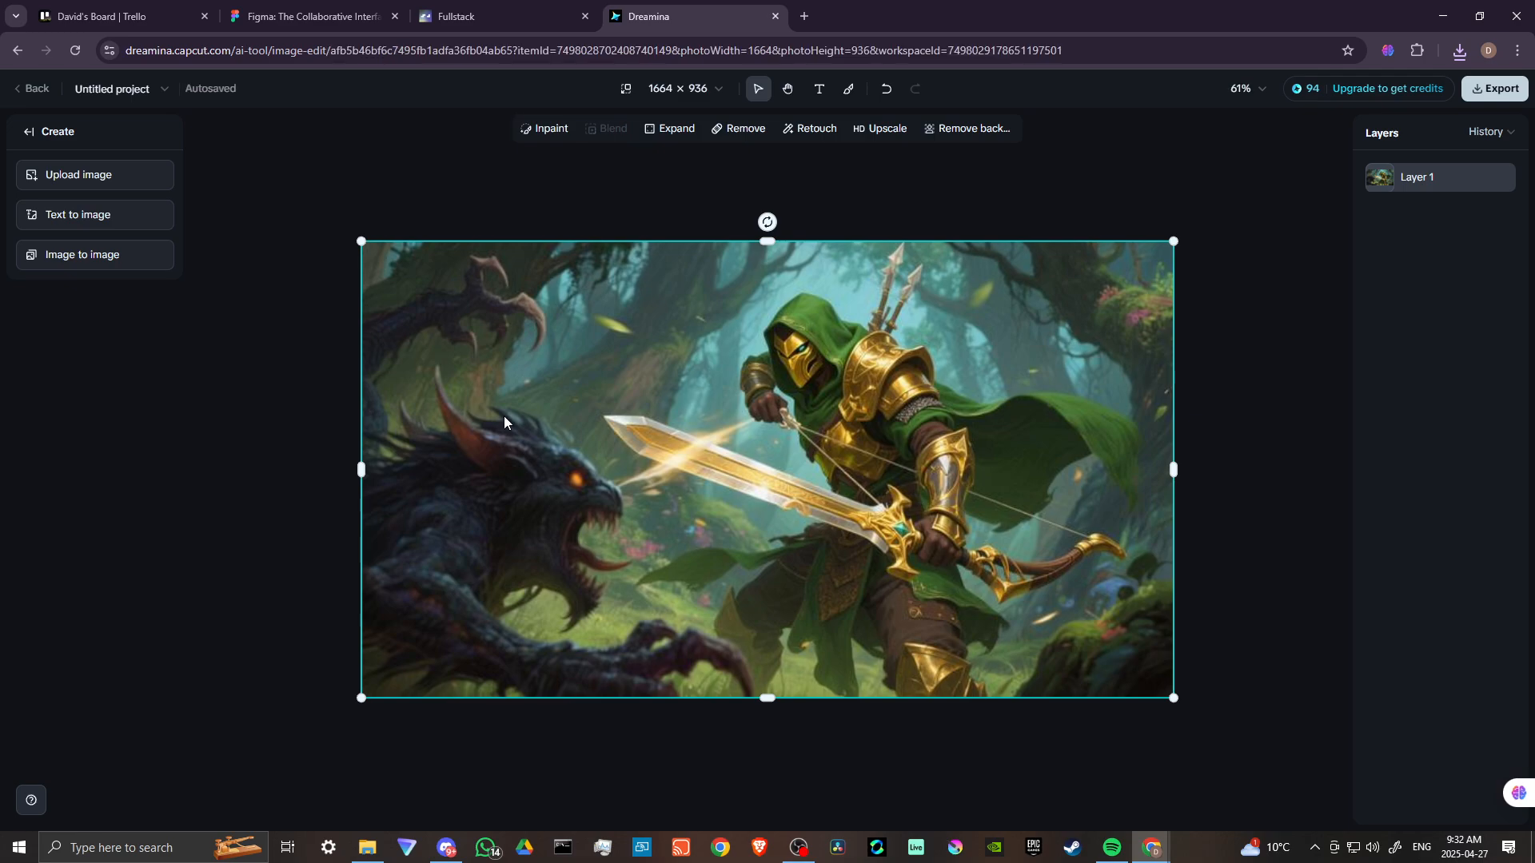
mouse_move(798, 605)
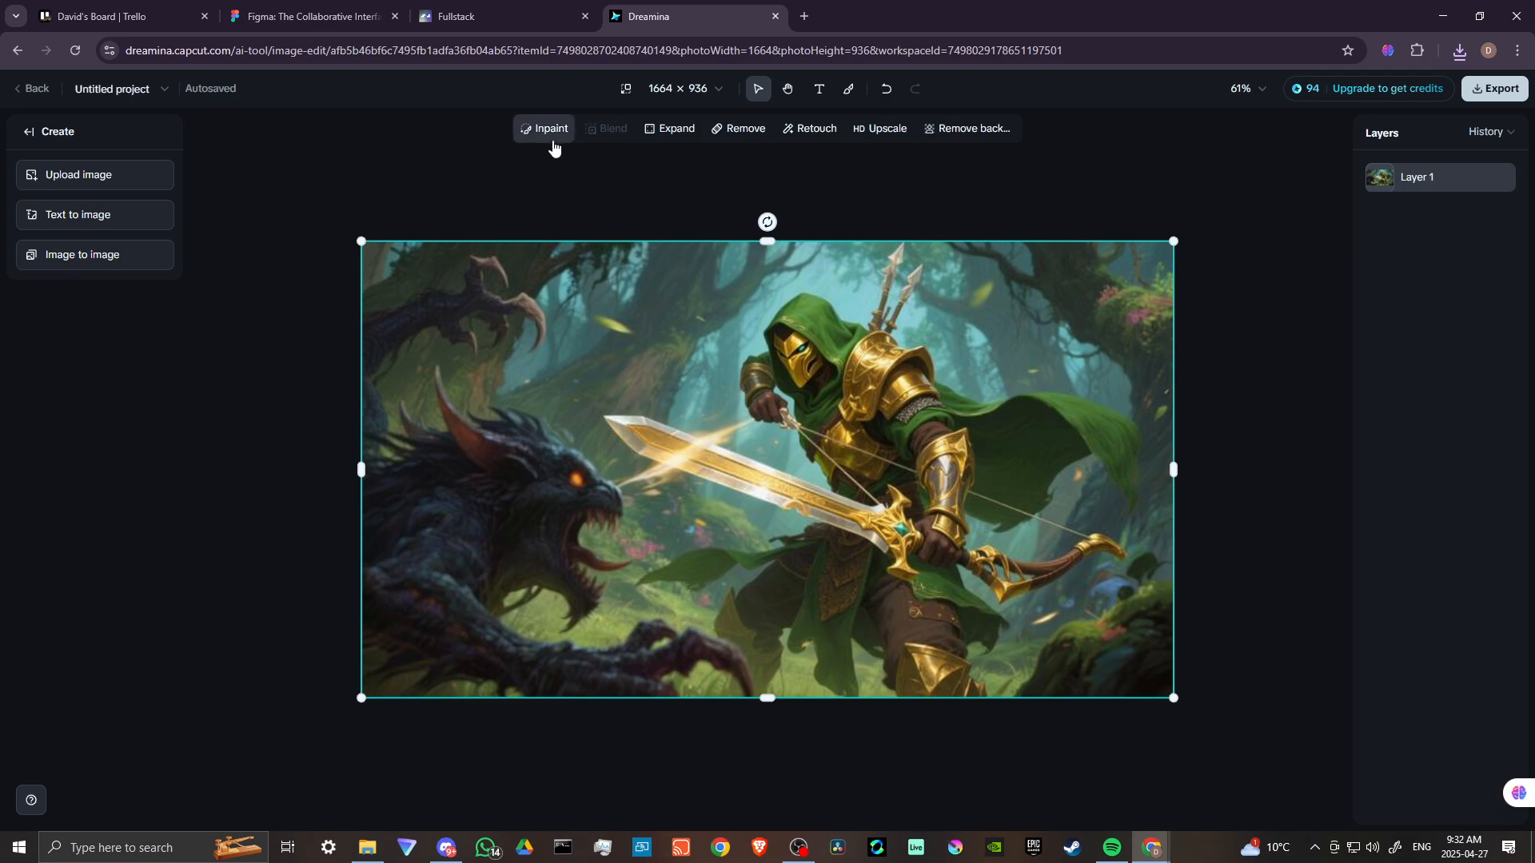
Enter inpaint mode, enlarge the brush, and paint over the whole bow
click(549, 128)
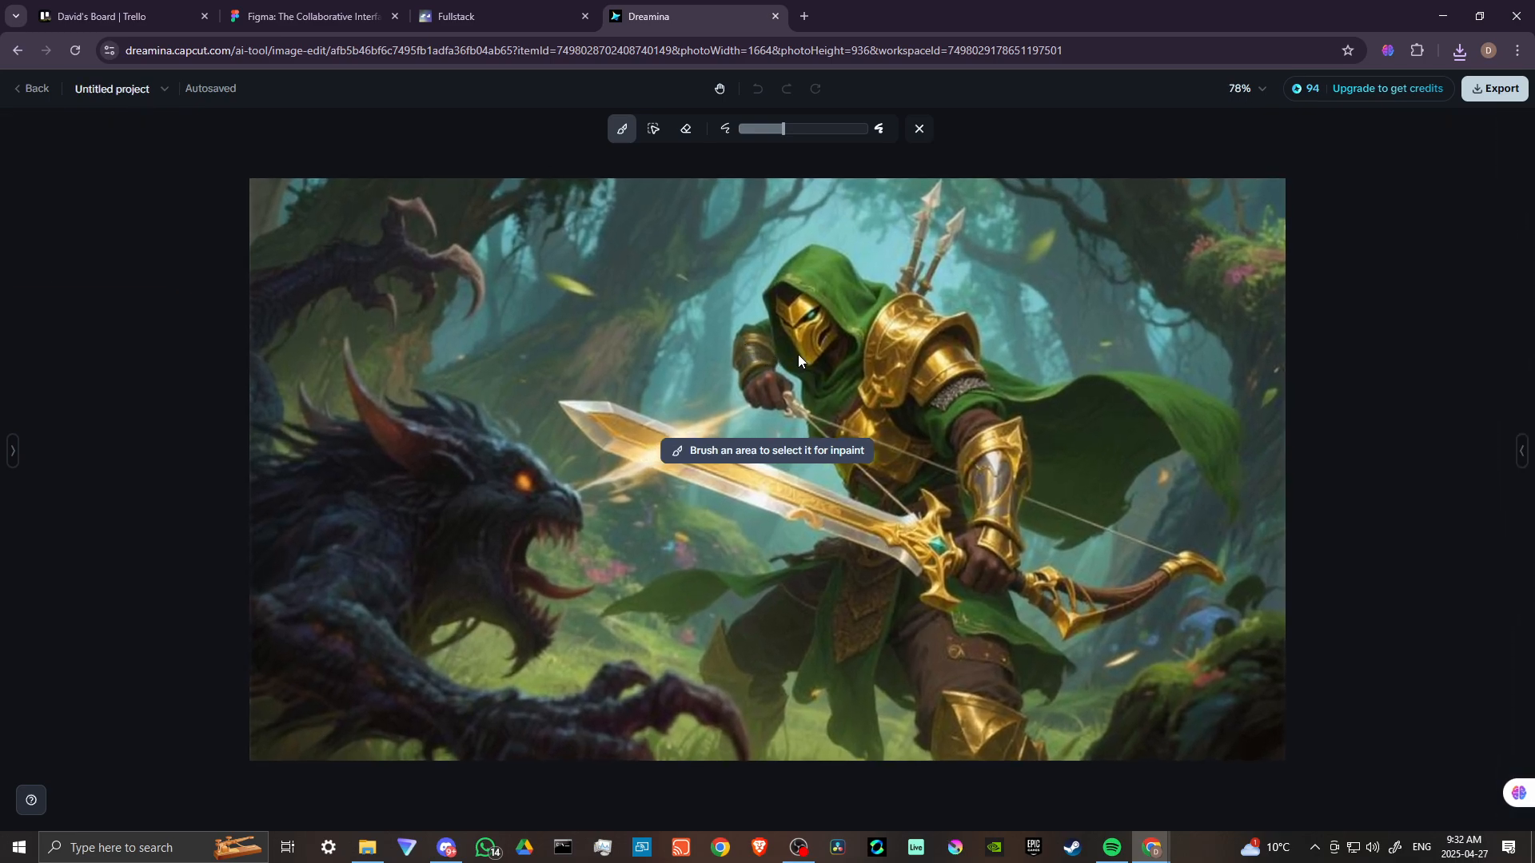
drag(784, 128, 754, 128)
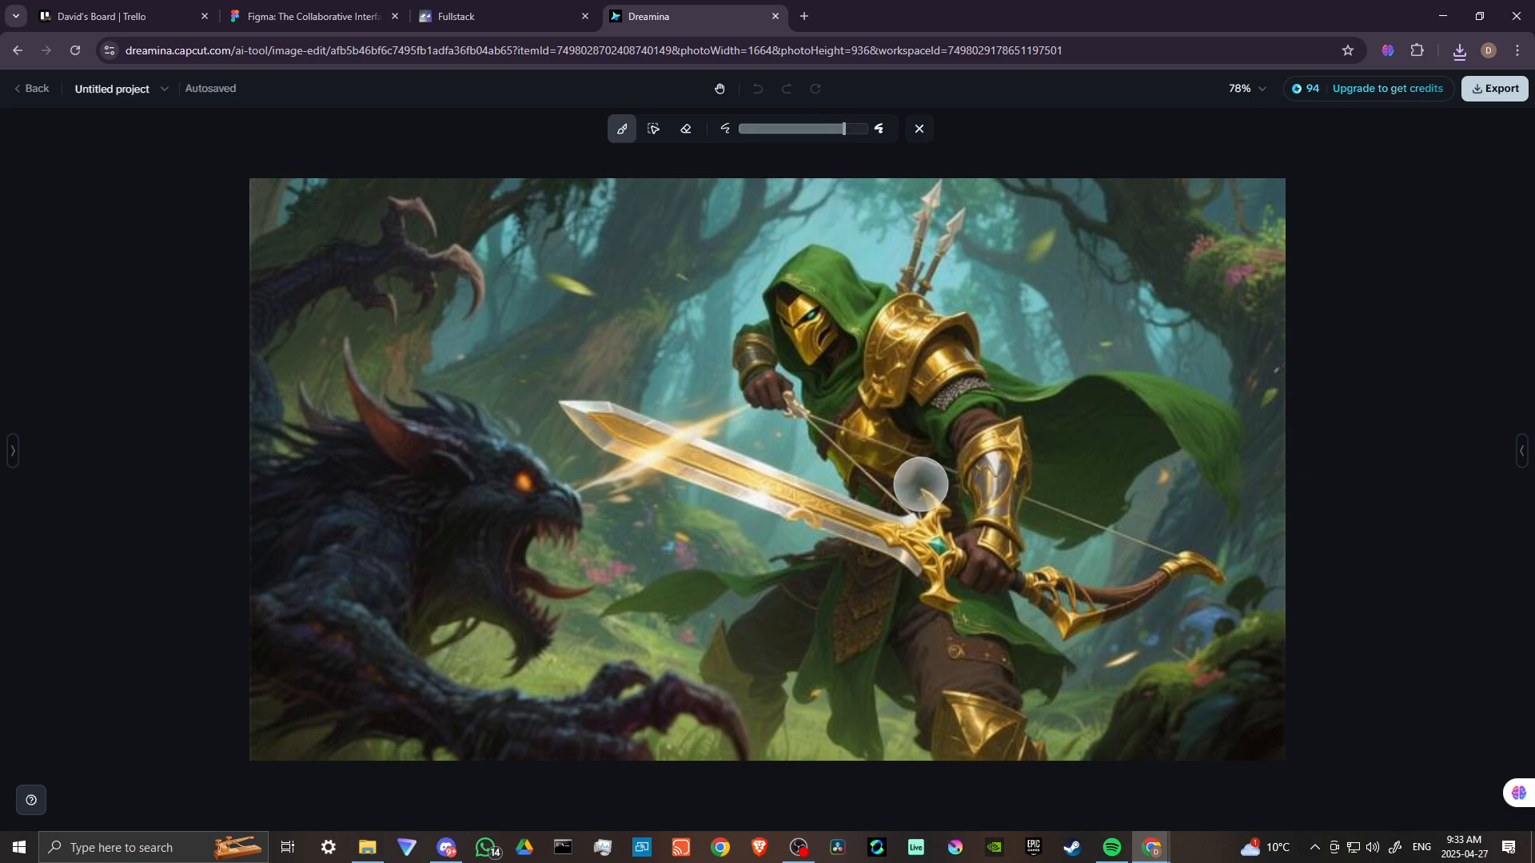
drag(921, 485, 813, 426)
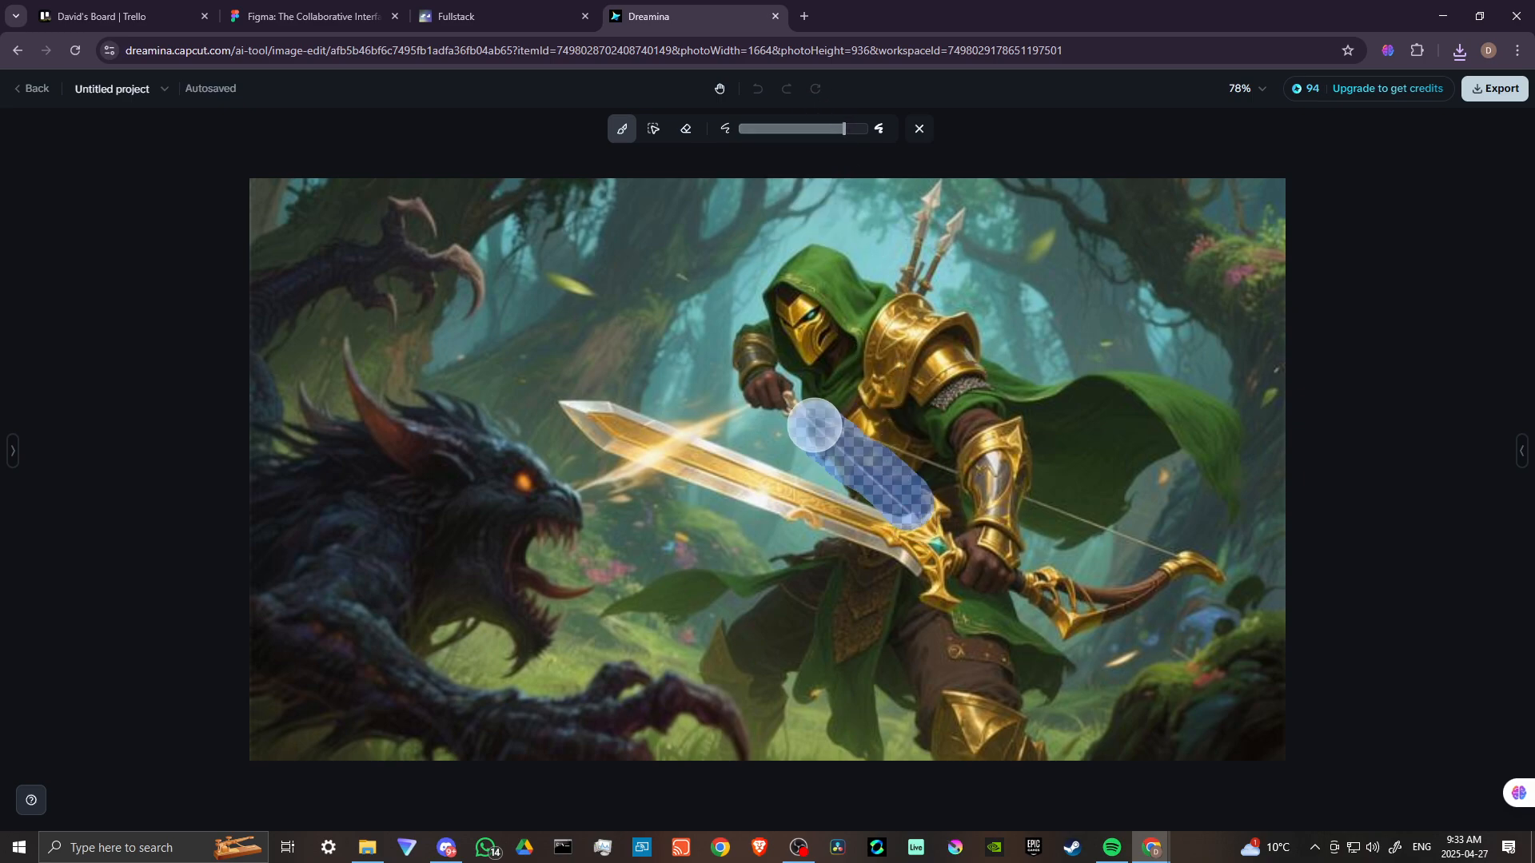
drag(814, 428, 965, 478)
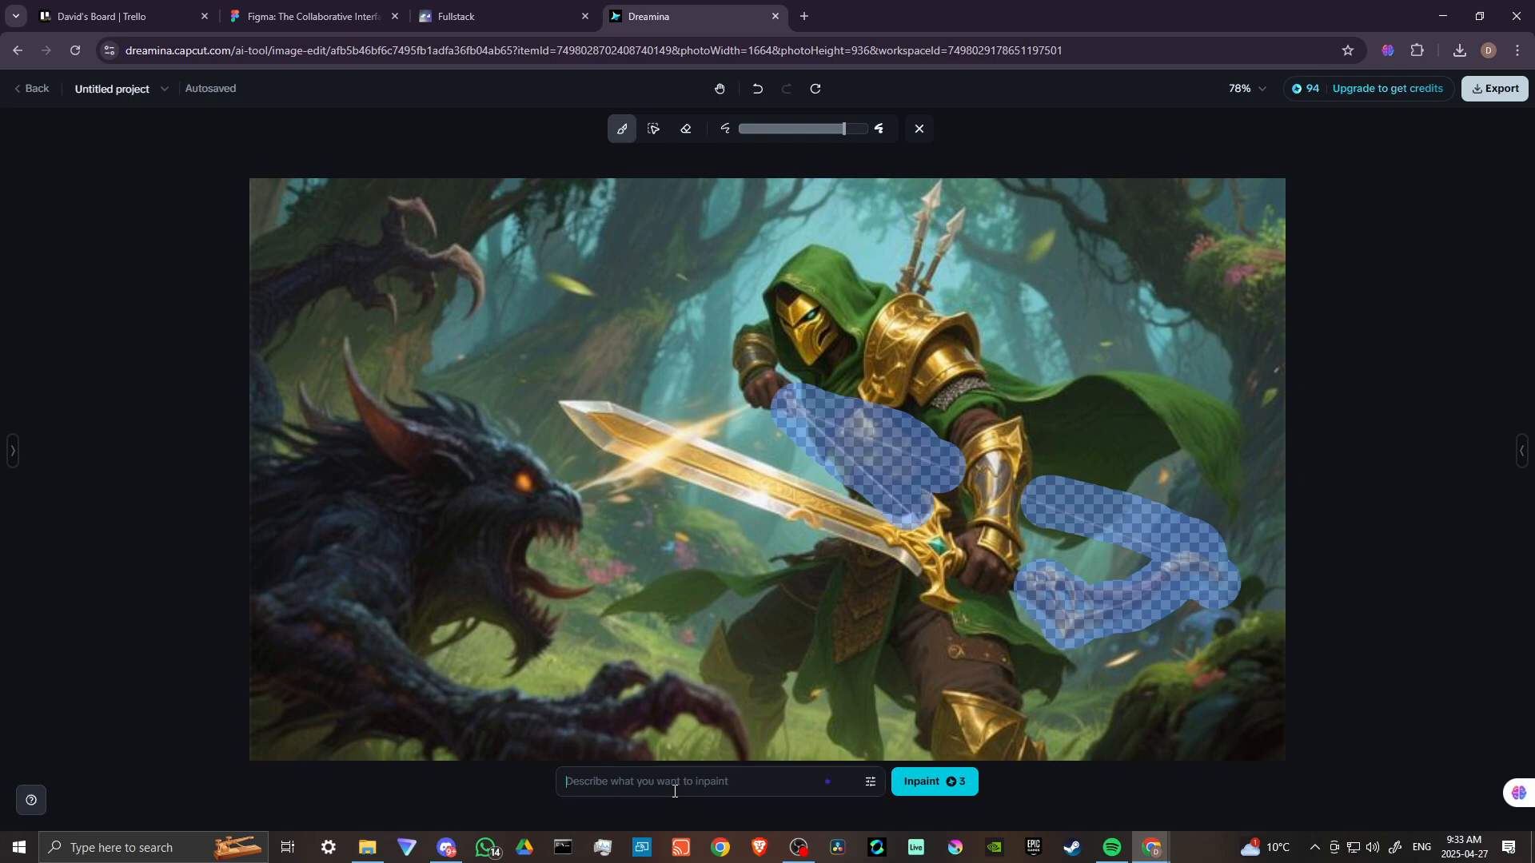
Inpaint the bow area with the prompt 'a hero hold a sword' and review the result
text(a he)
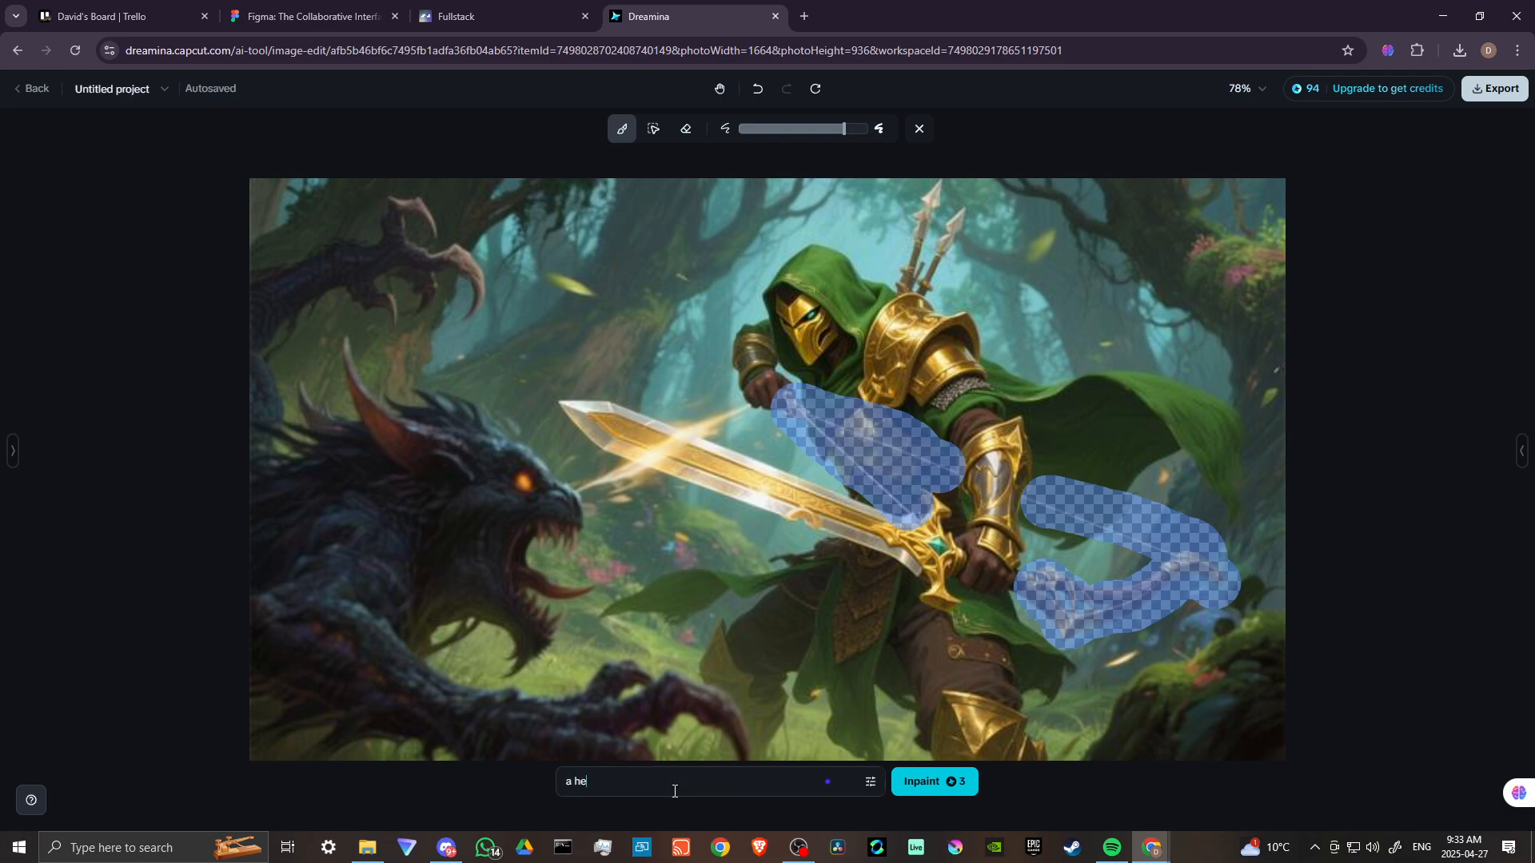
text(ro hold)
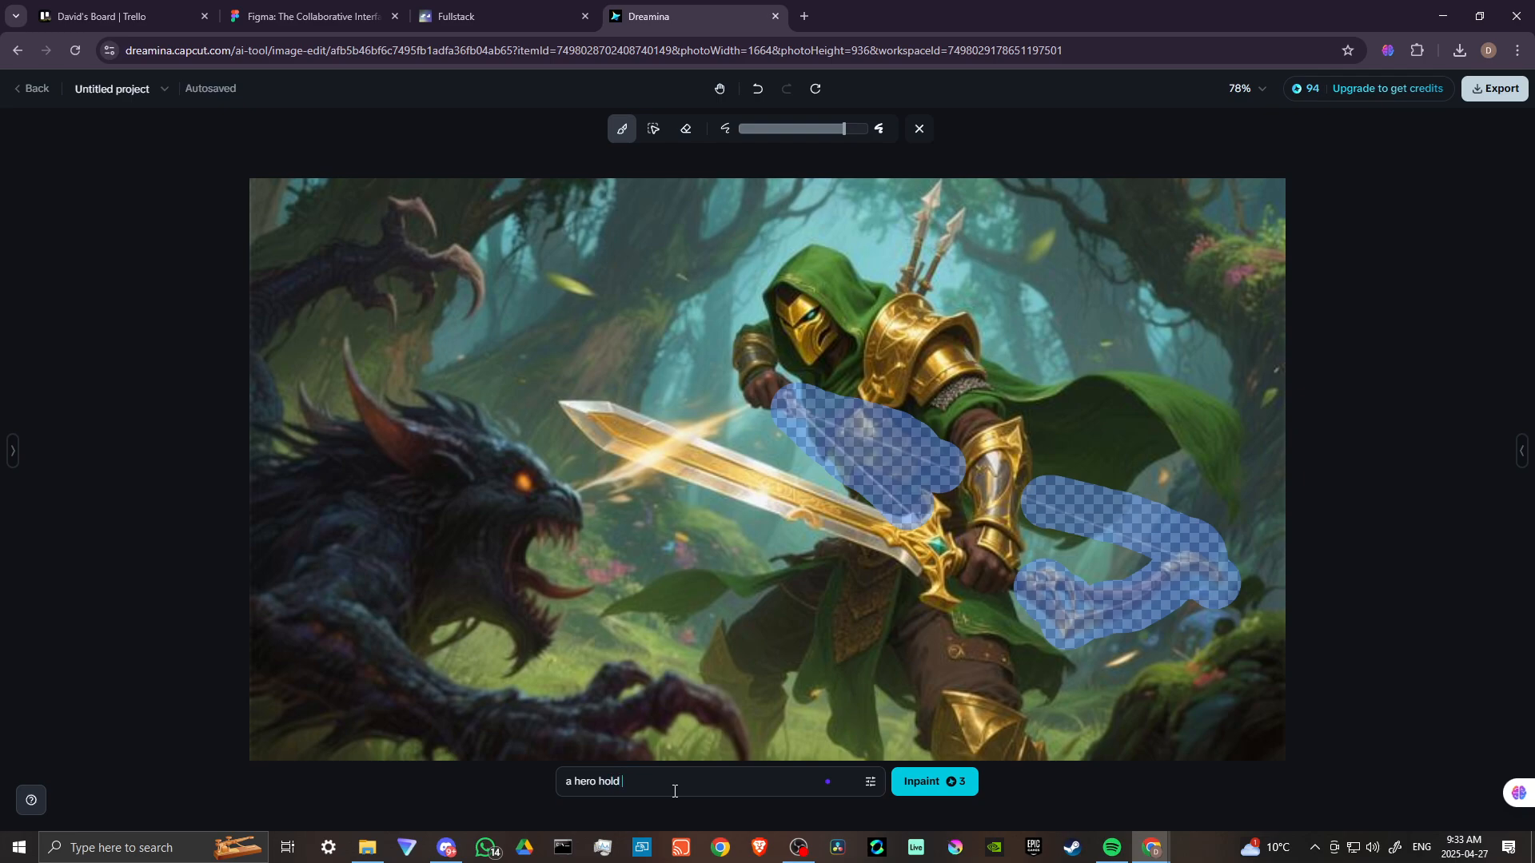
text(a sword)
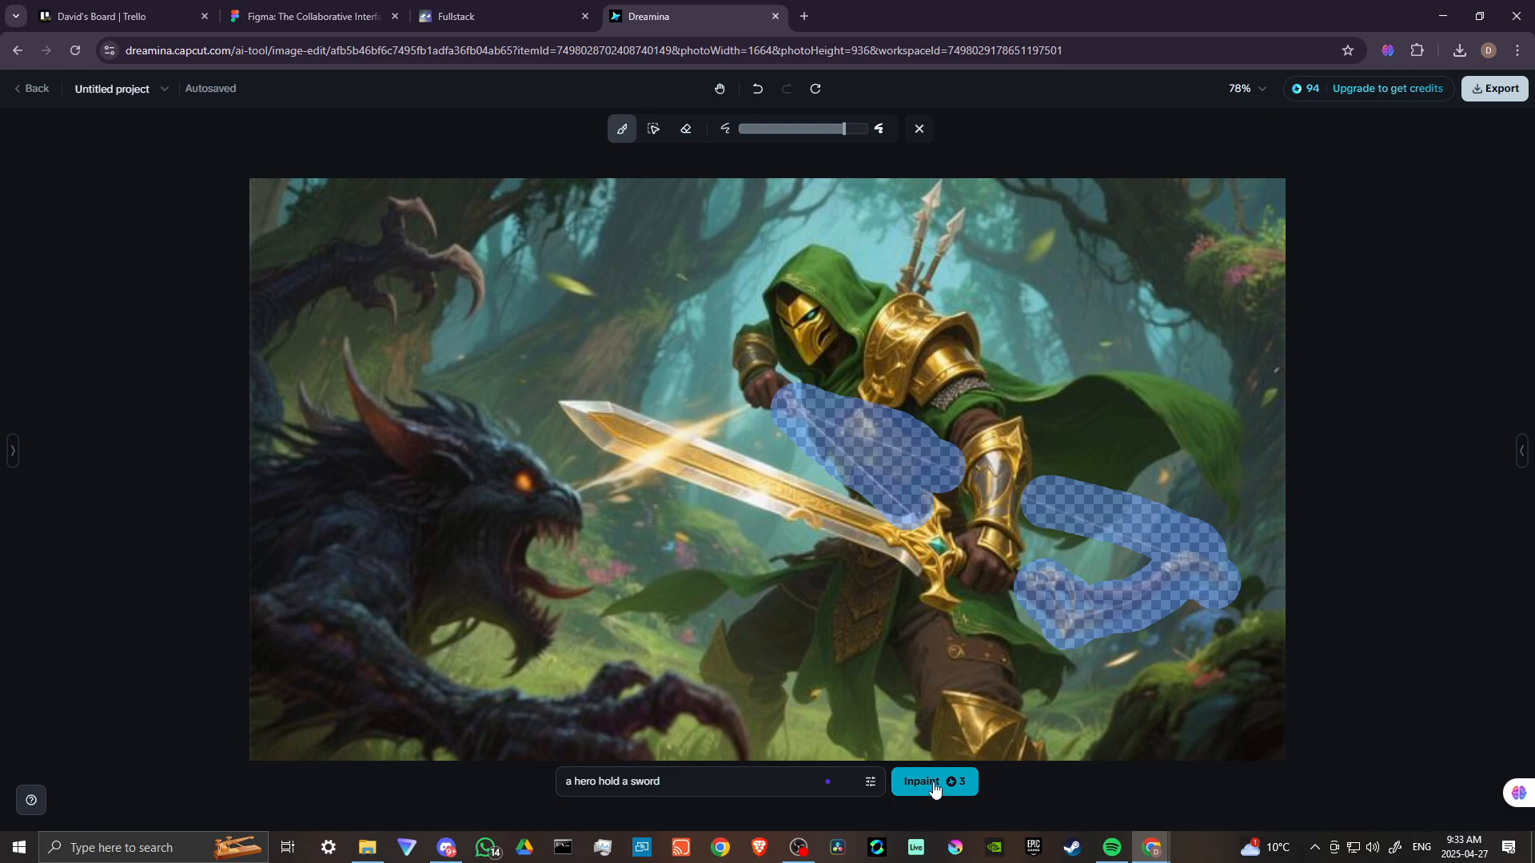
click(931, 782)
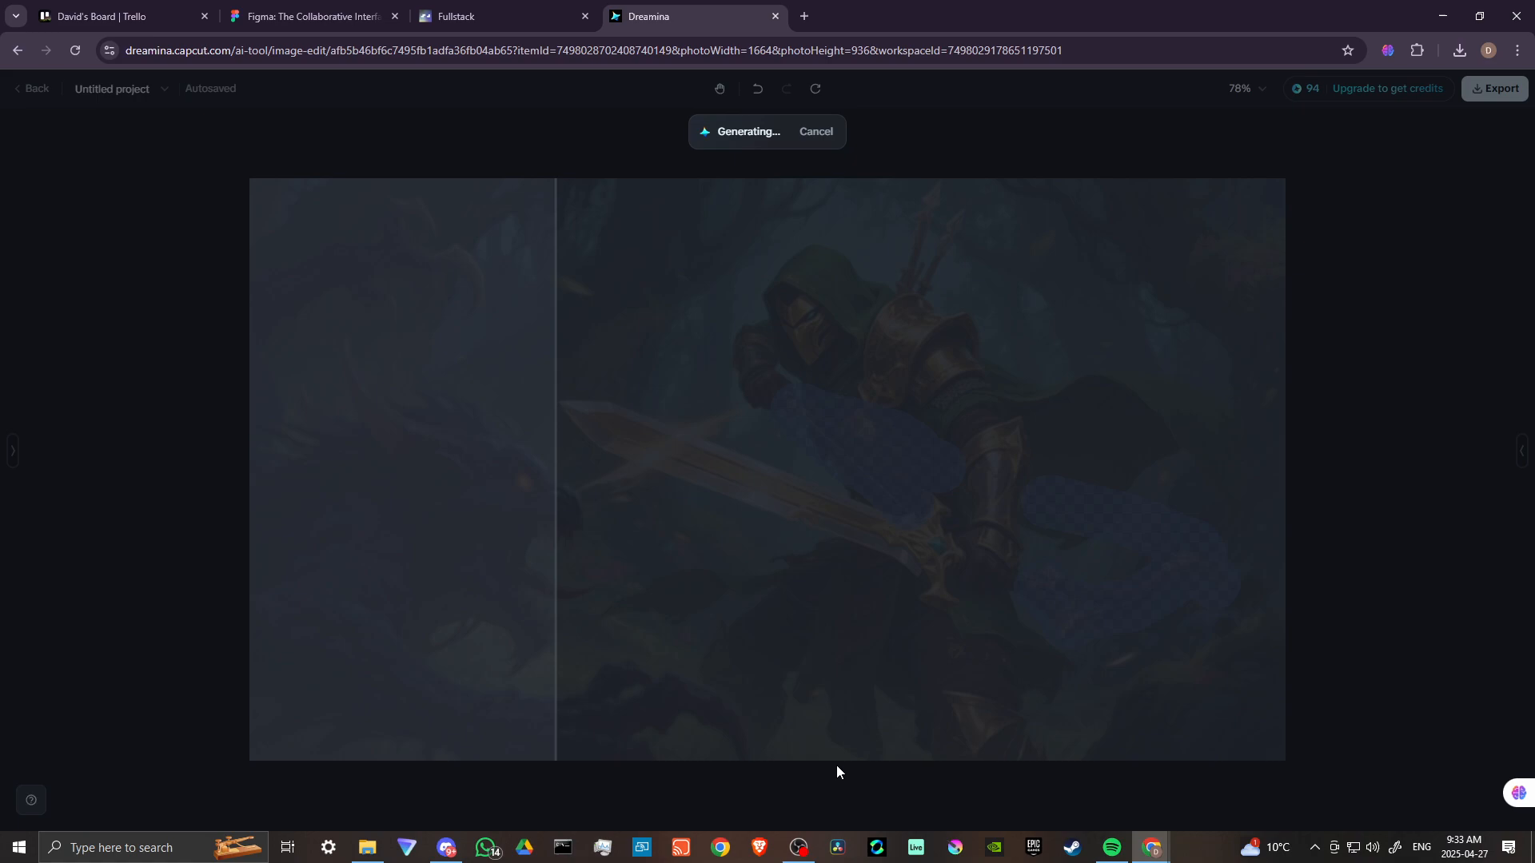
drag(556, 470, 771, 471)
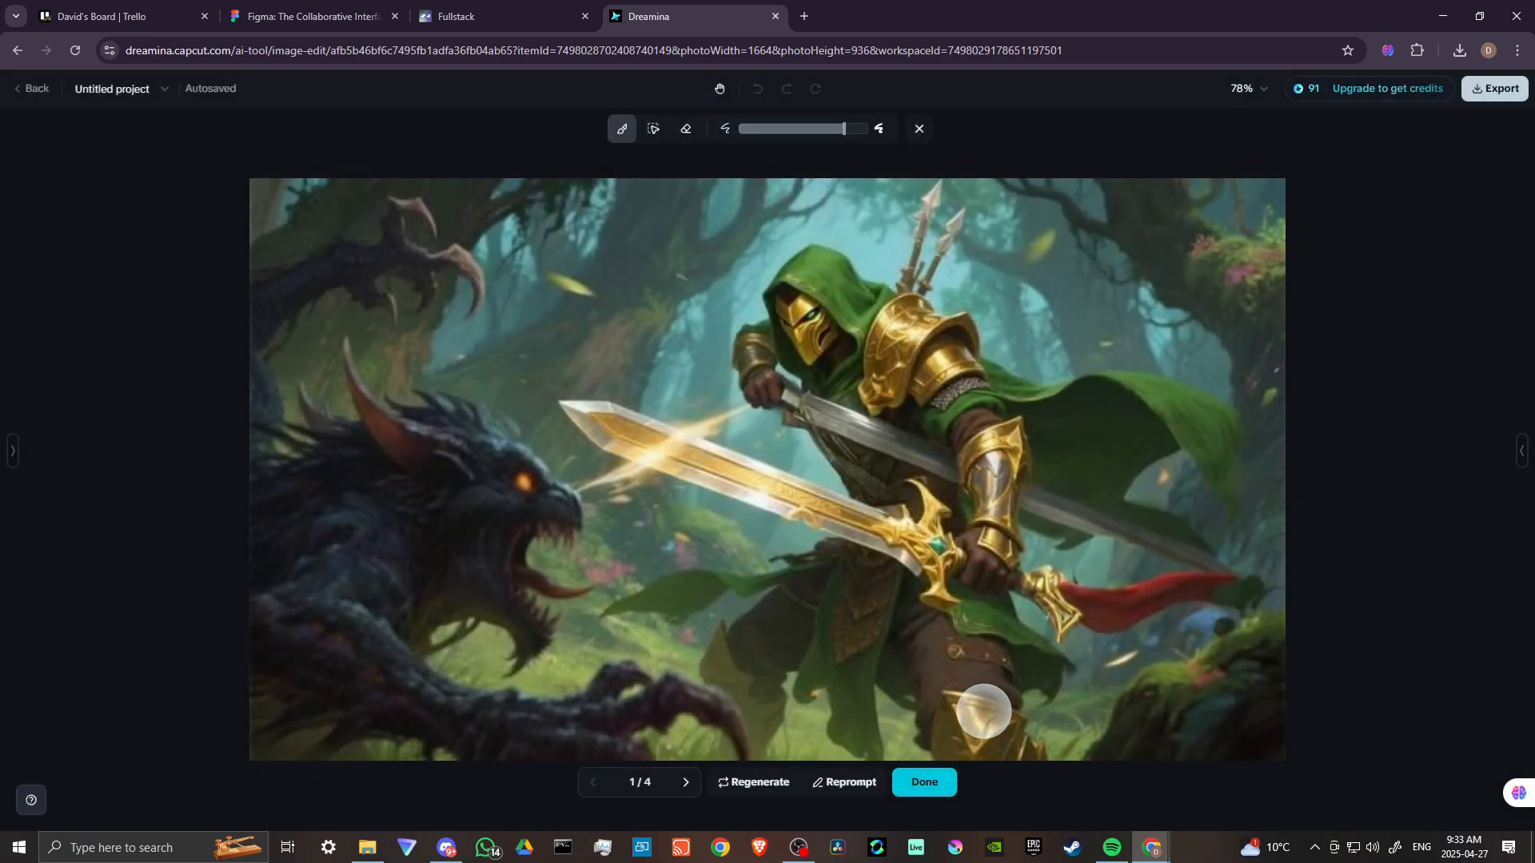
drag(984, 710, 960, 450)
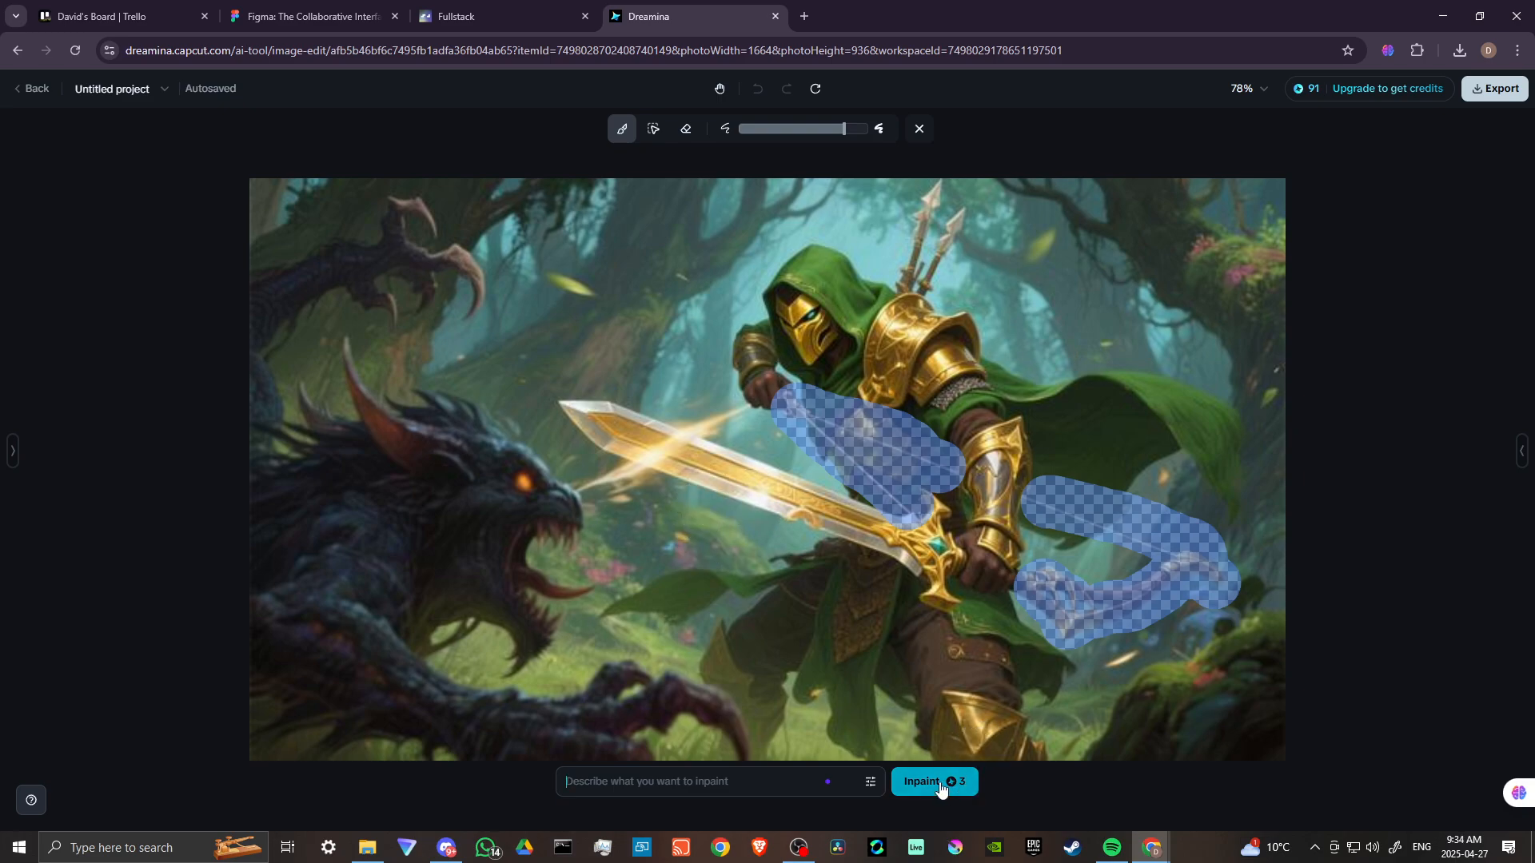
Run a second inpaint and browse the eight variants to the bow-free result 3/8
click(928, 781)
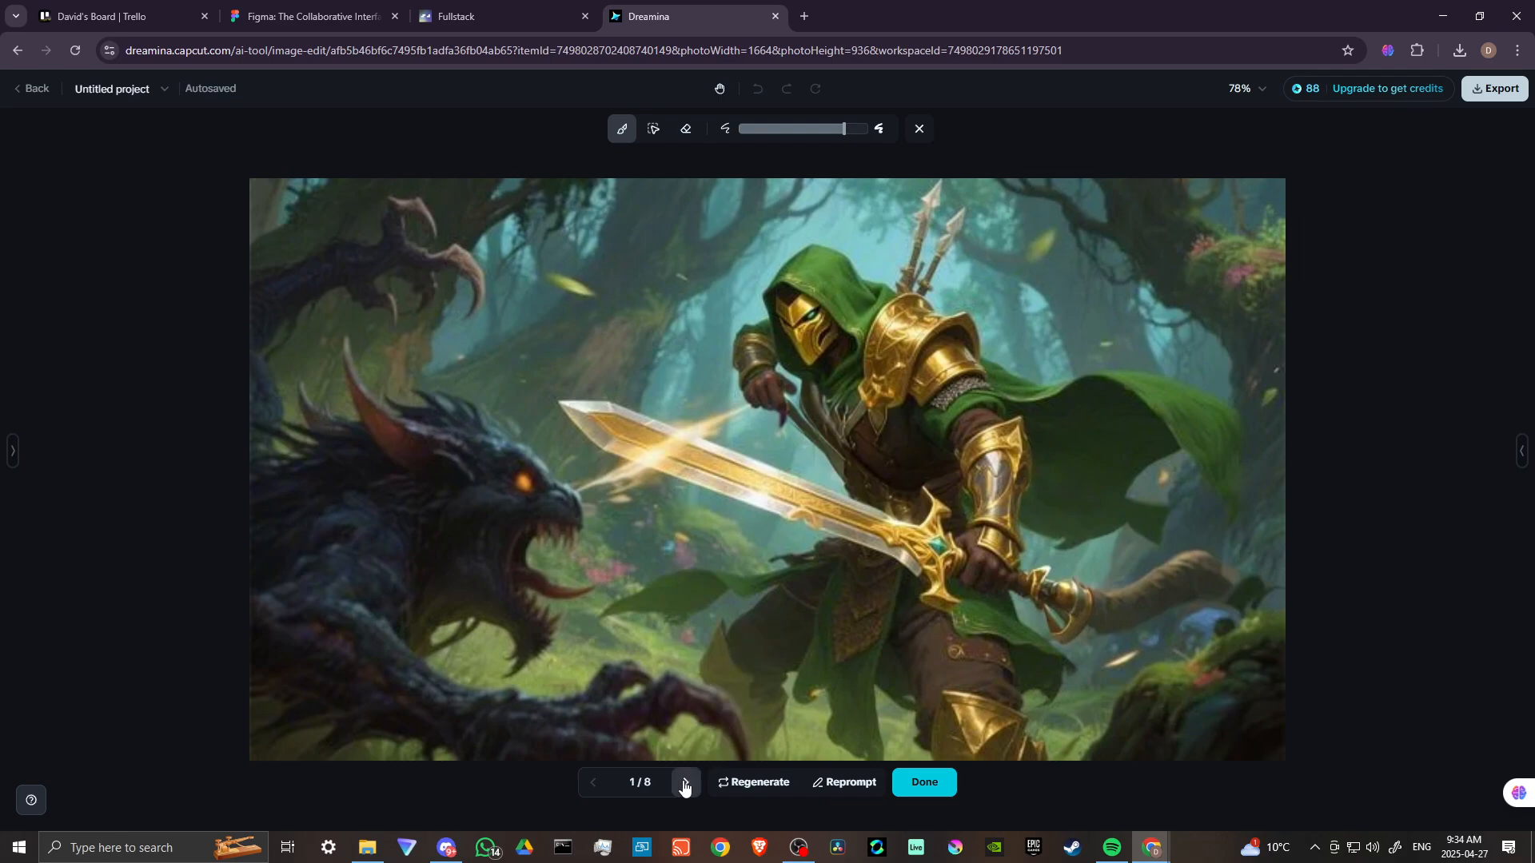
click(684, 787)
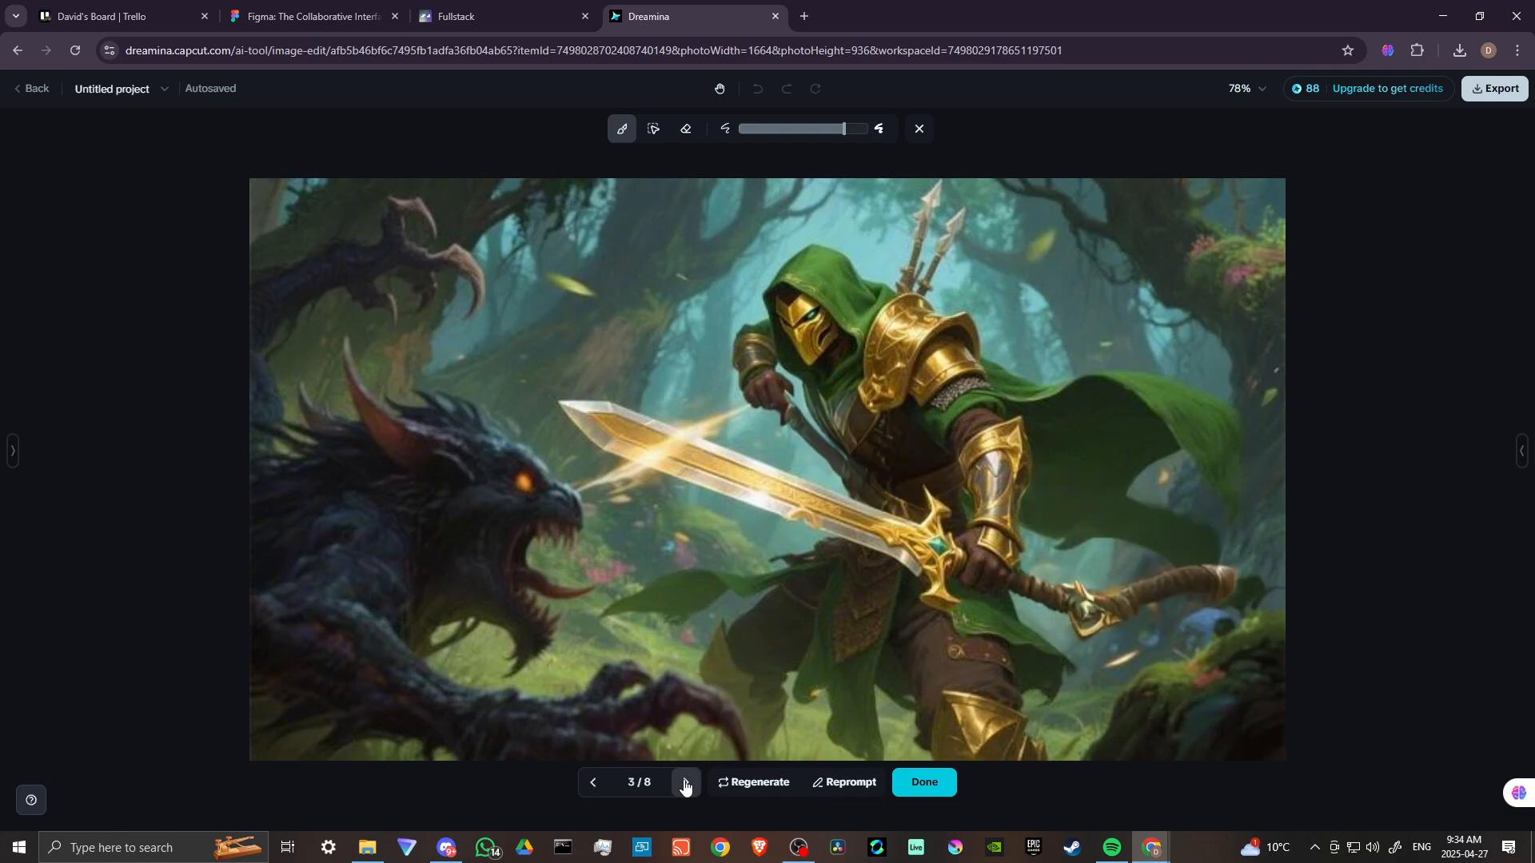
click(685, 786)
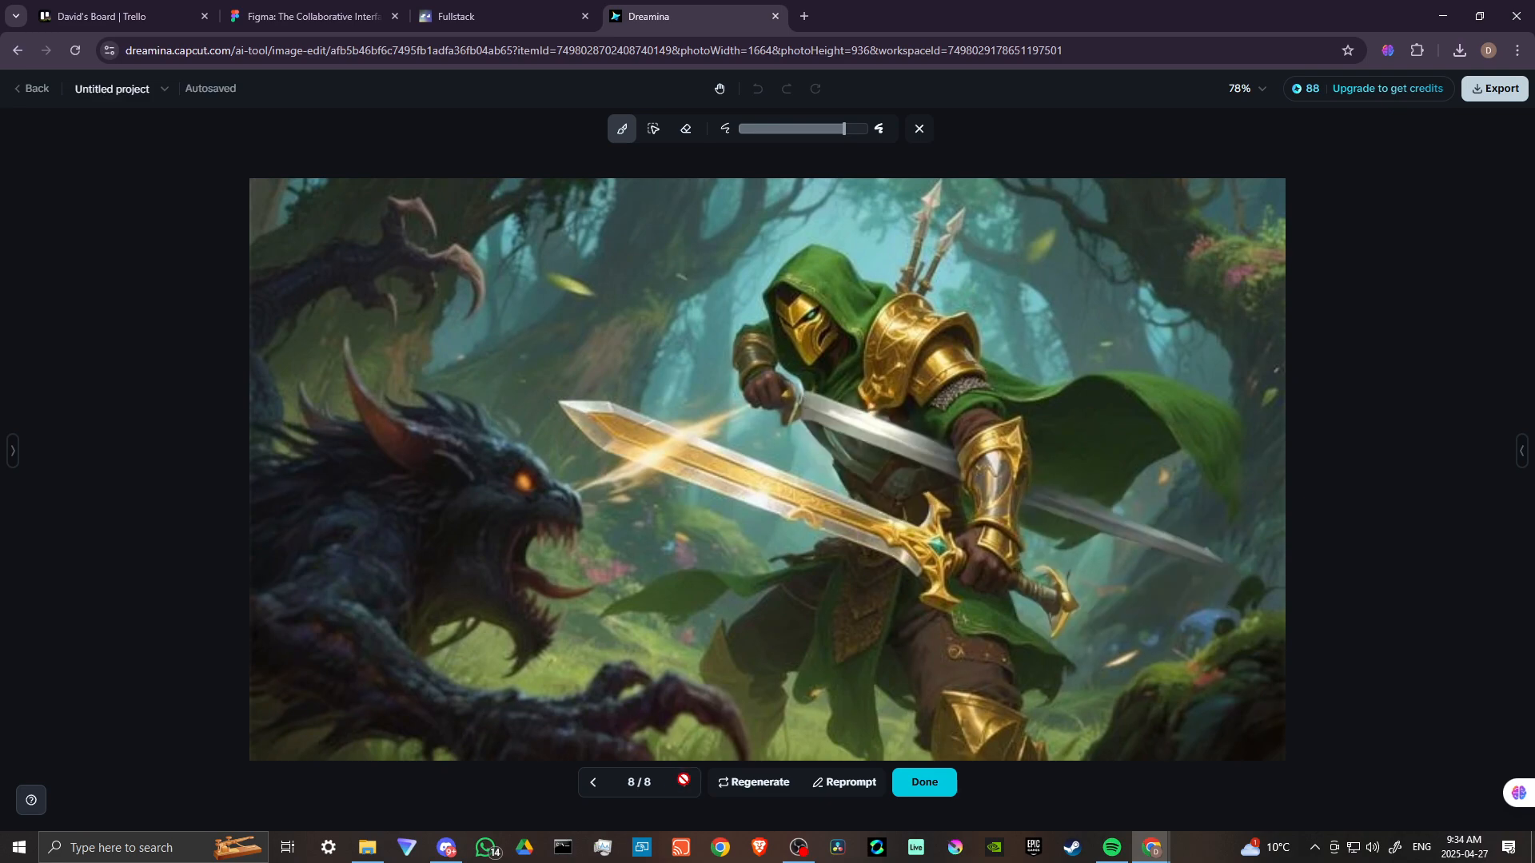
click(593, 782)
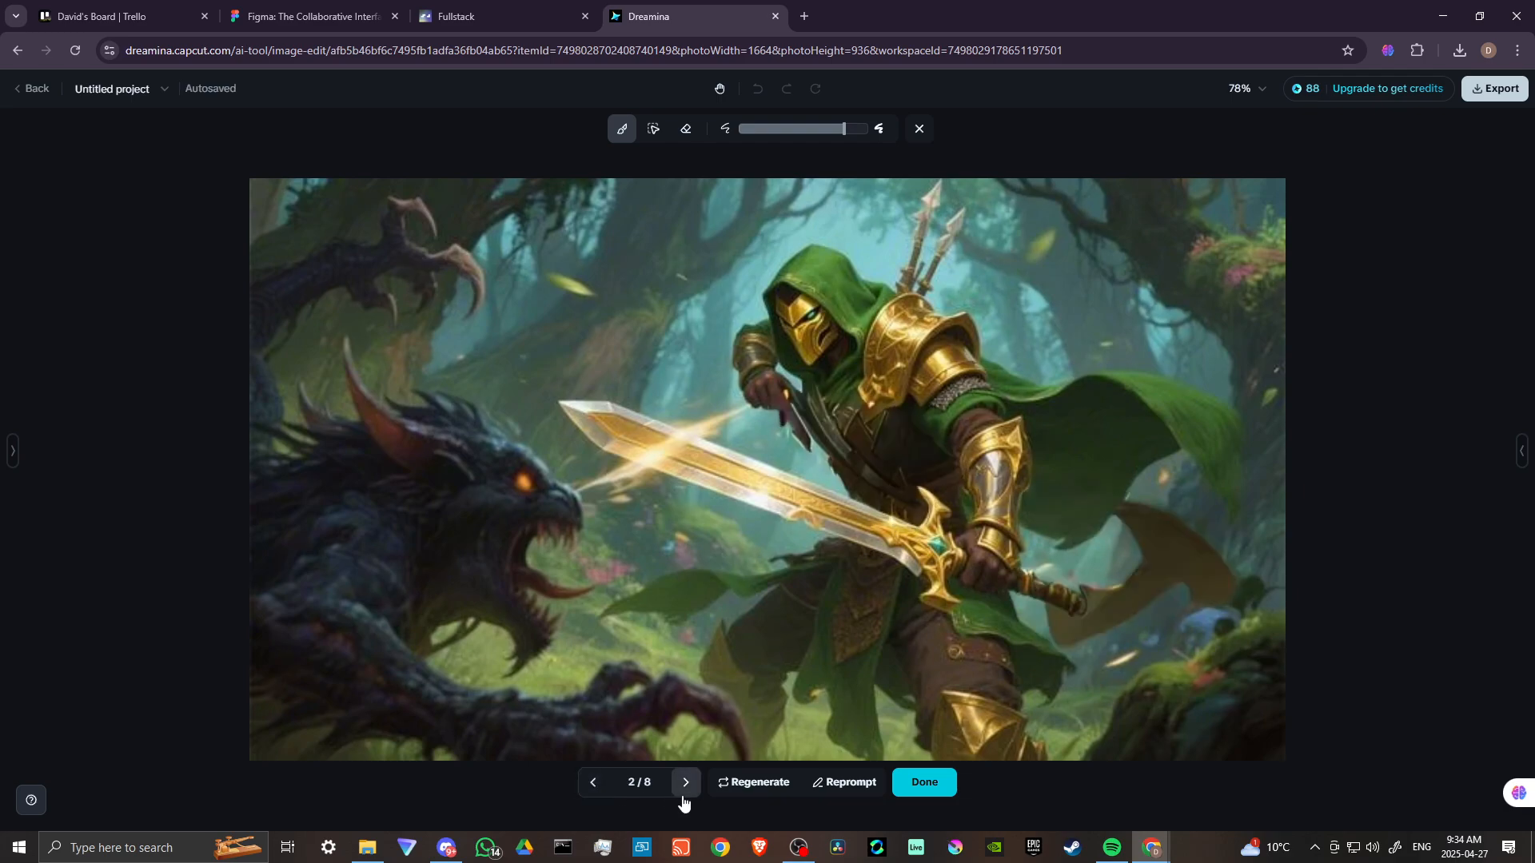
click(686, 782)
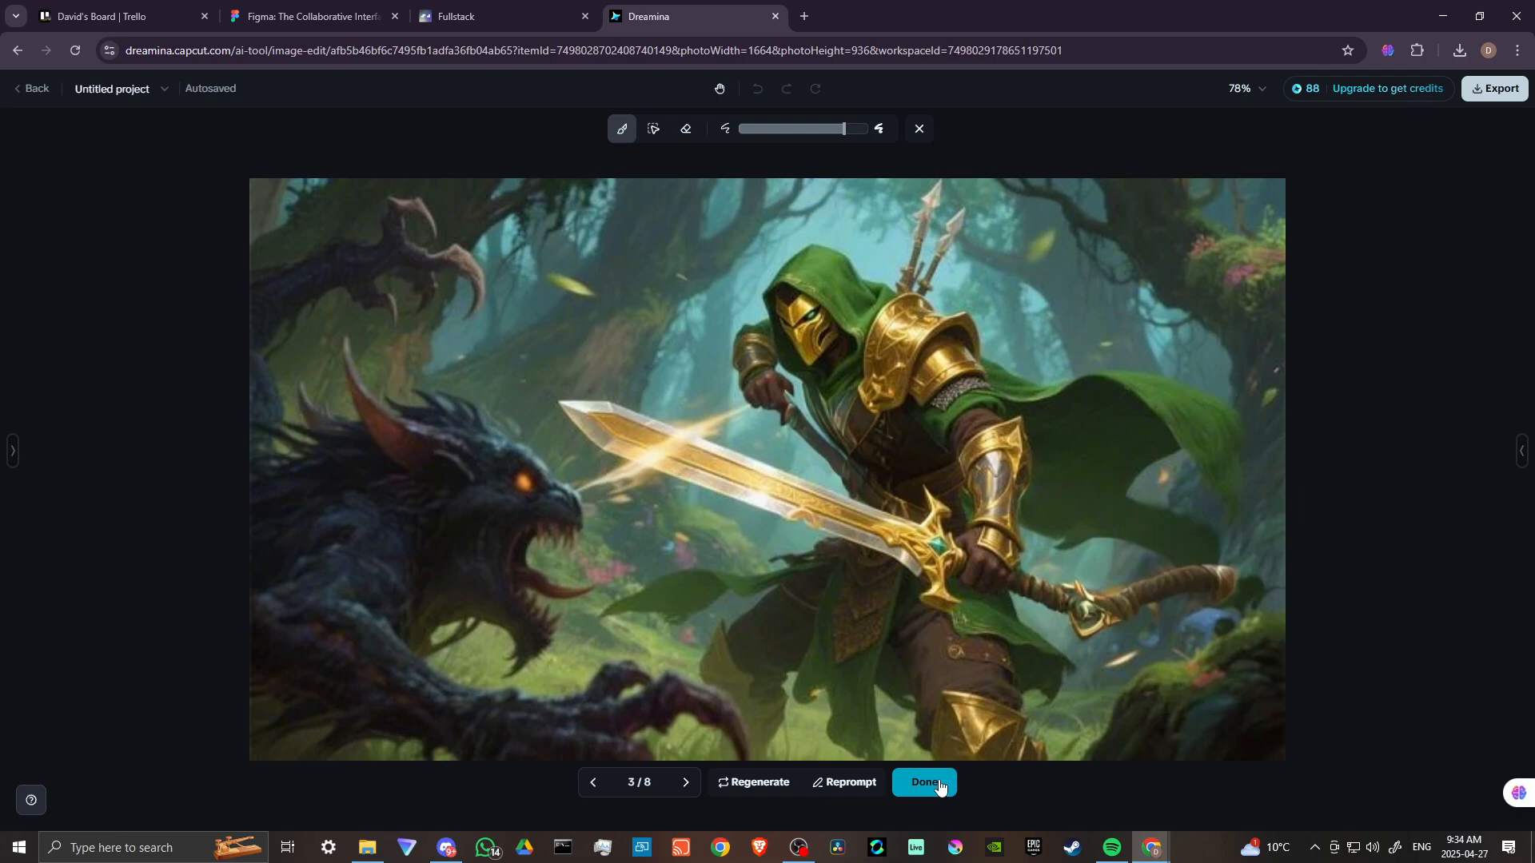
mouse_move(1304, 88)
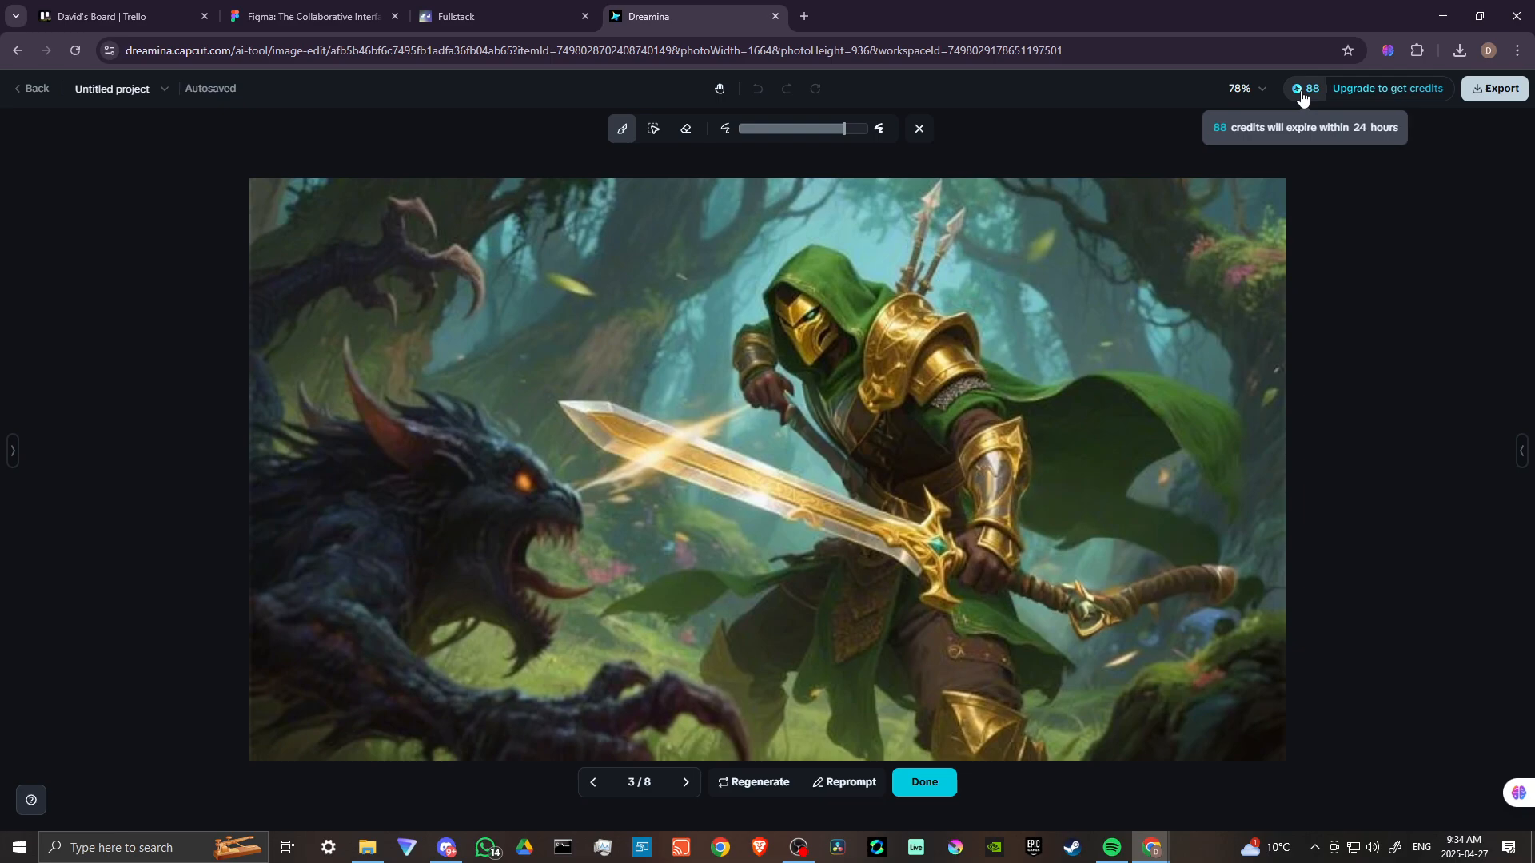
mouse_move(1331, 311)
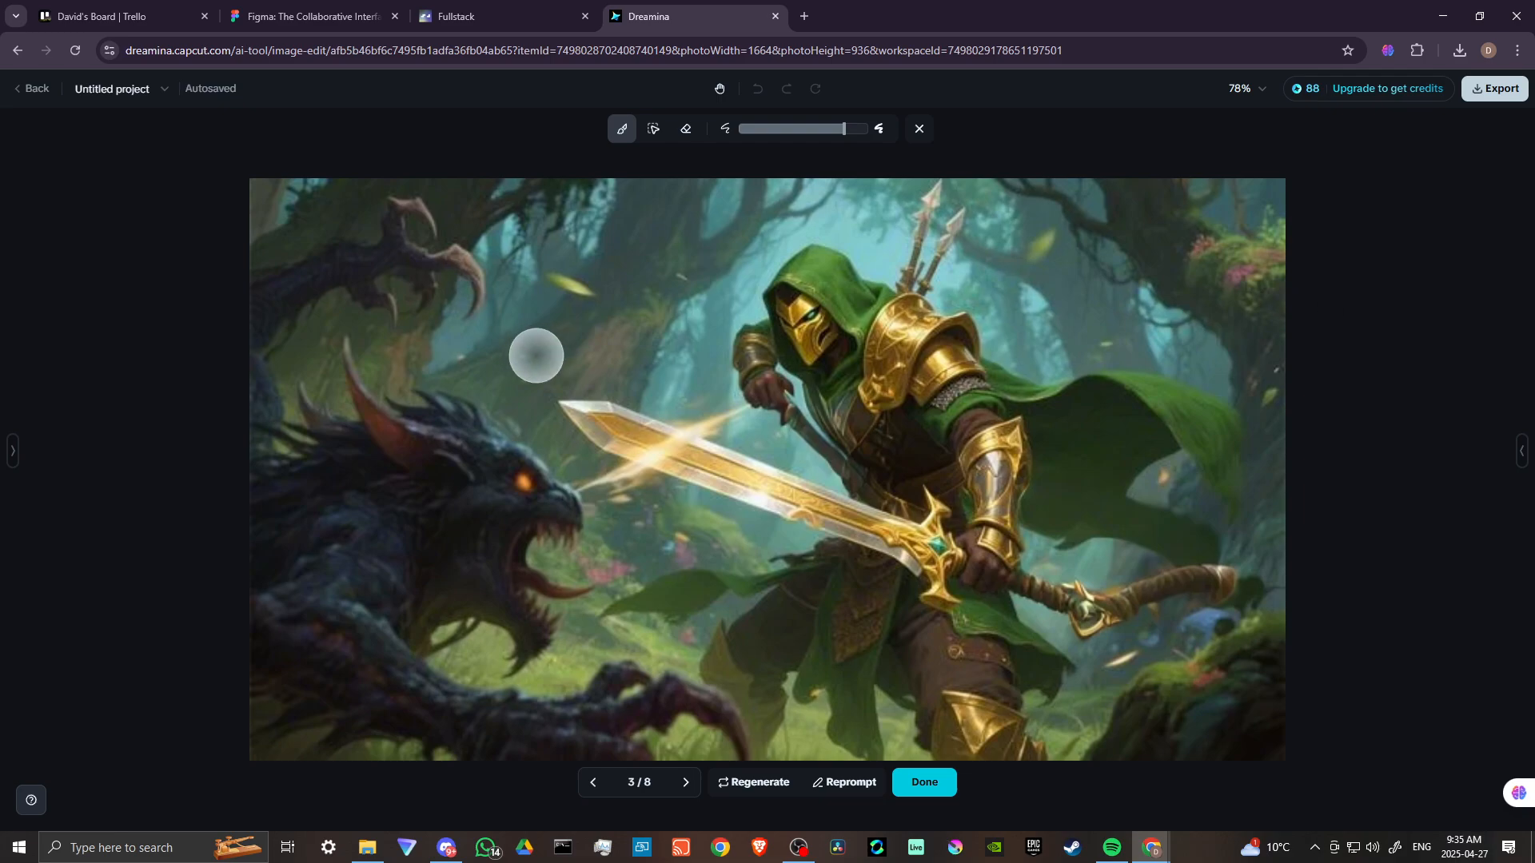
mouse_move(96, 291)
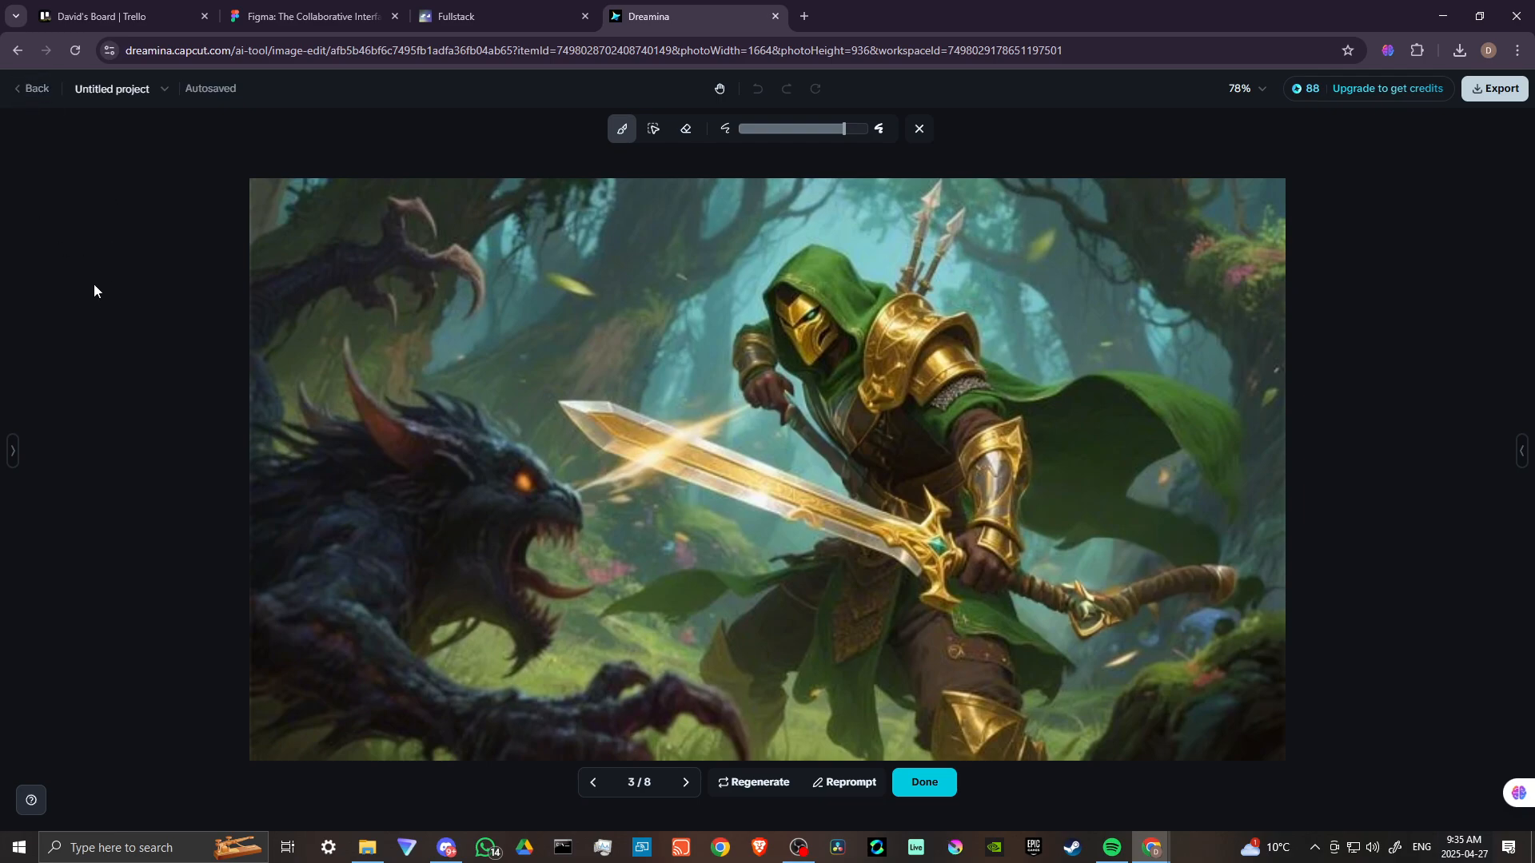
mouse_move(106, 233)
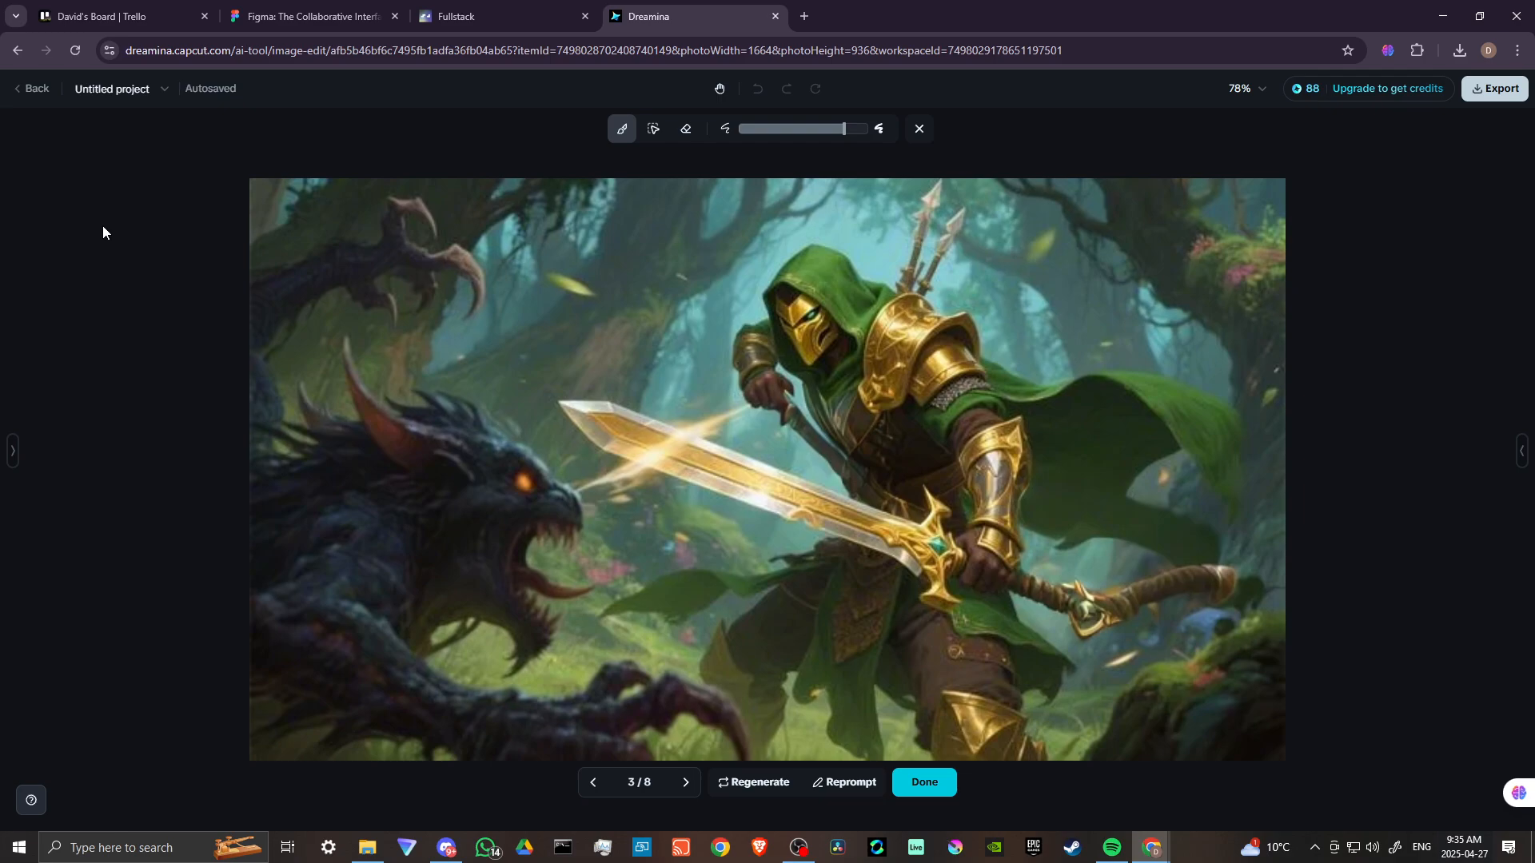
mouse_move(45, 121)
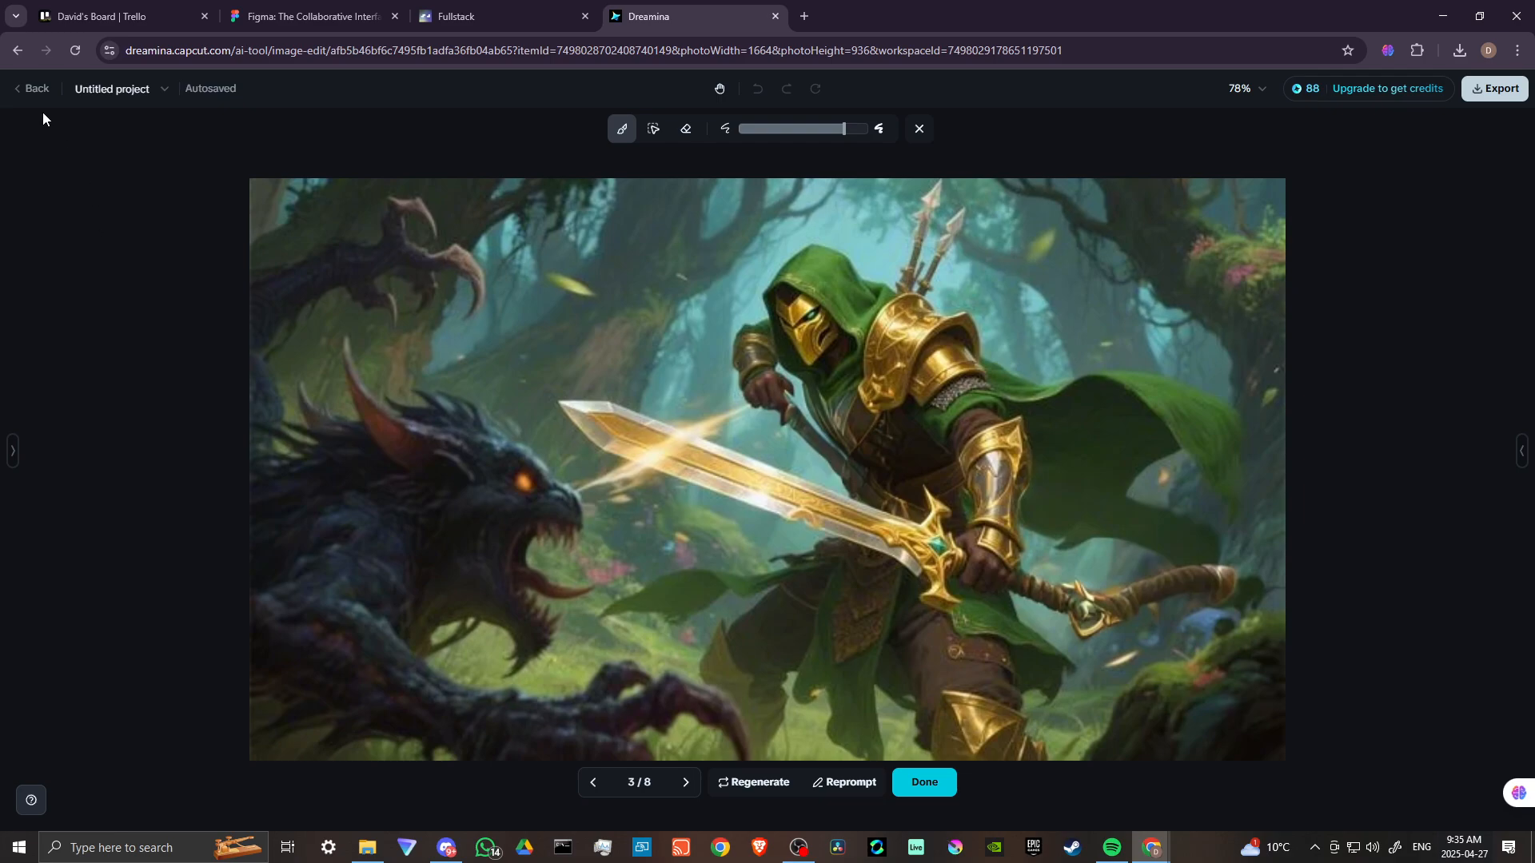
Use Back to leave the Untitled project, raising the leave-to-Home confirmation
click(35, 88)
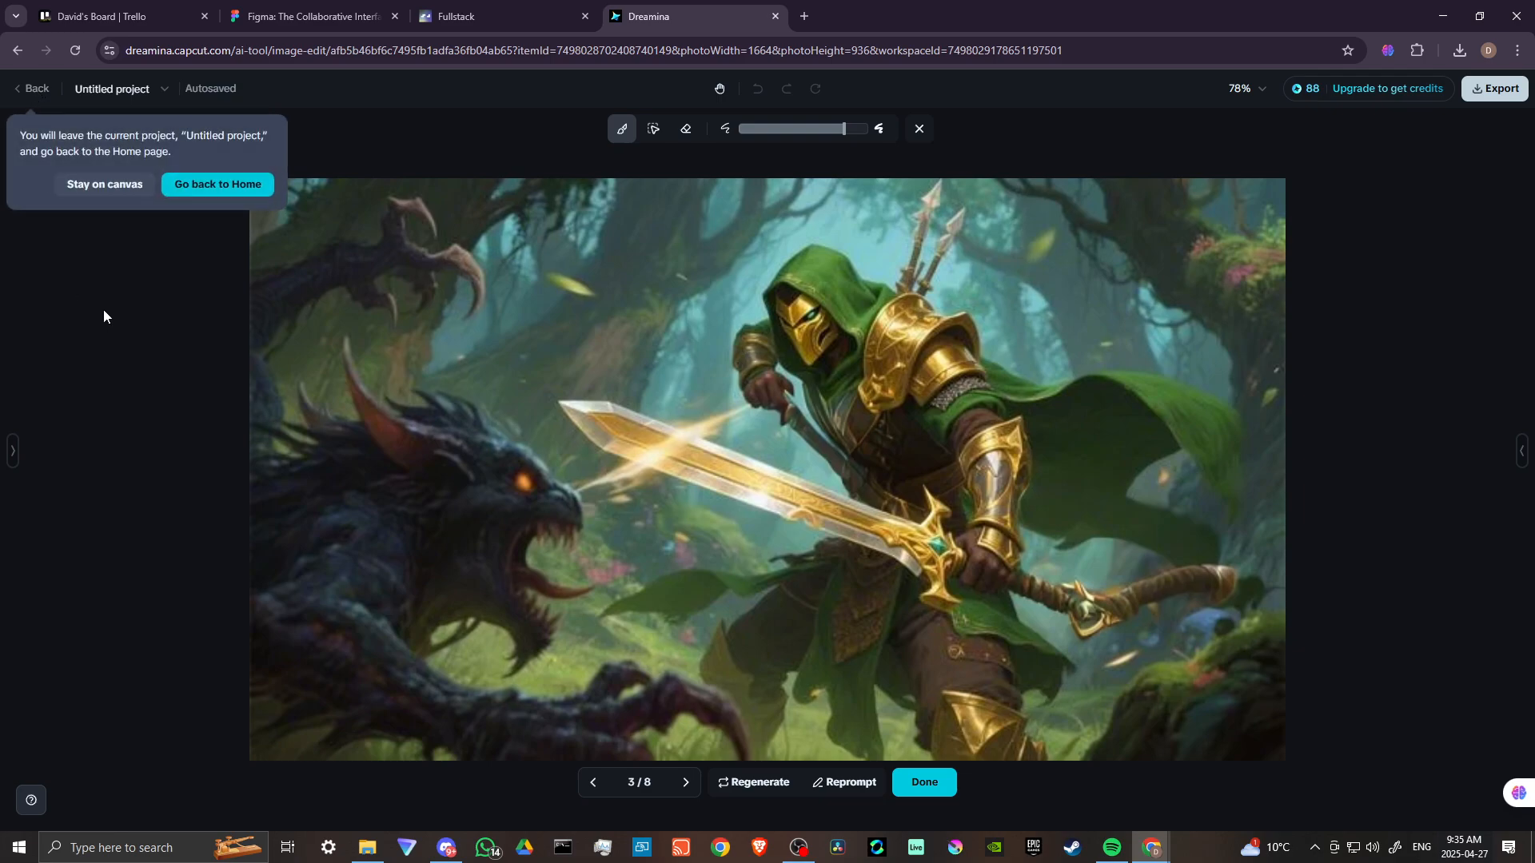